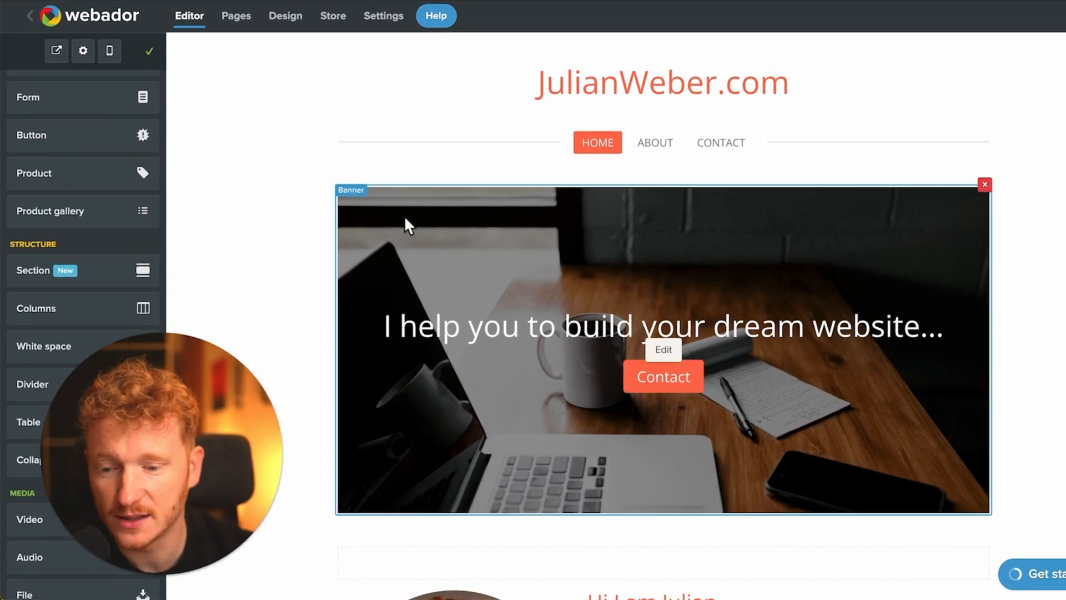
mouse_move(388, 388)
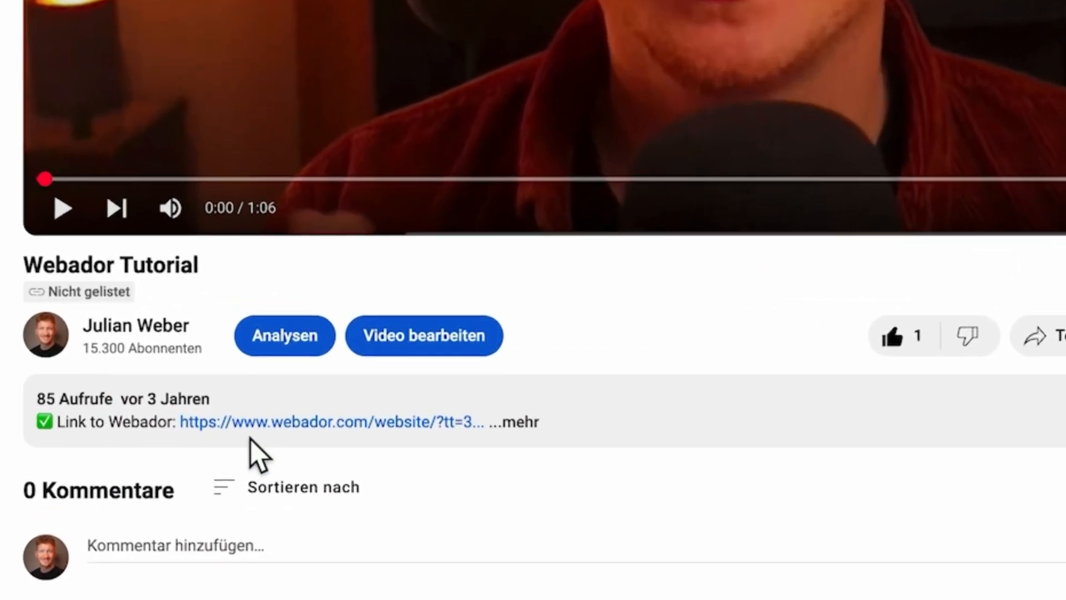
mouse_move(265, 442)
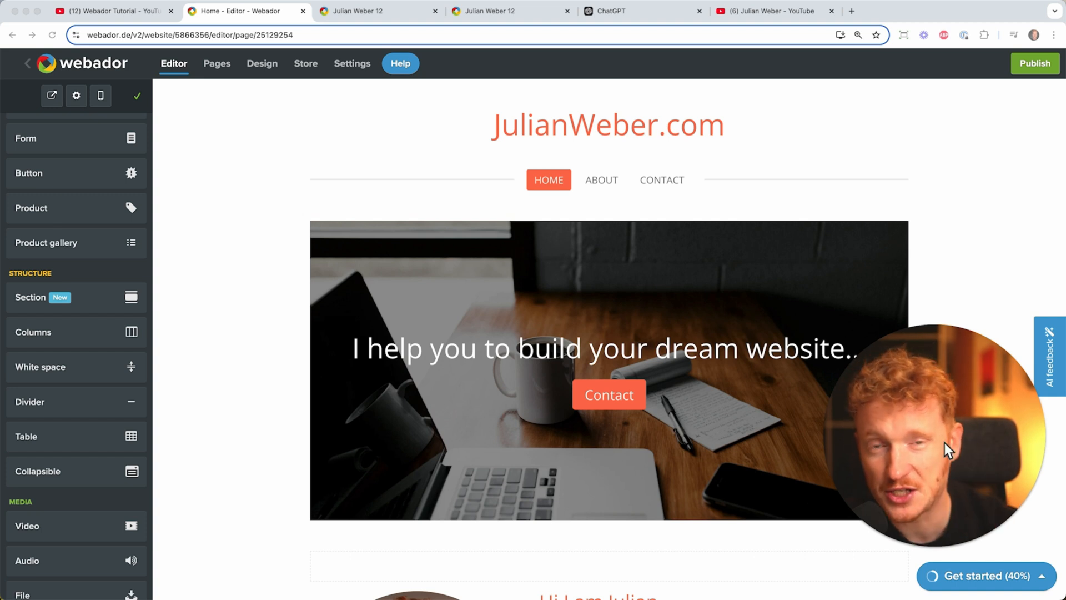
mouse_move(977, 97)
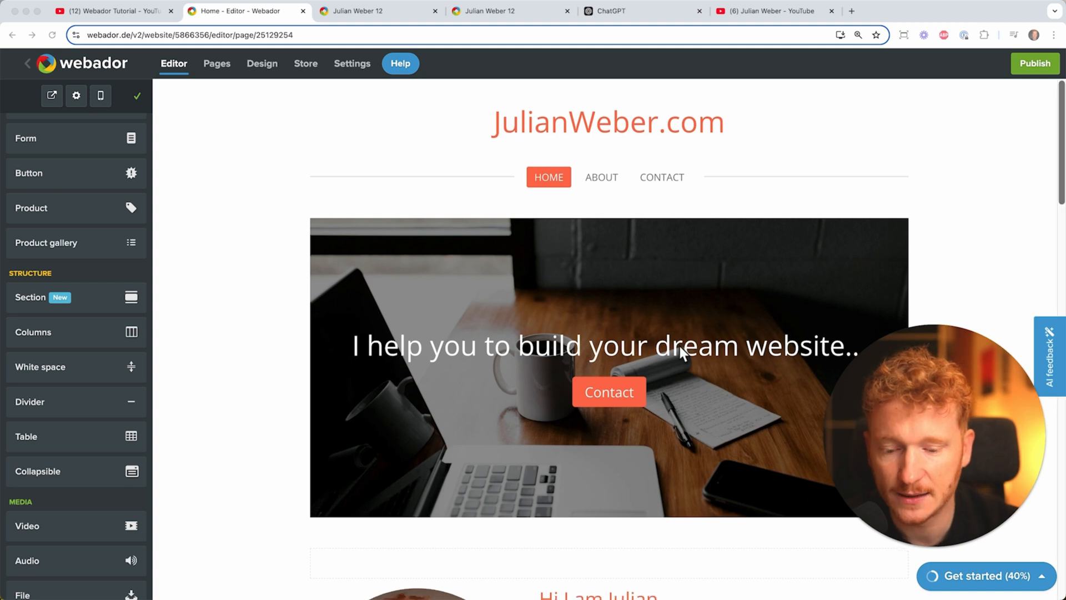
scroll(down, 3)
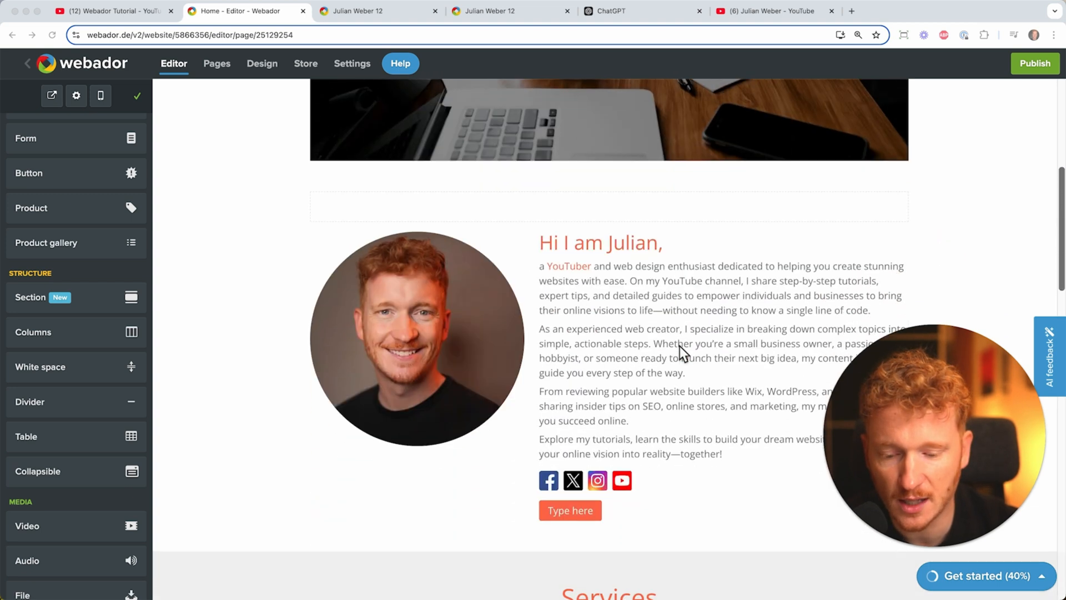
scroll(down, 3)
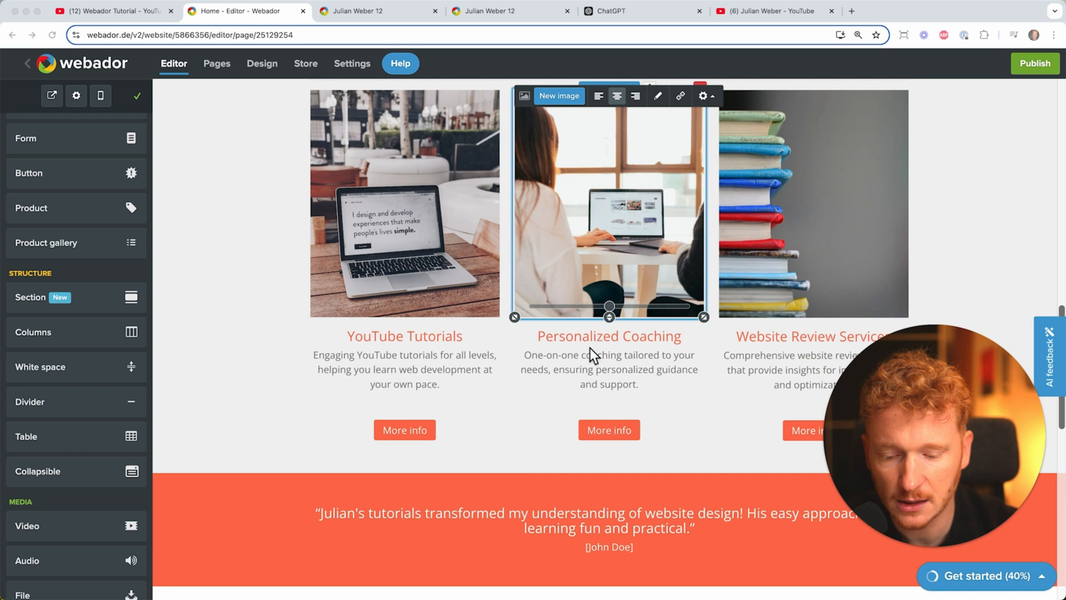
scroll(down, 3)
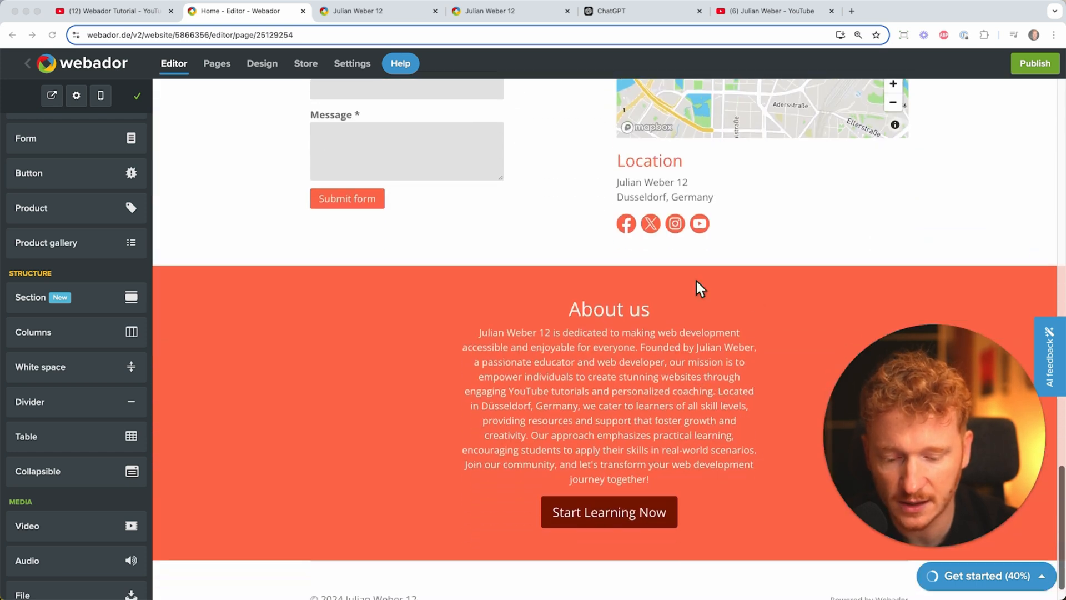
scroll(up, 3)
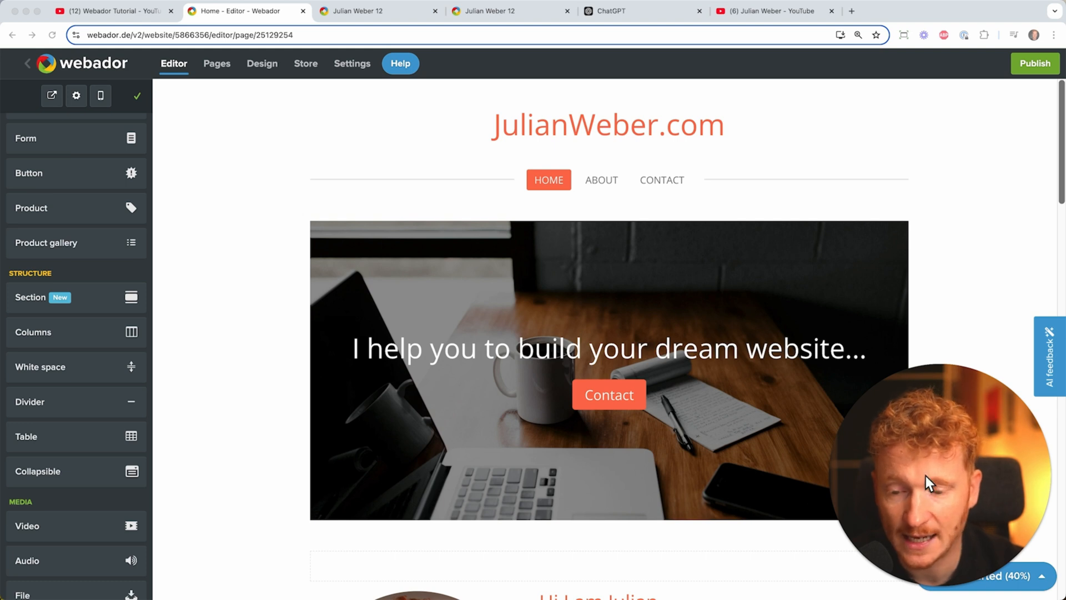
mouse_move(313, 75)
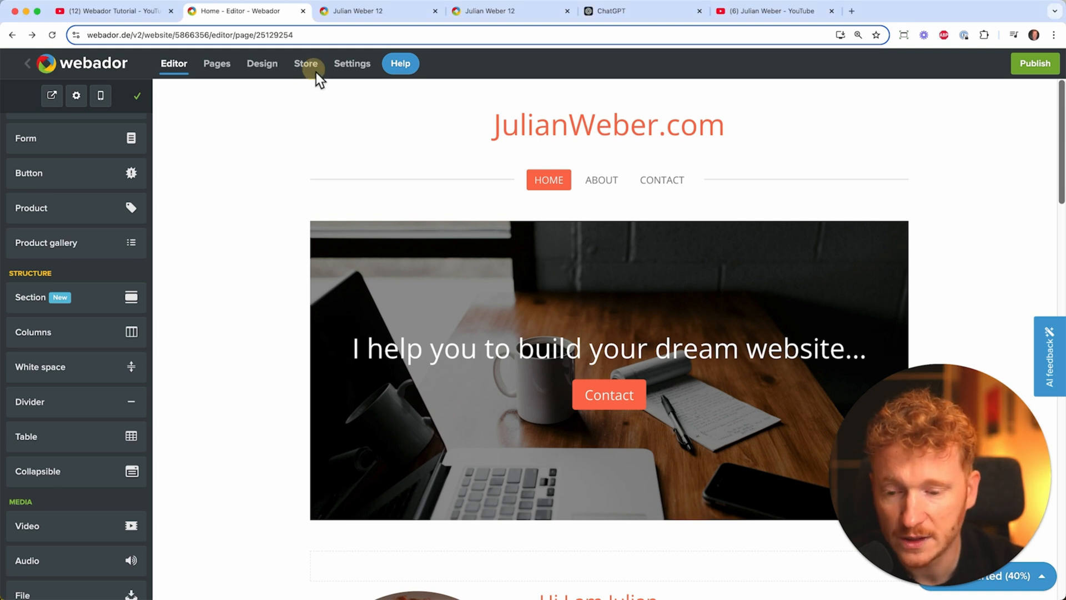
Enable the shopping cart, set the store currency to US Dollar, save, and return to the homepage editor
click(306, 63)
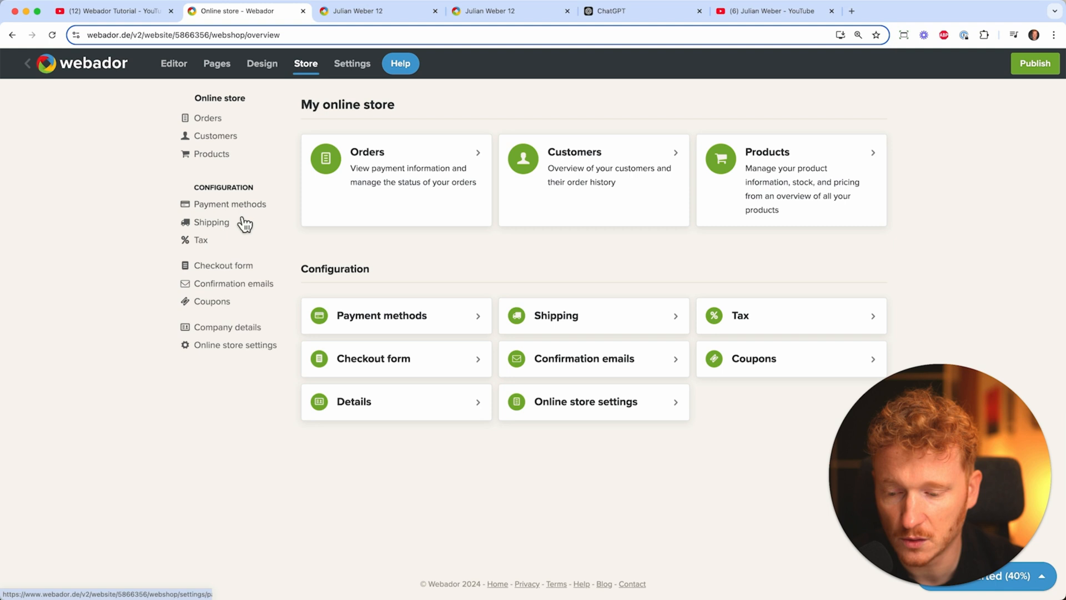
click(234, 344)
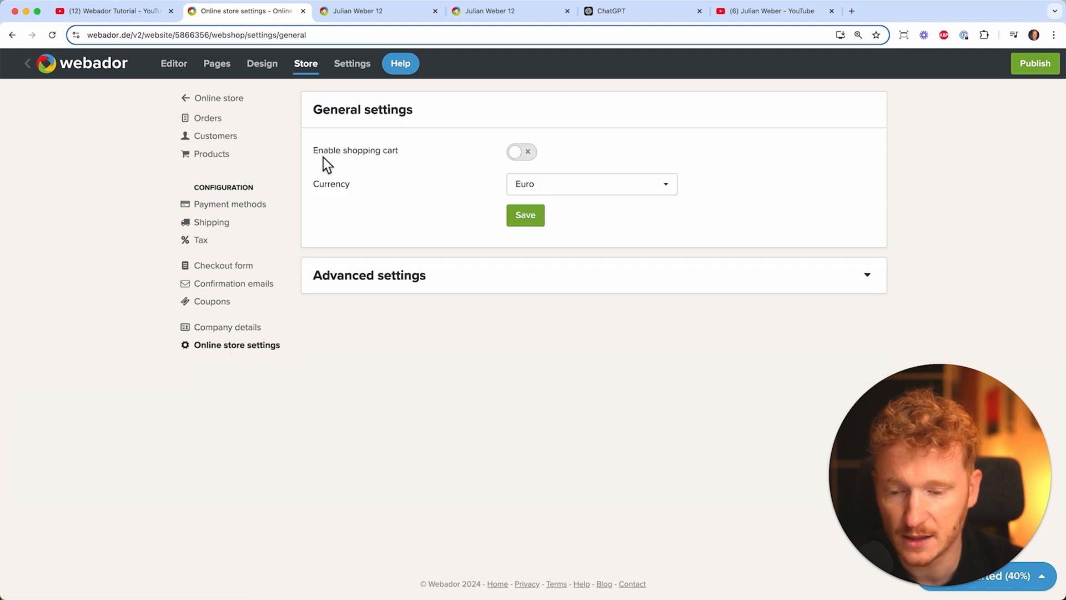
click(521, 151)
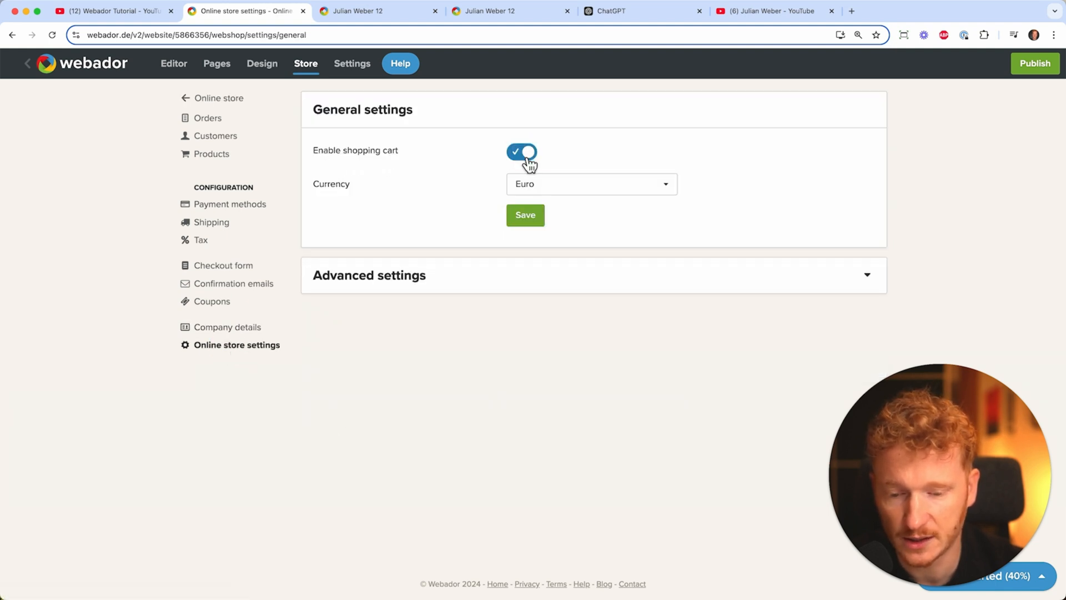
click(589, 183)
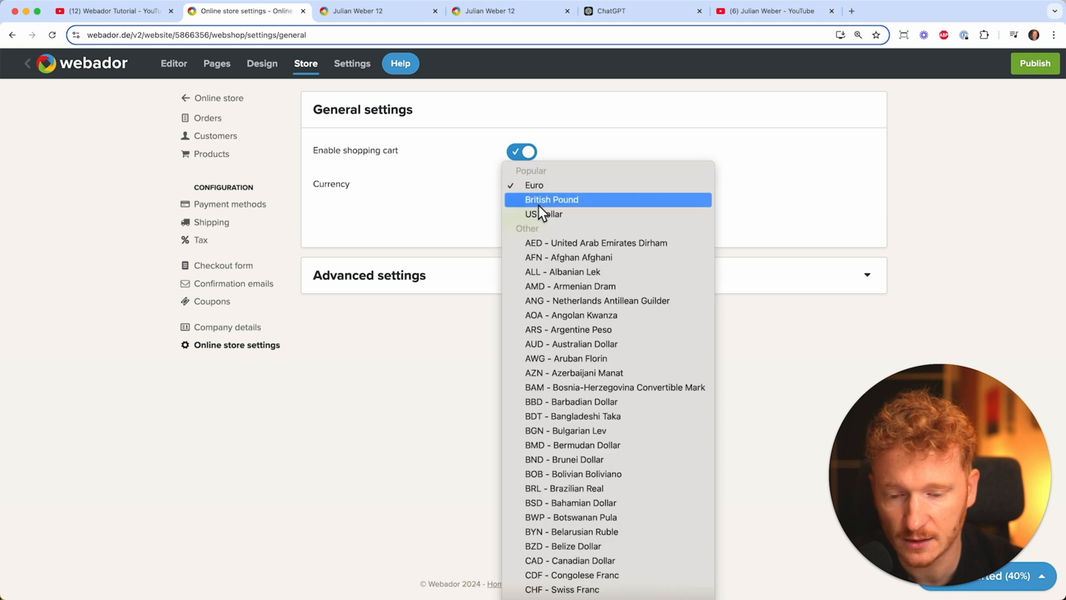
click(543, 214)
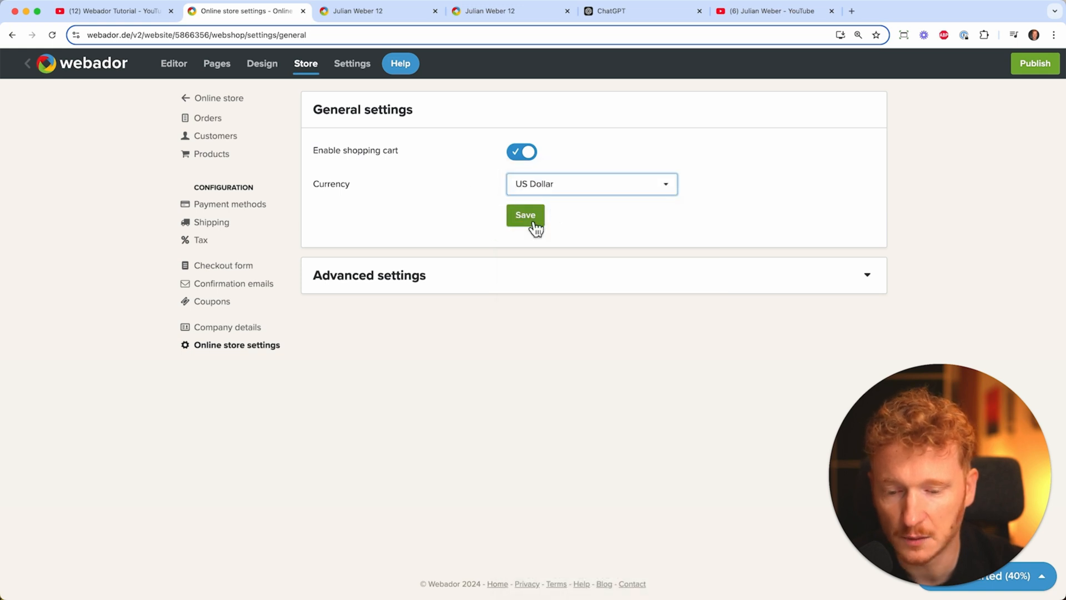
click(525, 214)
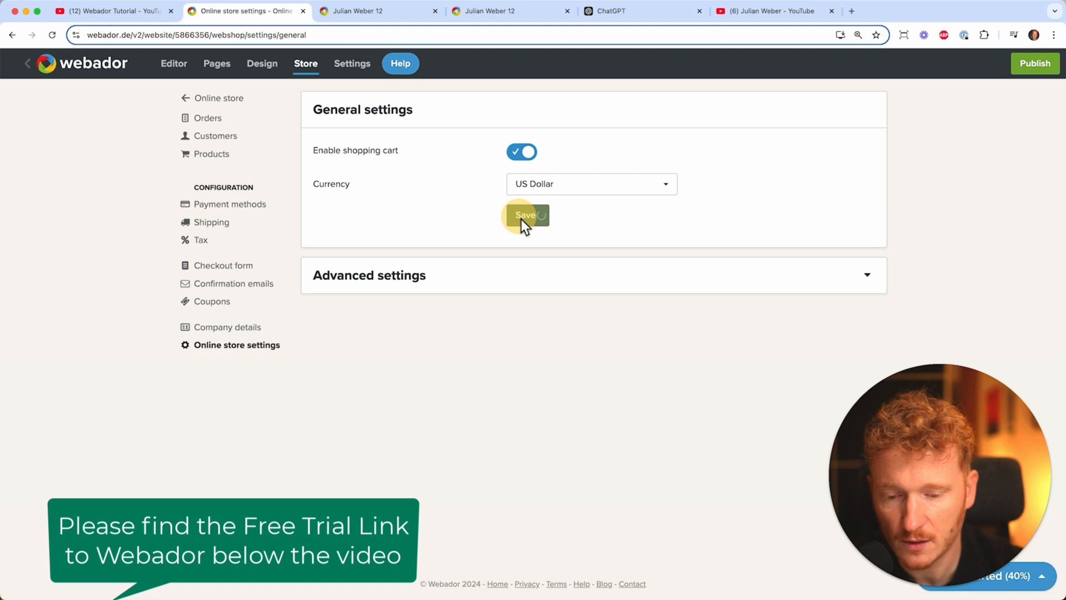
click(525, 216)
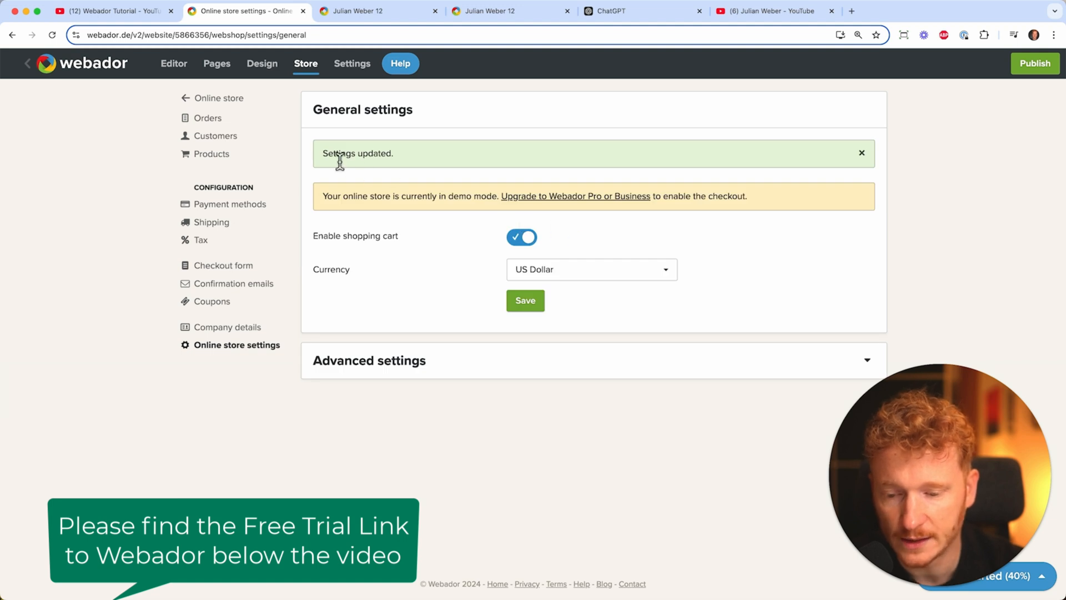
mouse_move(365, 201)
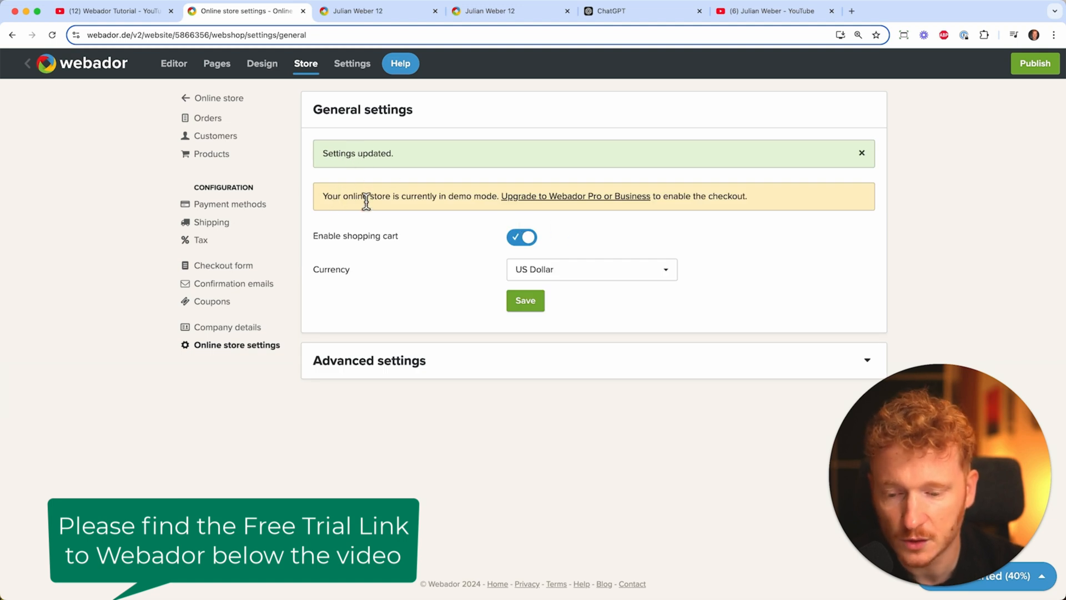
mouse_move(605, 214)
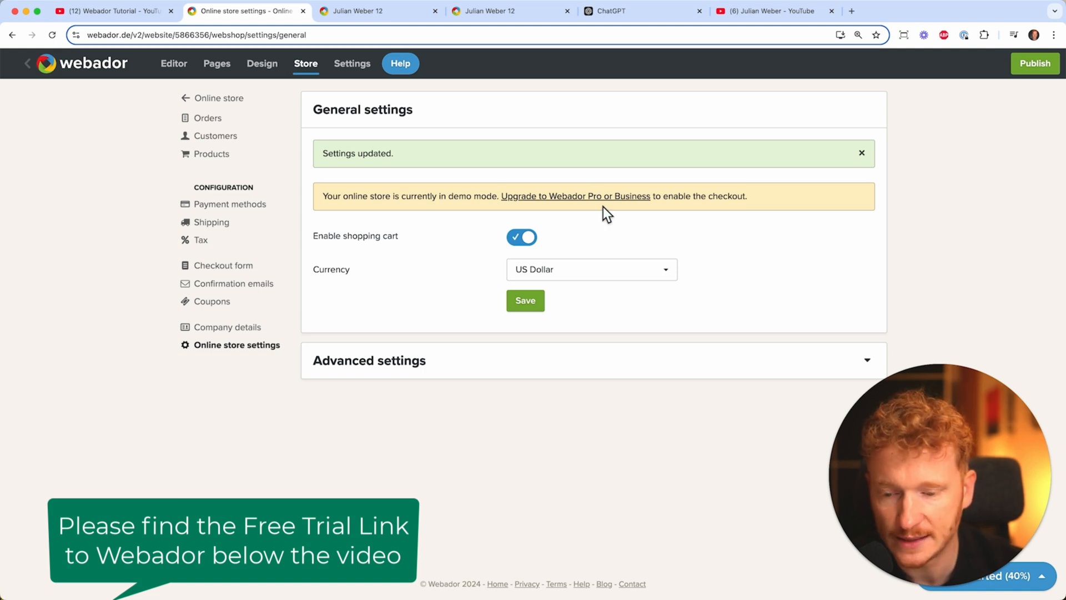
mouse_move(218, 92)
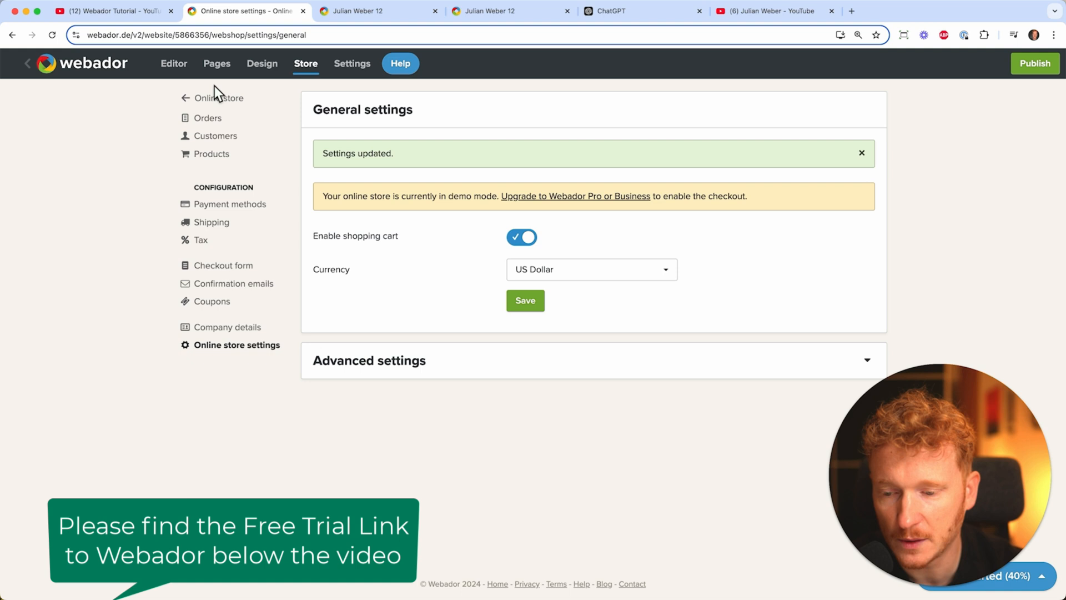
click(174, 63)
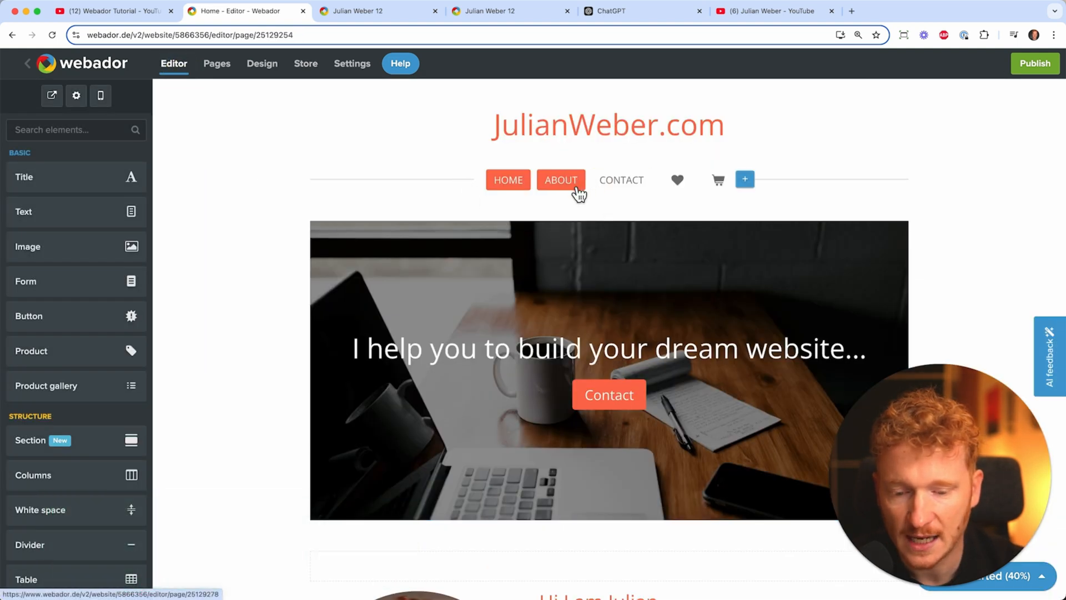
mouse_move(620, 180)
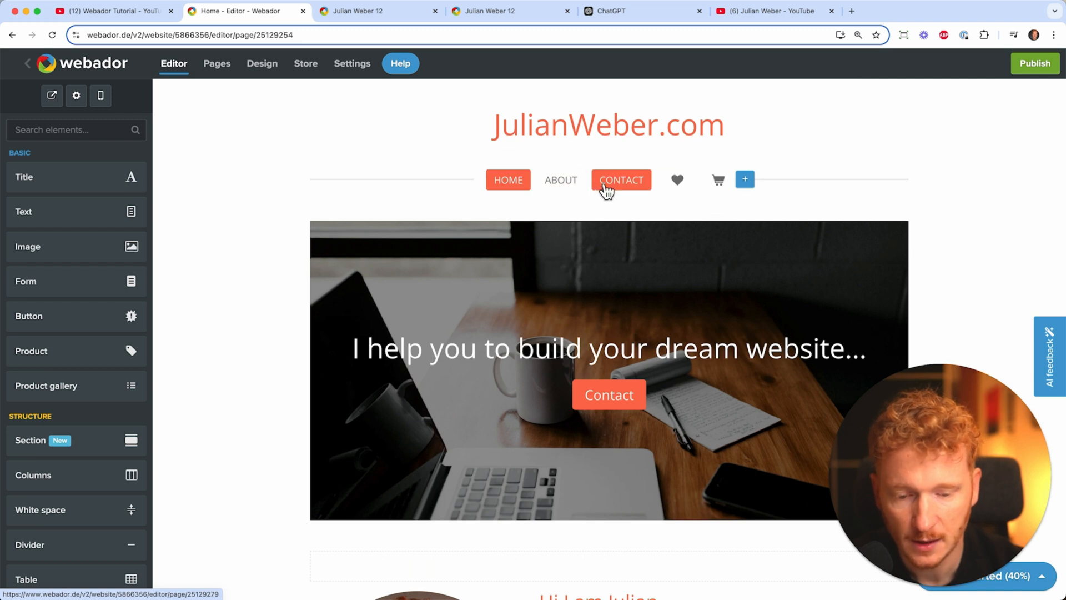
mouse_move(716, 180)
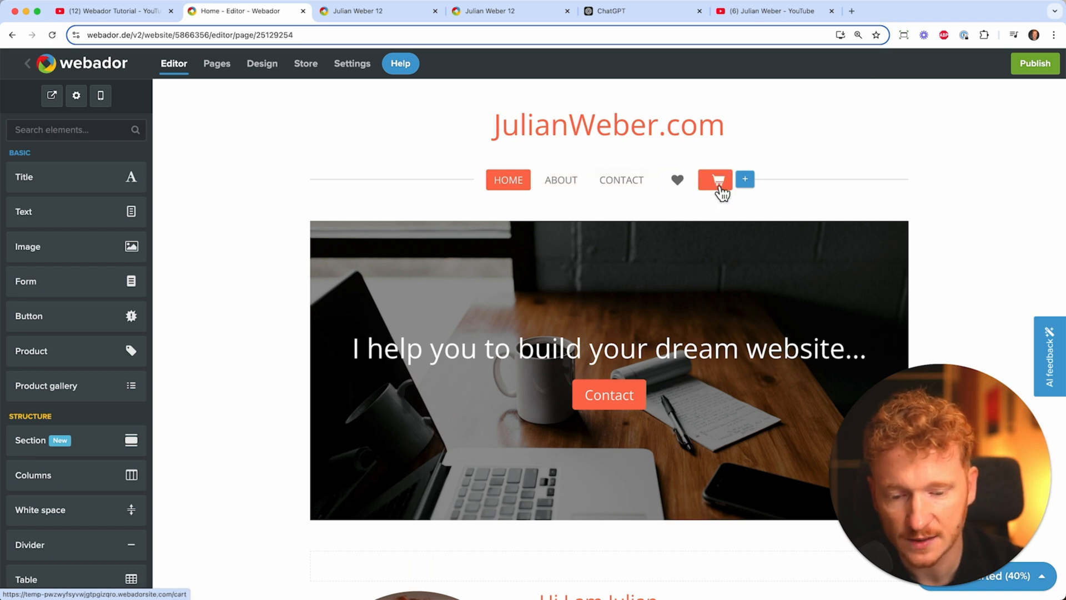
mouse_move(715, 180)
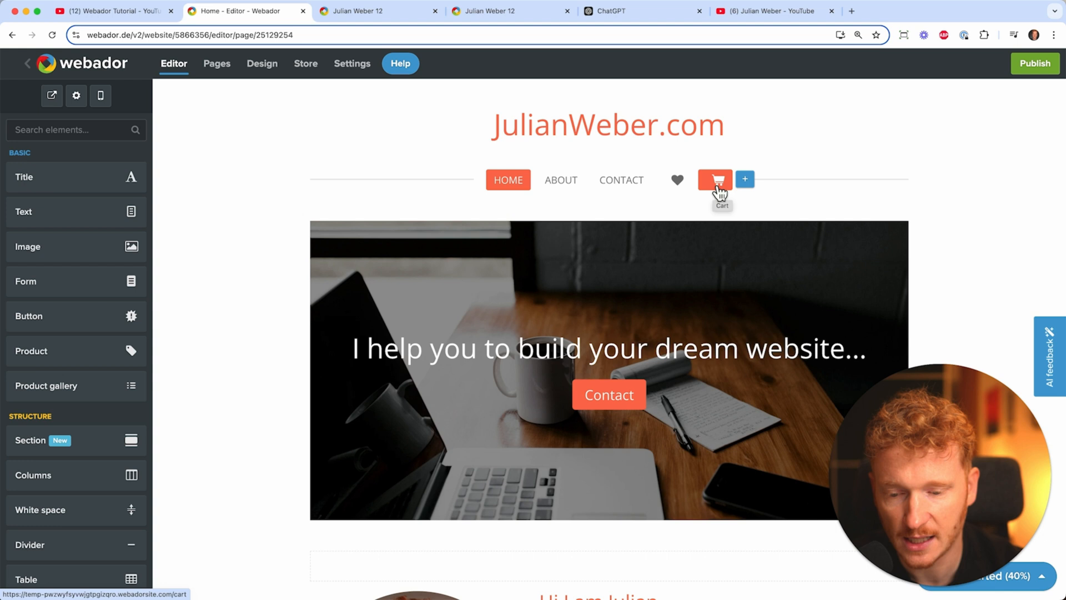
Review the page list with its search engine and extra page options
click(216, 64)
text(Sho)
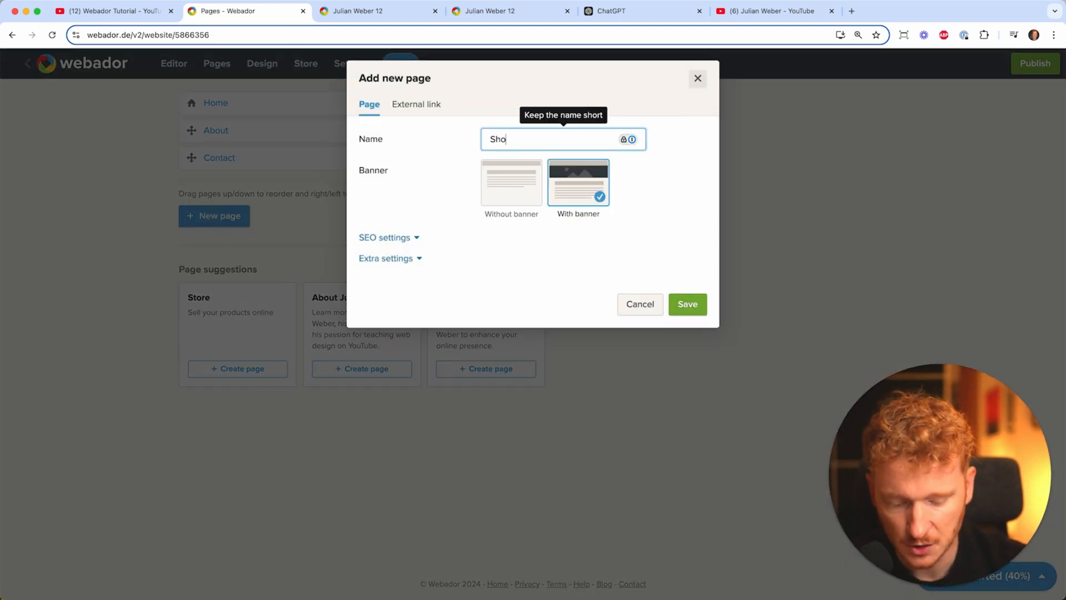
click(384, 237)
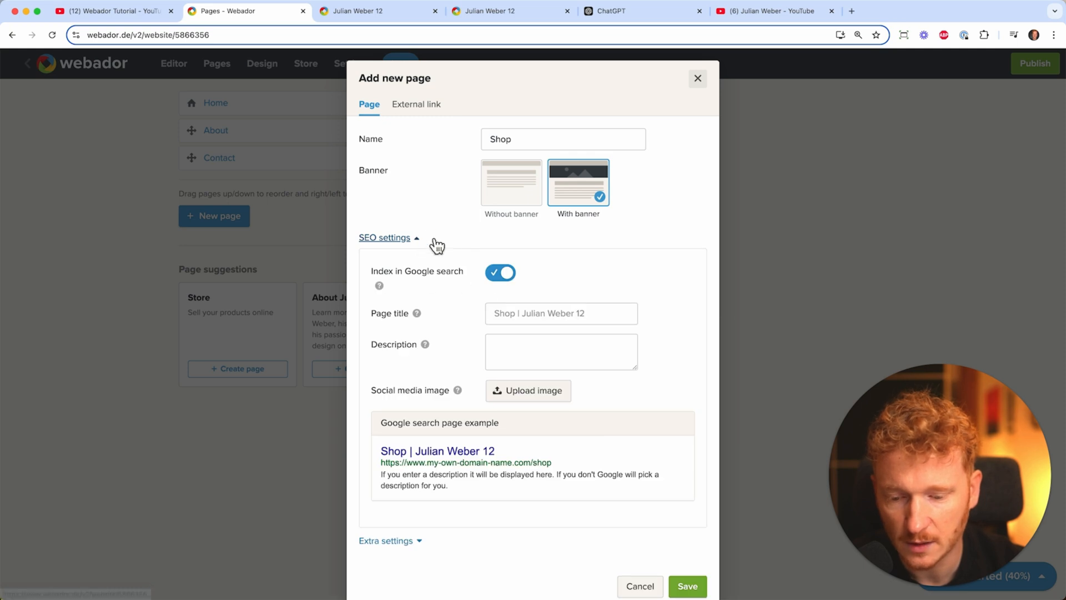
click(385, 237)
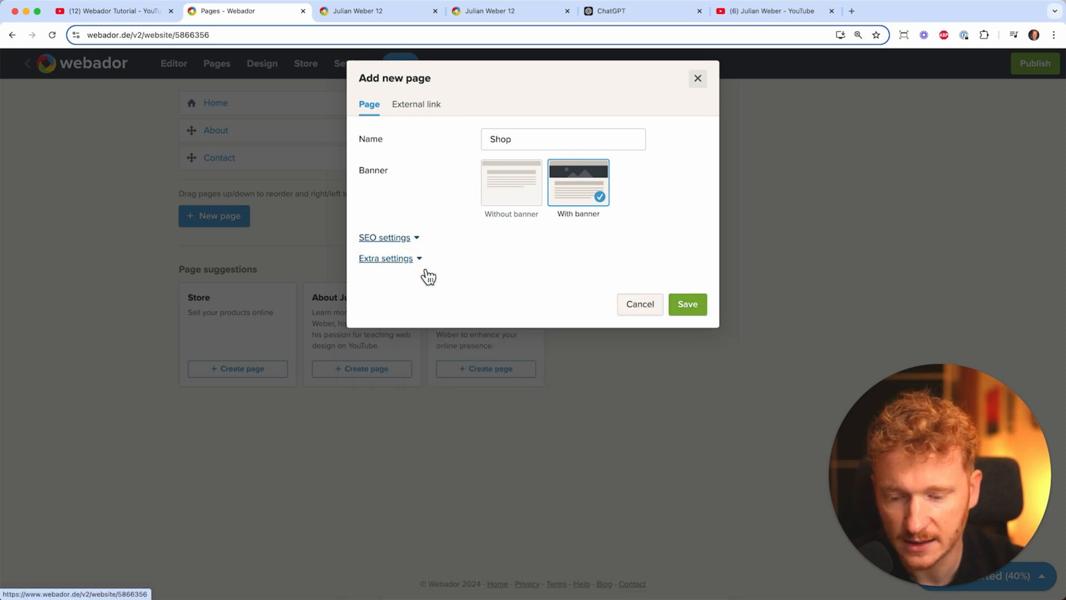
click(385, 258)
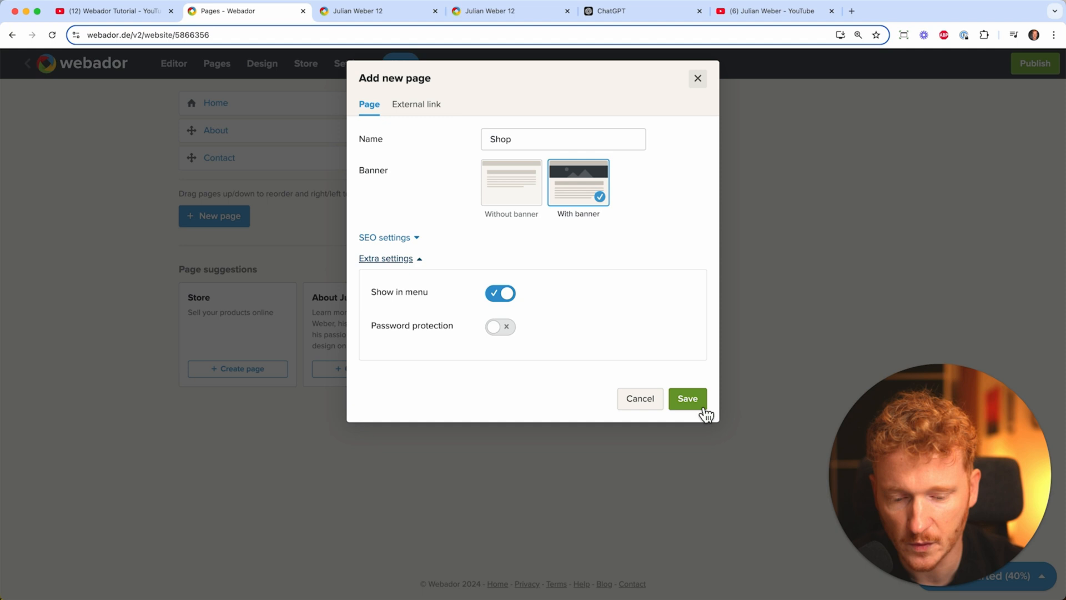
Create a new Shop page and move it up to sit right after Home
click(687, 399)
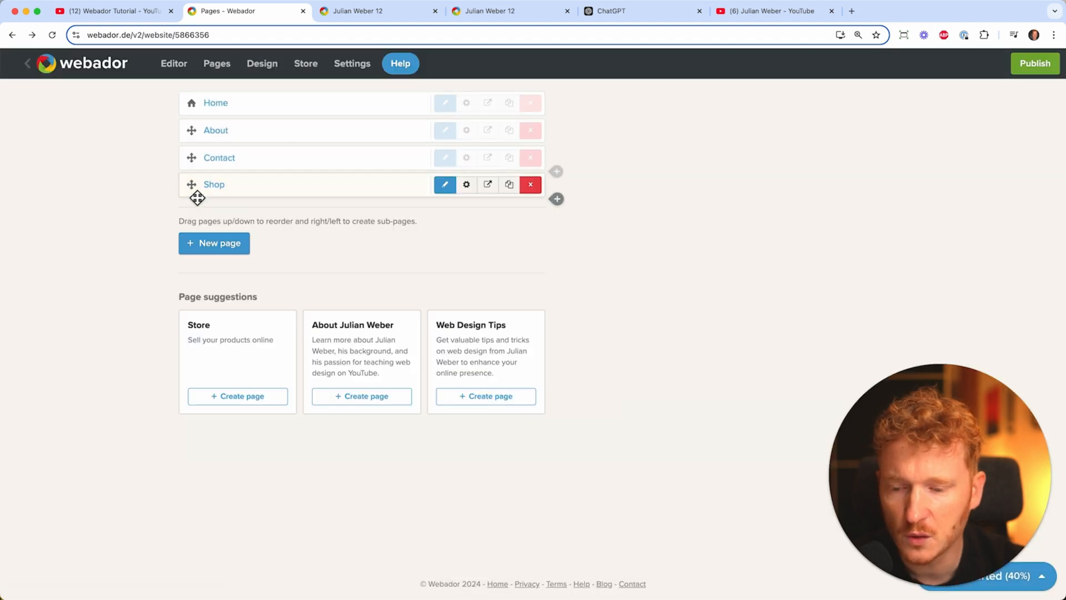
drag(198, 184, 198, 130)
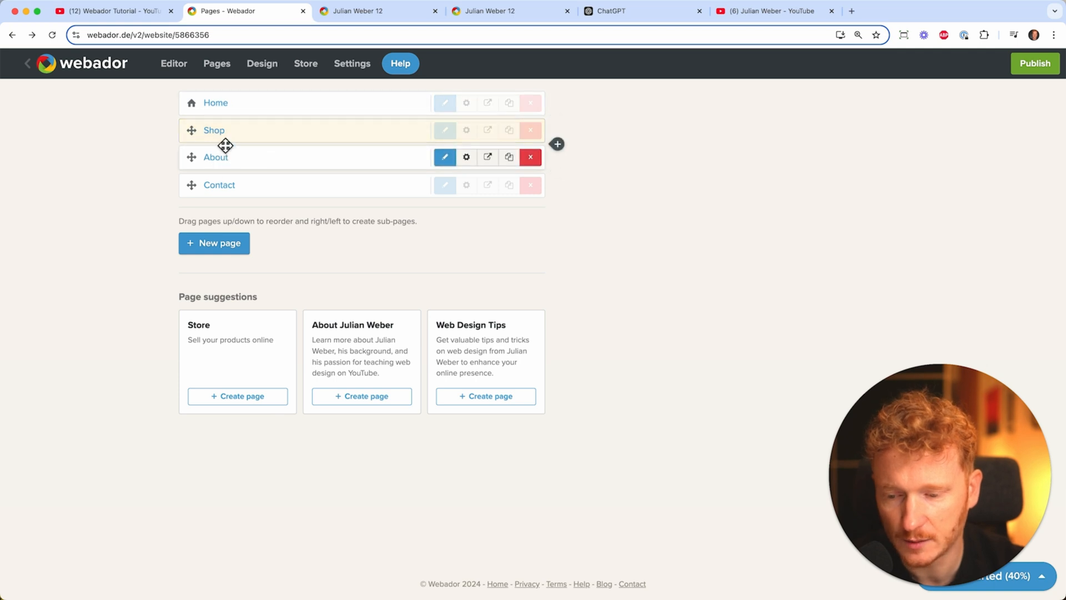
mouse_move(173, 64)
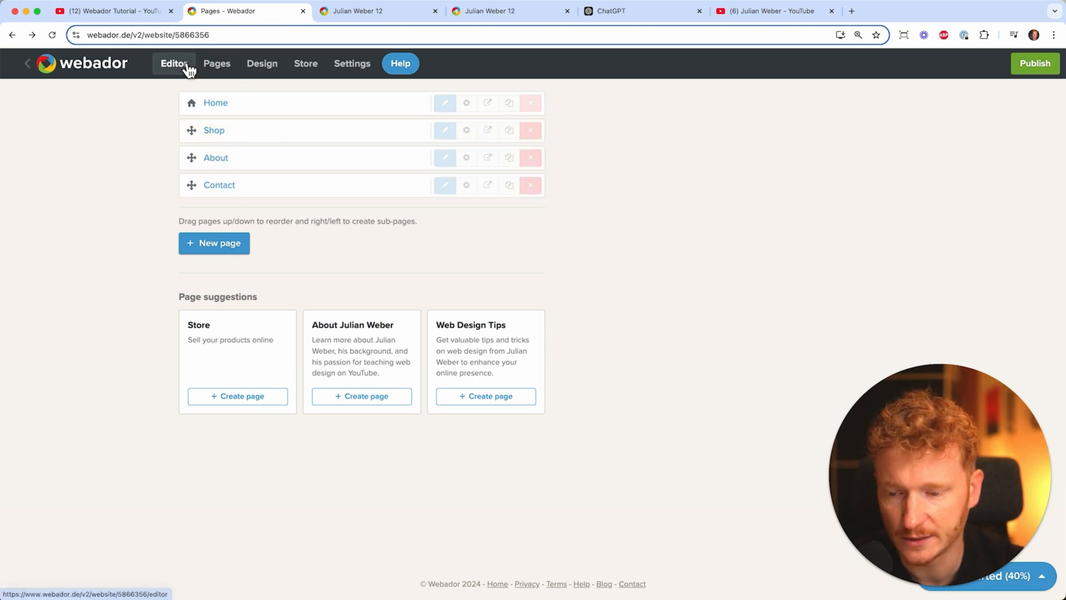
Hide the Shop page banner and centre the Welcome Shop heading above the product grid
click(175, 63)
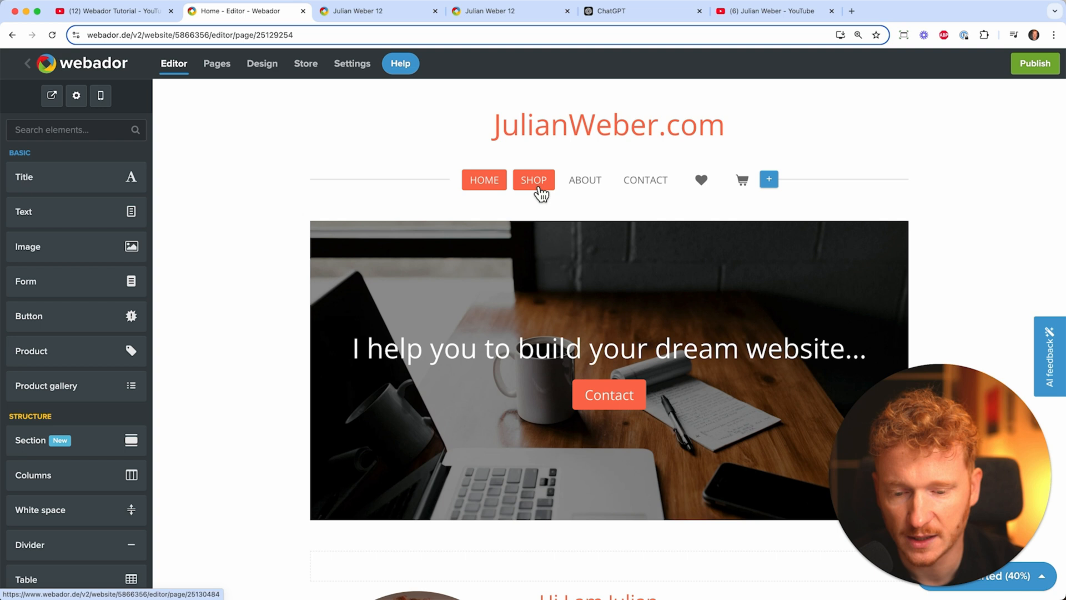
mouse_move(551, 193)
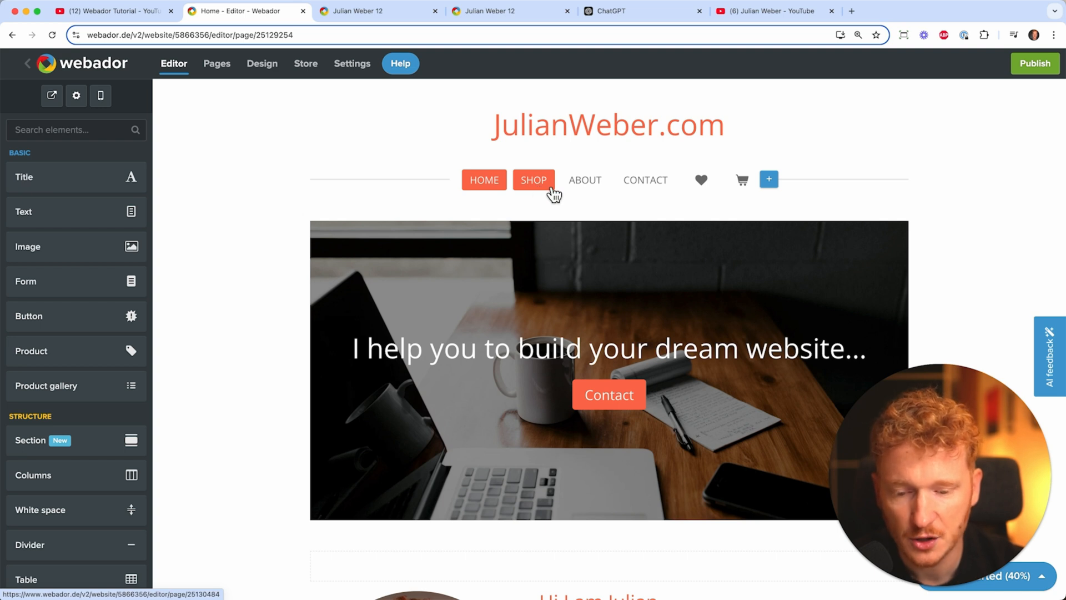
click(534, 180)
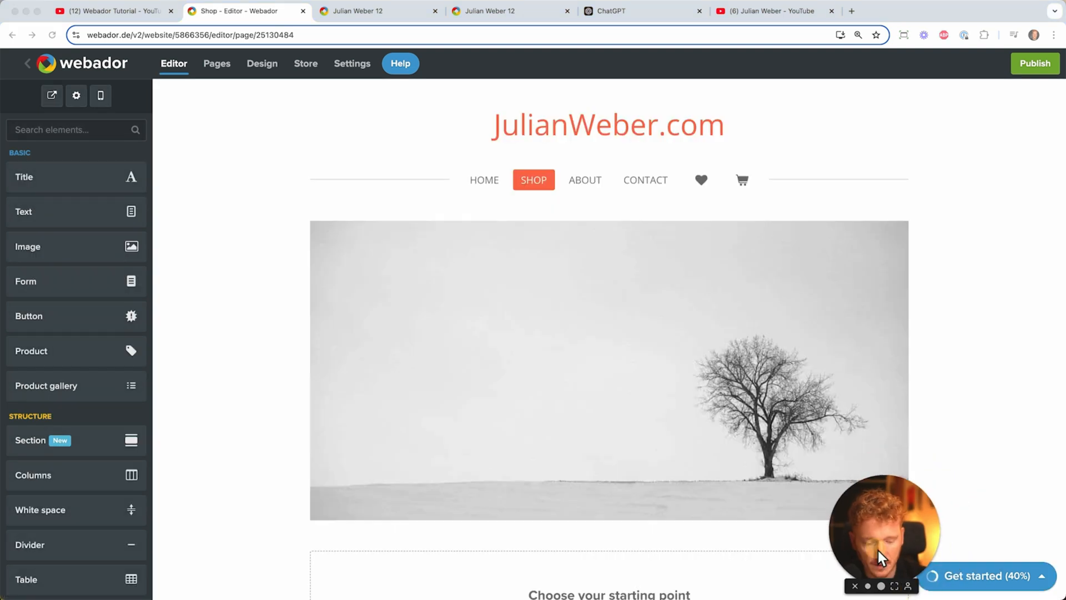
scroll(down, 3)
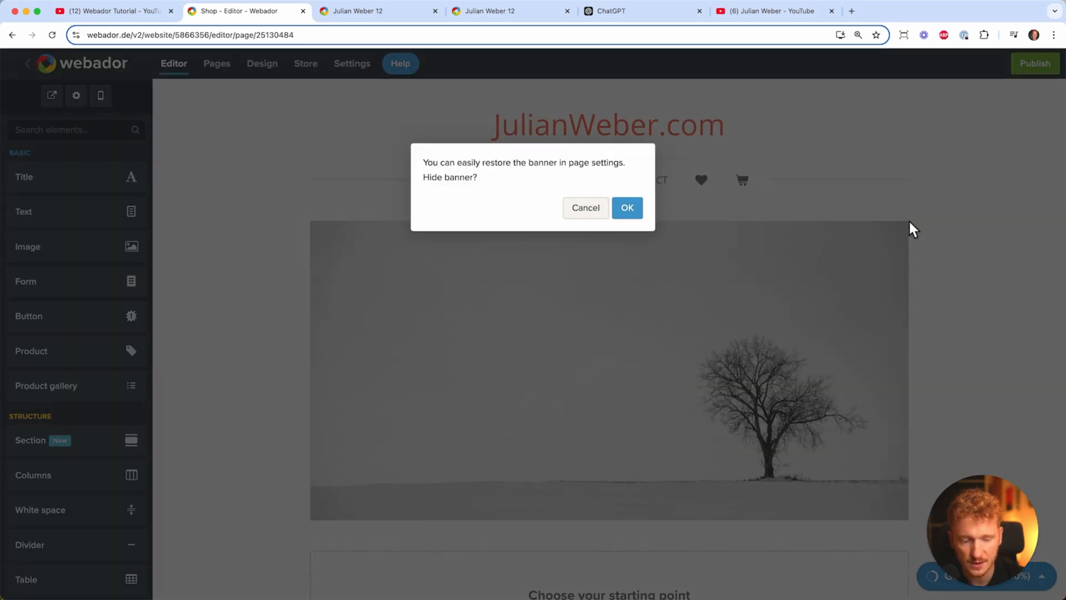
click(626, 207)
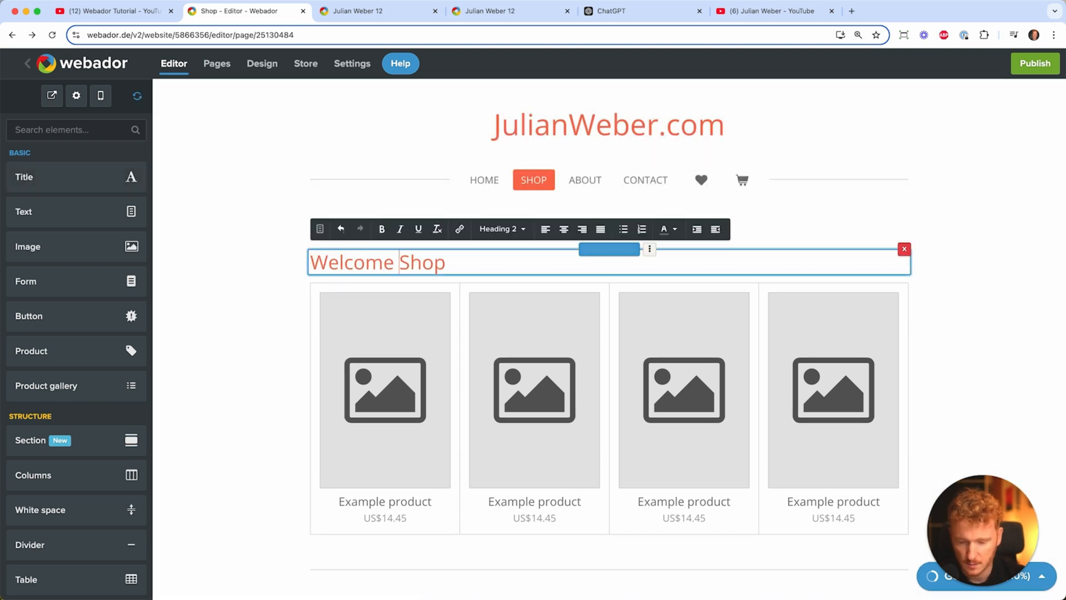
click(564, 229)
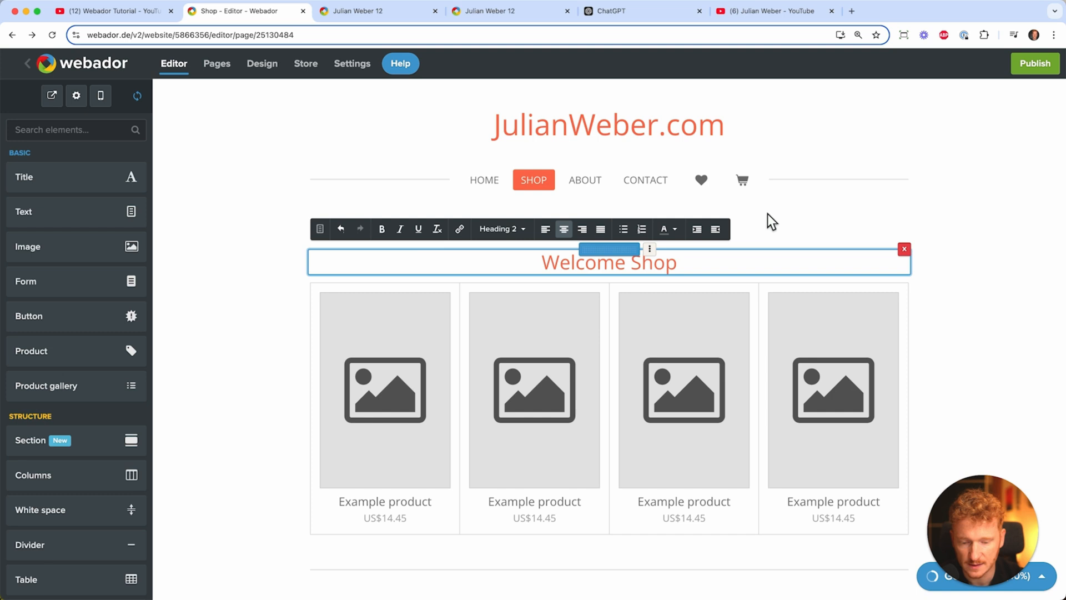
scroll(down, 3)
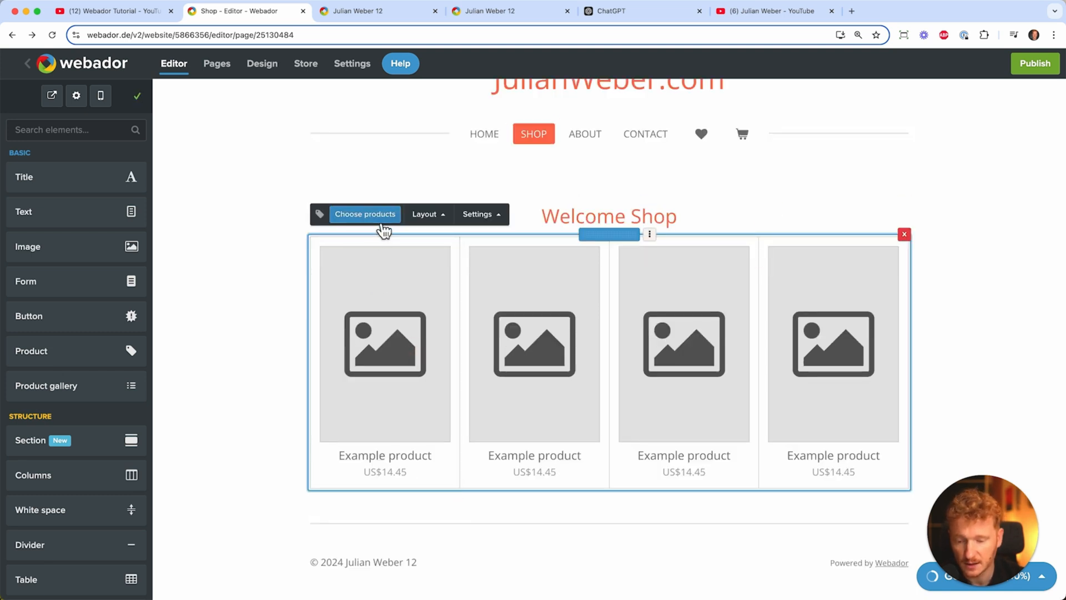
Create a first product named T-Shirt and upload a photo of the shirt
click(364, 214)
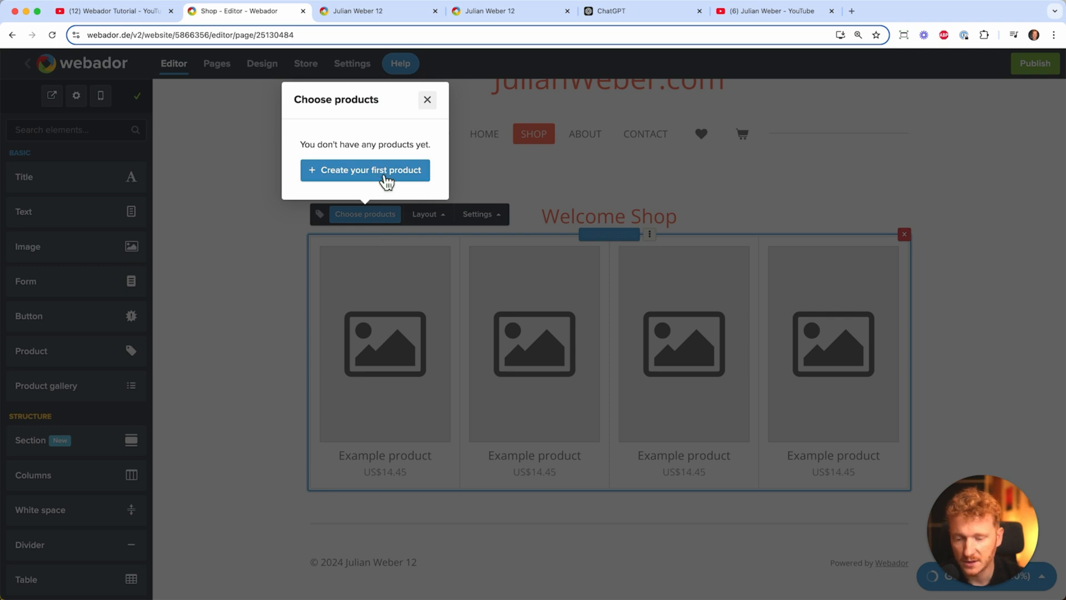
click(365, 170)
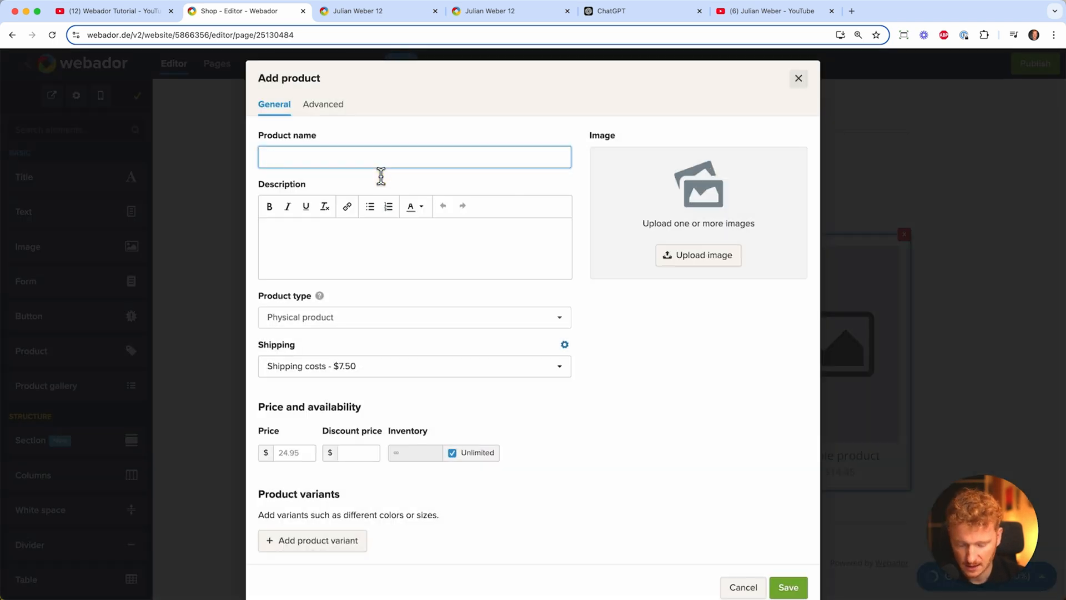
text(T-Shirt)
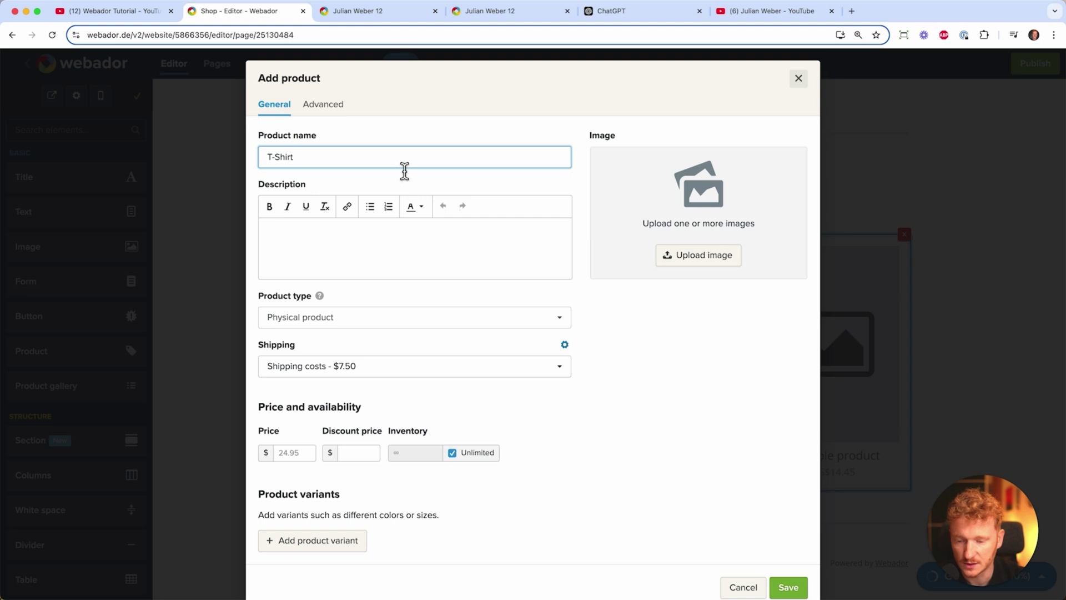
mouse_move(698, 255)
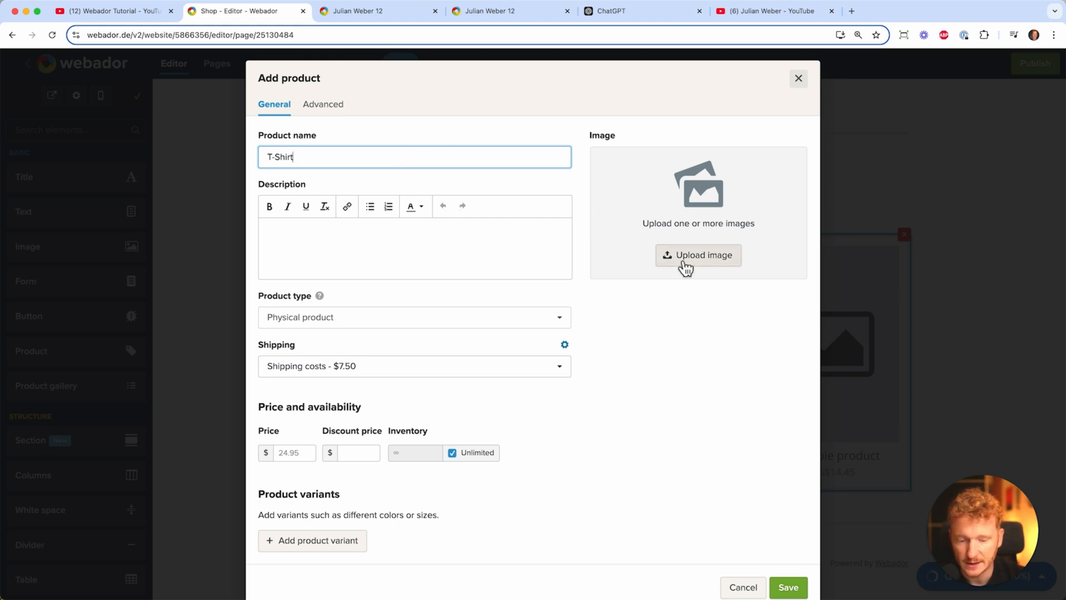
click(697, 255)
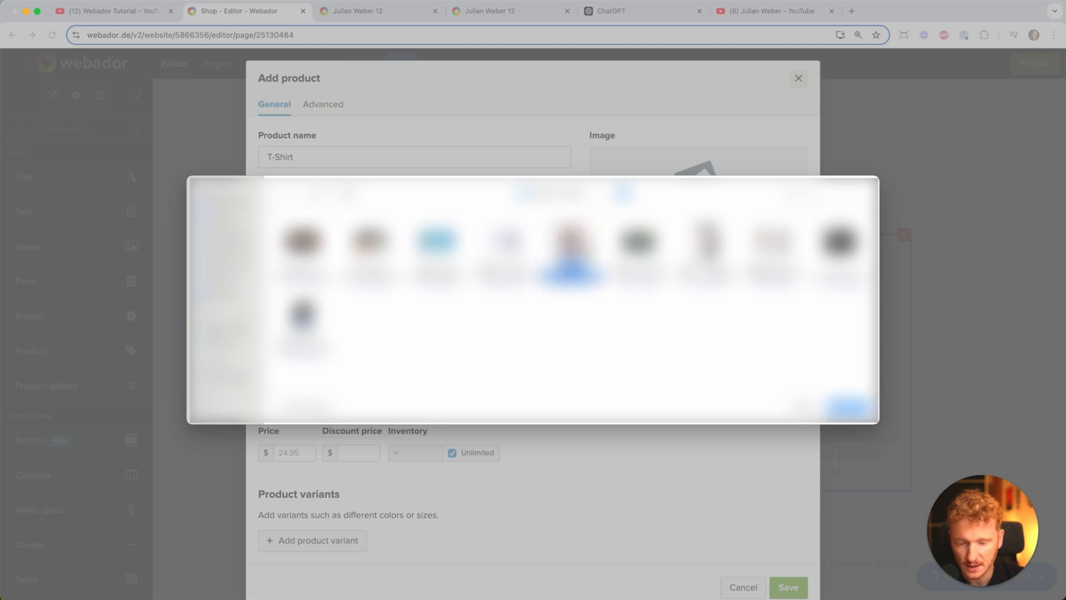
click(623, 180)
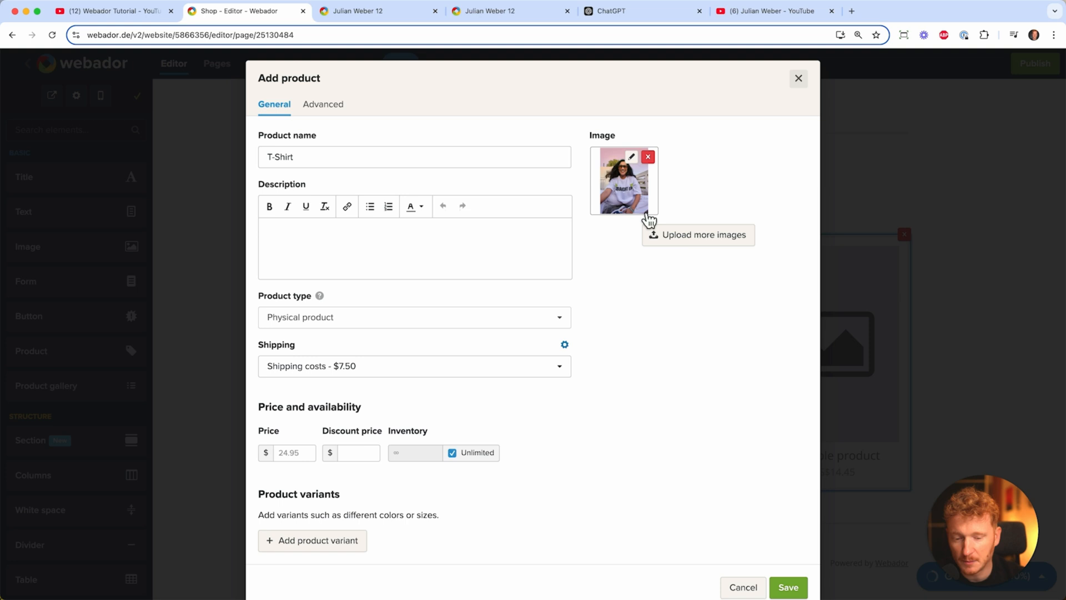
mouse_move(626, 230)
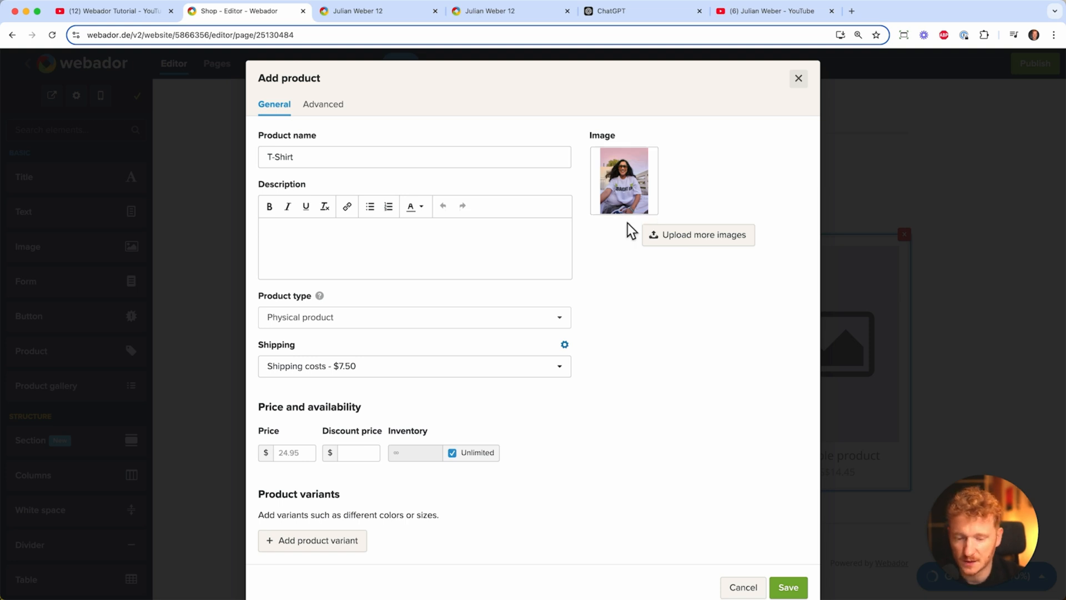
mouse_move(615, 247)
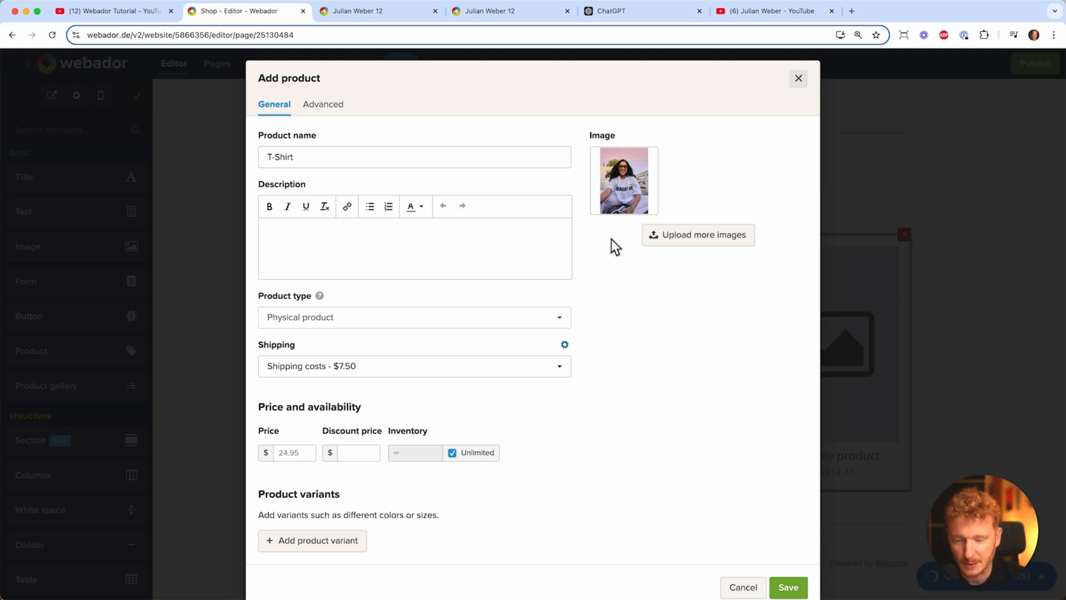
mouse_move(606, 257)
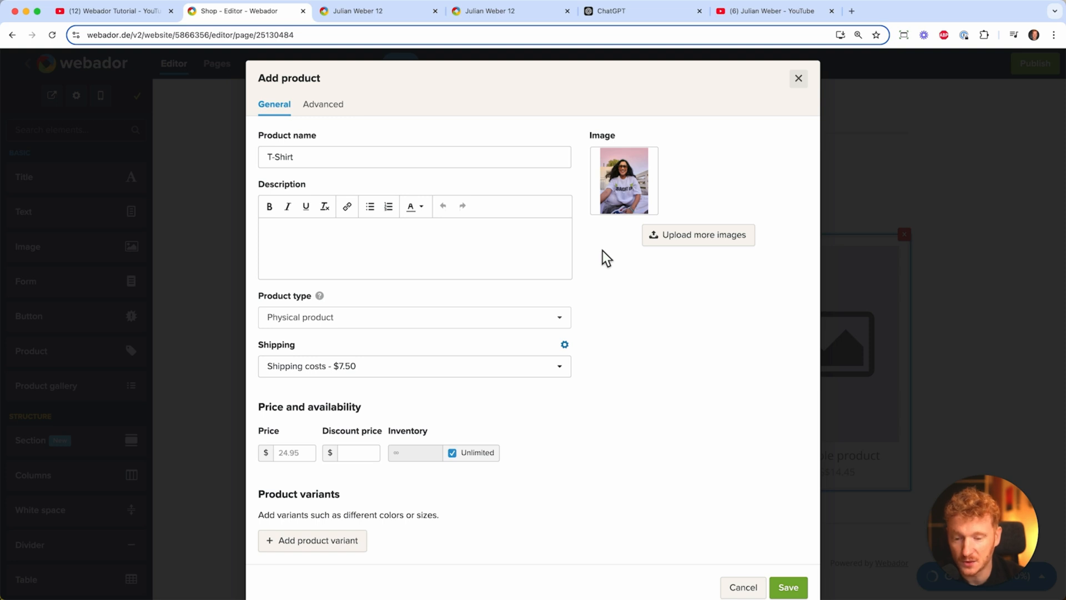
mouse_move(623, 180)
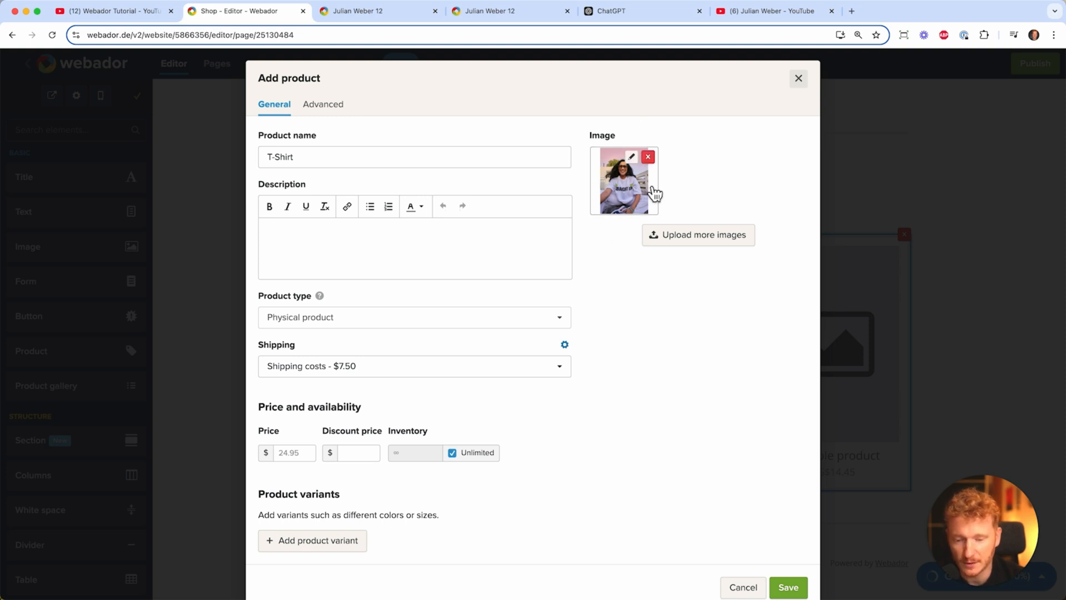
Copy the cotton T-shirt description from ChatGPT and return to the Webador product form
click(639, 11)
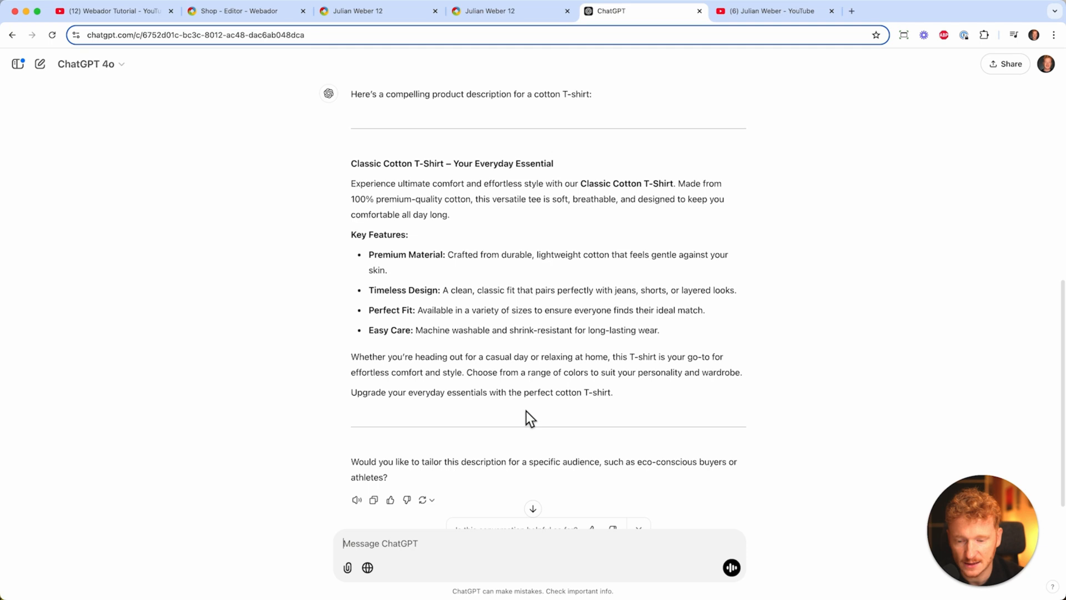
scroll(up, 3)
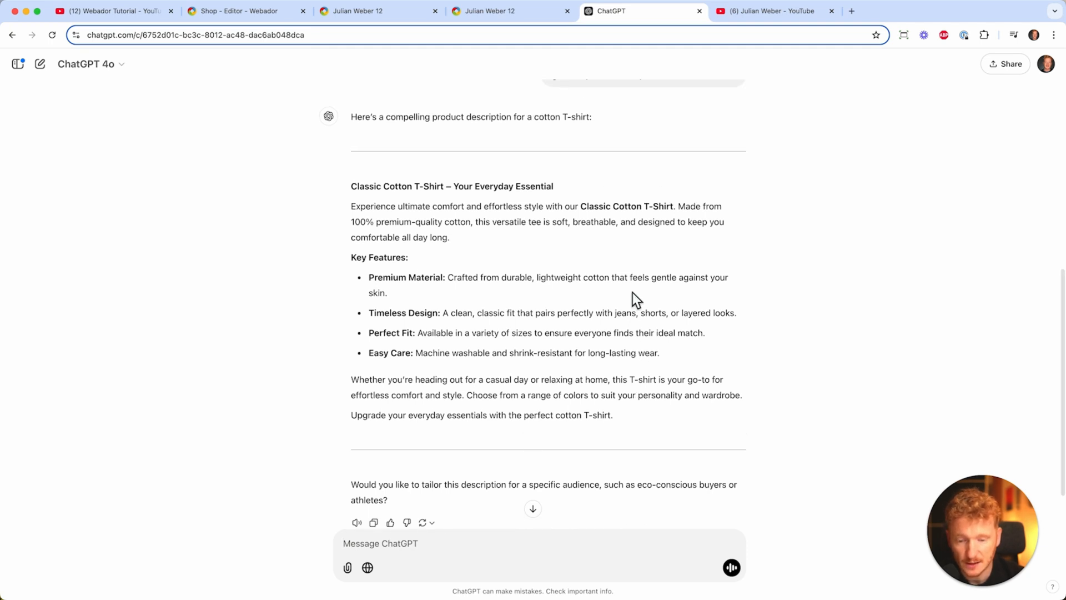
scroll(up, 3)
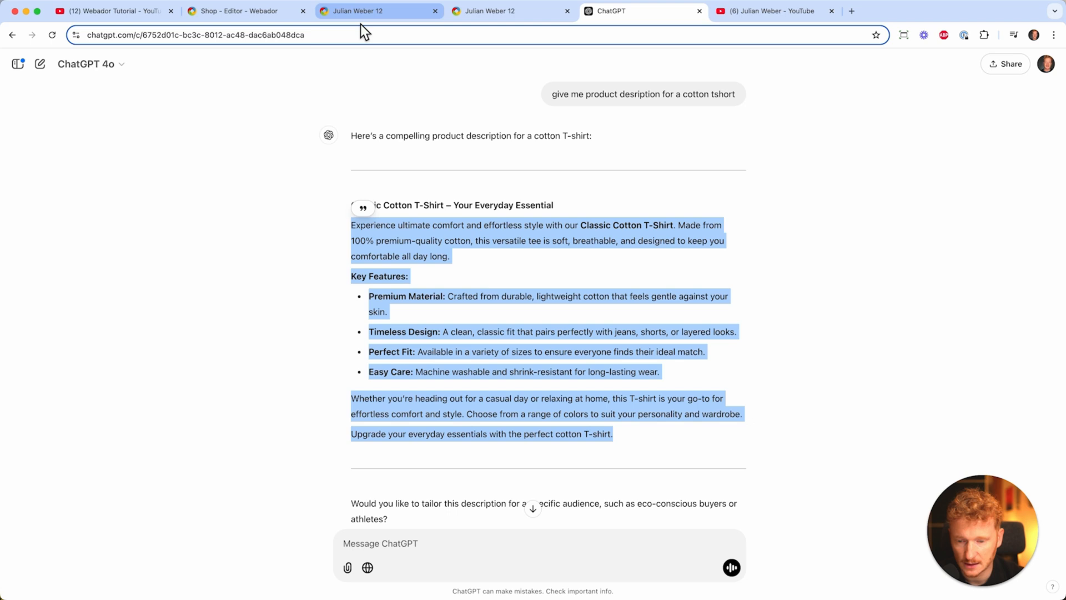
click(235, 11)
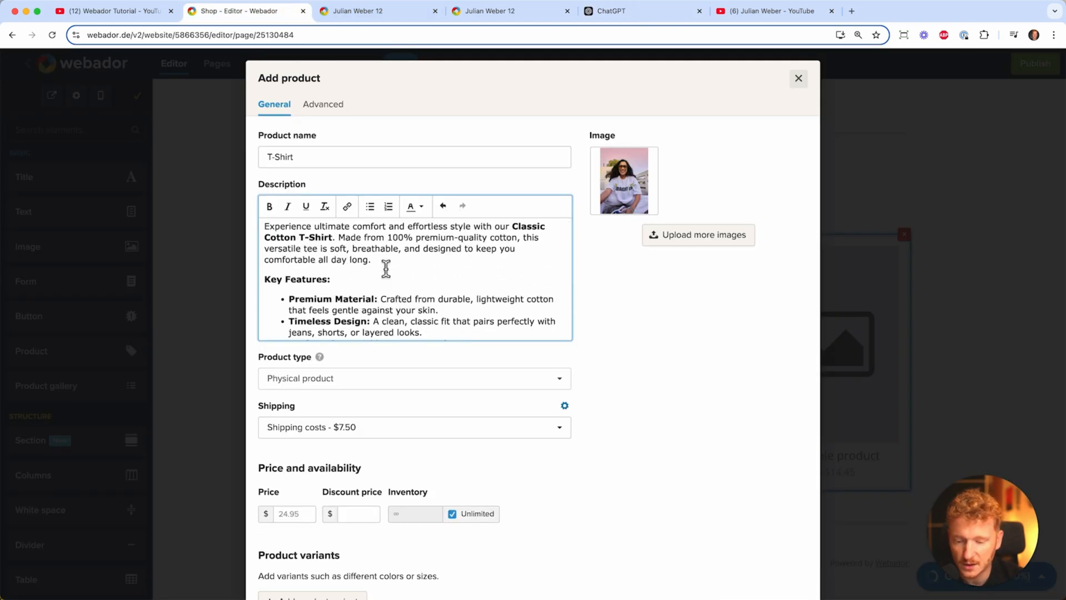
mouse_move(346, 207)
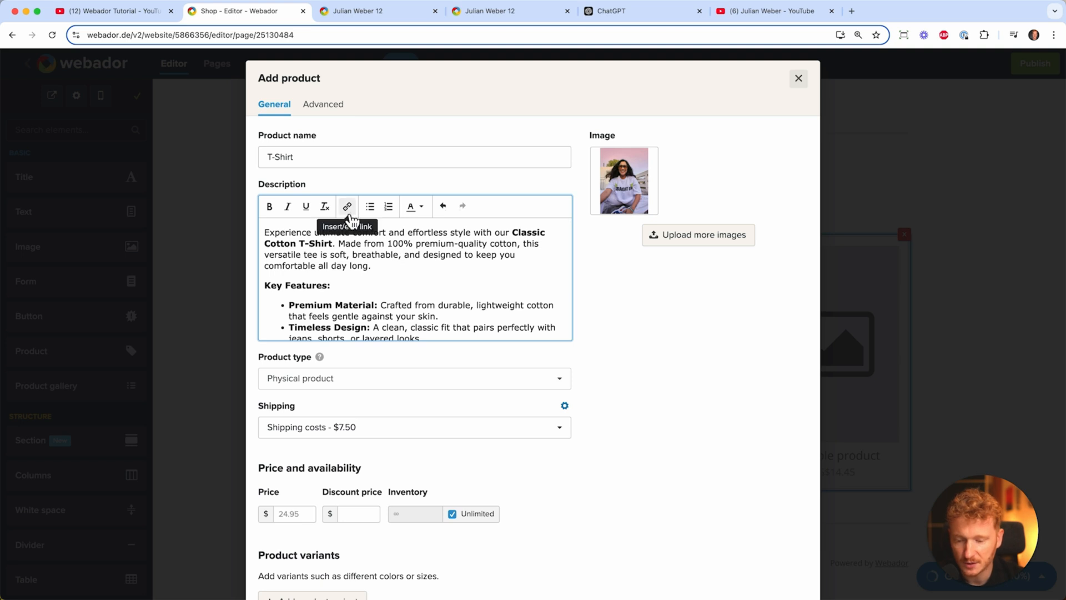
mouse_move(381, 256)
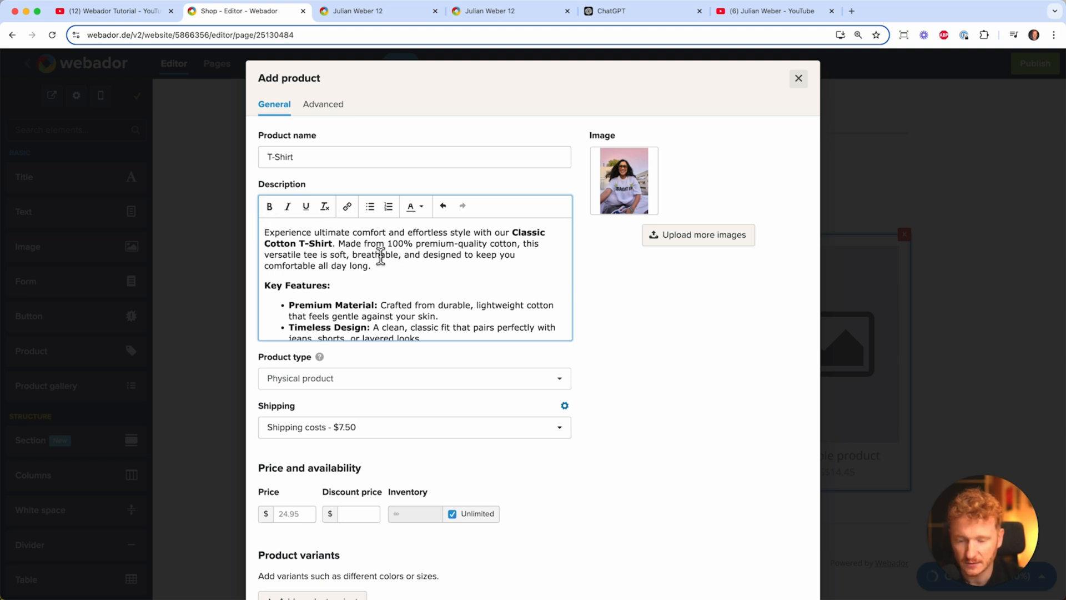
Scroll through the pasted Classic Cotton T-Shirt description to check it
scroll(down, 3)
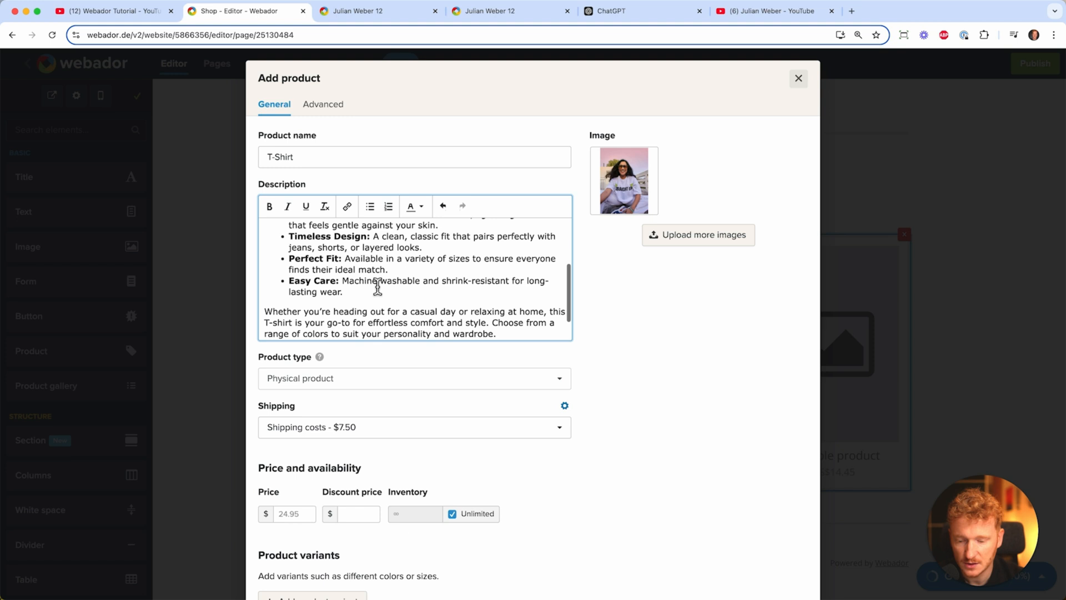
scroll(down, 3)
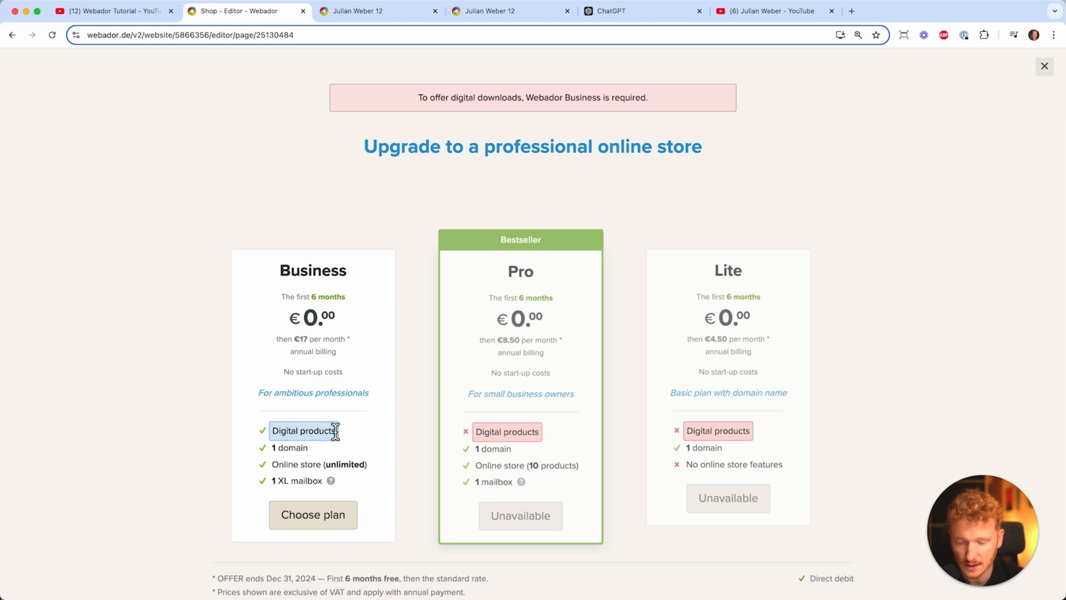
mouse_move(260, 331)
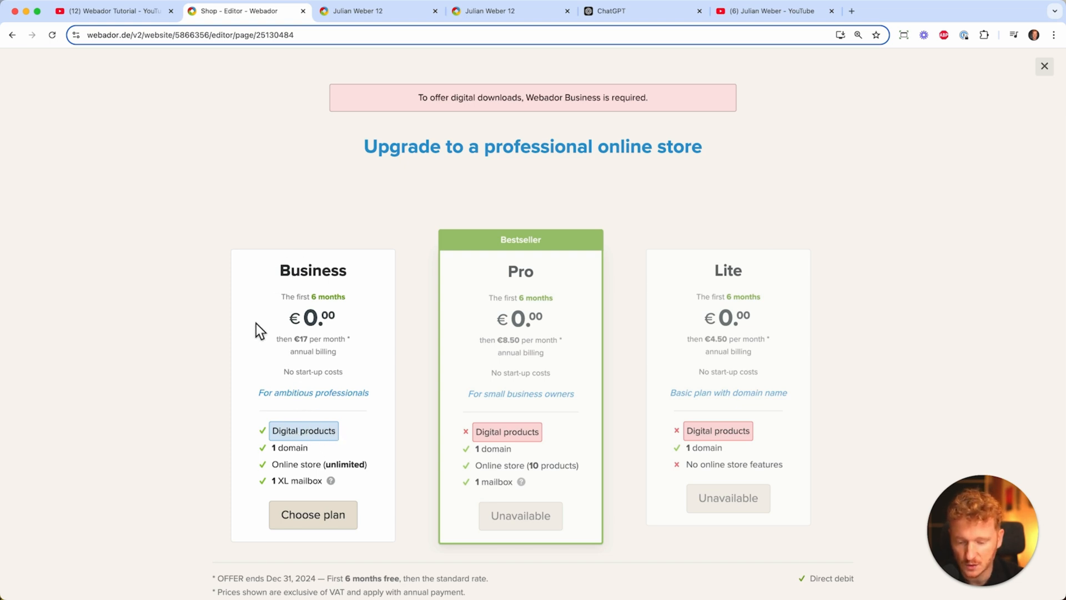
mouse_move(266, 320)
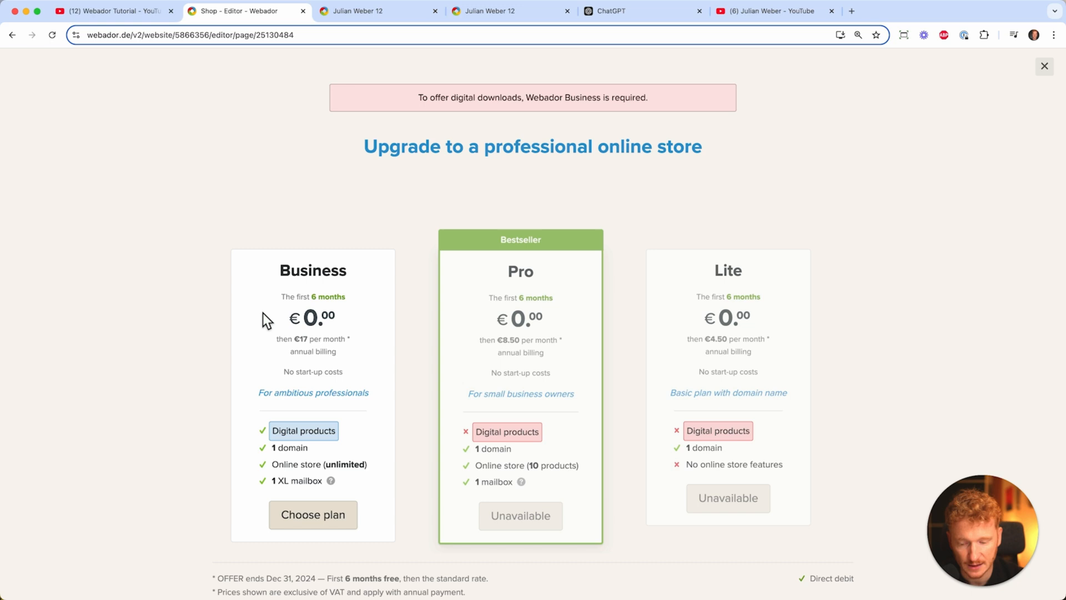
mouse_move(1045, 67)
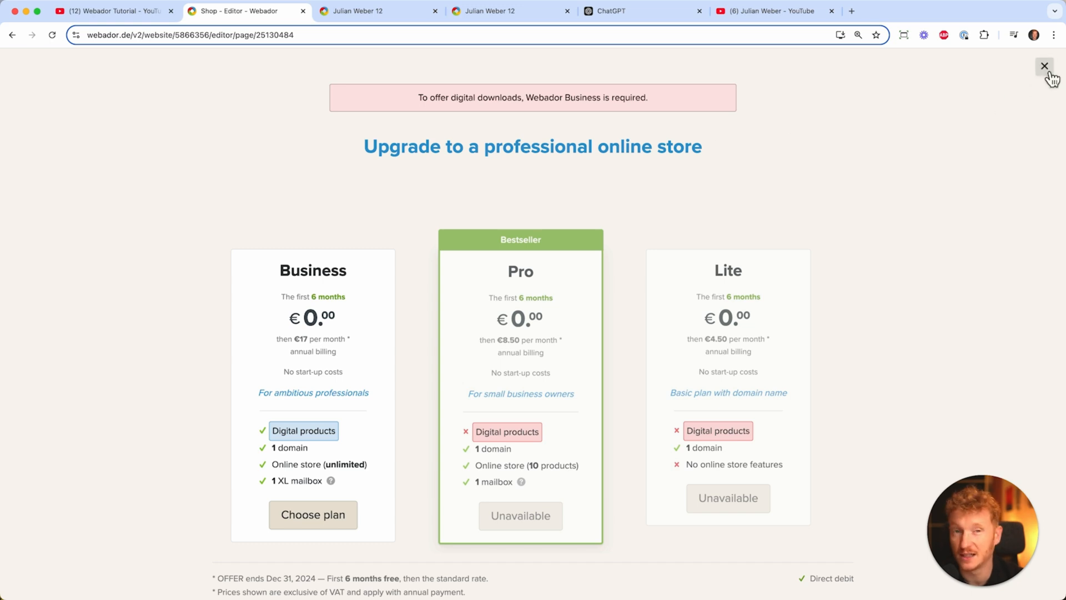
click(1045, 65)
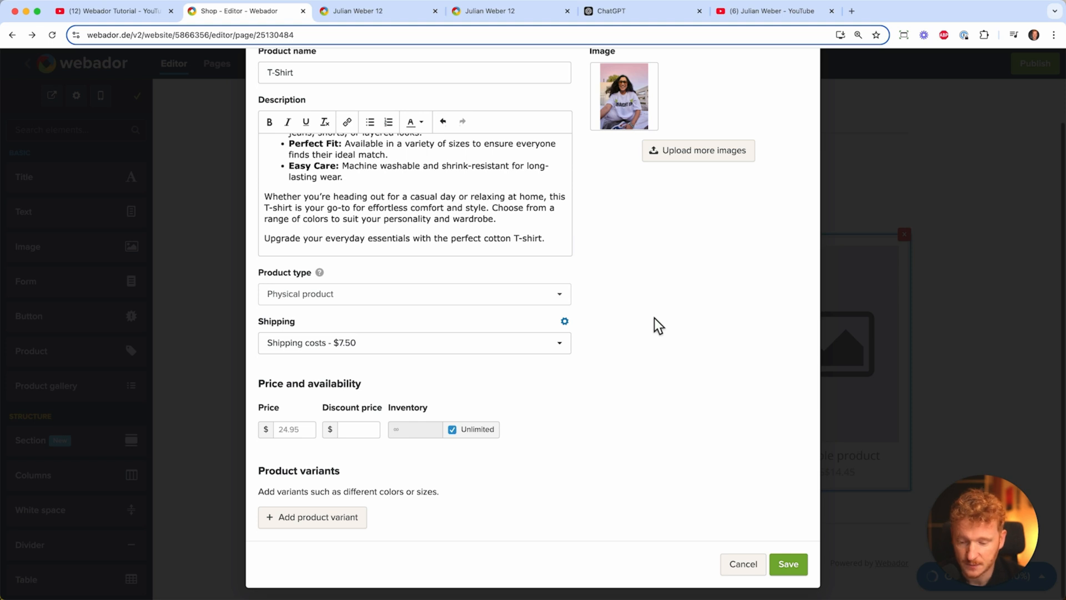
Set the T-shirt price to 25 with a discount price of 20 and inventory of 10 instead of unlimited
click(413, 342)
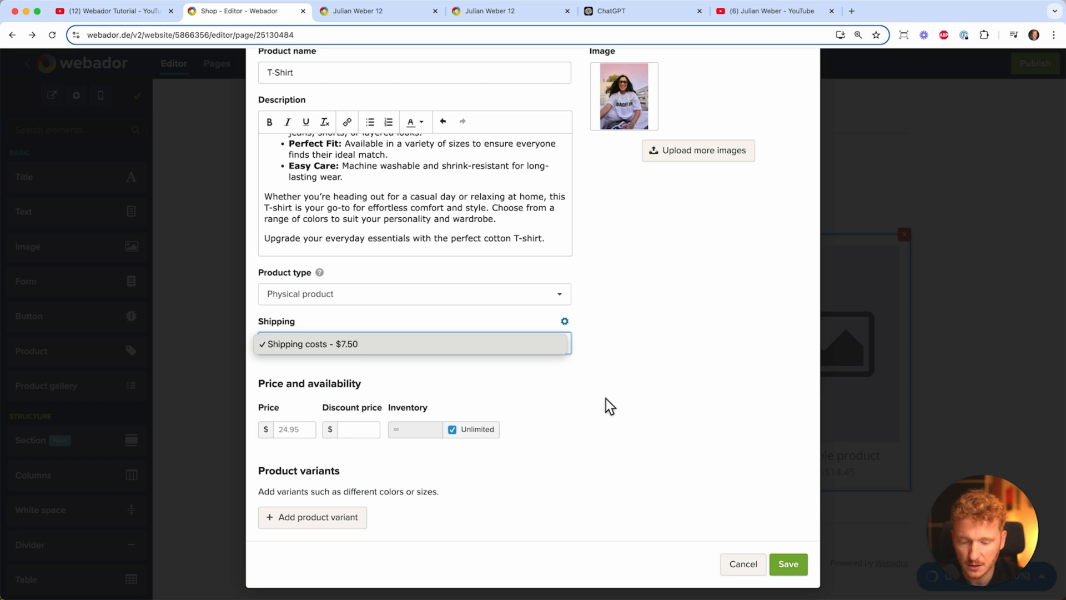
click(291, 428)
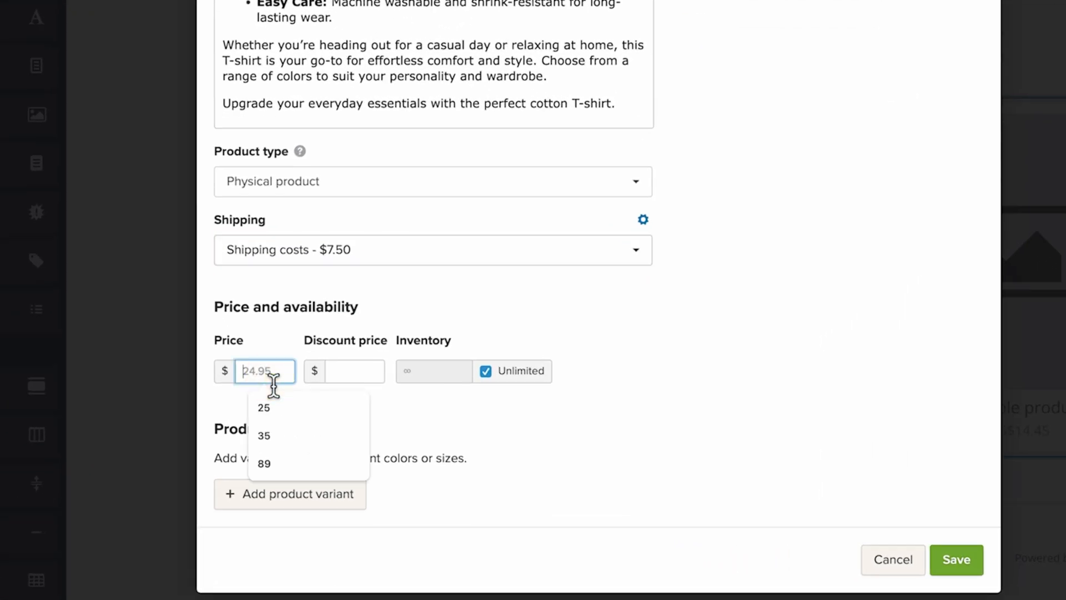
click(263, 407)
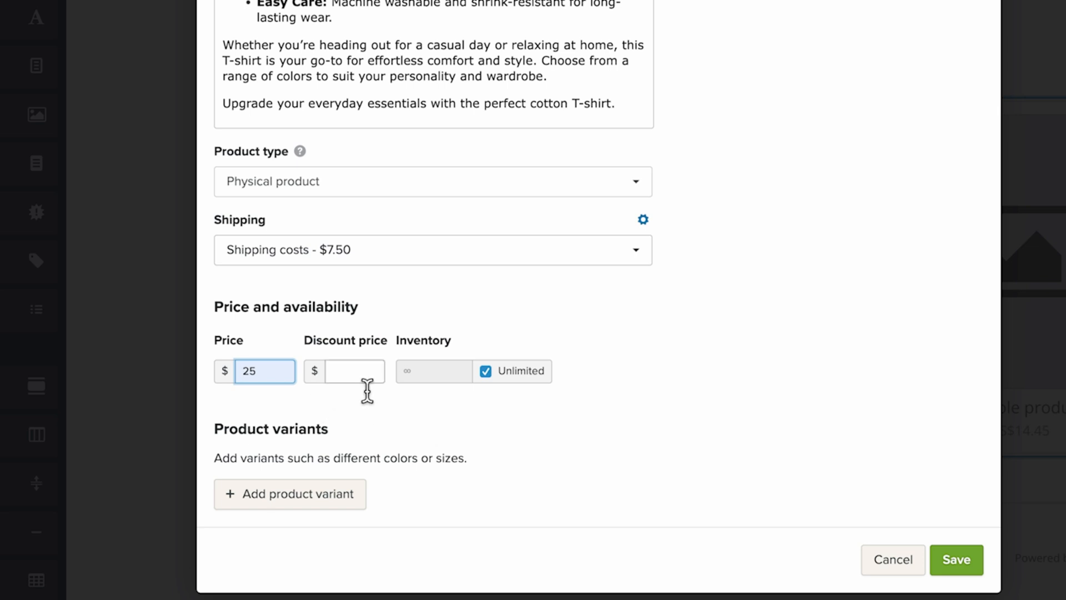
click(356, 371)
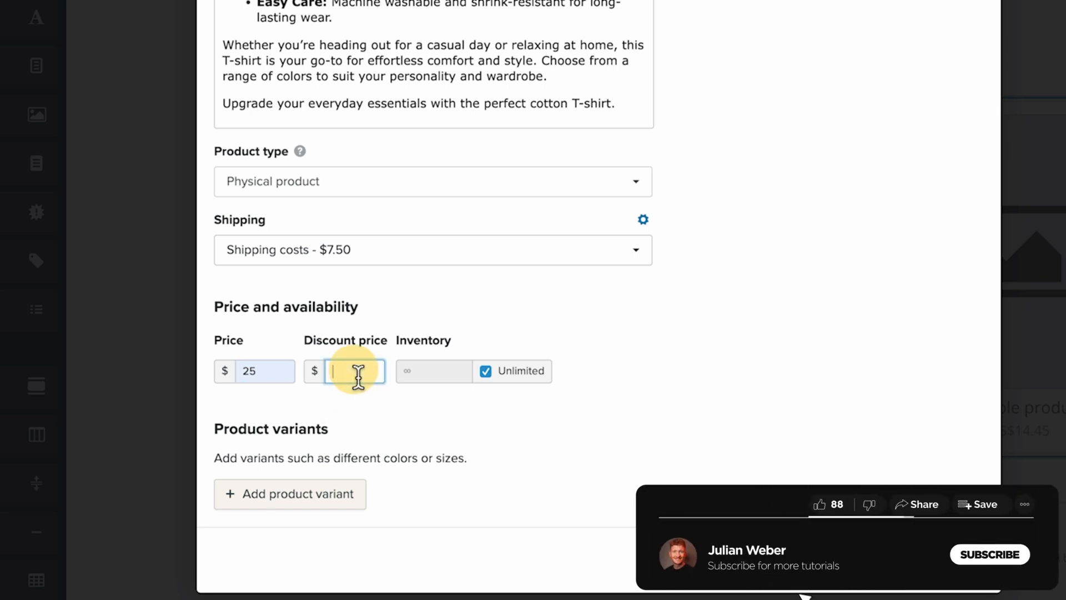
text(20)
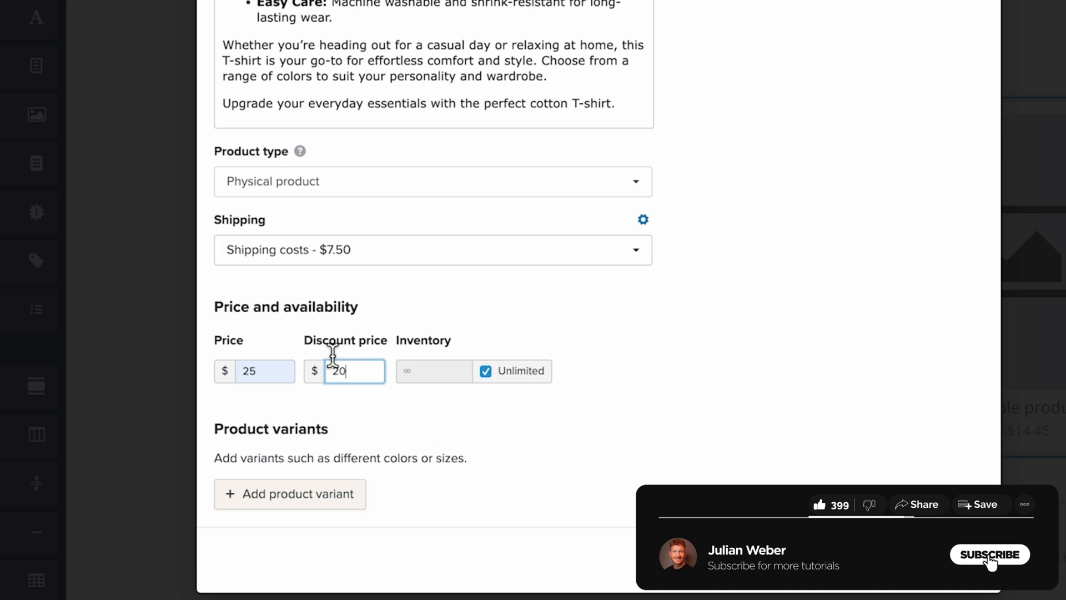
click(990, 553)
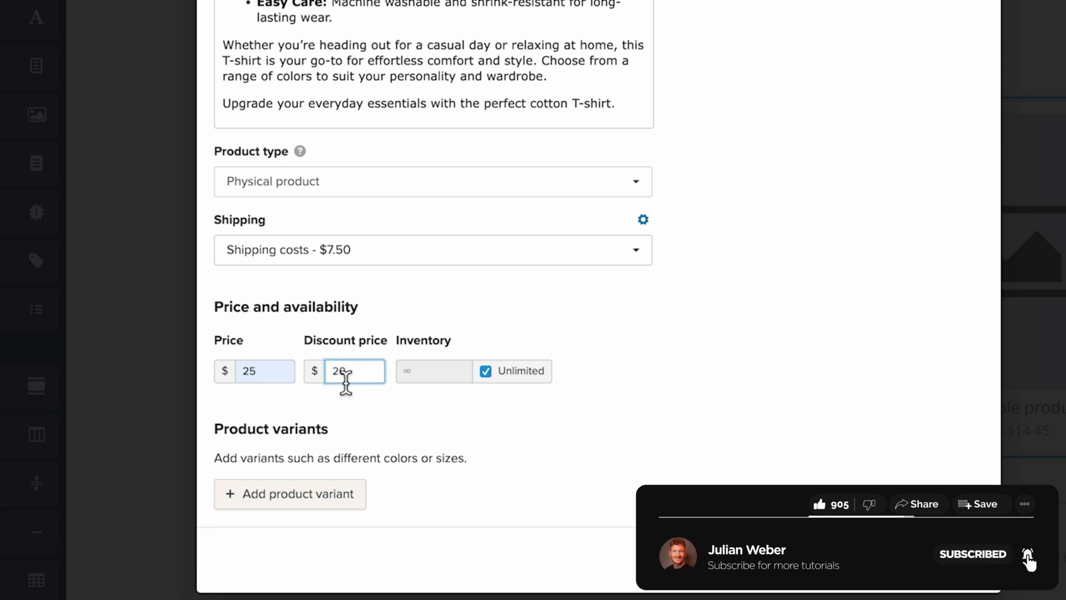
text(0)
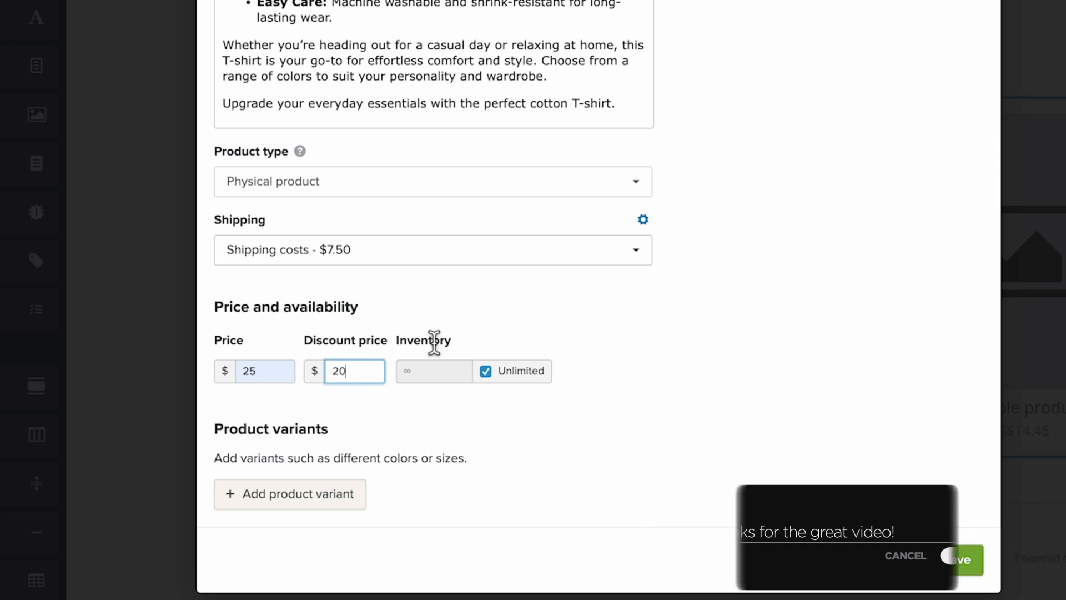
click(486, 371)
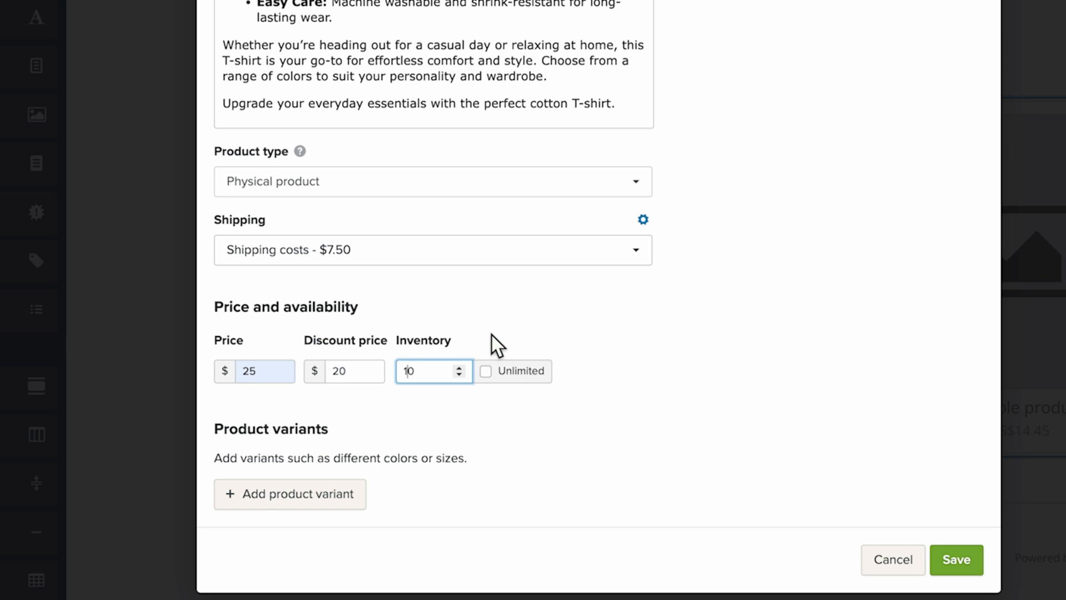
mouse_move(510, 375)
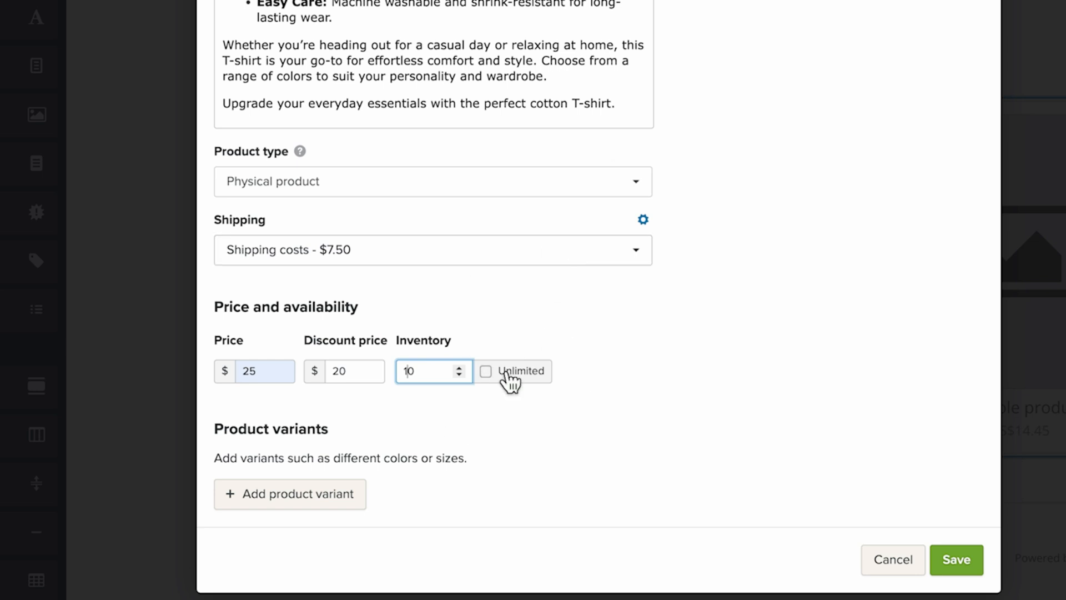
mouse_move(540, 438)
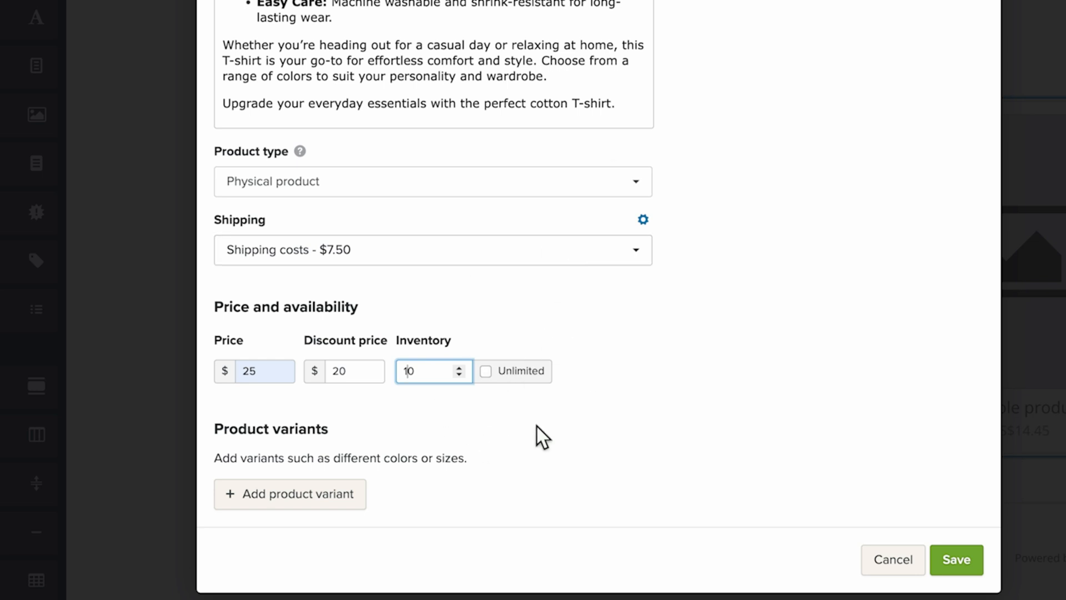
mouse_move(634, 429)
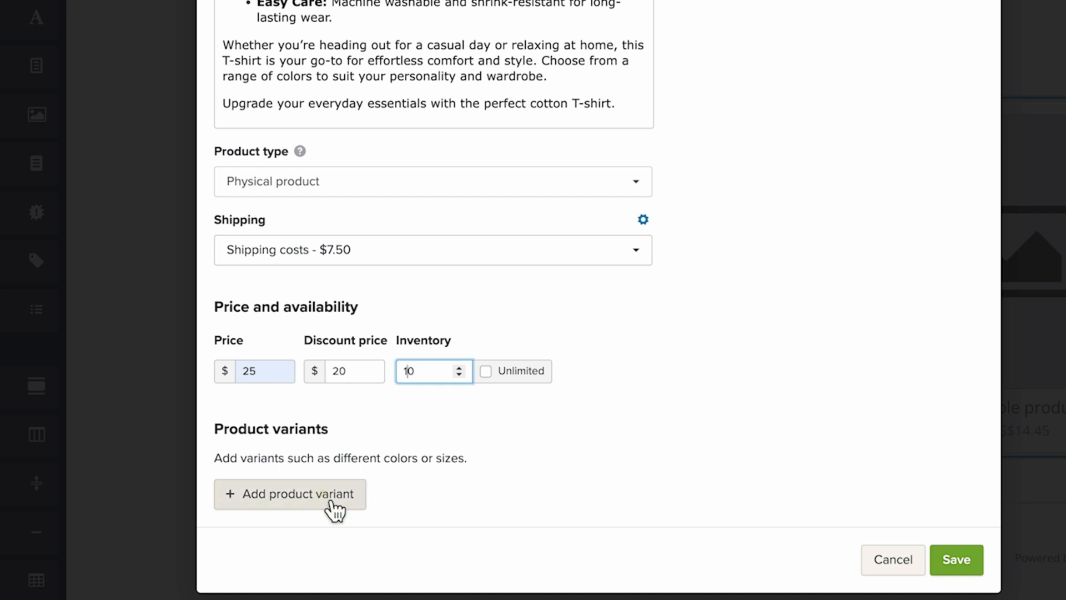
Add a Size option with variants S, M, L, XL and XXL and save it
click(289, 493)
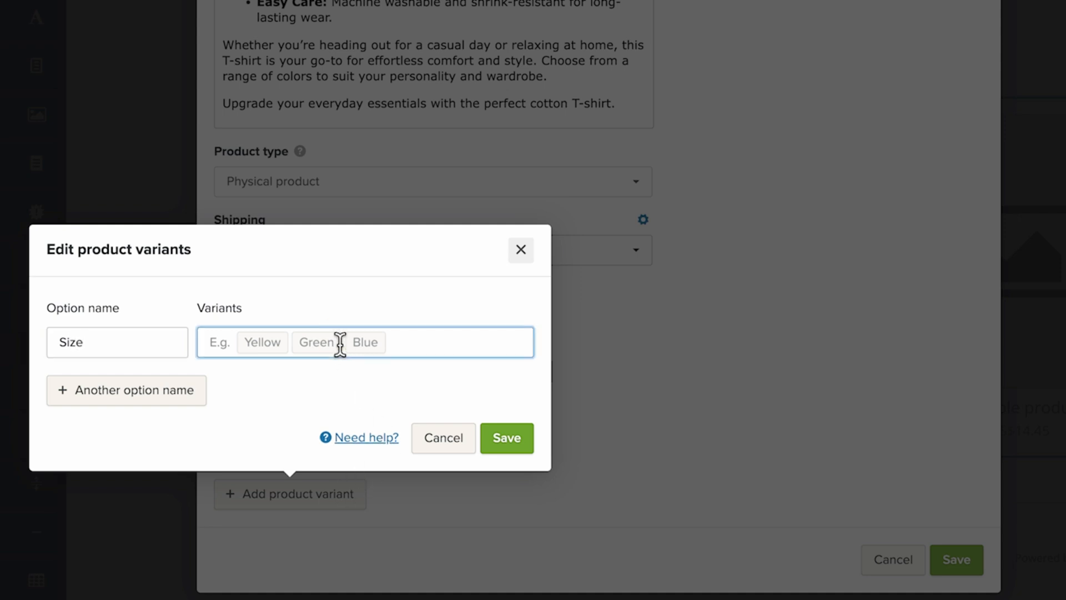
text(S M L)
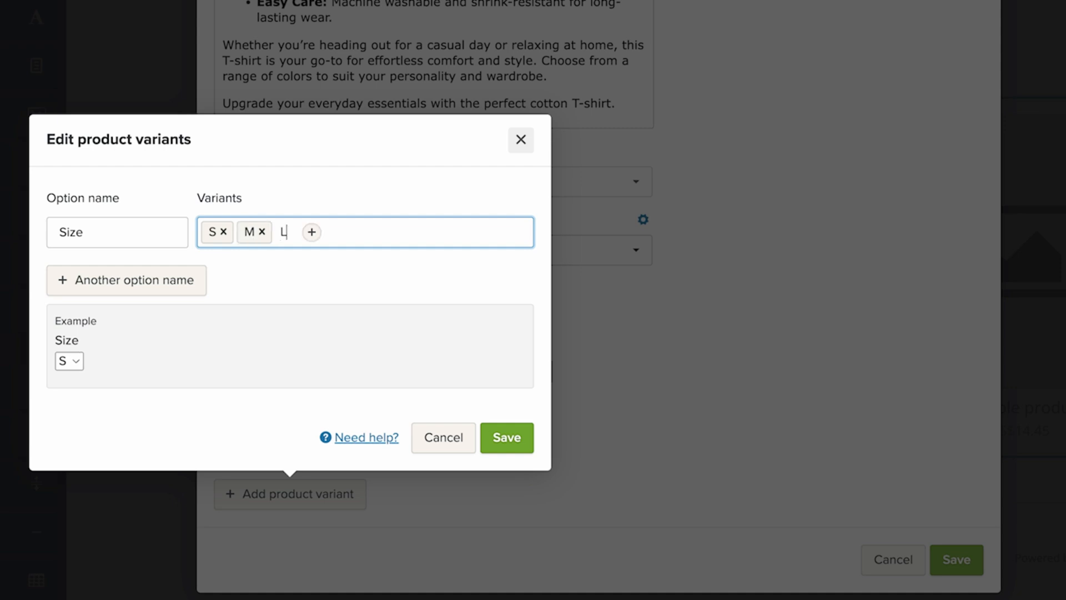
text(XL XXL)
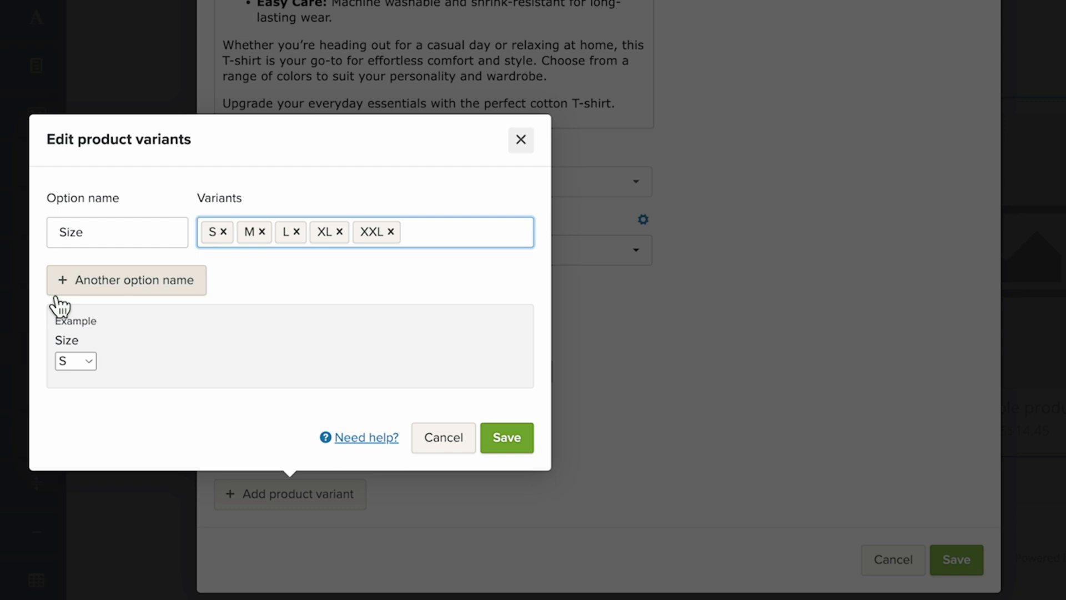
click(74, 361)
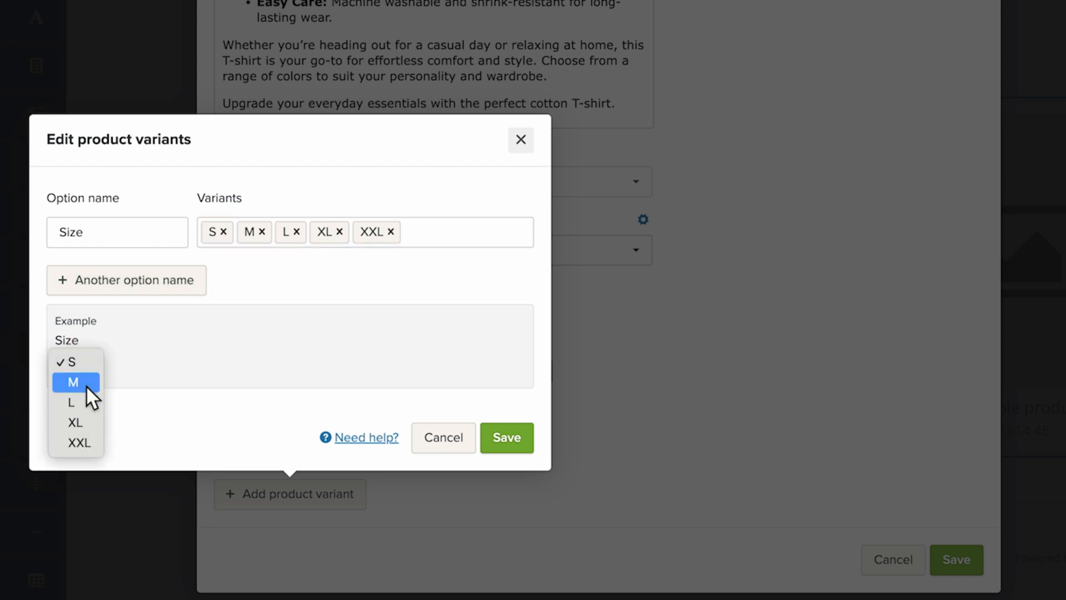
mouse_move(367, 364)
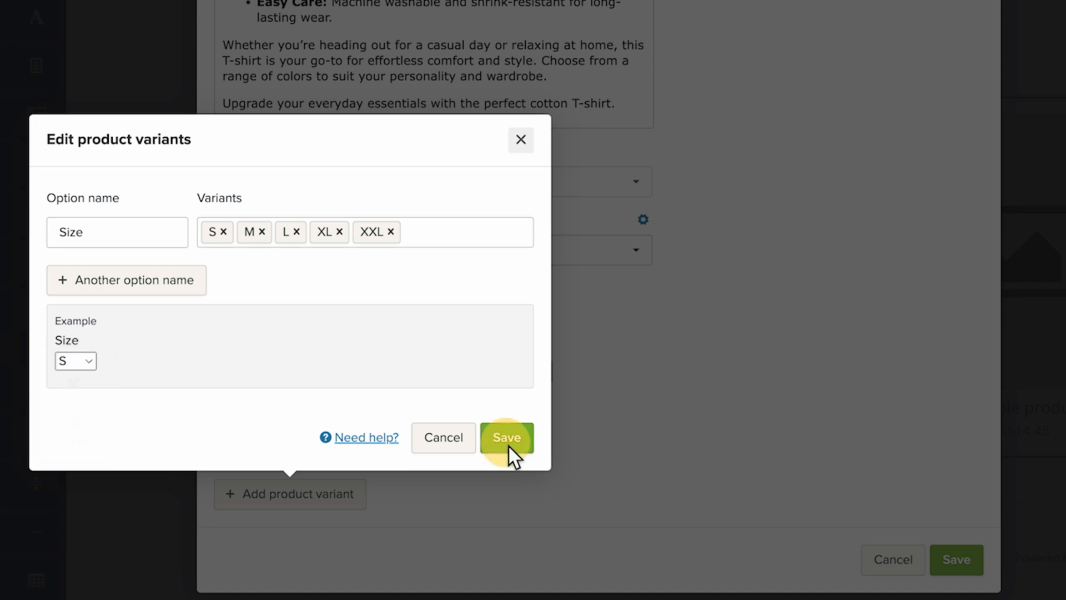
click(506, 437)
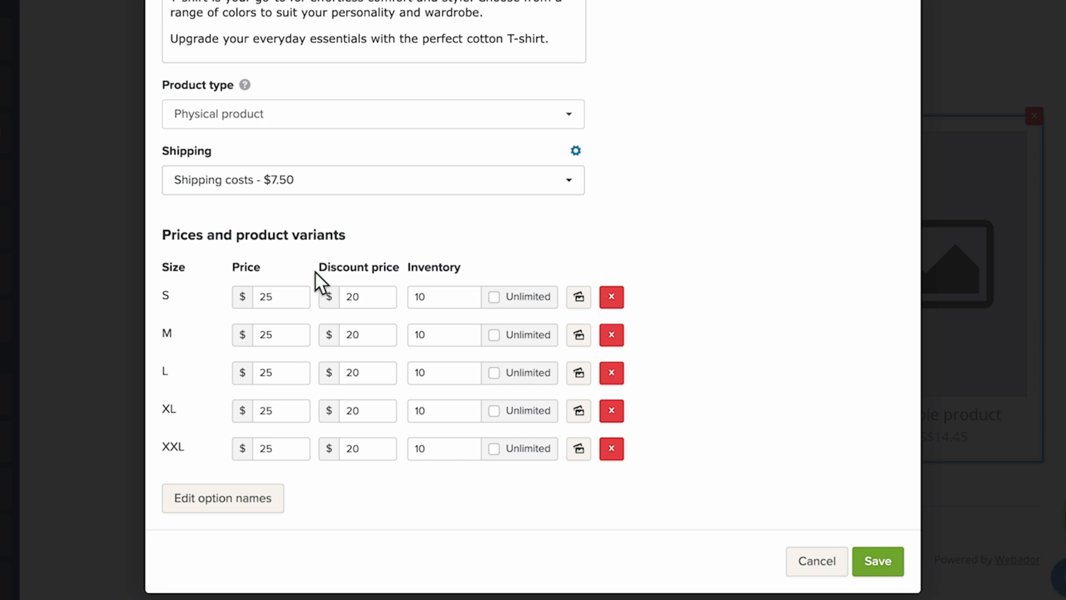
Set size S to $20/$15 stock 5, XL stock 4, and XXL to $30/$25 stock 3
click(279, 297)
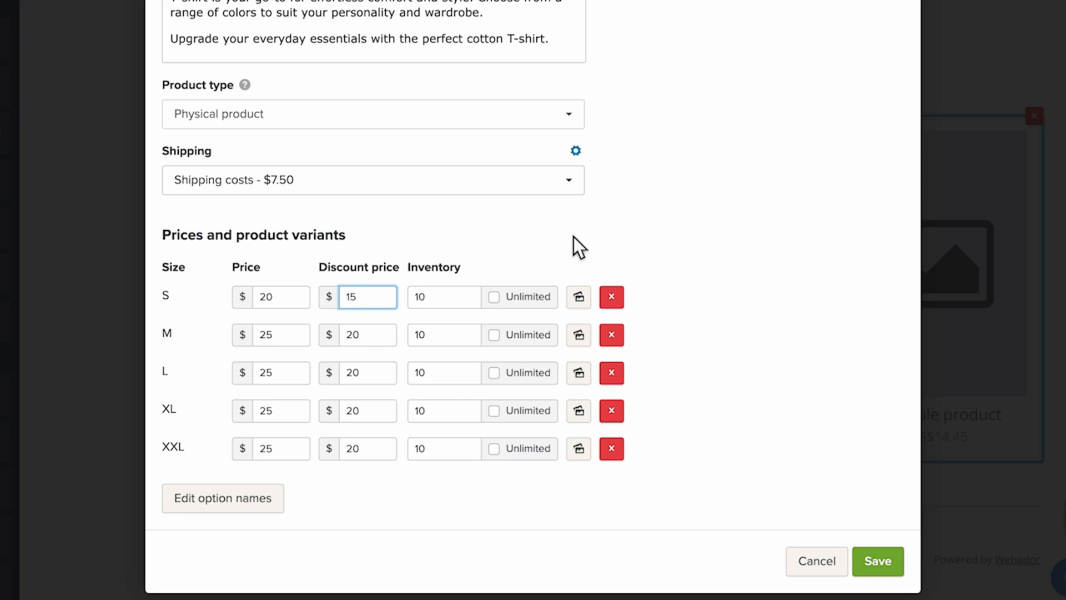
click(278, 447)
text(30)
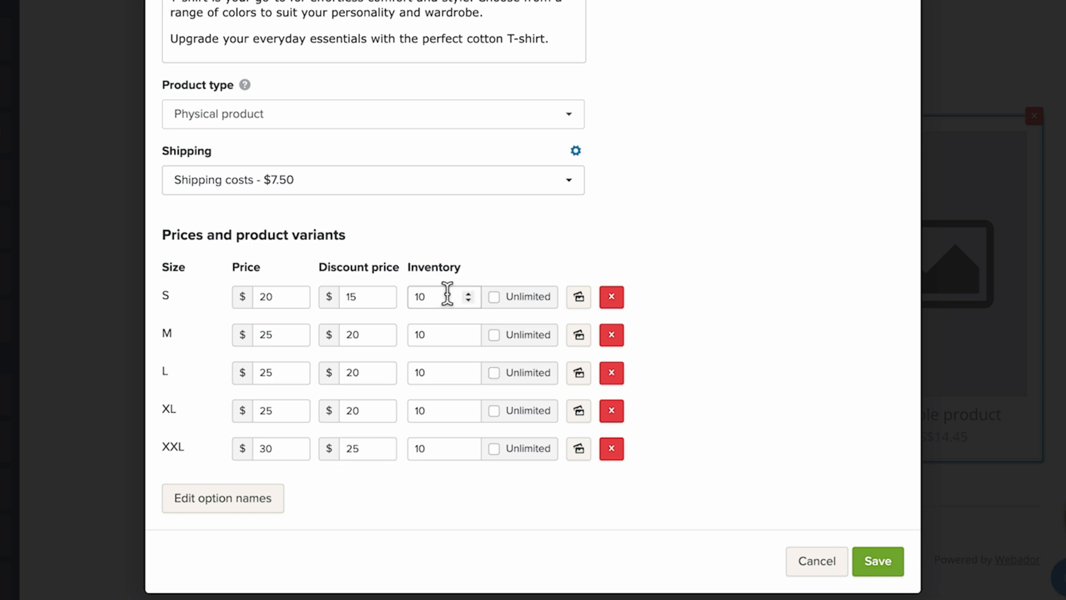
click(467, 301)
text(5)
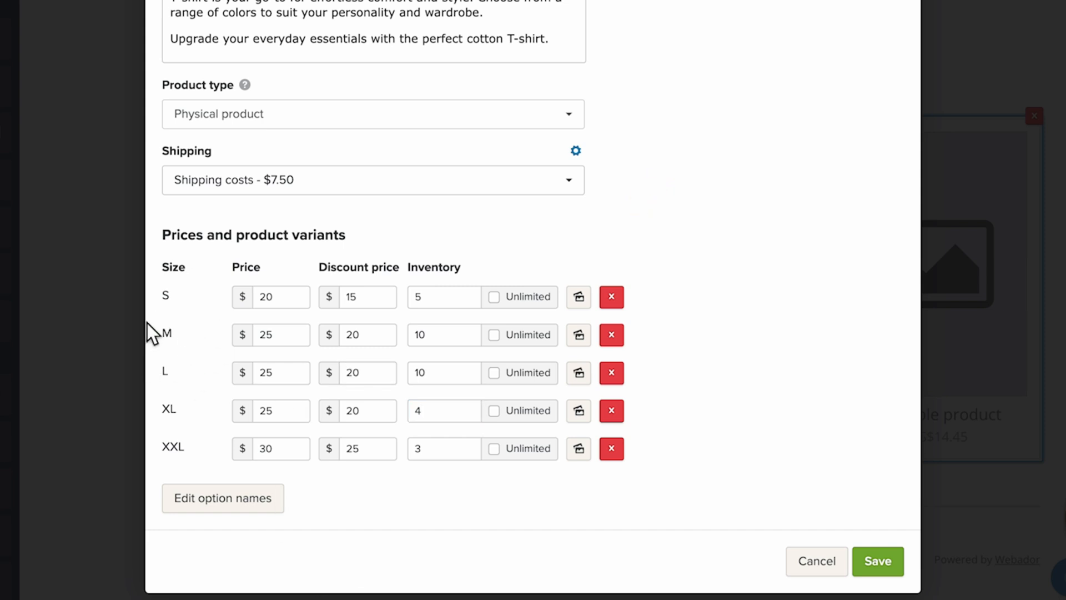
mouse_move(385, 298)
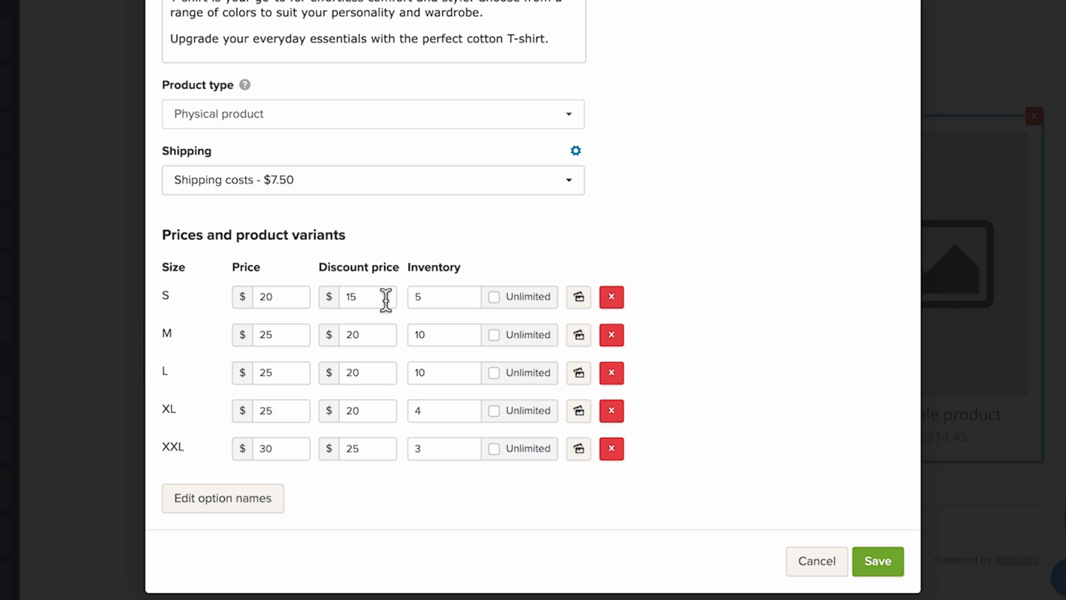
mouse_move(490, 334)
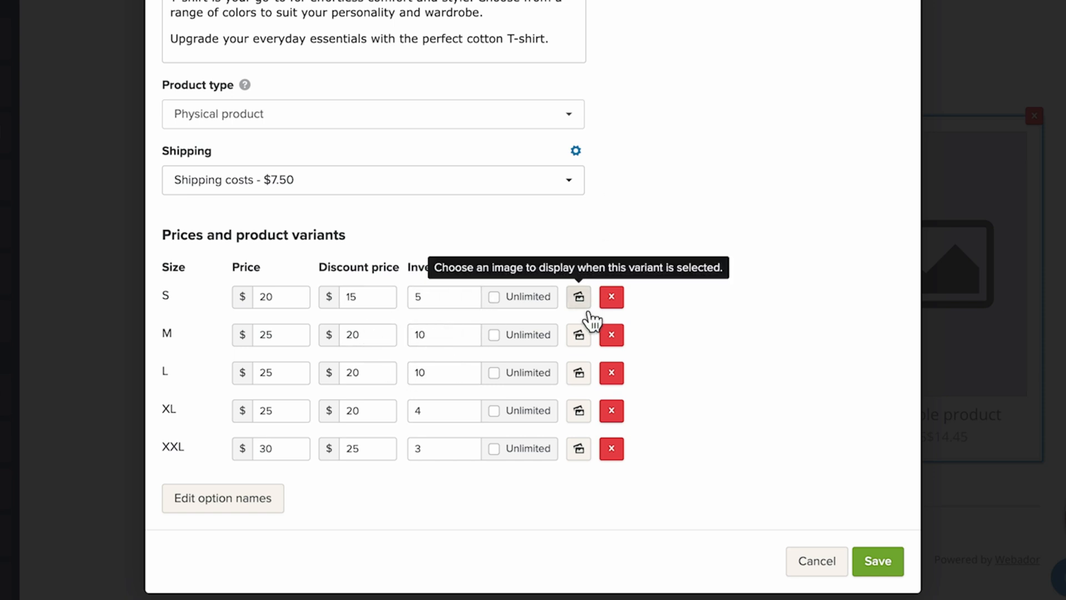
mouse_move(590, 285)
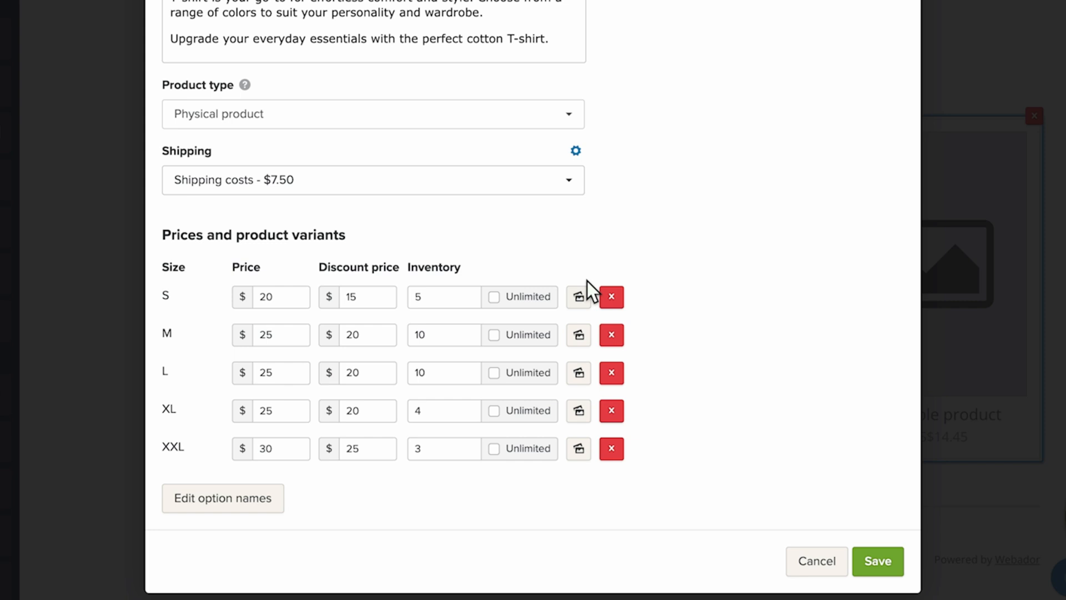
mouse_move(224, 449)
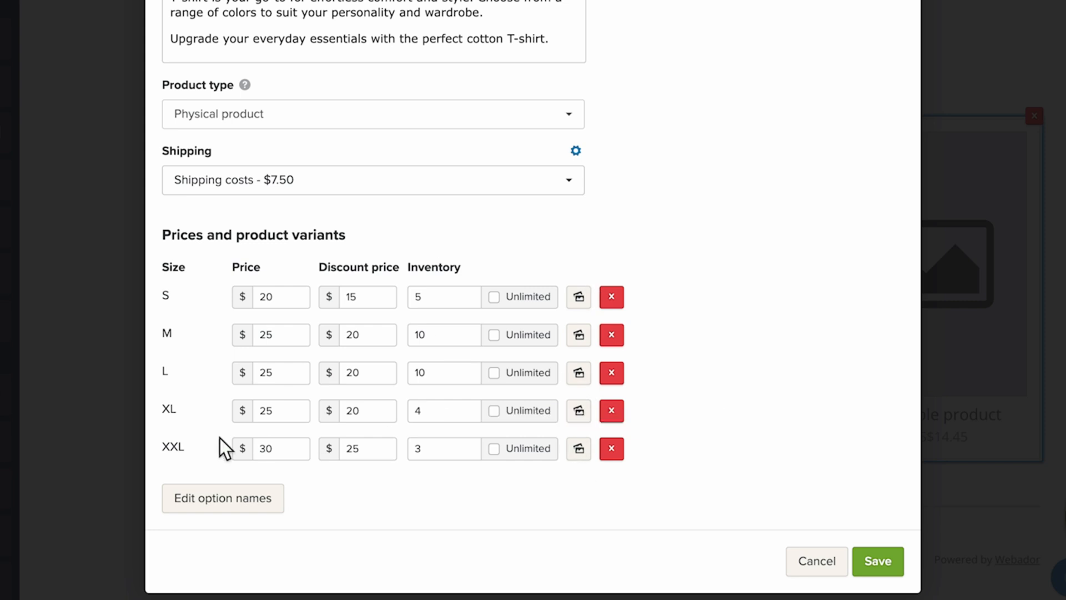
mouse_move(579, 447)
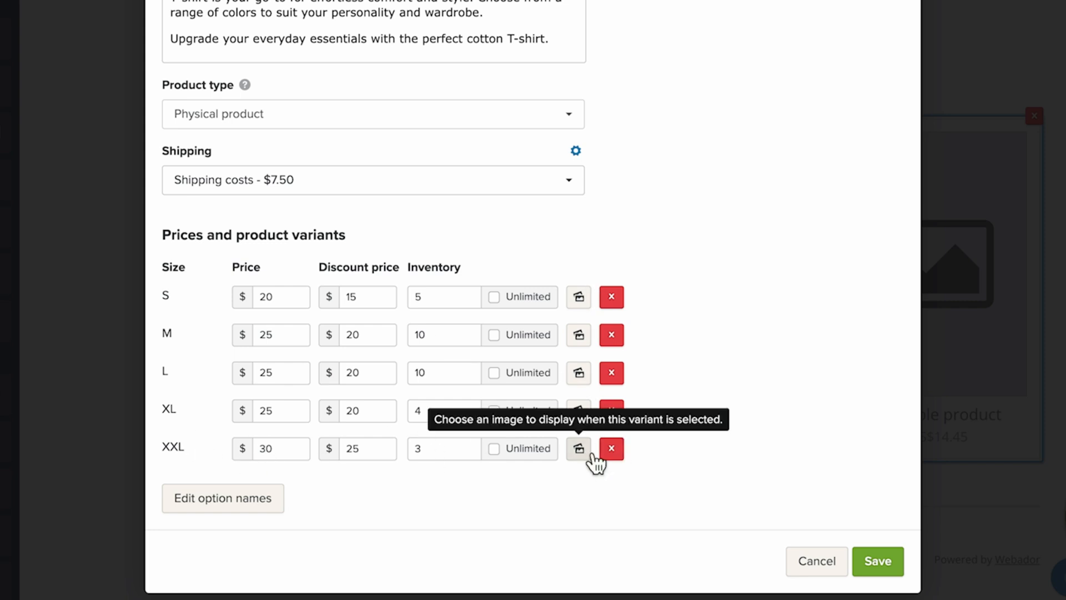
mouse_move(609, 509)
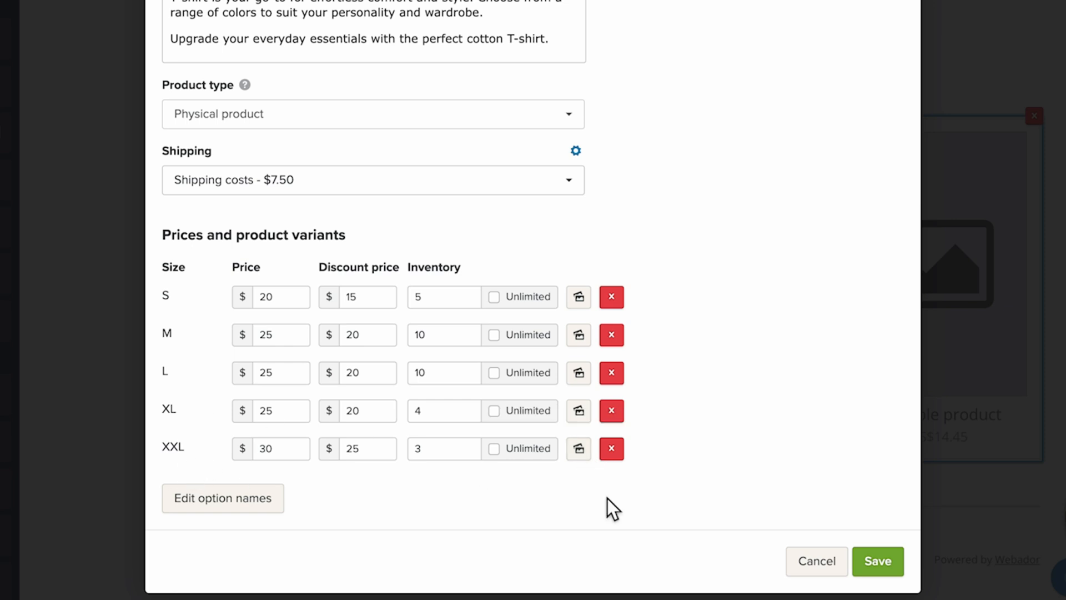
mouse_move(838, 527)
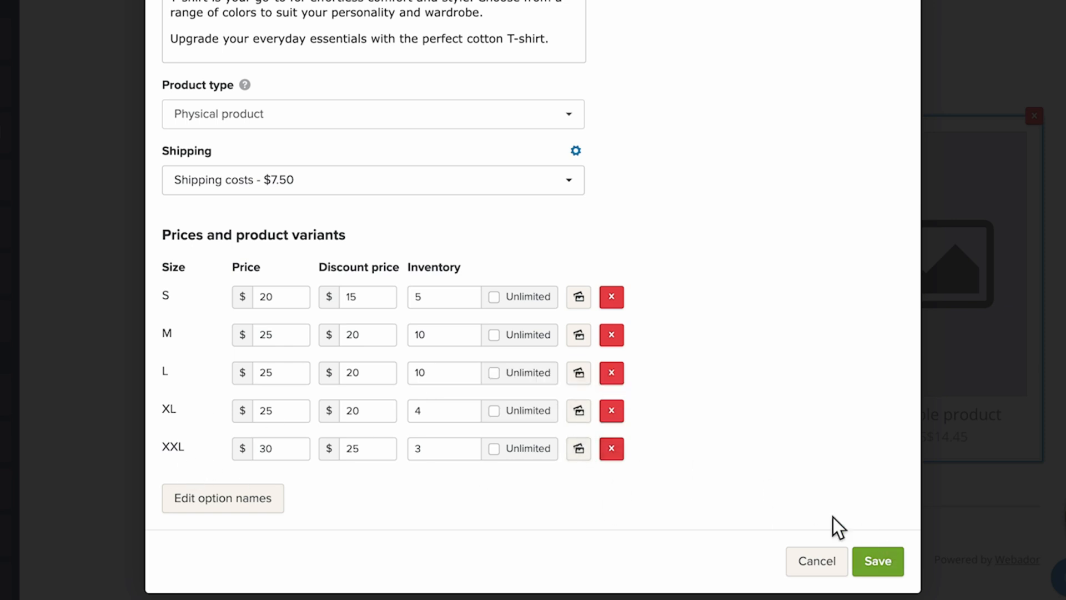
scroll(up, 3)
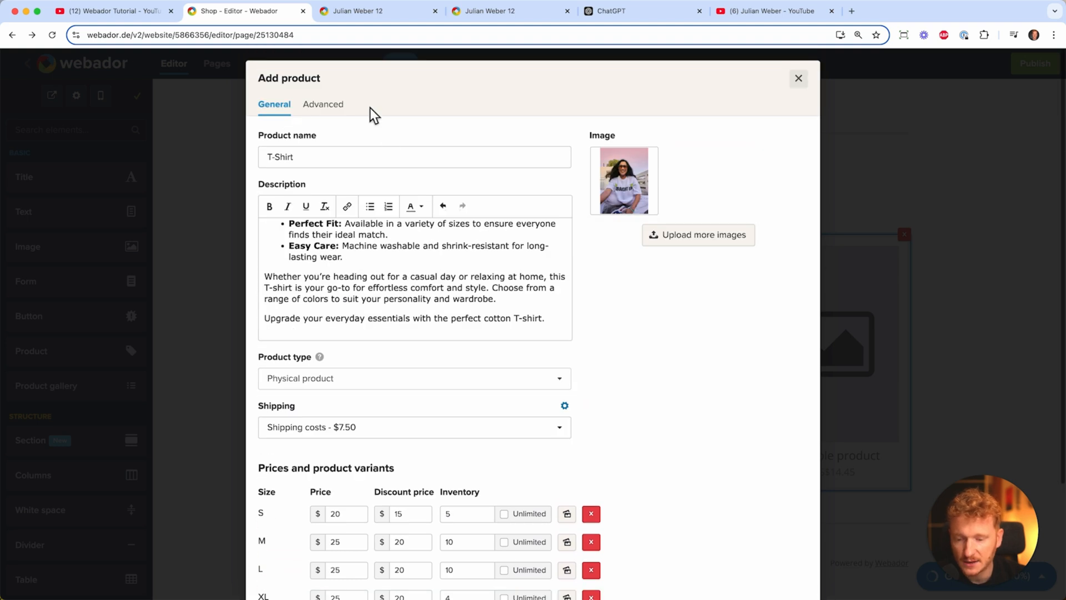
In Advanced settings, enable a product label reading New, then return to General
click(322, 104)
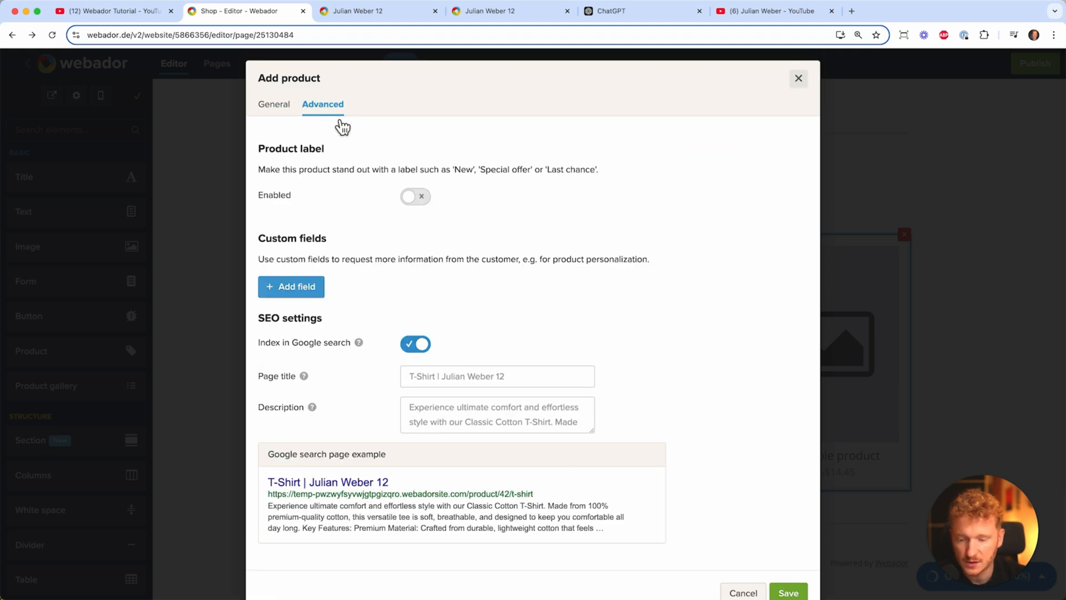
click(414, 196)
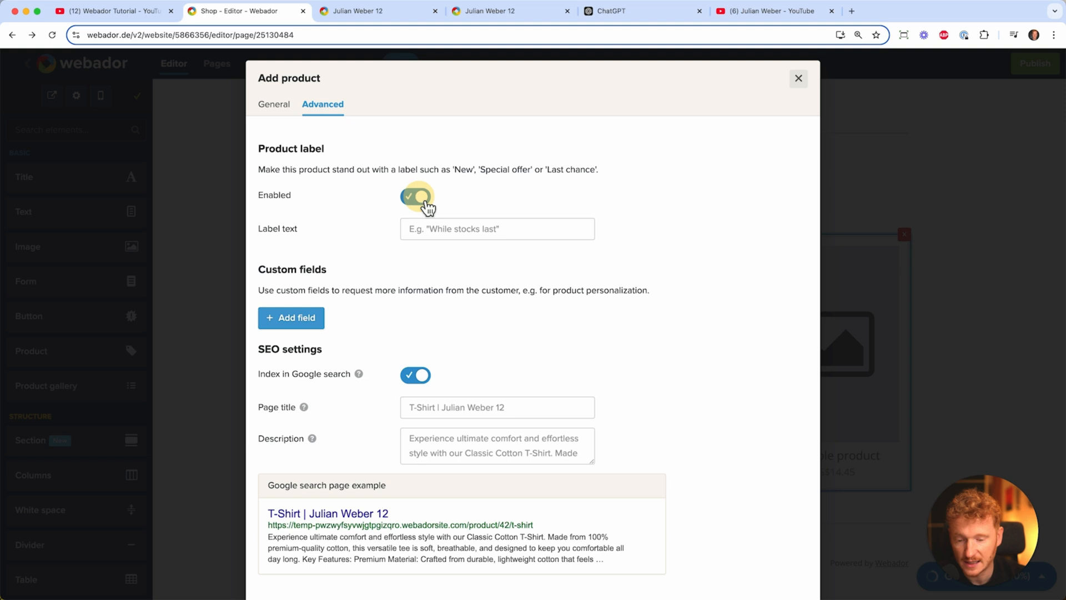
text(Newco)
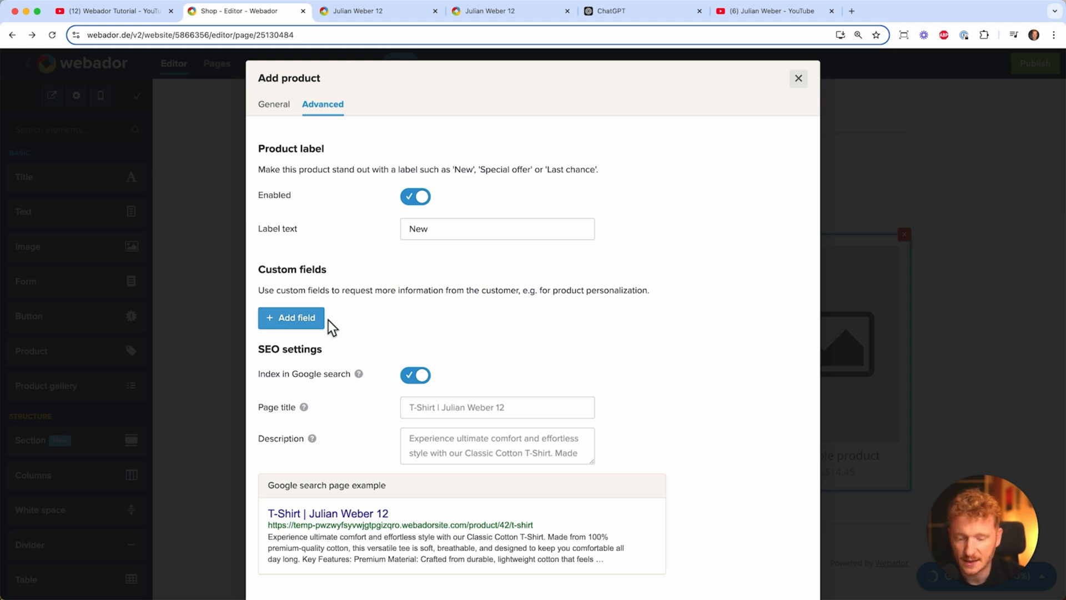
mouse_move(339, 332)
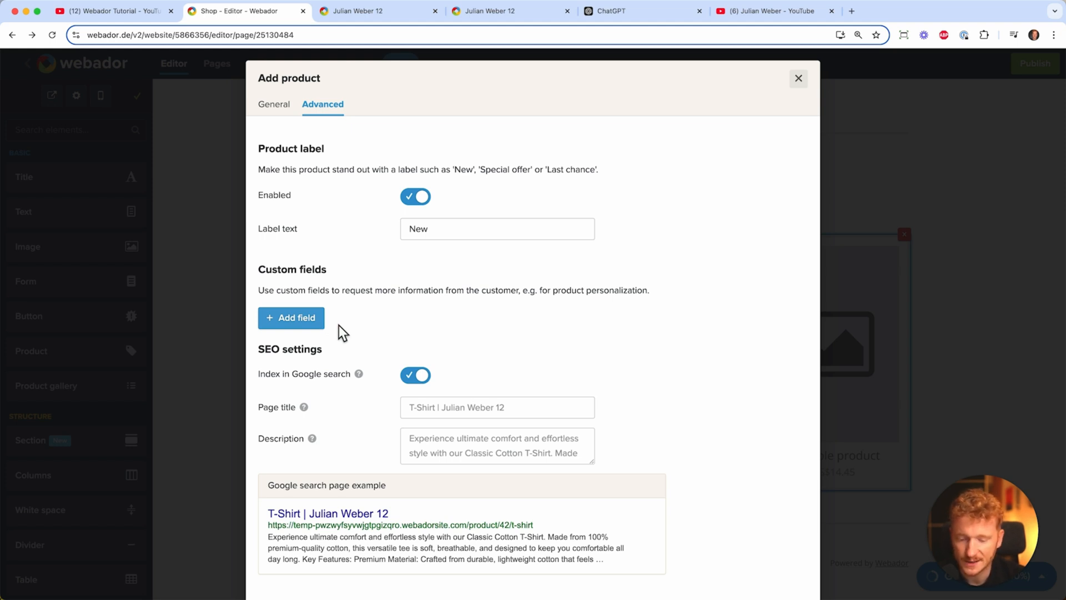
mouse_move(379, 400)
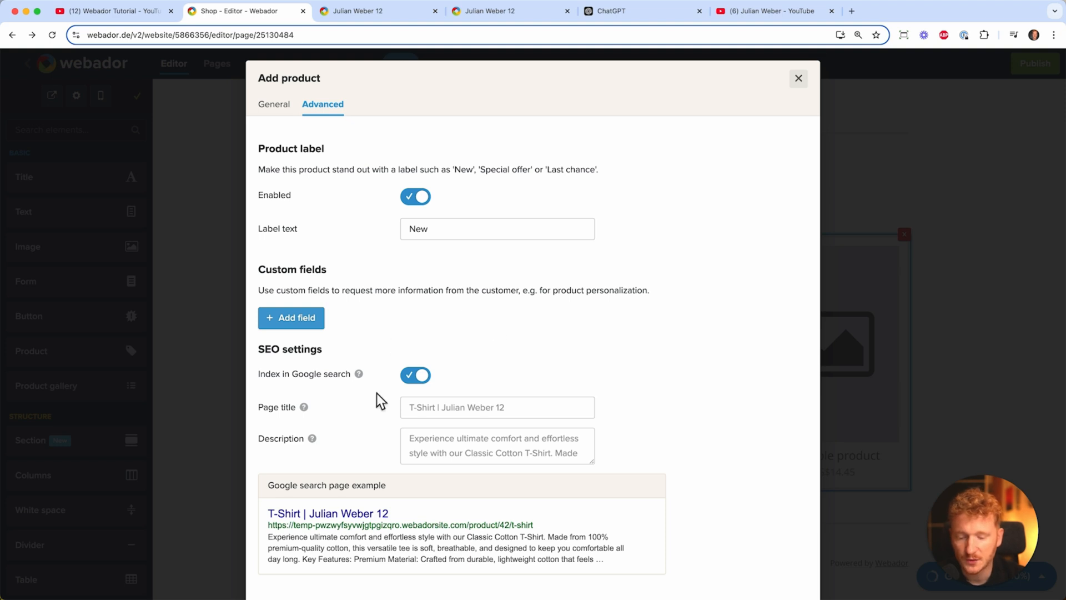
mouse_move(301, 376)
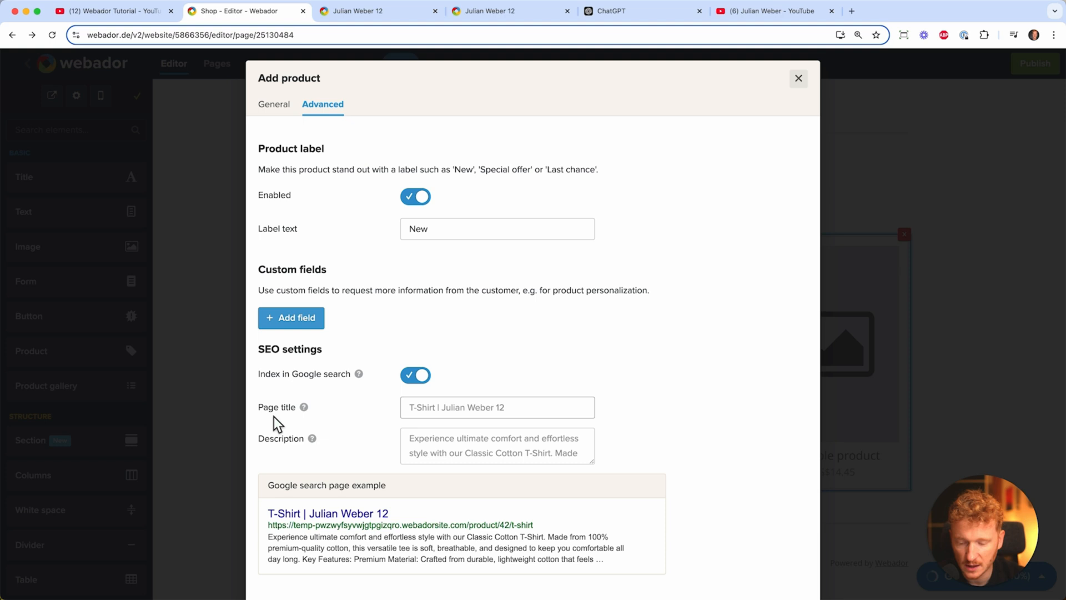
mouse_move(390, 429)
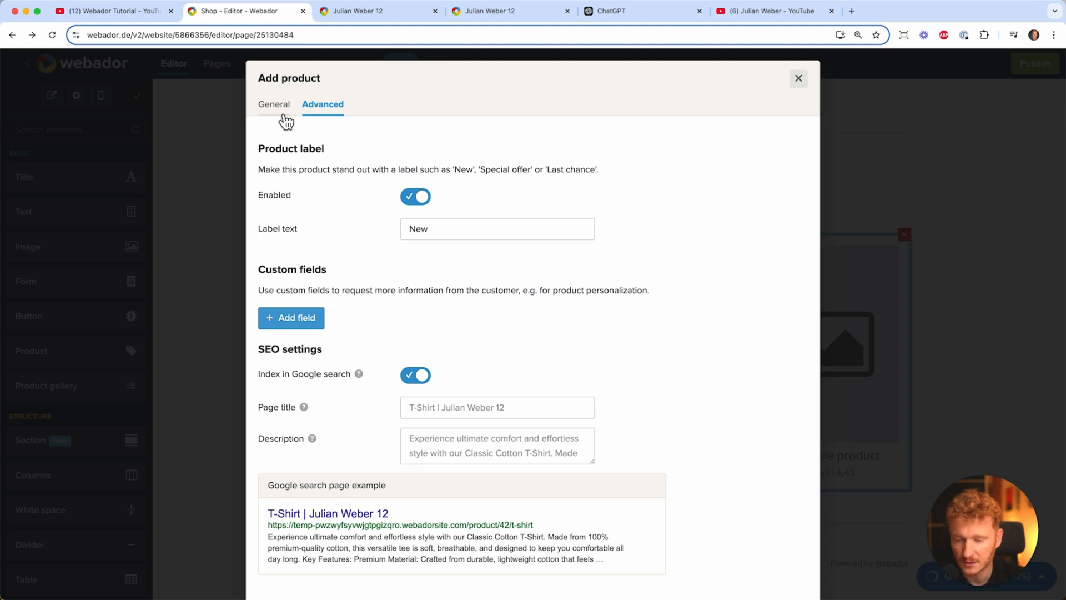
click(274, 105)
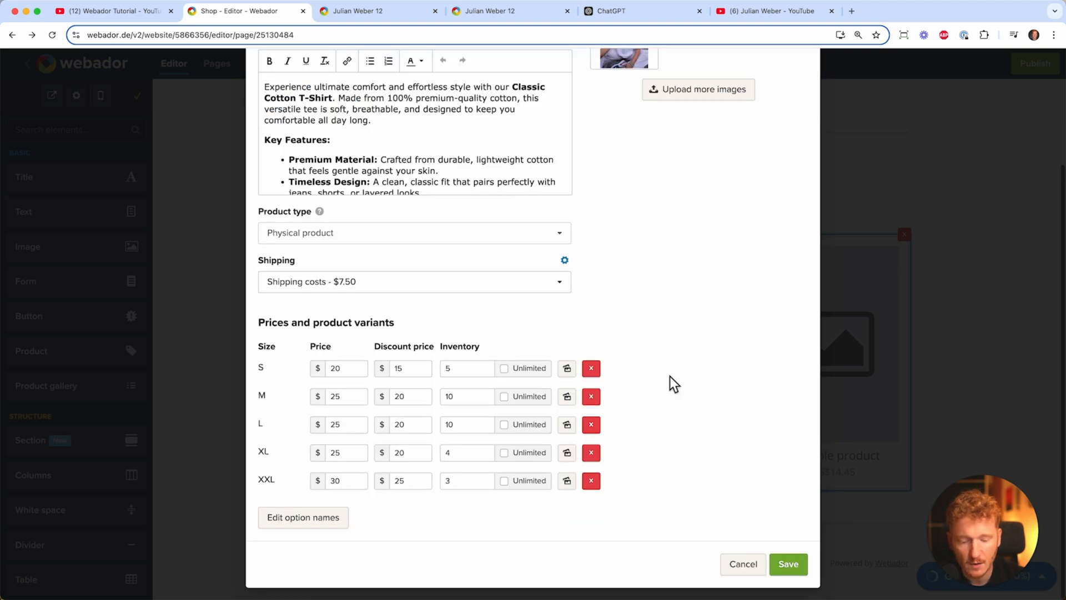
Save the T-Shirt and add the Jeans at US$89.00 to the Shop gallery's product selection
click(788, 564)
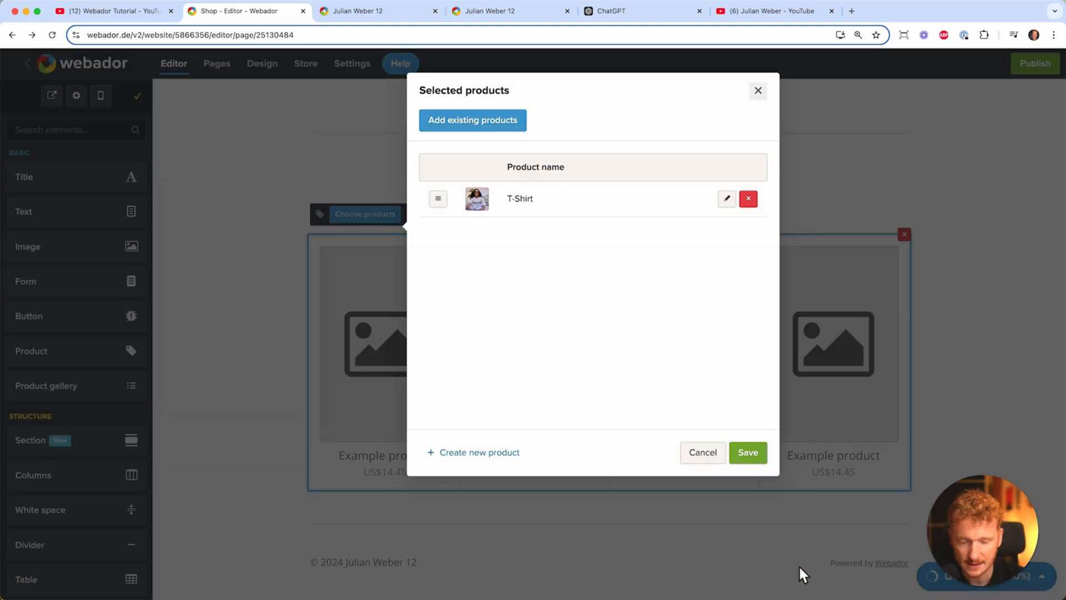
click(747, 452)
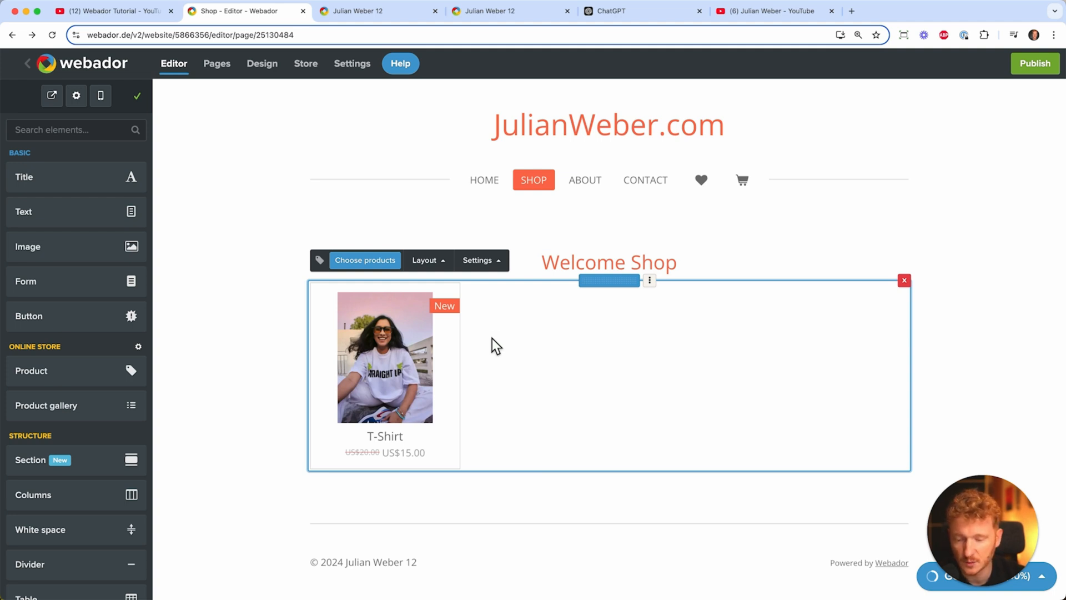
click(364, 260)
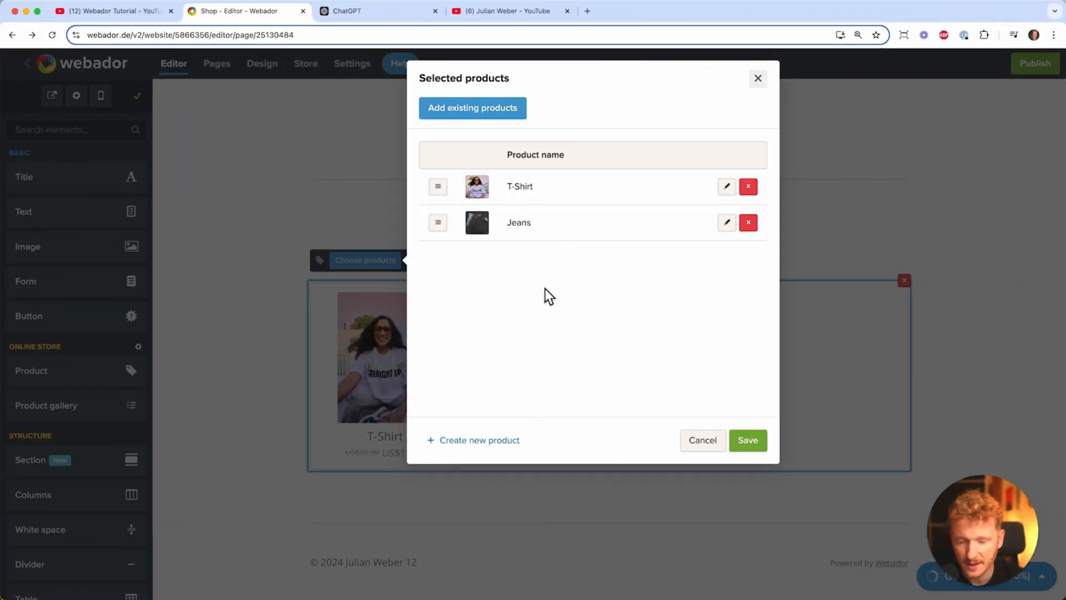
click(746, 439)
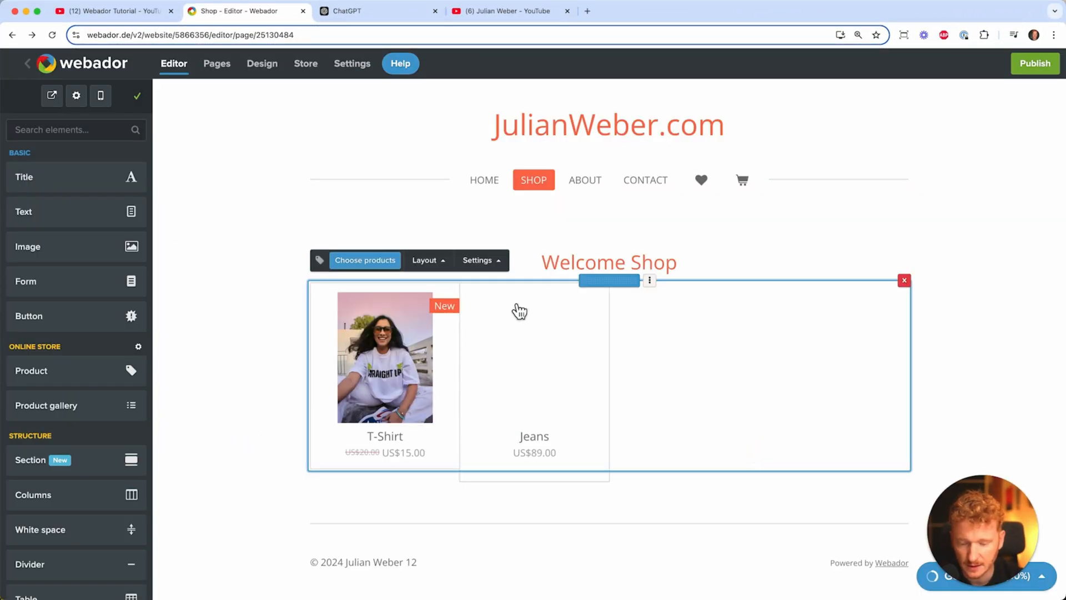
click(782, 225)
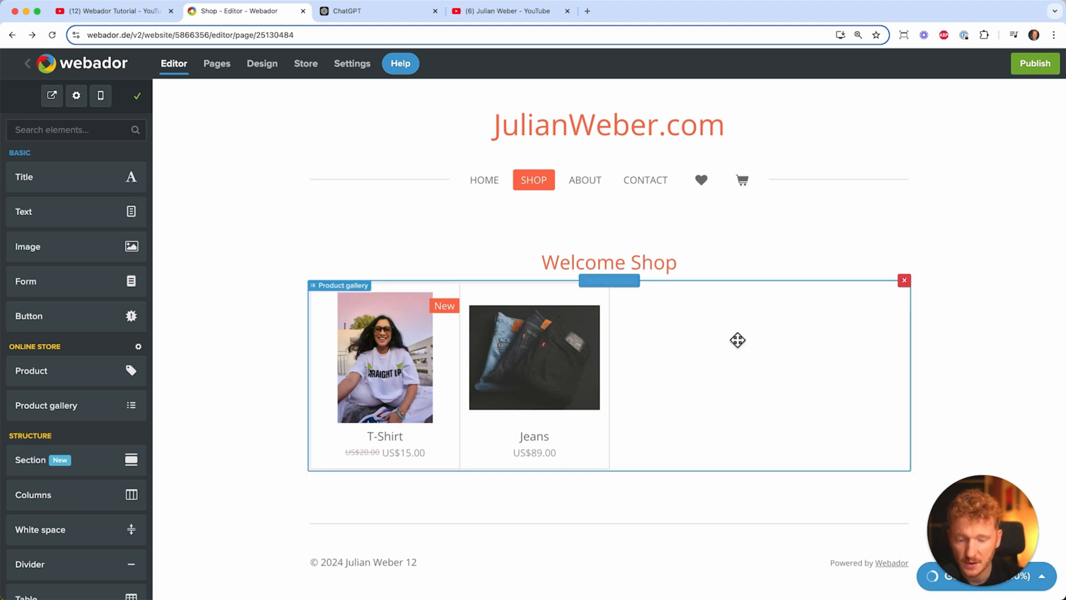
click(344, 262)
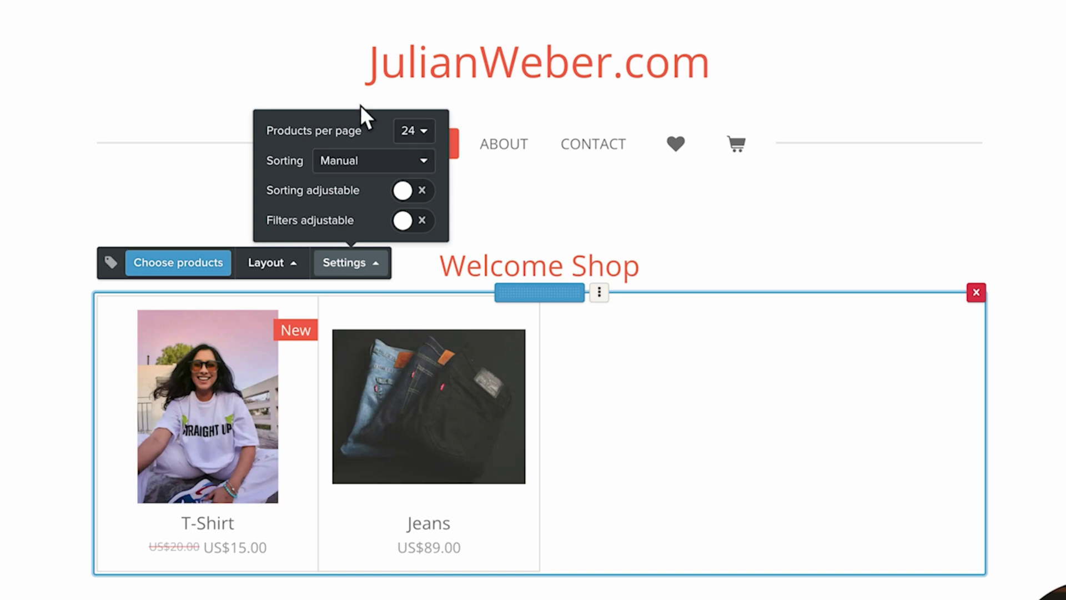
mouse_move(378, 128)
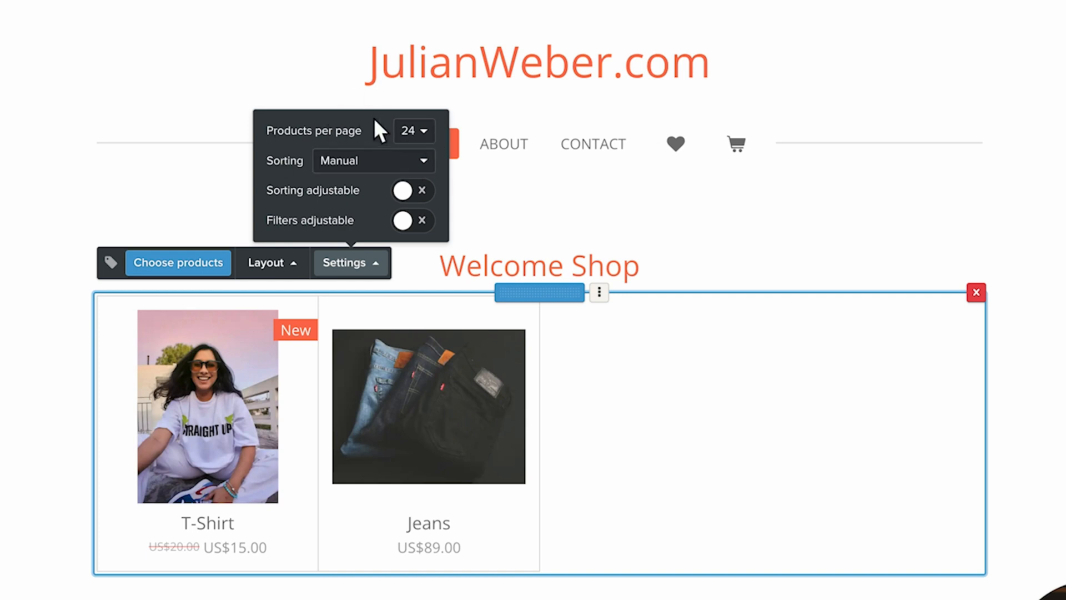
click(373, 160)
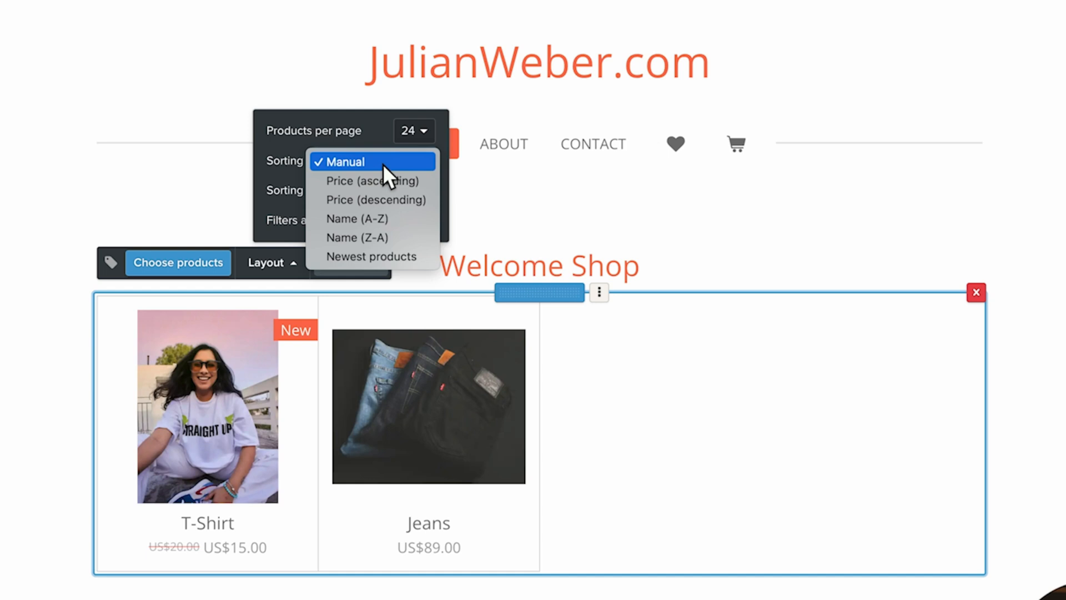
mouse_move(395, 136)
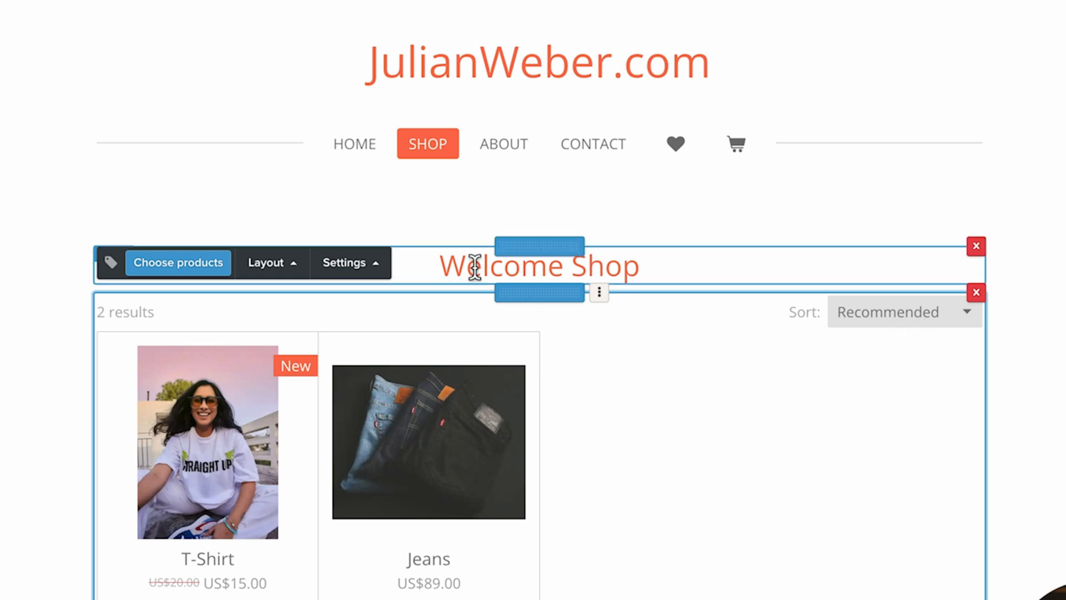
click(350, 262)
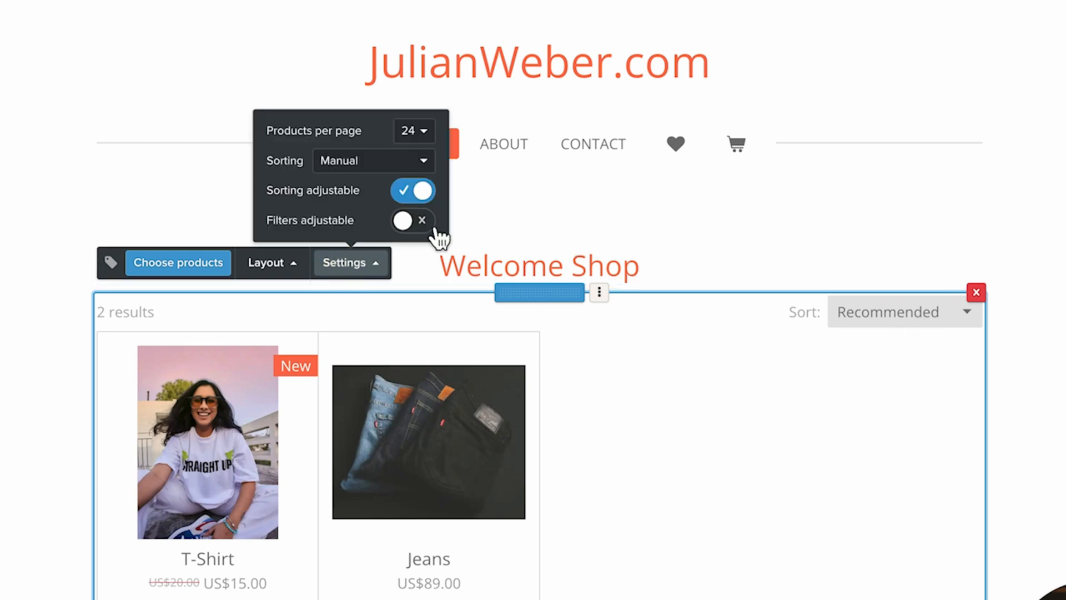
click(413, 220)
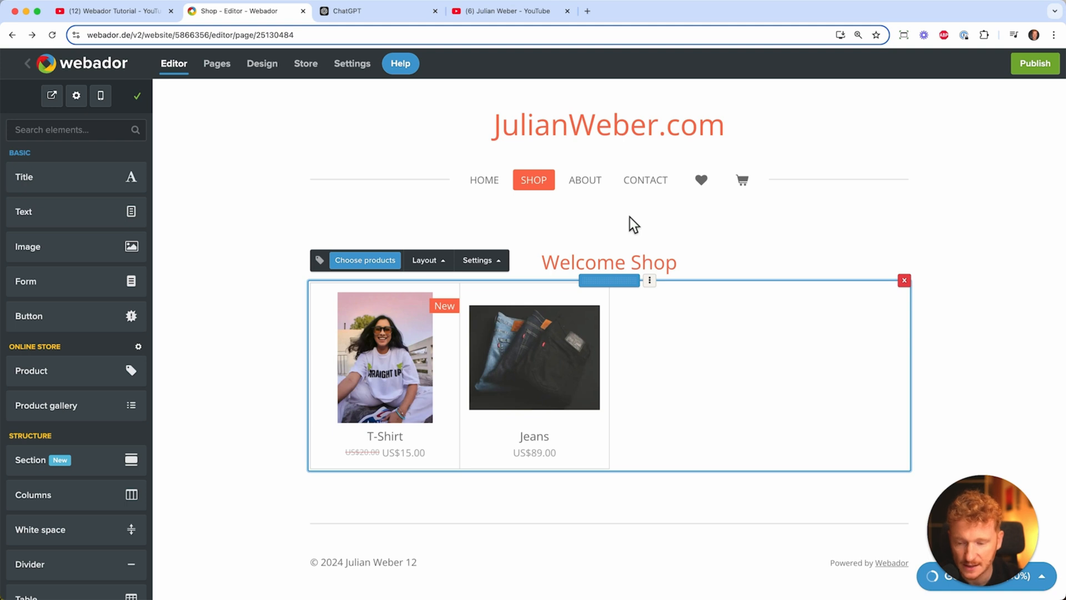
Create a Tops page and nest it as a sub-page directly under Shop
click(217, 63)
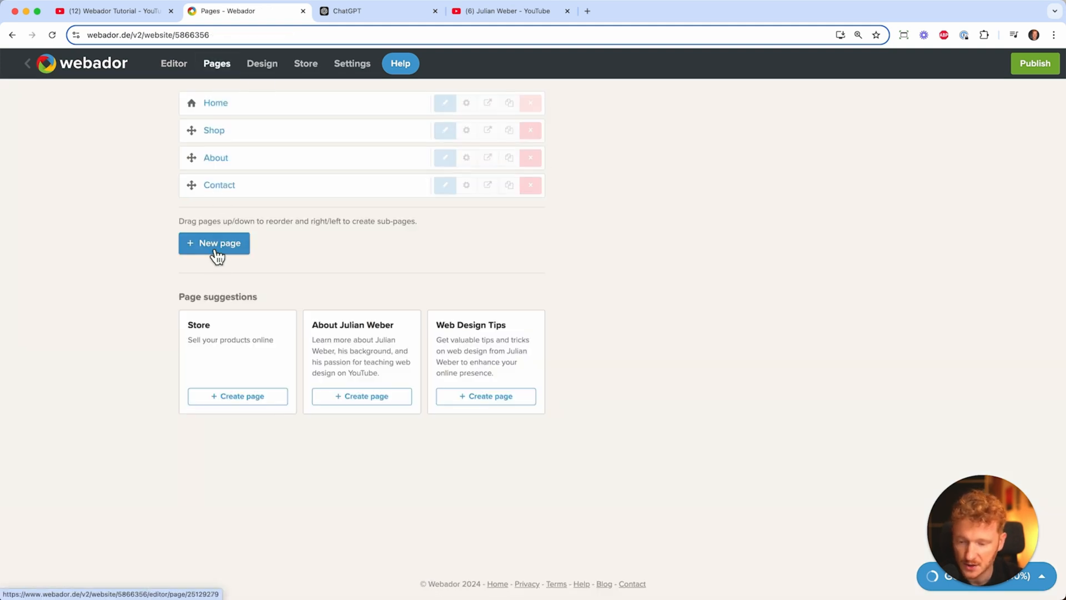
click(213, 243)
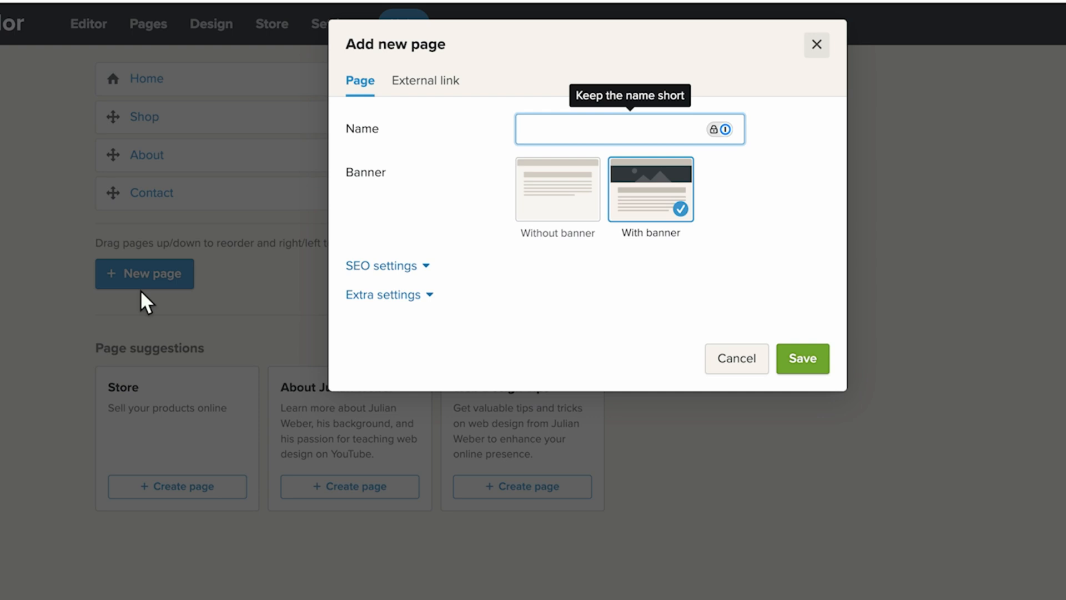
click(802, 359)
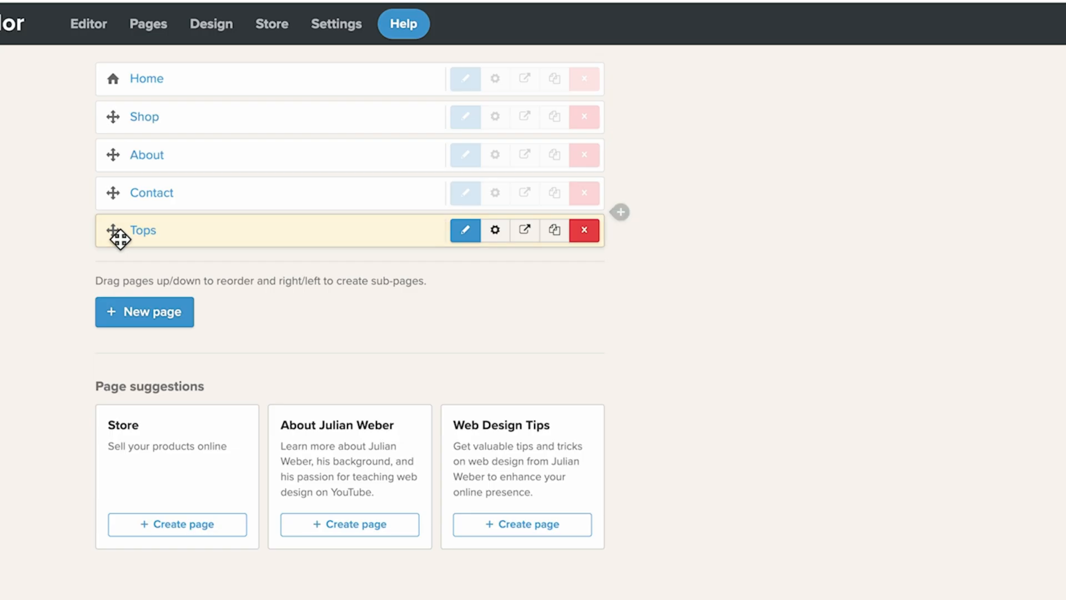
drag(121, 230, 121, 144)
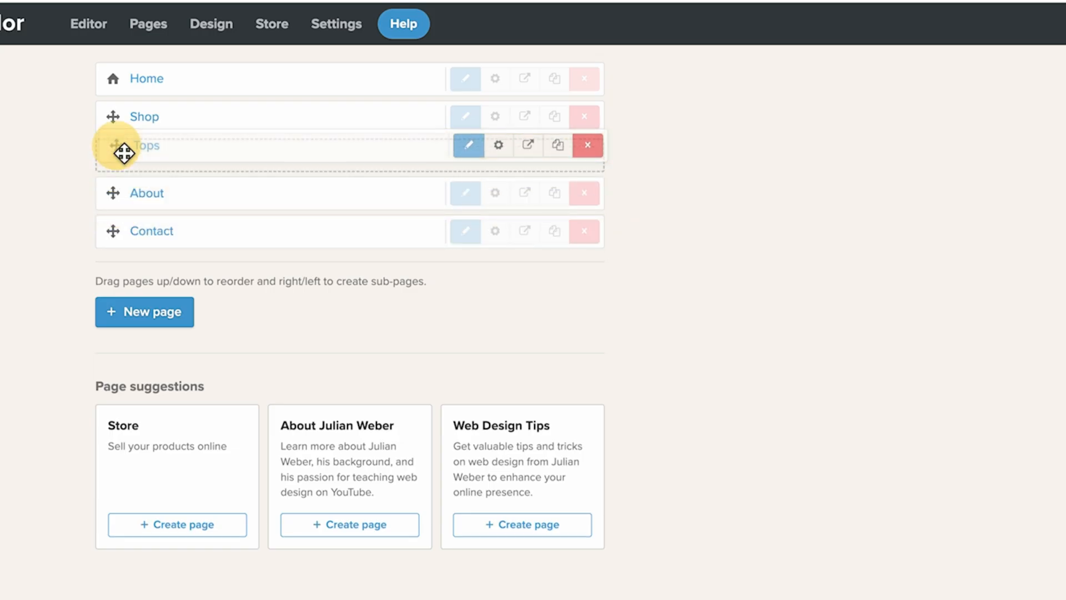
drag(124, 146, 162, 155)
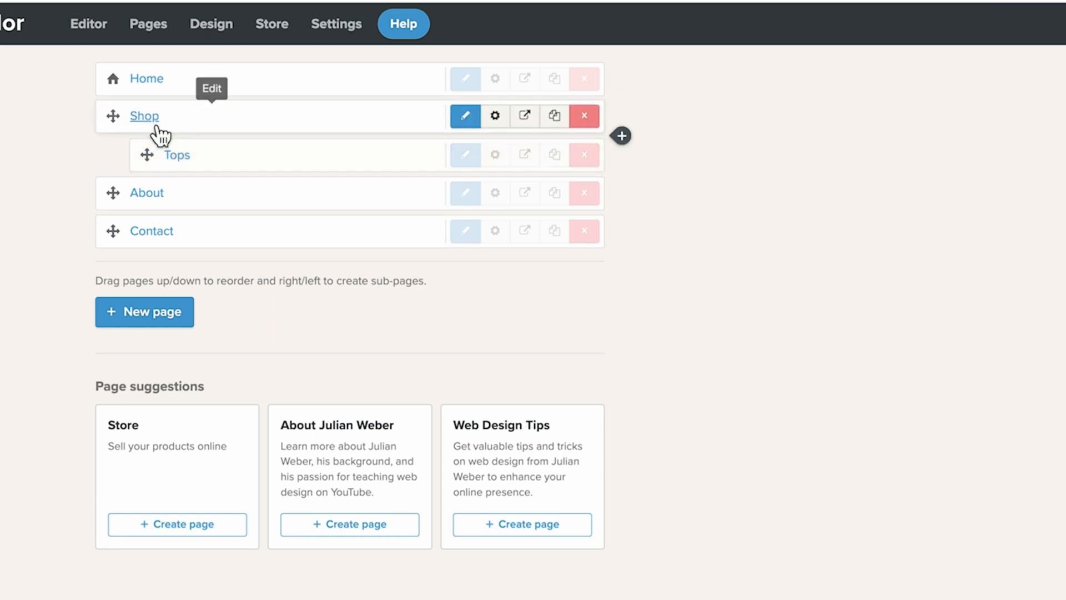
Create a Bottoms page under Shop as well and return to the website editor
click(144, 311)
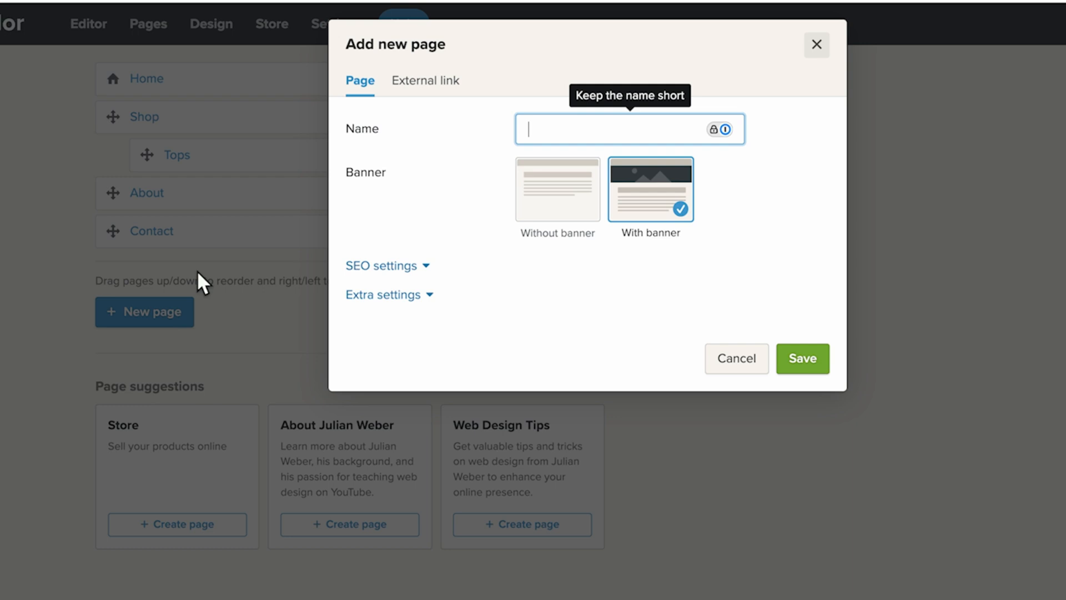
click(802, 359)
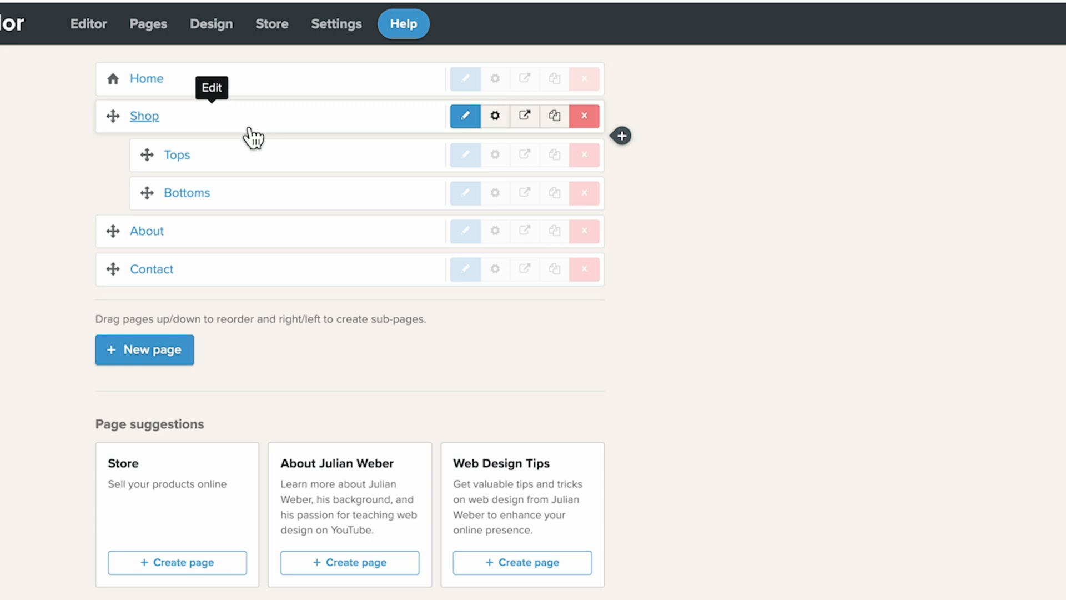
click(464, 116)
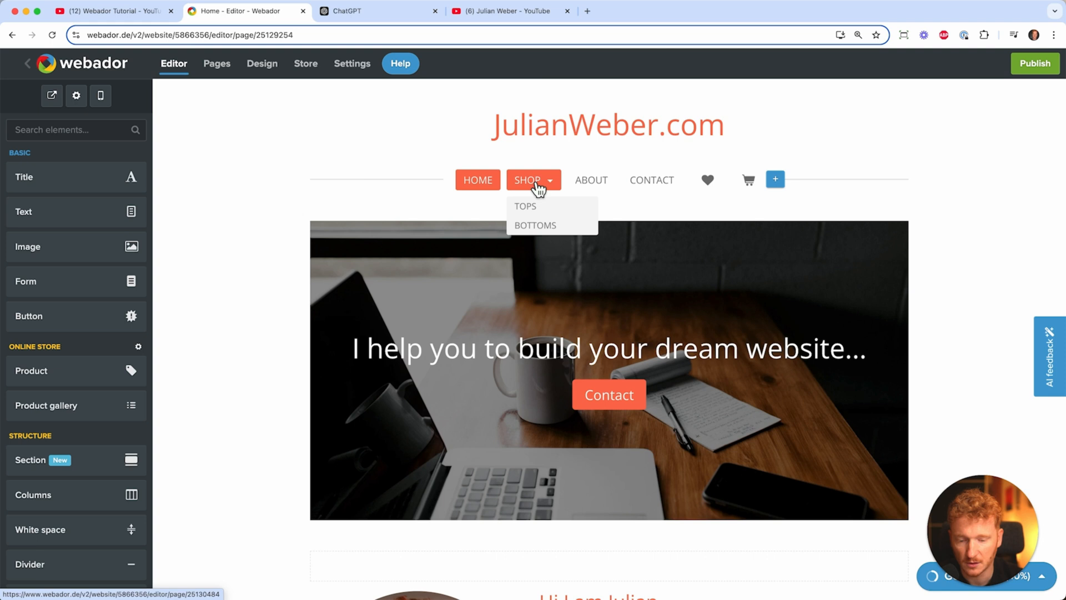
mouse_move(536, 208)
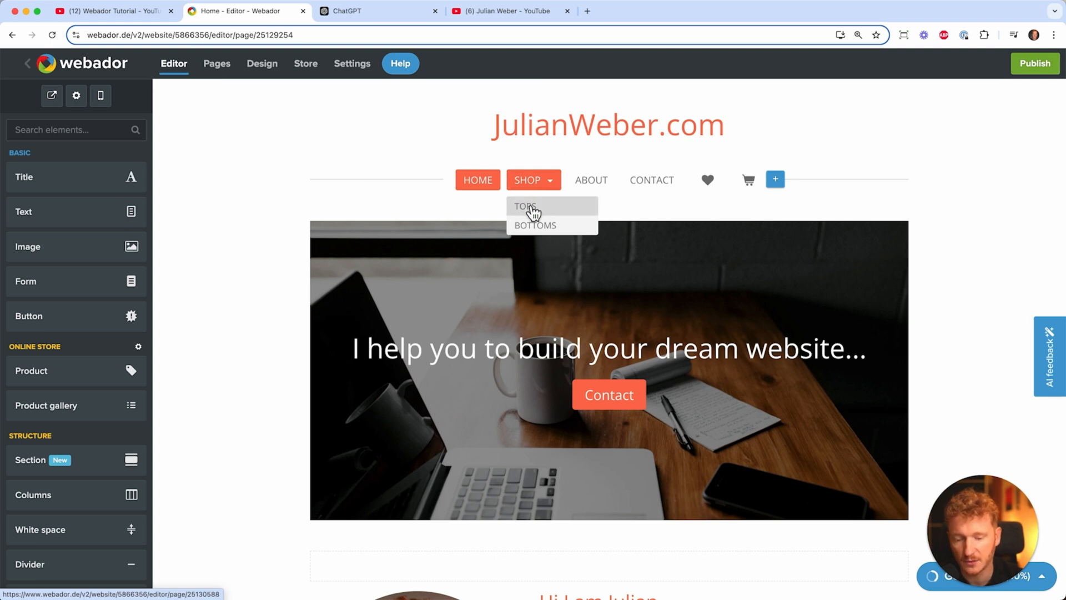
Set the Tops page's product gallery to show only the existing T-Shirt product
click(523, 207)
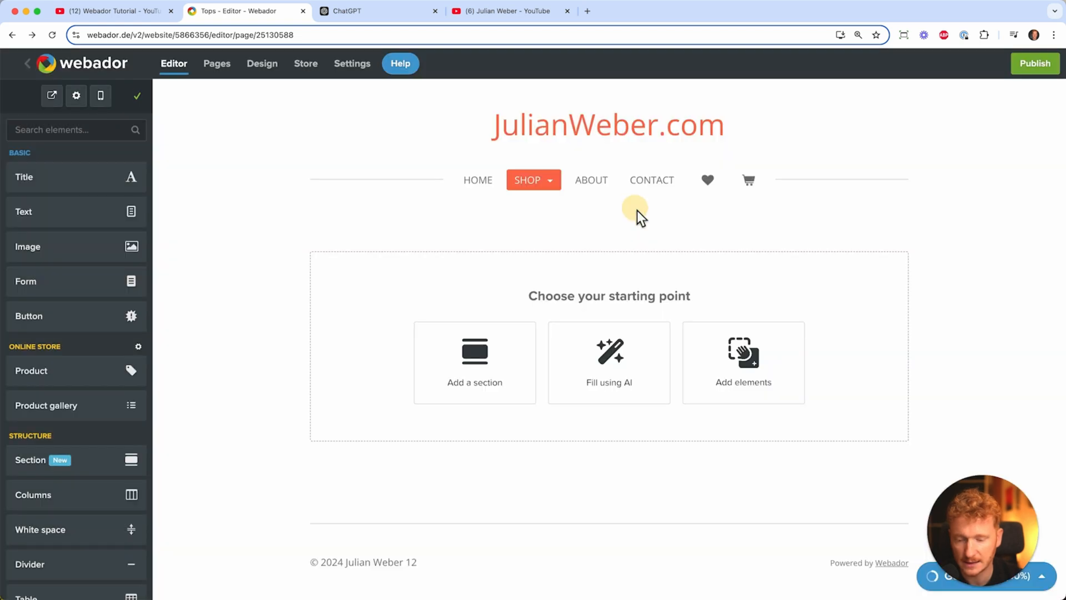
click(474, 360)
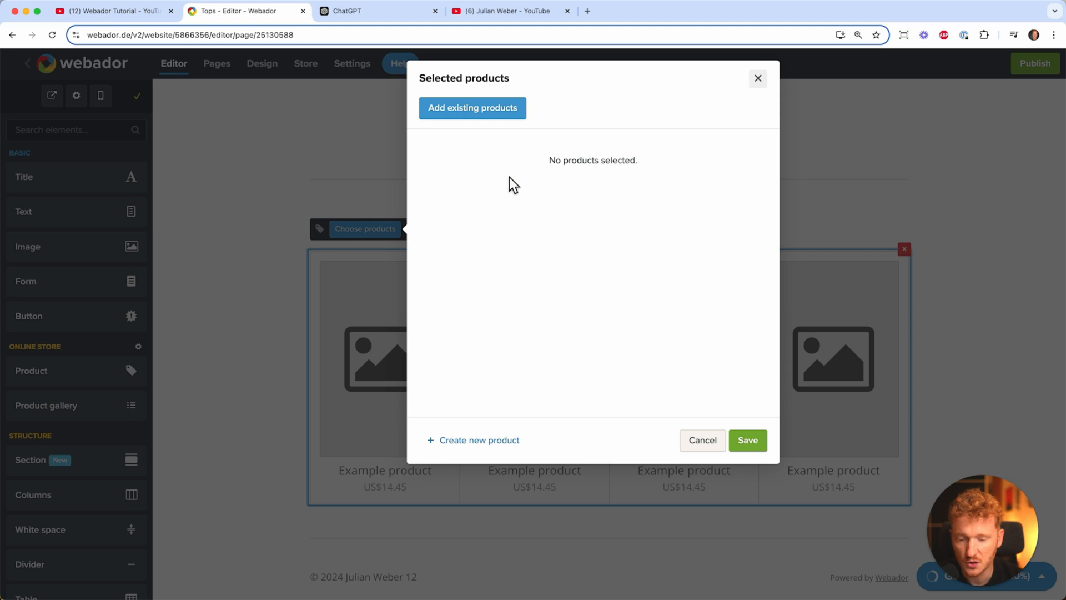
click(472, 108)
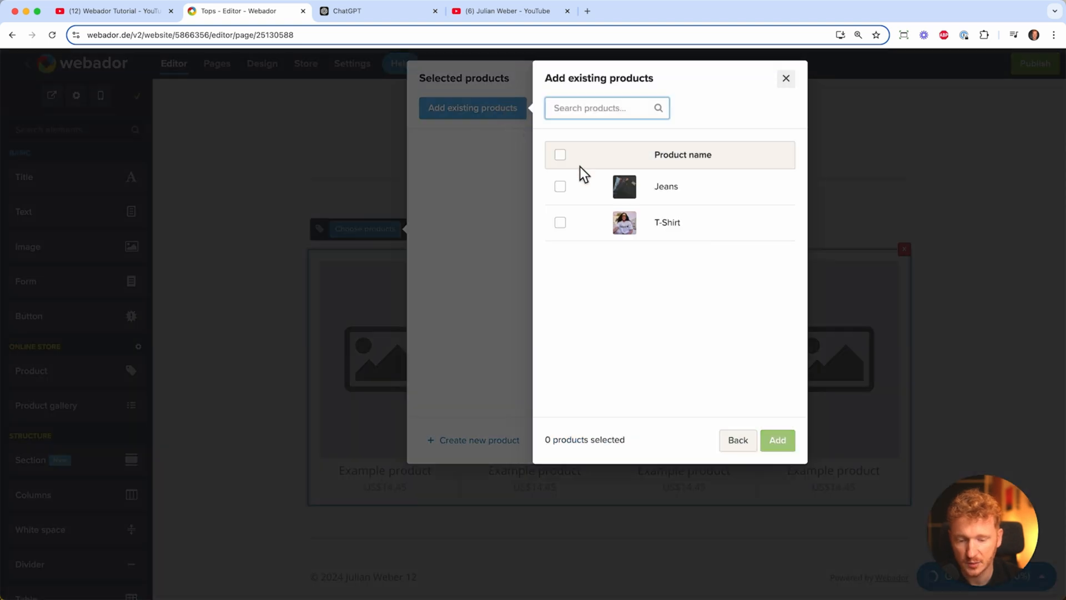
click(777, 440)
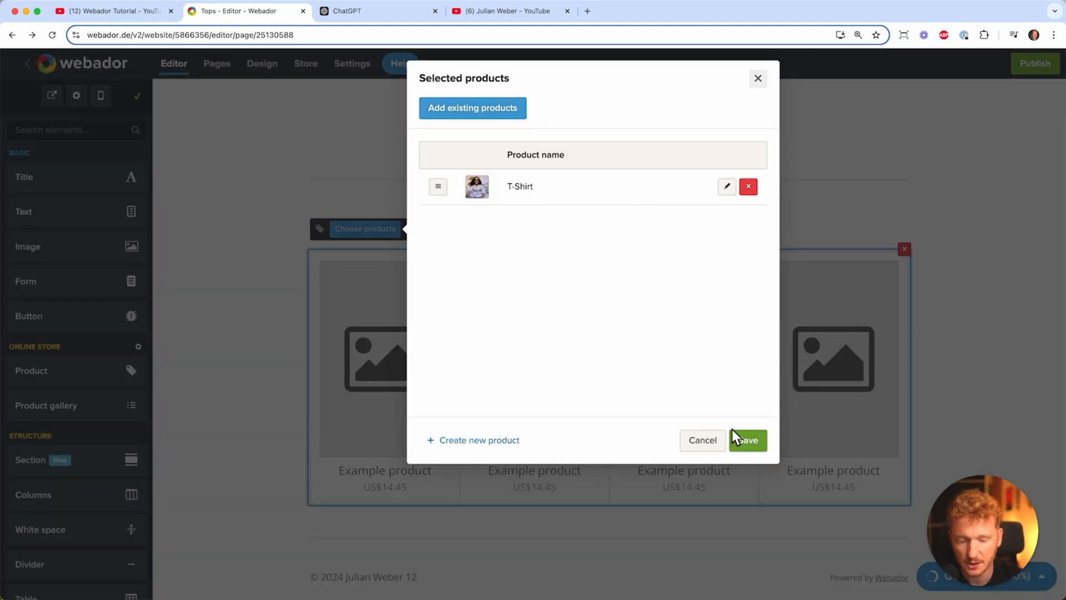
click(746, 440)
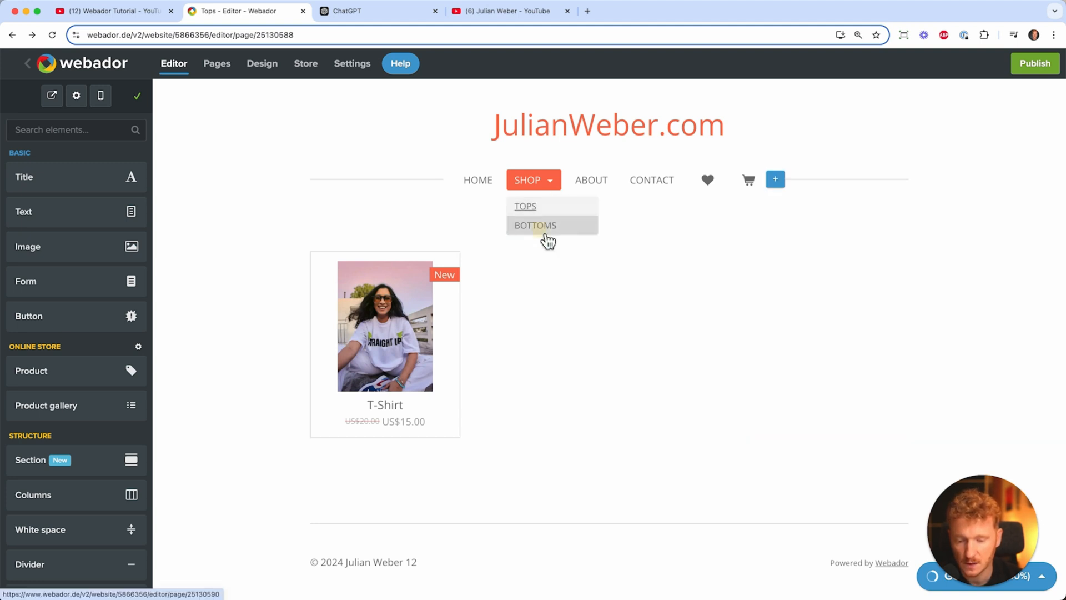
Hide the Bottoms page banner and fill its gallery with only the Jeans at US$89.00
click(535, 226)
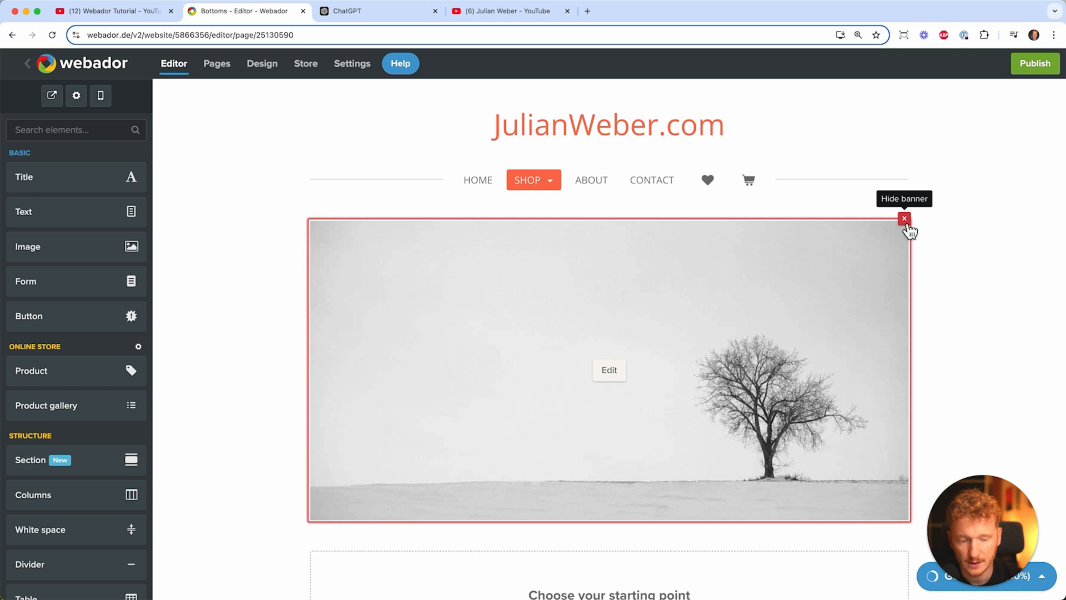
click(904, 219)
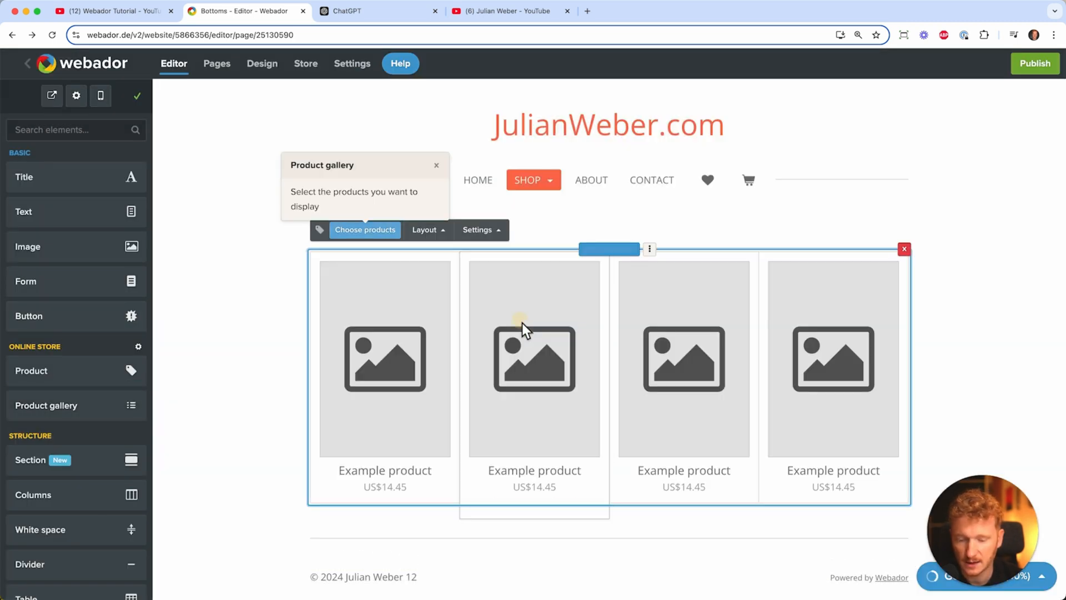
click(364, 229)
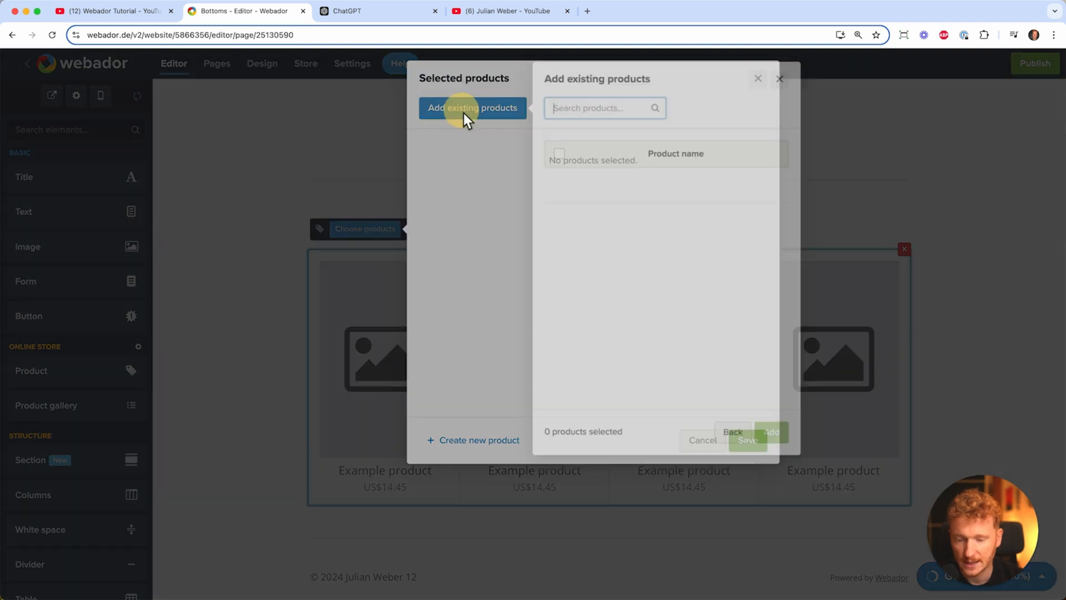
click(560, 187)
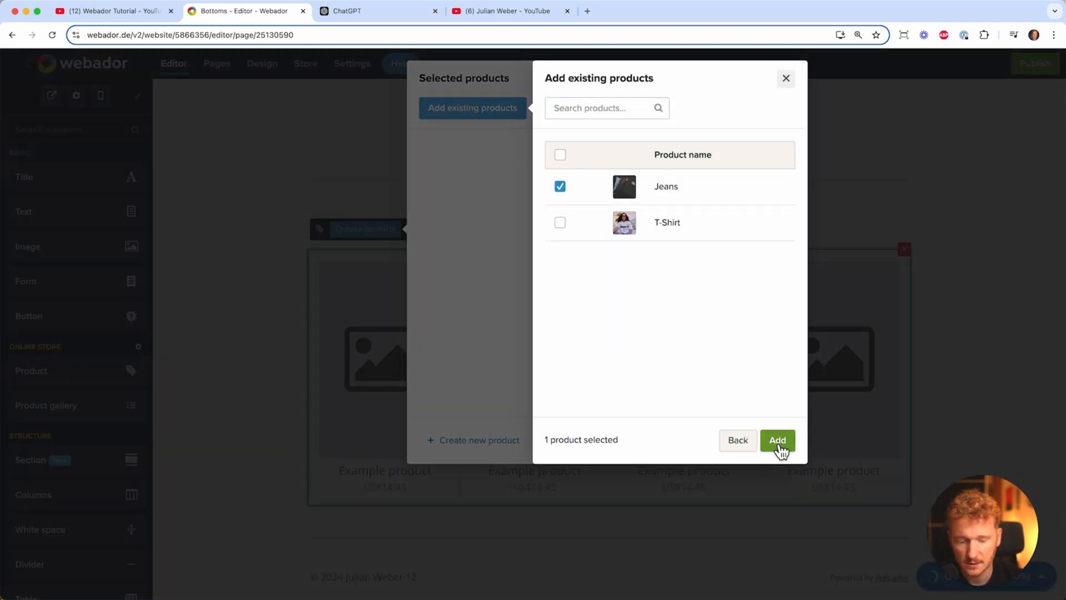
click(778, 439)
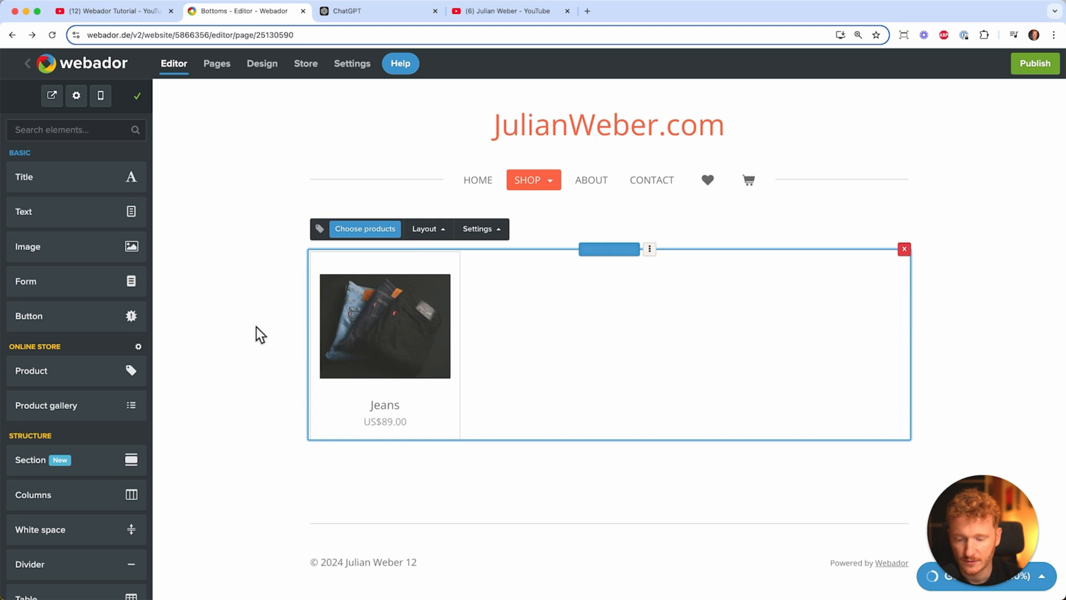
mouse_move(629, 238)
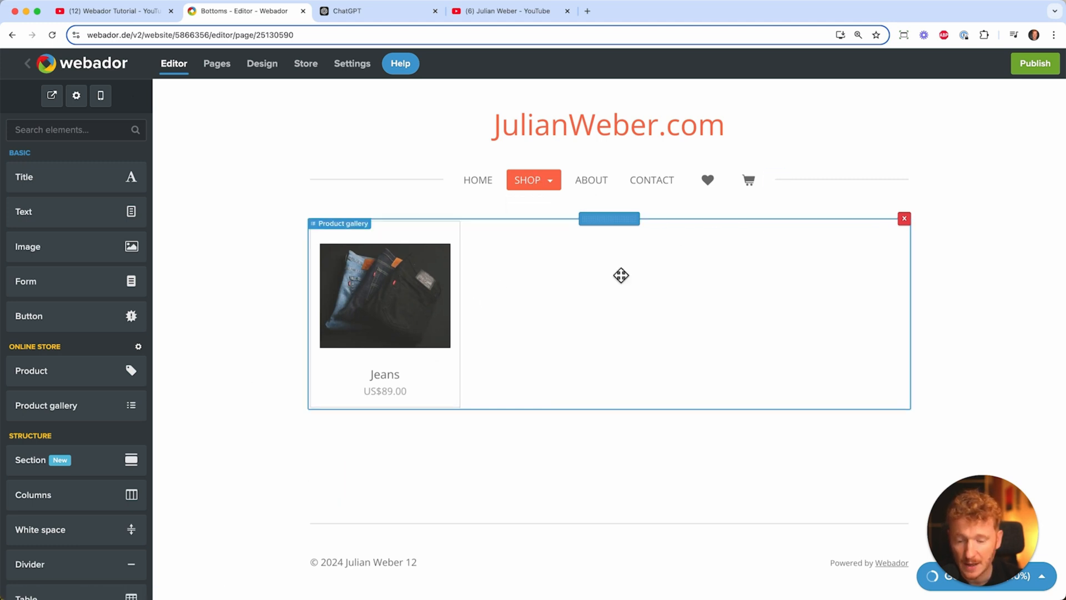
click(532, 180)
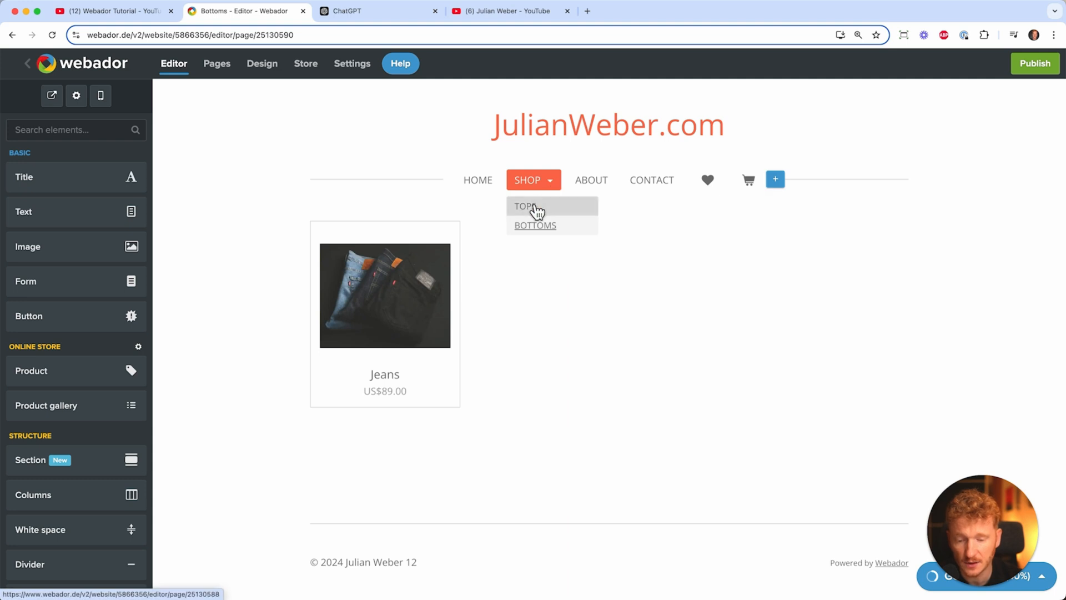
Review the Shop page gallery's T-Shirt and Jeans selection and keep it as is
click(526, 206)
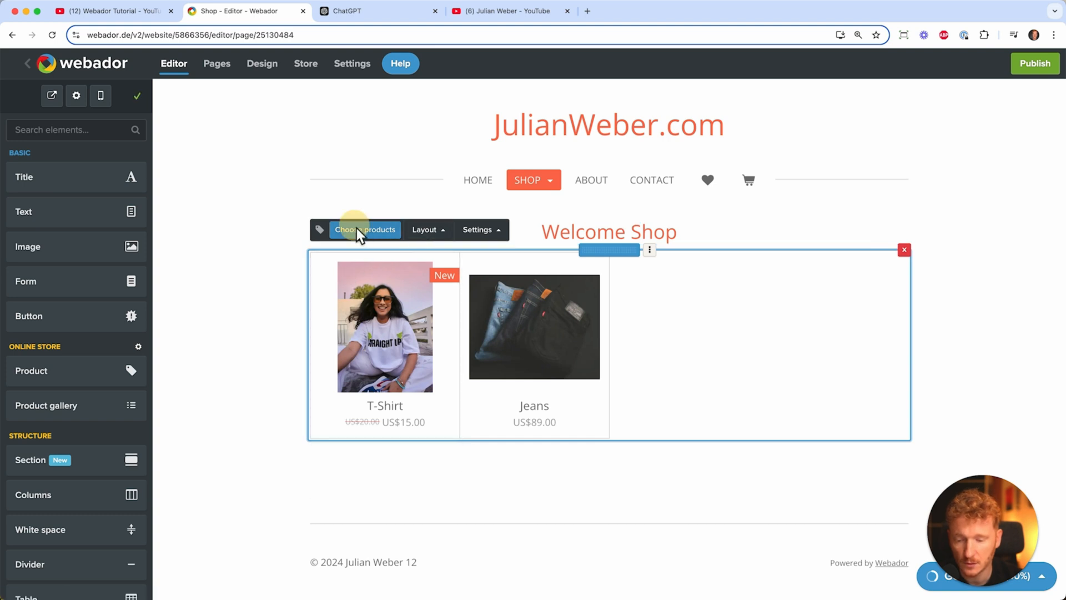
click(365, 229)
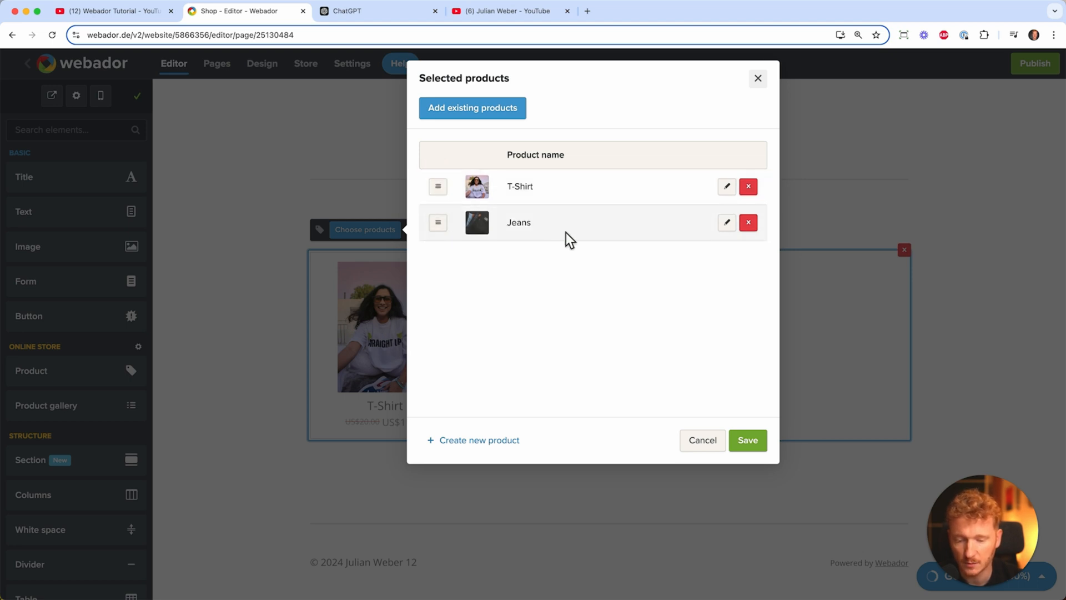
mouse_move(748, 440)
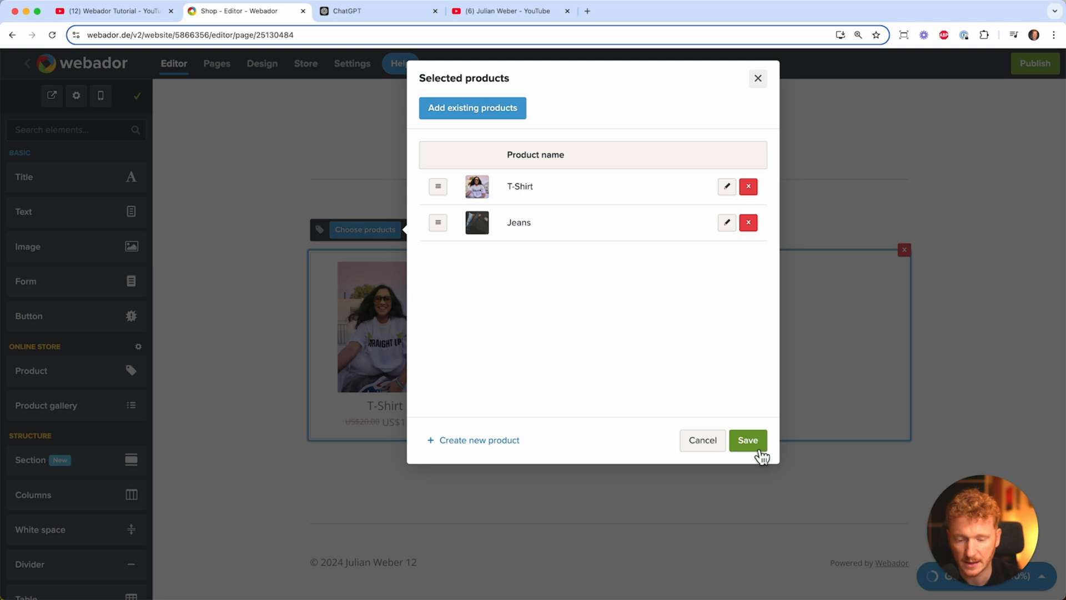
click(747, 440)
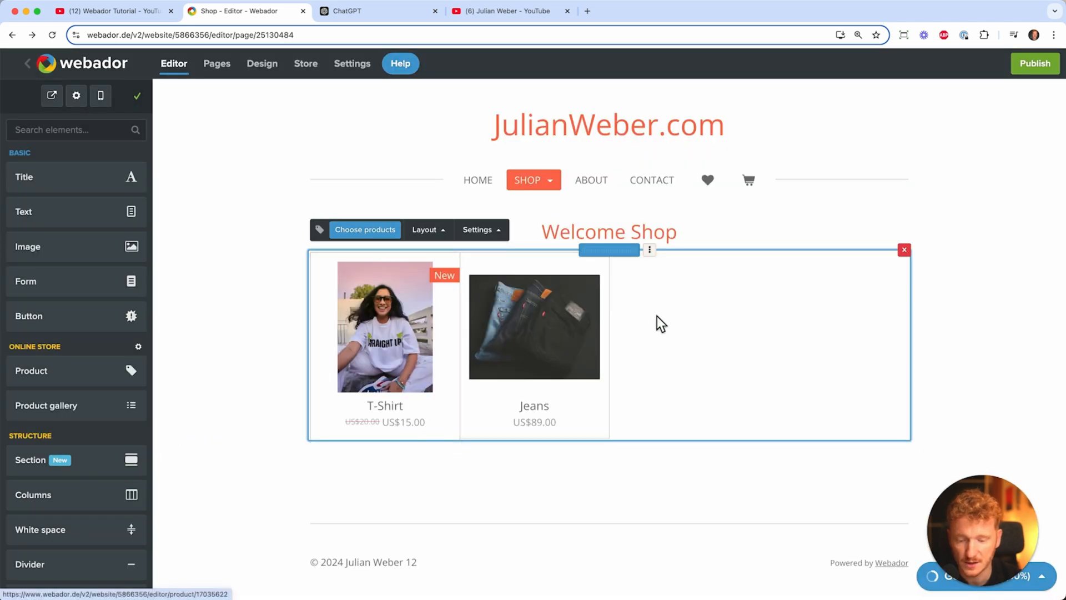
mouse_move(1009, 229)
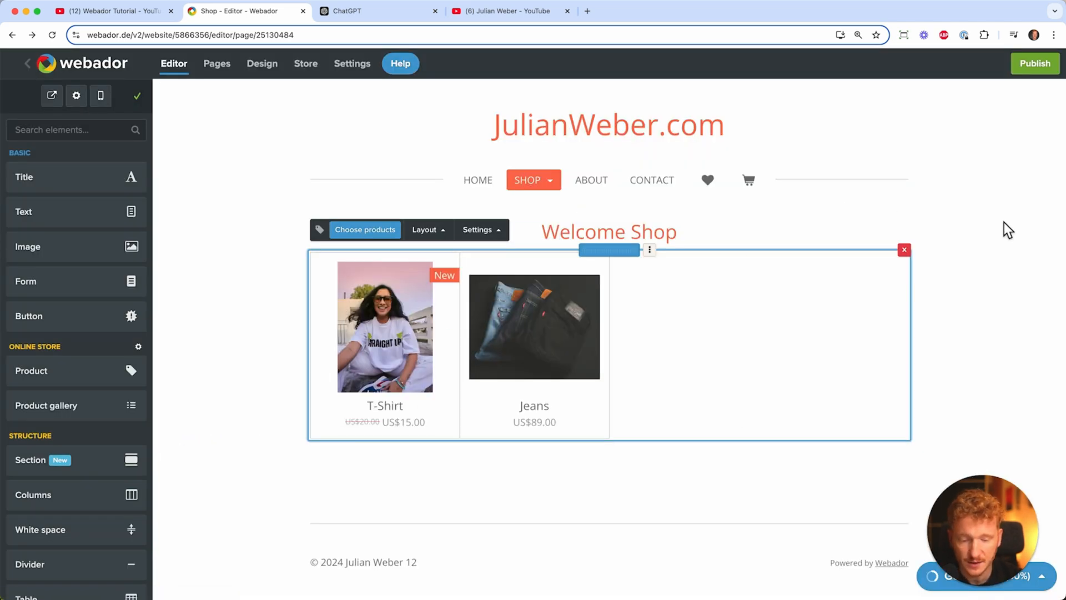
click(1009, 228)
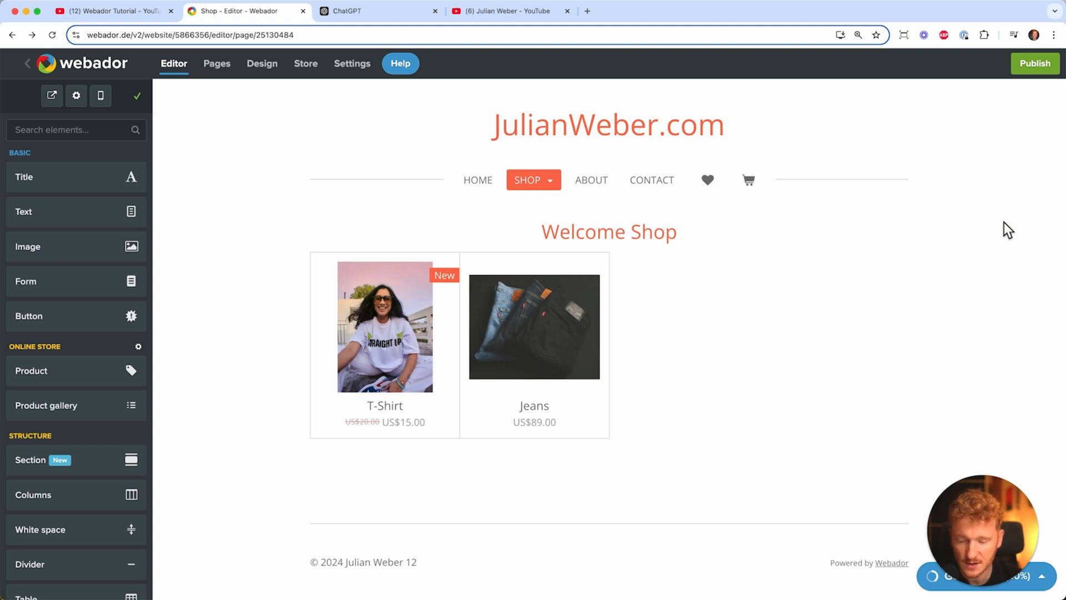
mouse_move(74, 371)
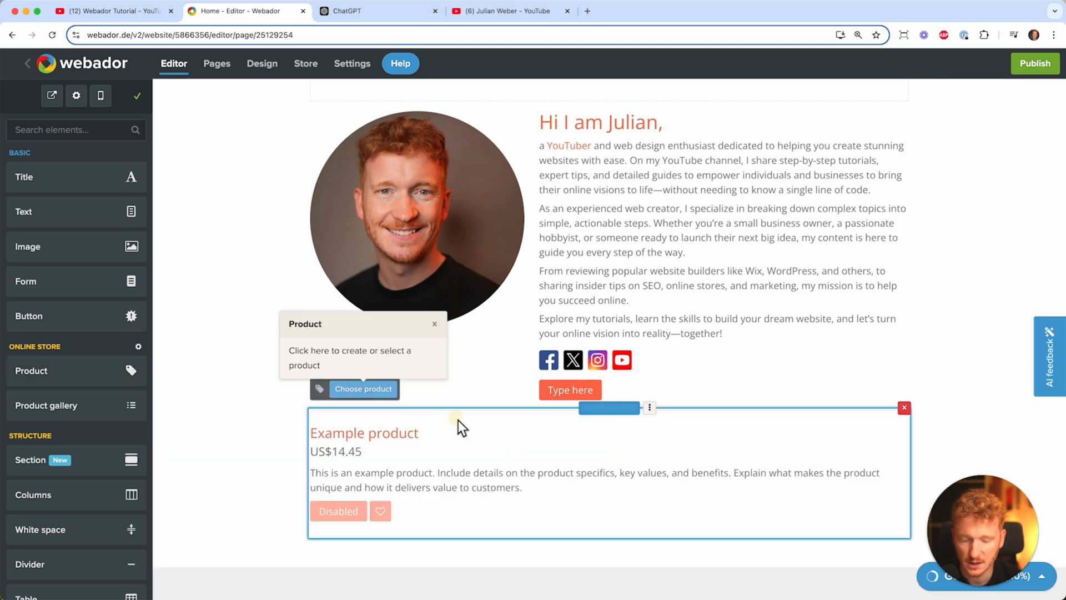
Pick the T-Shirt for the home page's single product block
click(363, 389)
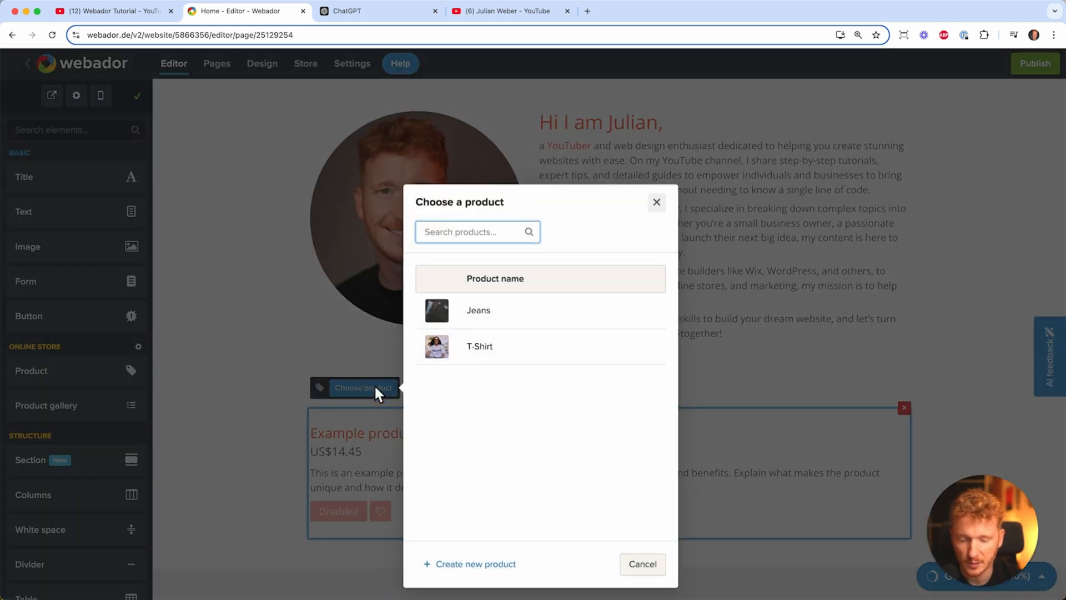
click(480, 345)
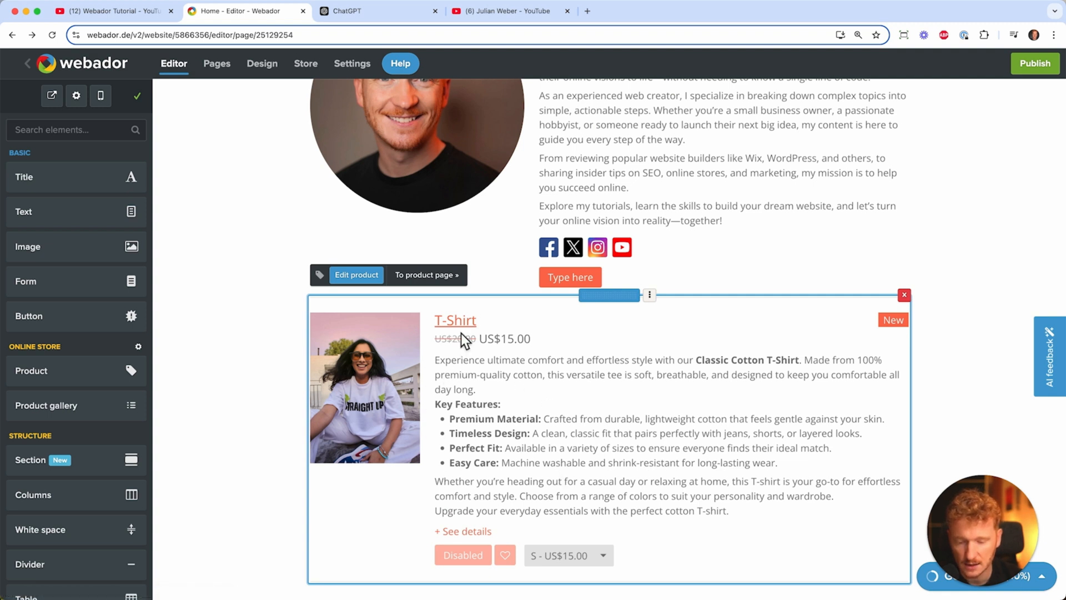
mouse_move(573, 559)
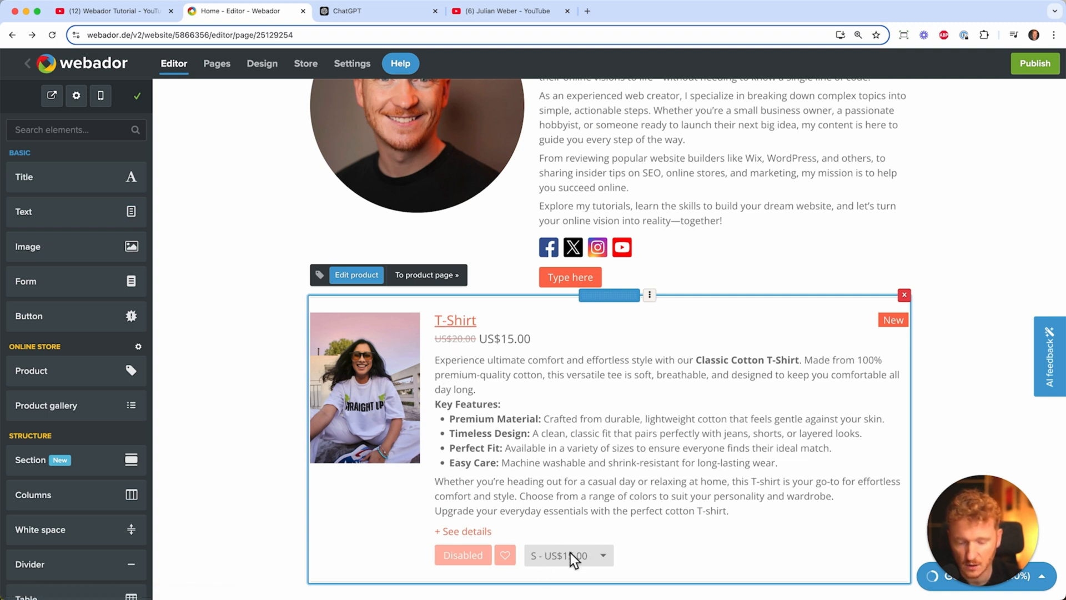
mouse_move(961, 329)
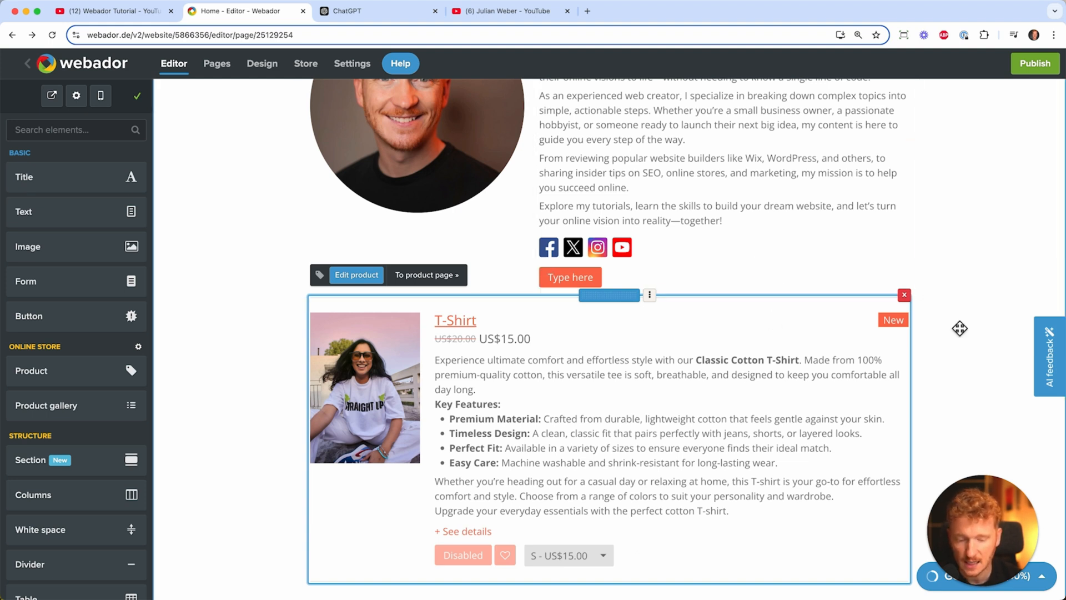
click(904, 294)
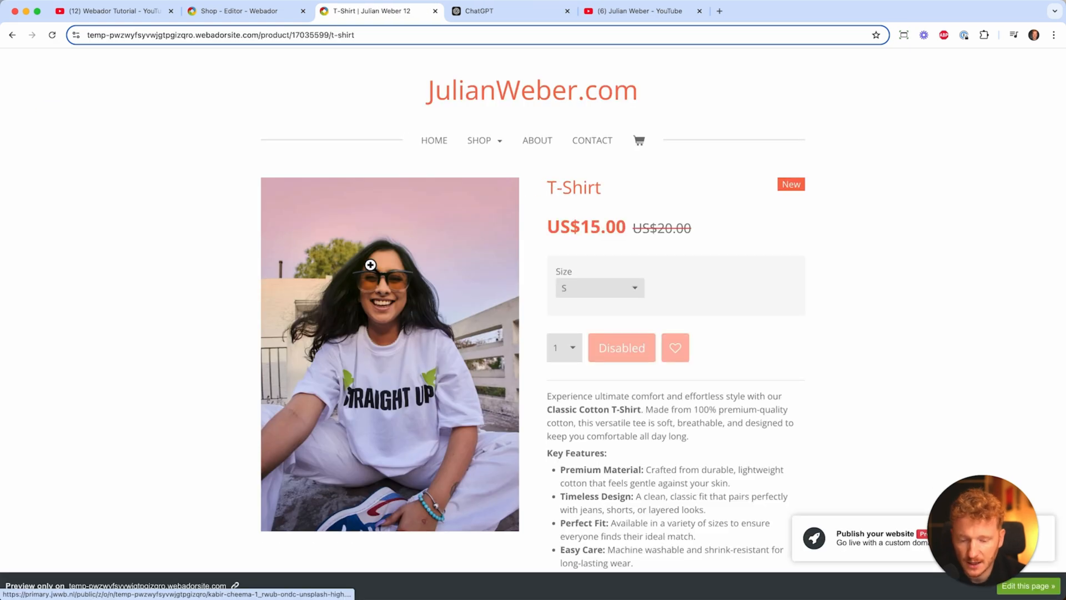
Choose size L (US$20.00) on the T-Shirt preview, look over the page, and return to the editor
click(598, 286)
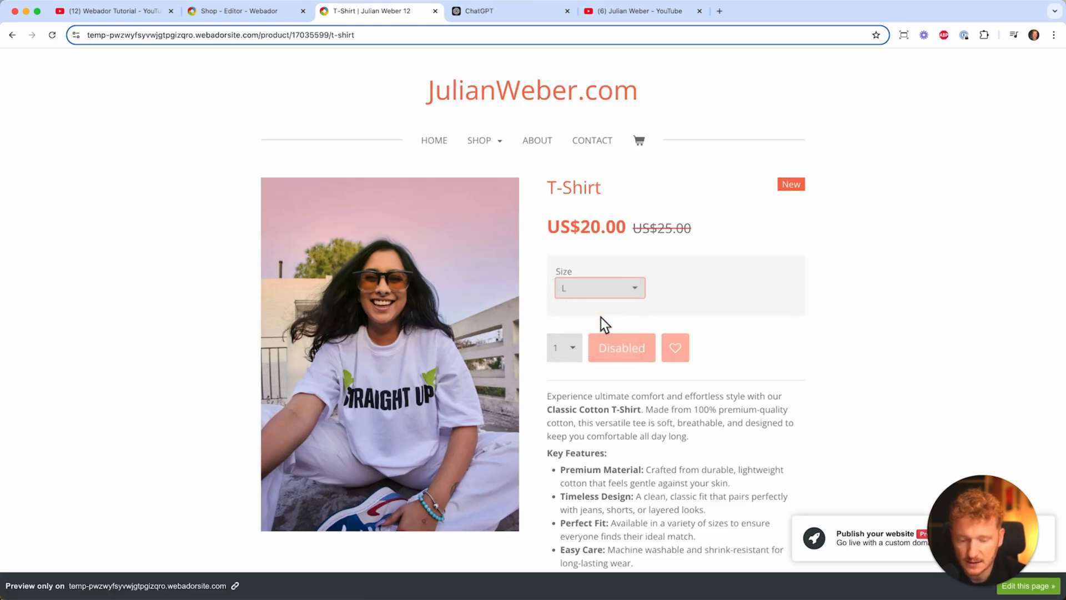
scroll(down, 3)
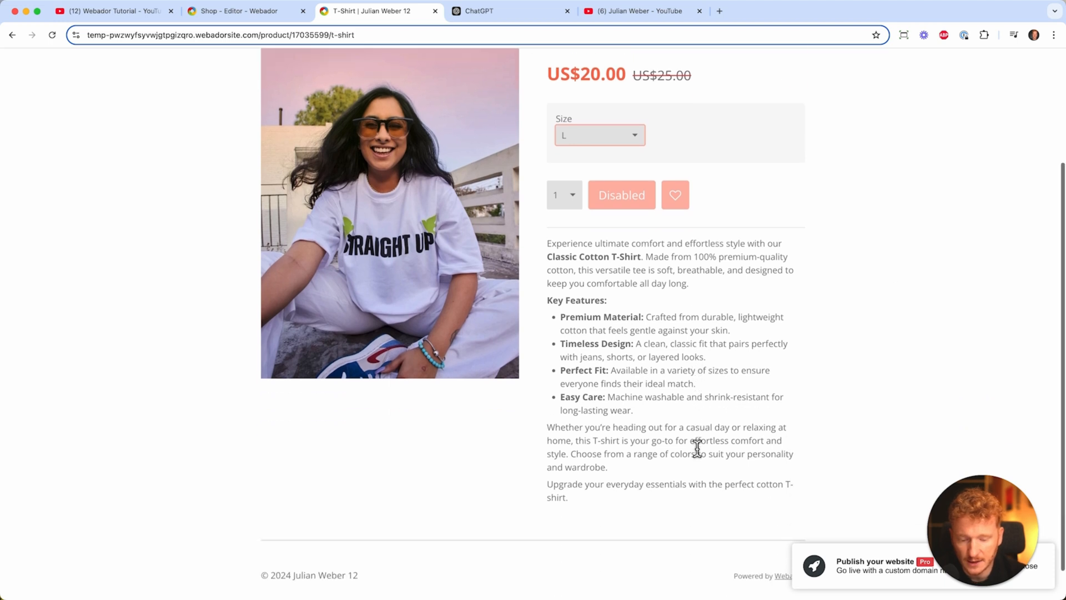
scroll(up, 3)
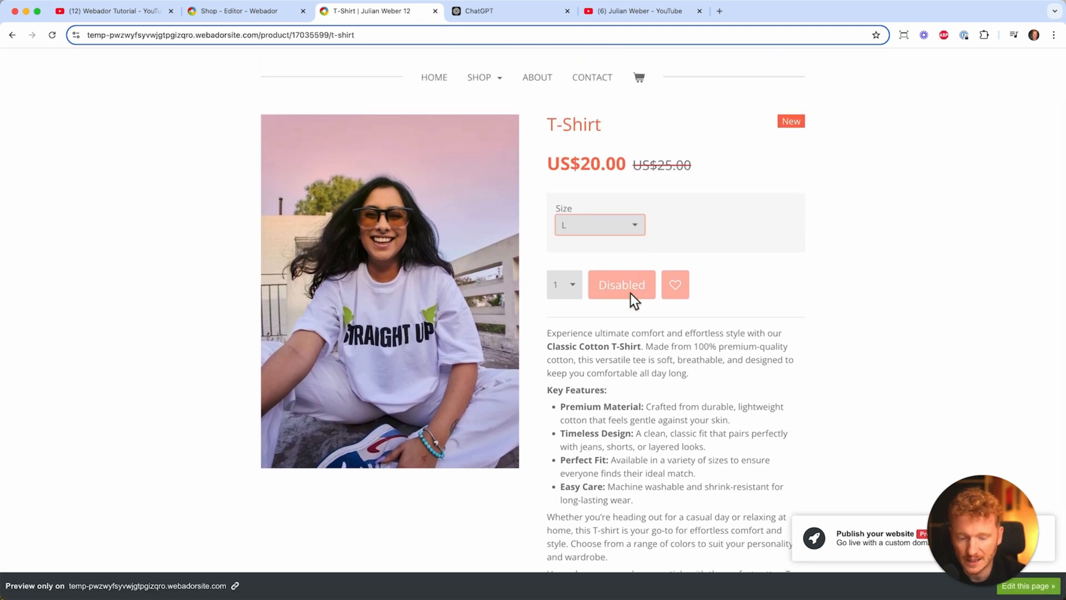
mouse_move(568, 148)
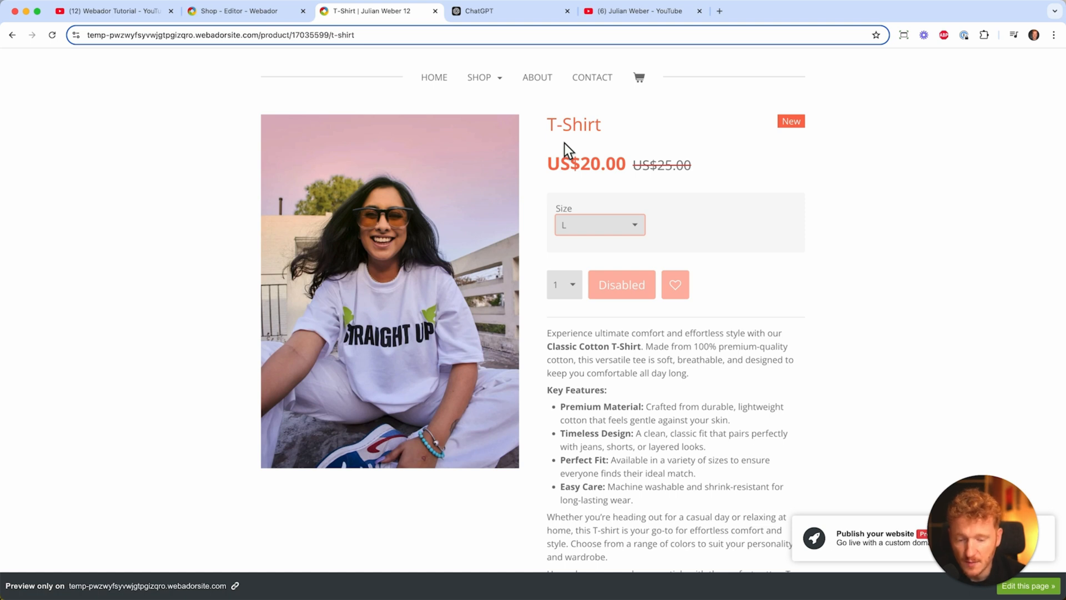
click(247, 11)
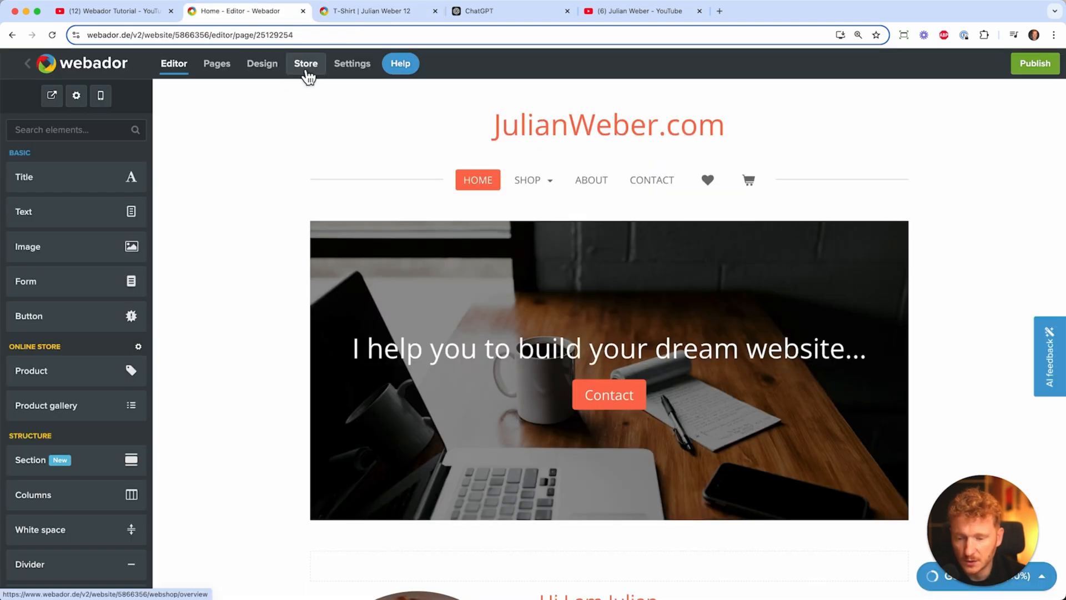
Go to the store's payment methods, try connecting Stripe, and dismiss the upgrade plans offer
click(306, 64)
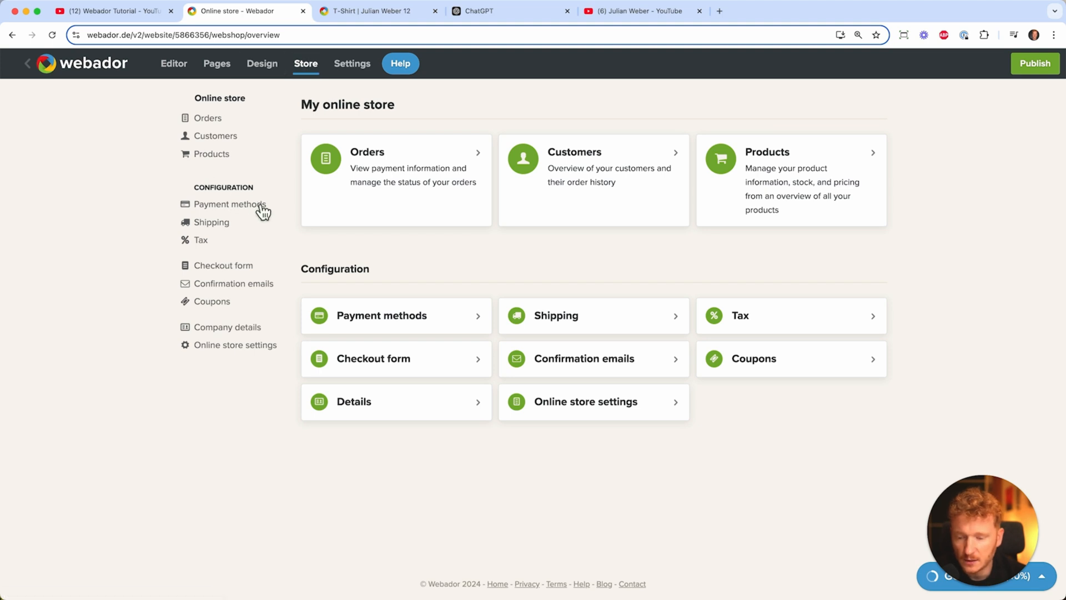
click(232, 204)
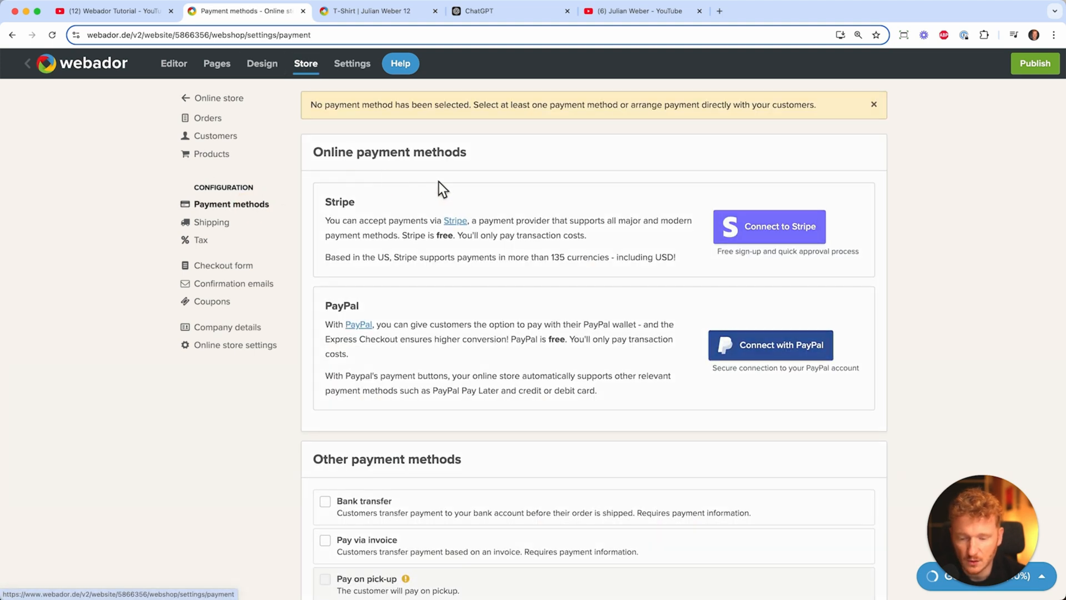
mouse_move(769, 253)
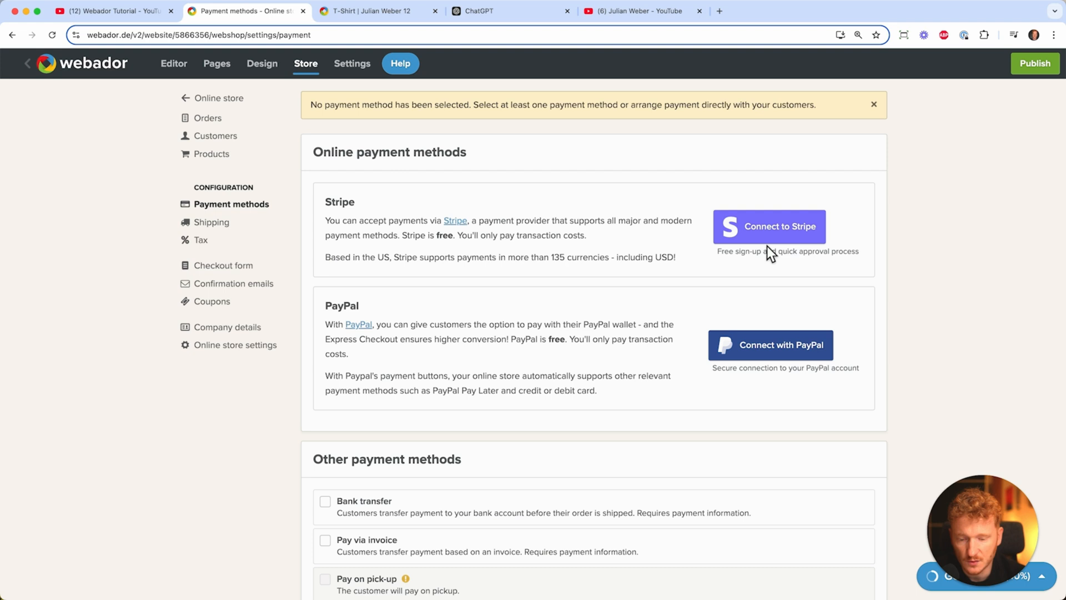
mouse_move(777, 329)
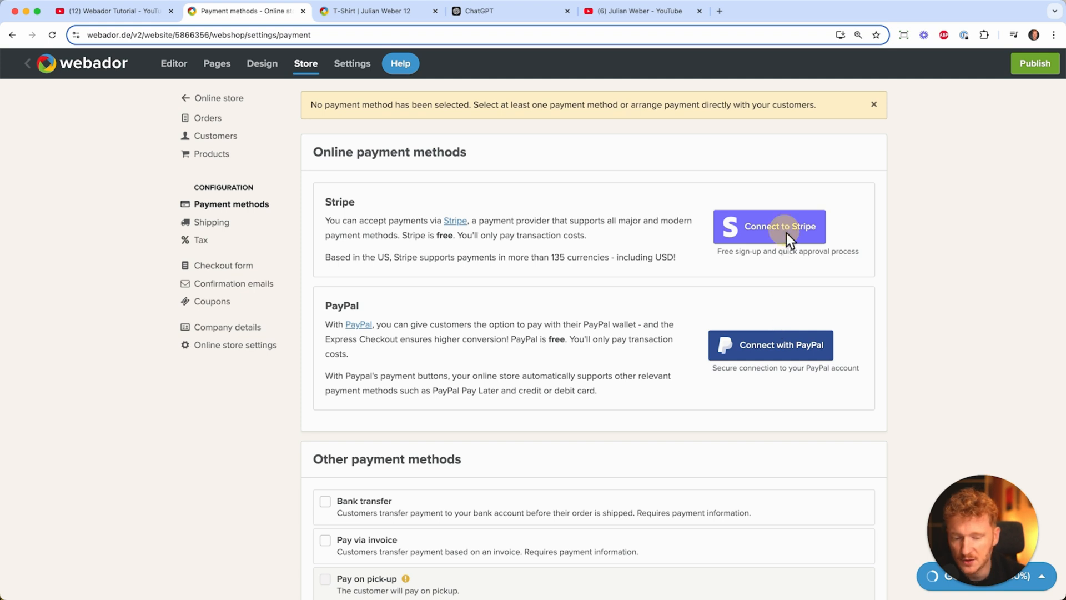
click(769, 226)
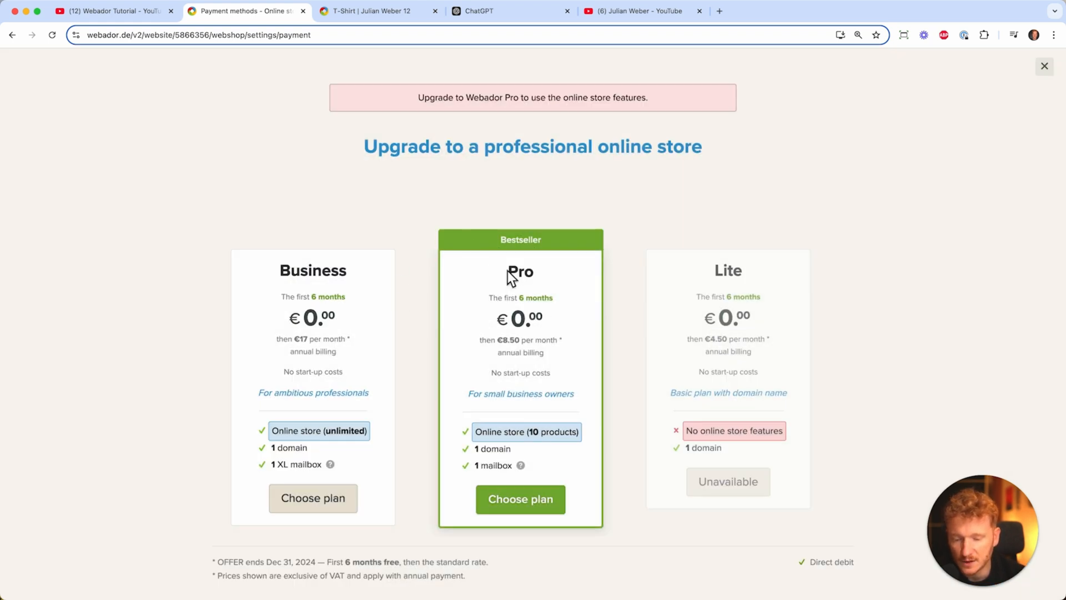
mouse_move(781, 178)
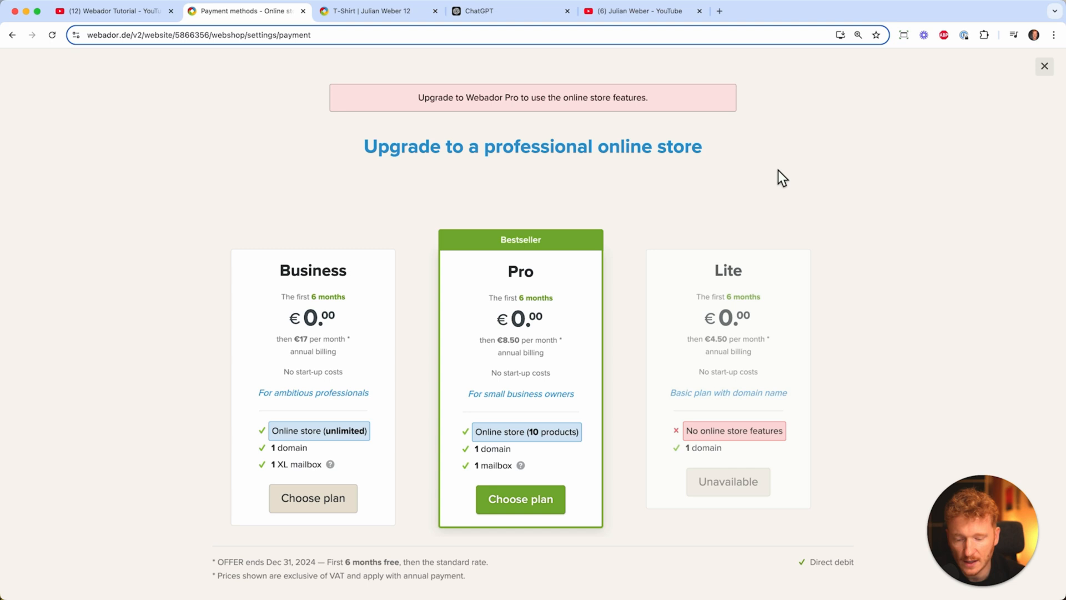
mouse_move(456, 320)
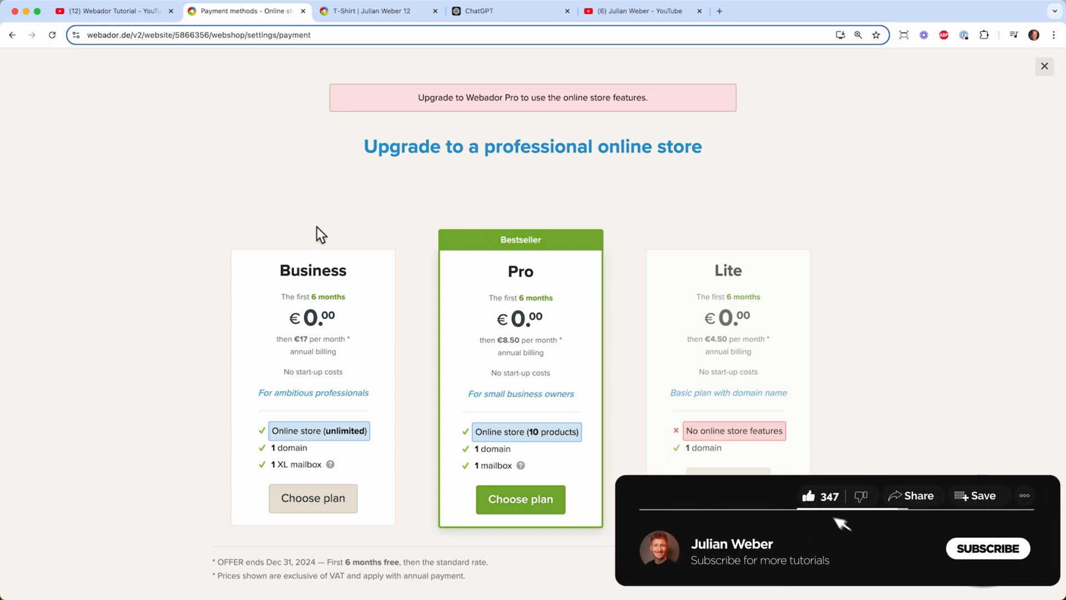
click(987, 548)
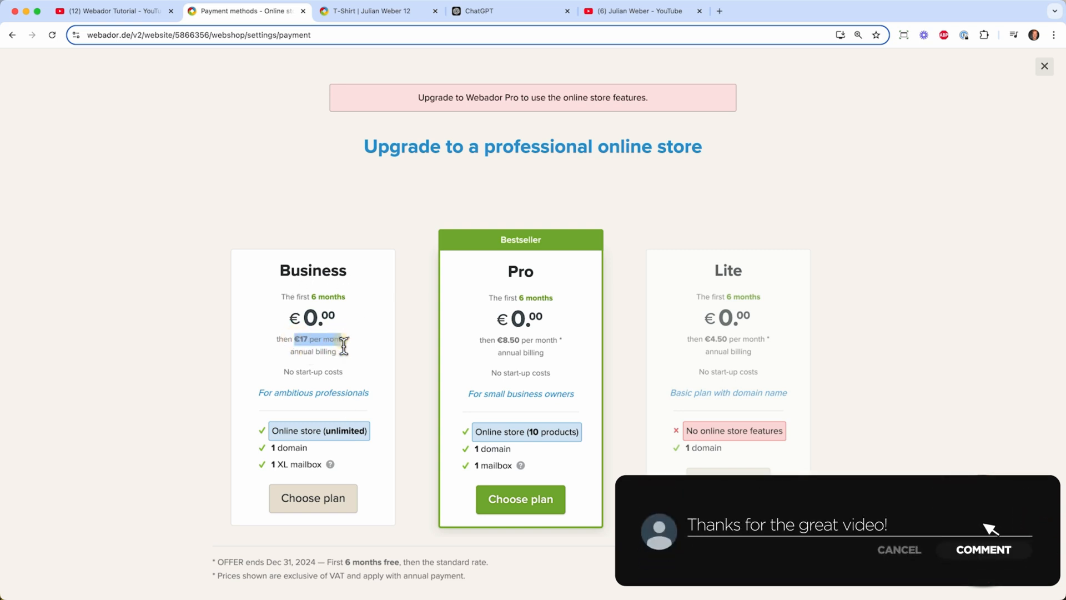
click(983, 550)
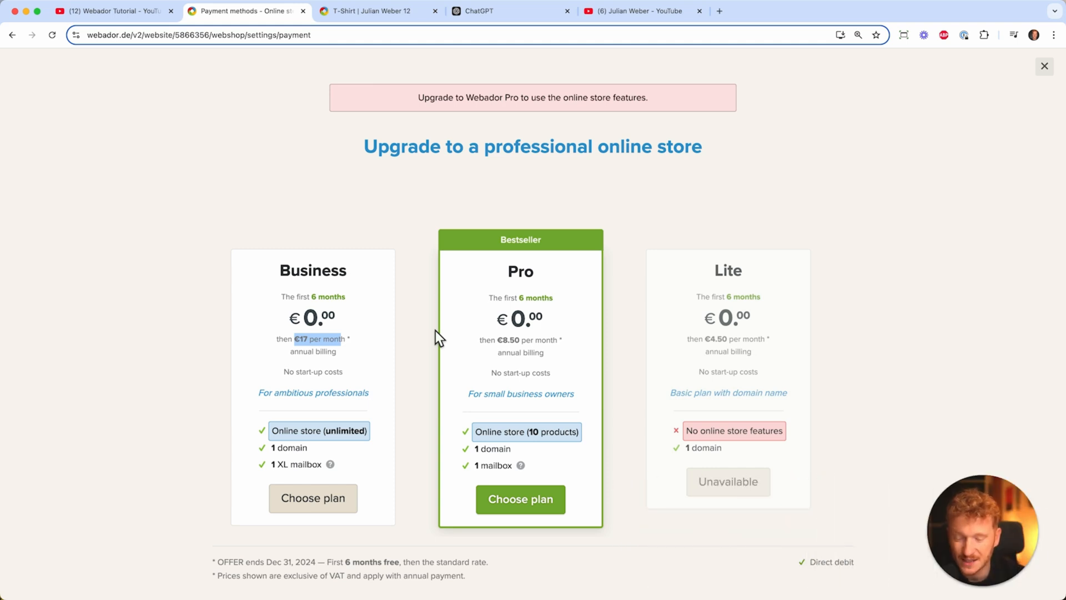
mouse_move(1047, 67)
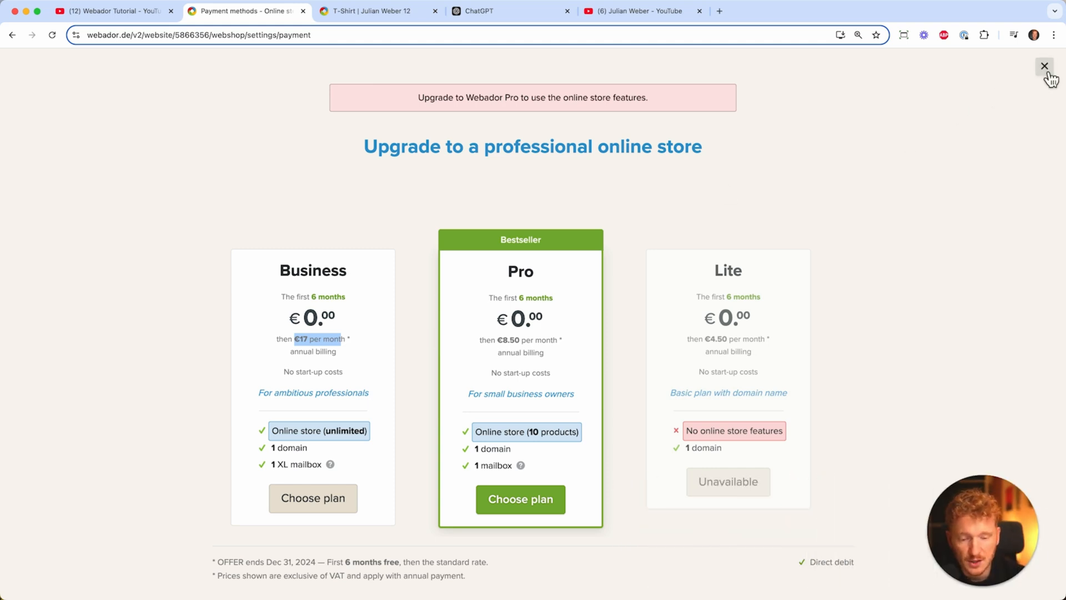
click(1045, 65)
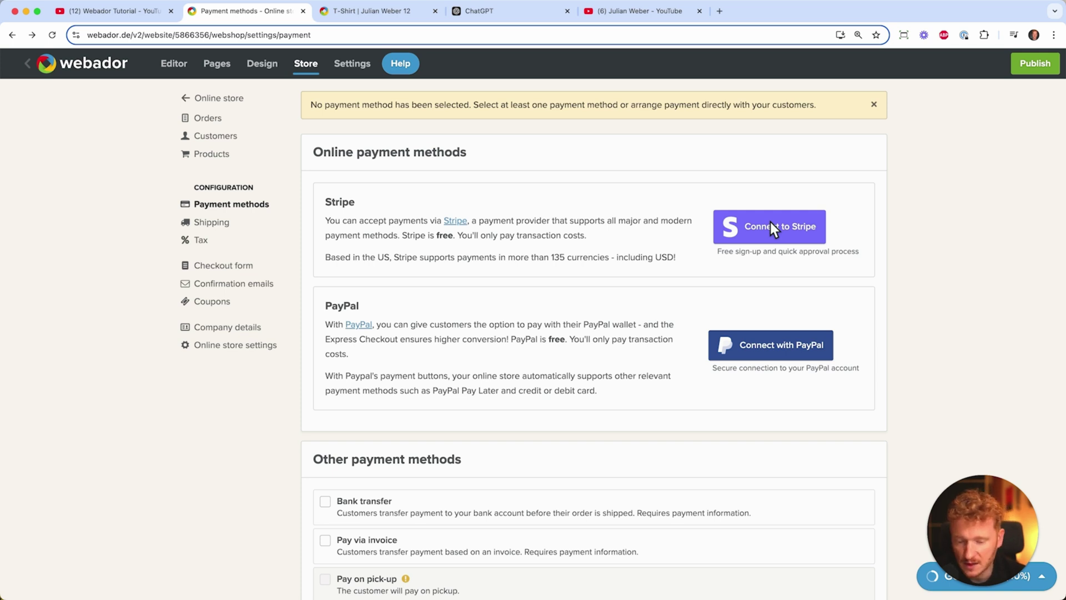
mouse_move(748, 368)
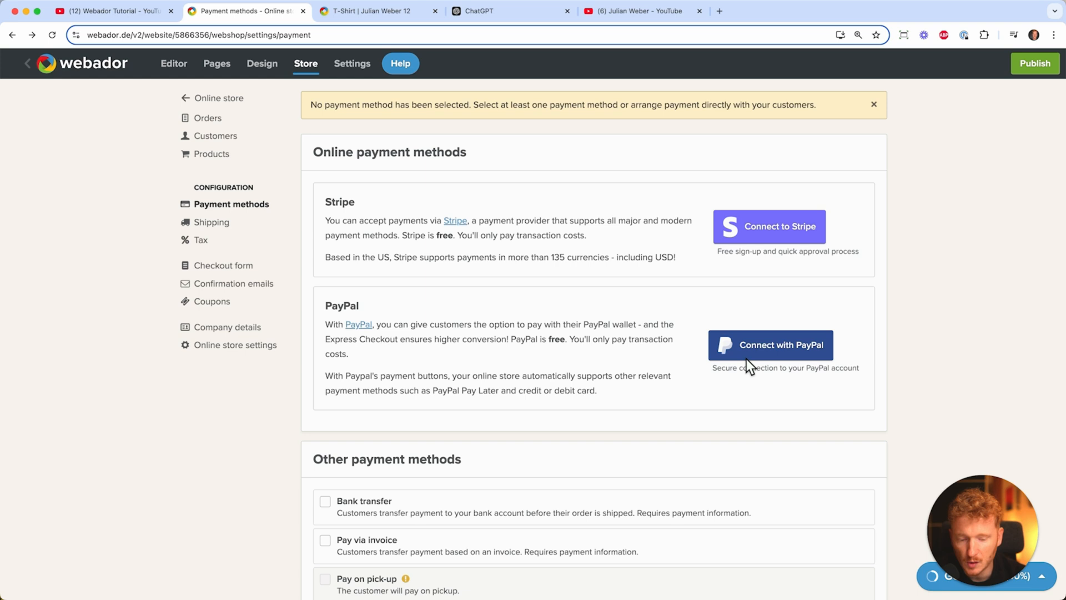
Try enabling Bank transfer, dismiss the upgrade offer, and move on to the shipping settings
scroll(down, 3)
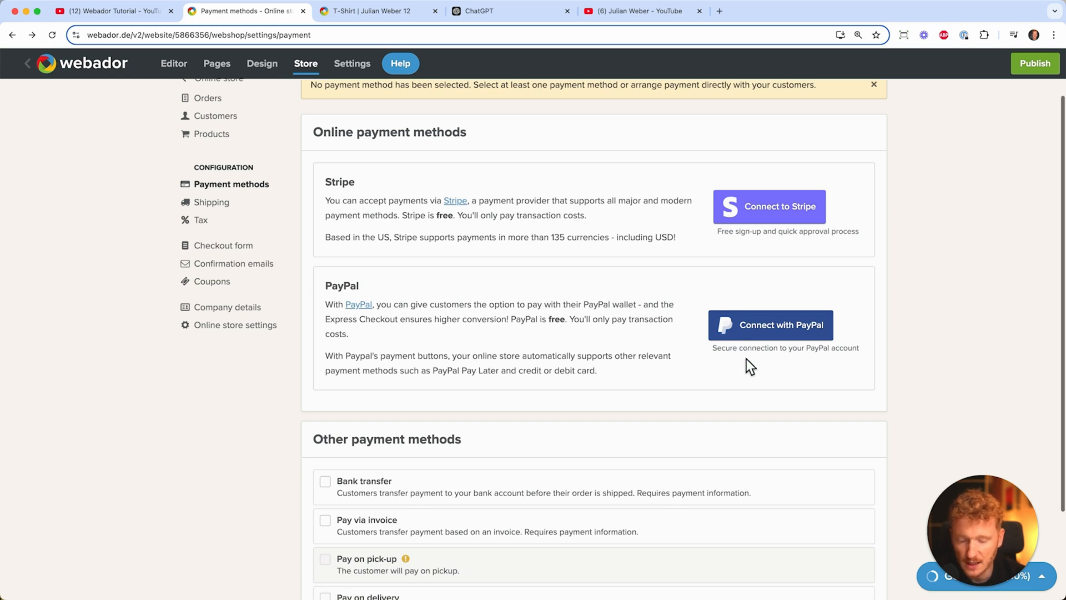
scroll(down, 3)
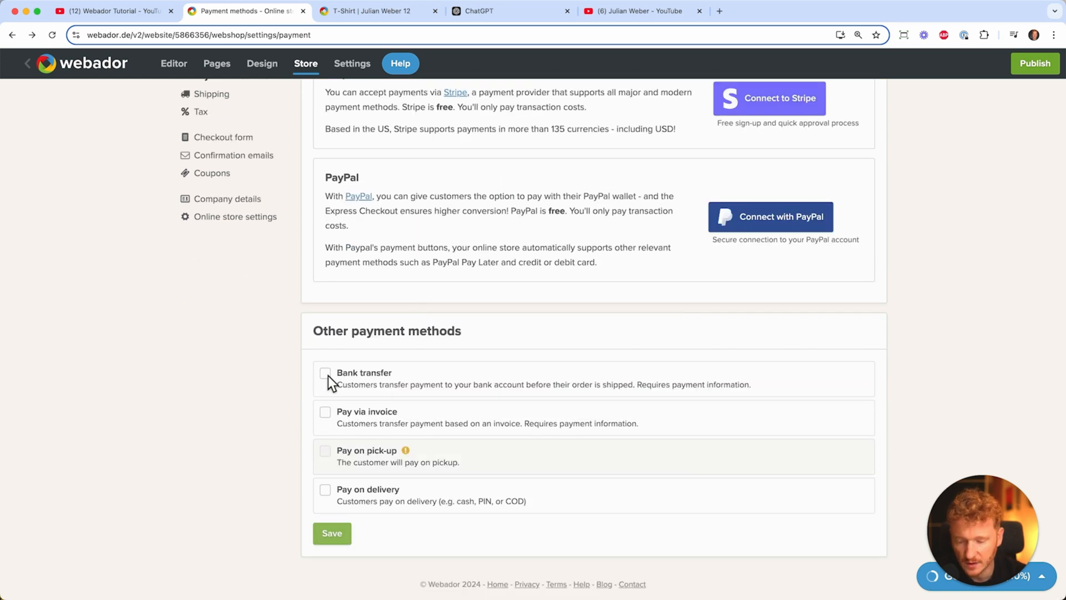
click(326, 373)
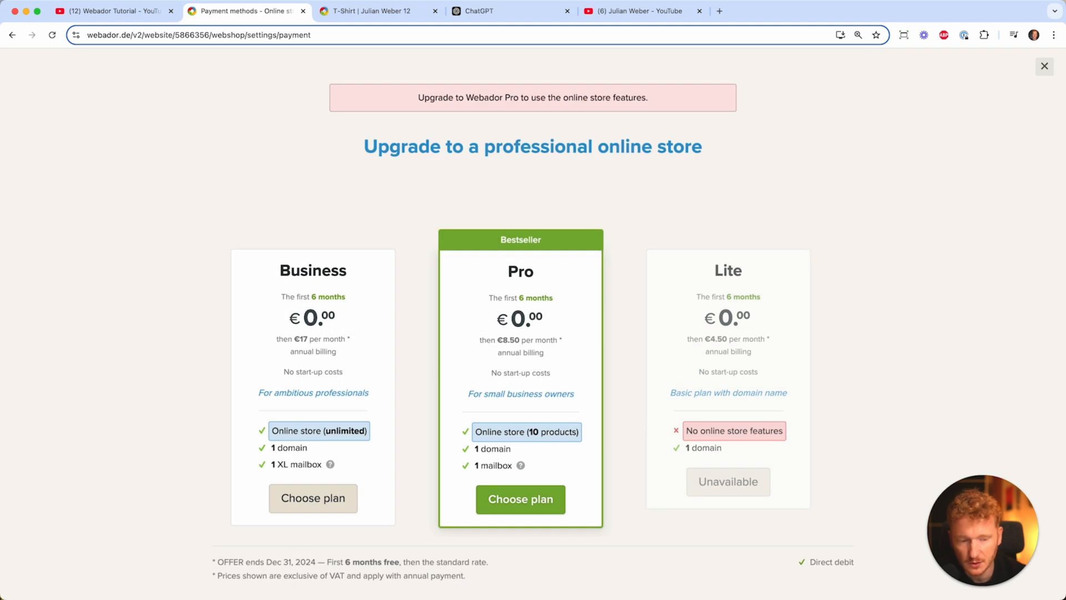
click(1044, 66)
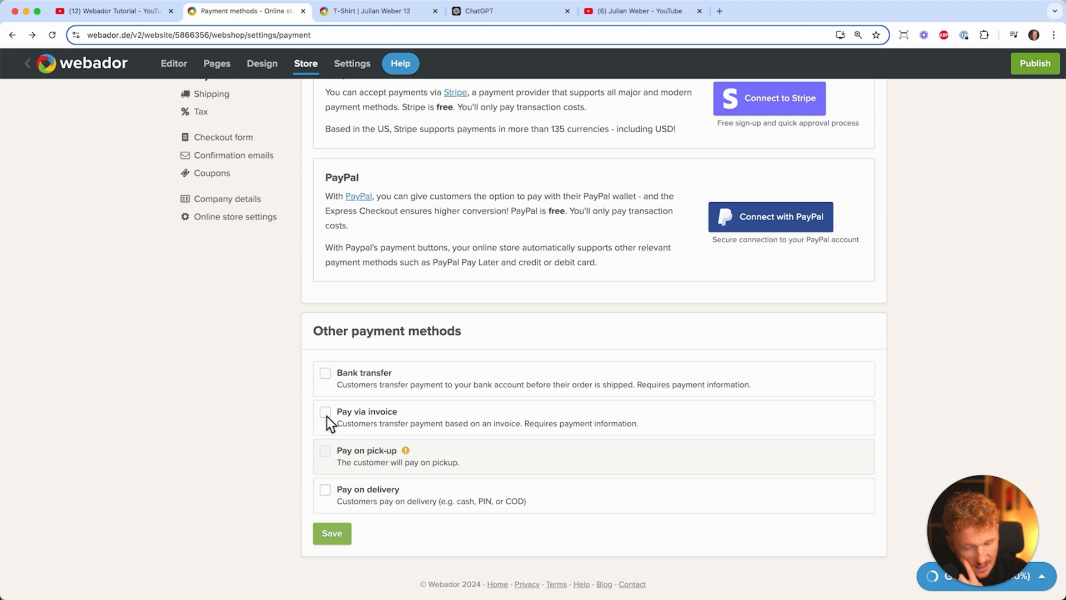
mouse_move(411, 457)
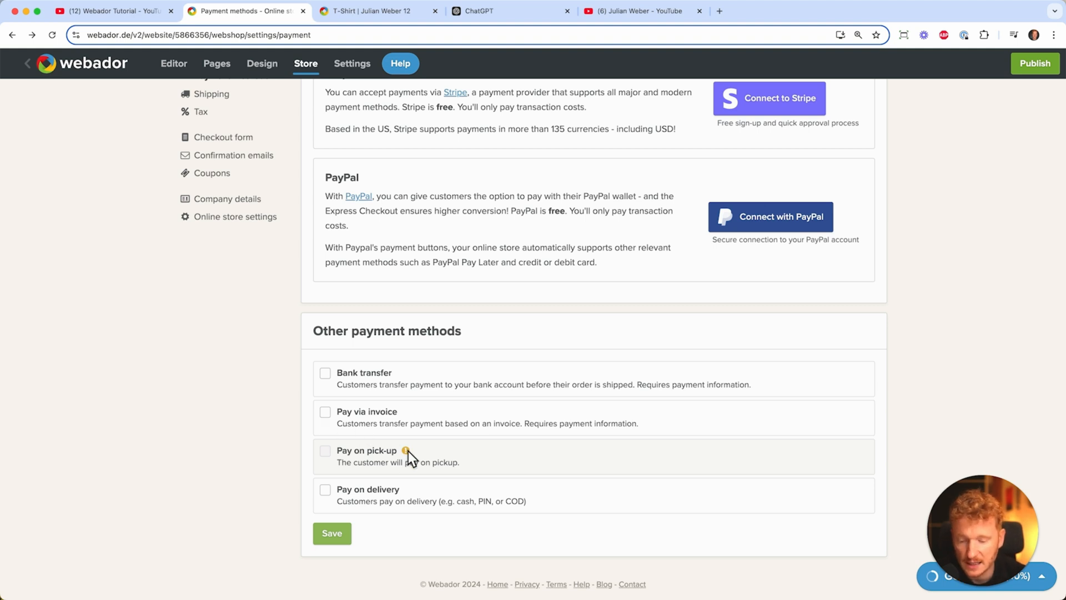
mouse_move(439, 488)
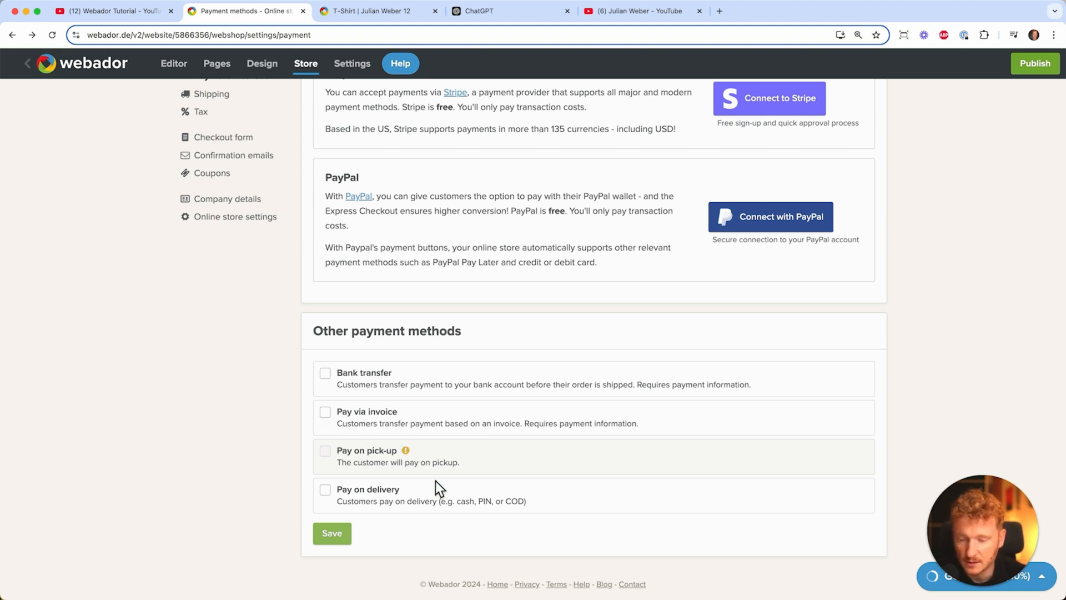
scroll(up, 3)
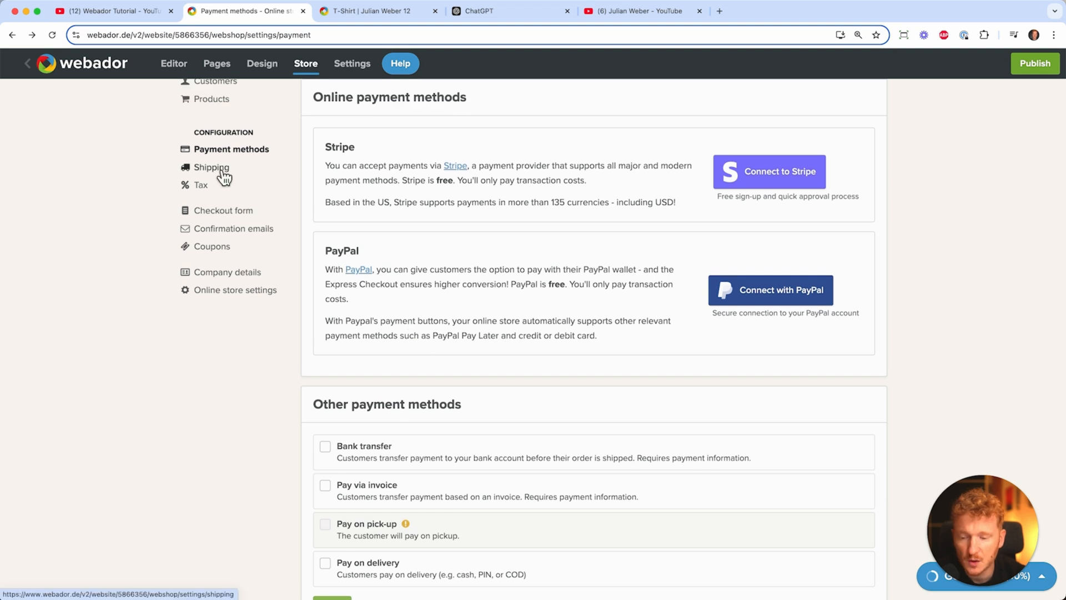
click(211, 167)
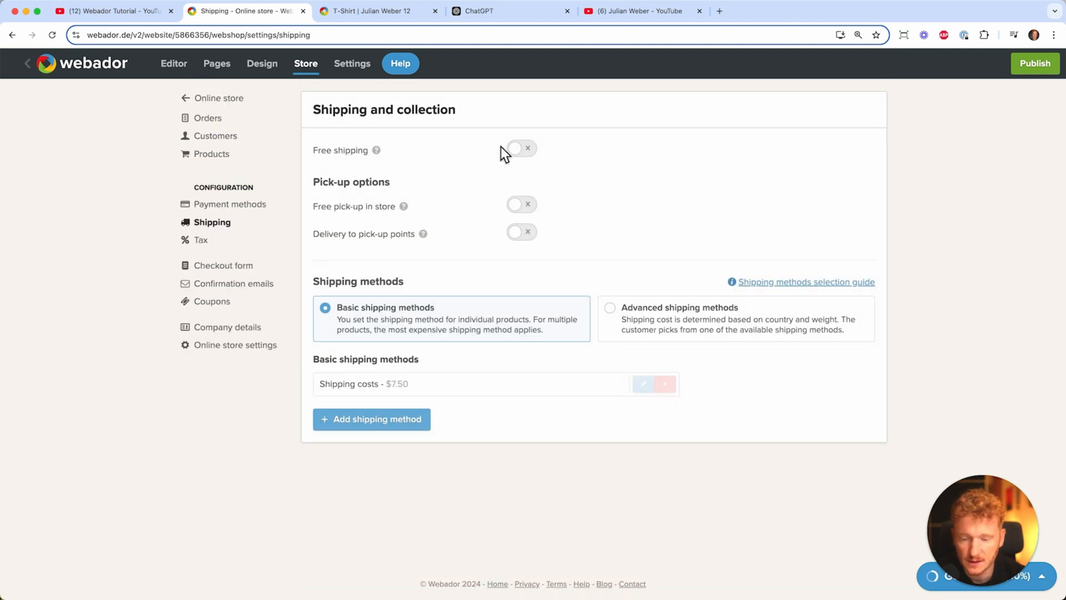
click(520, 148)
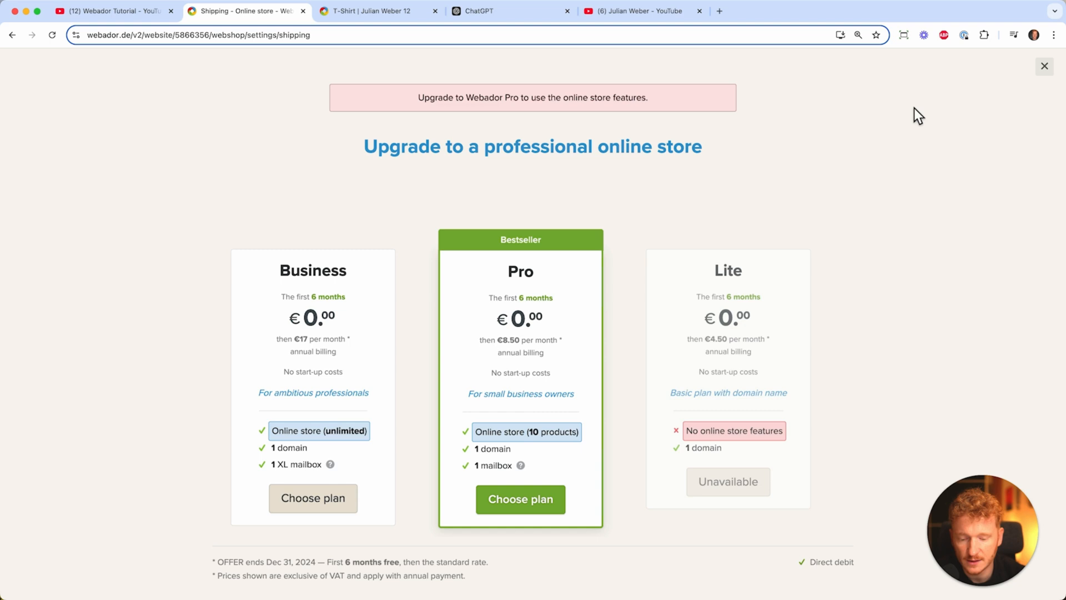
mouse_move(1045, 67)
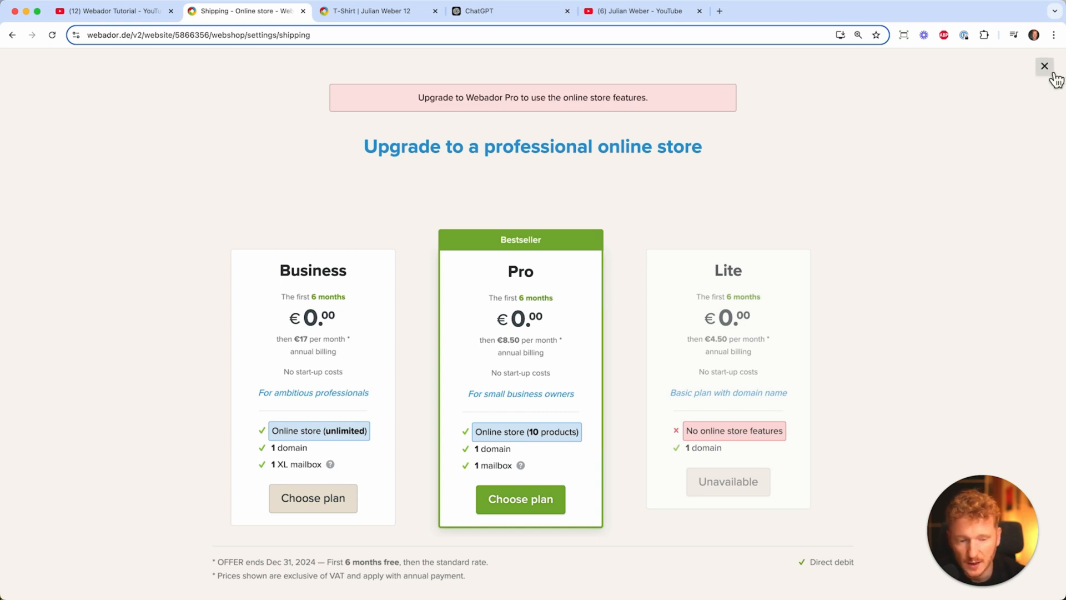
click(1045, 65)
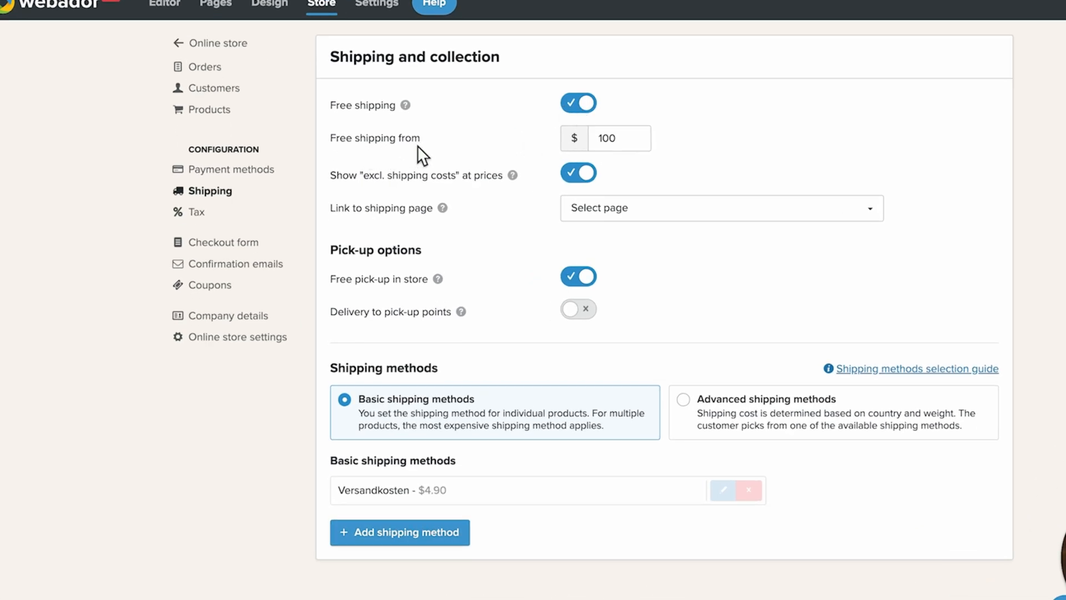
mouse_move(610, 154)
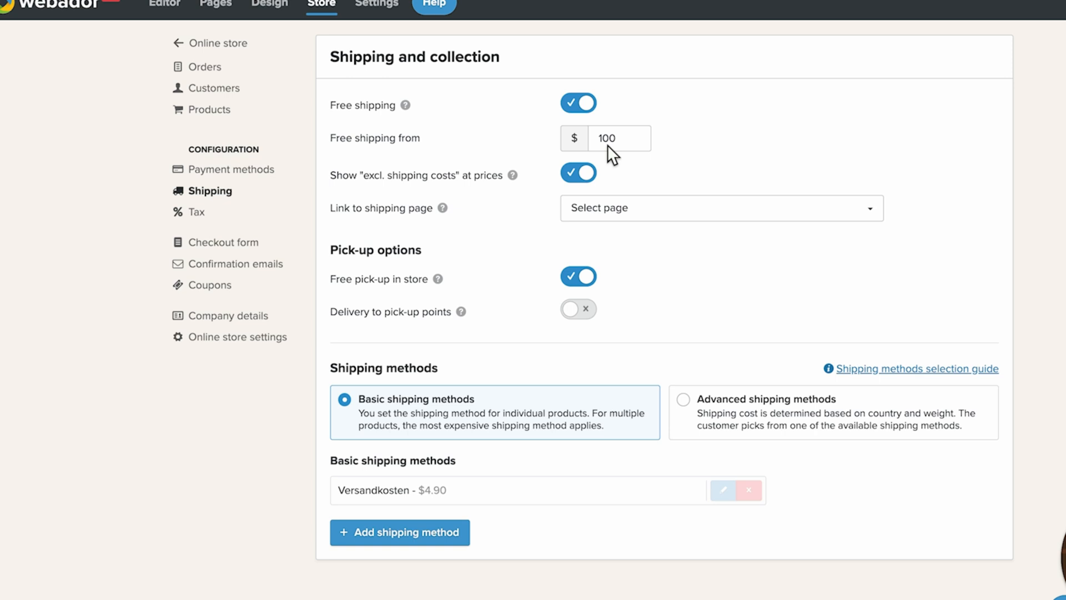
mouse_move(437, 216)
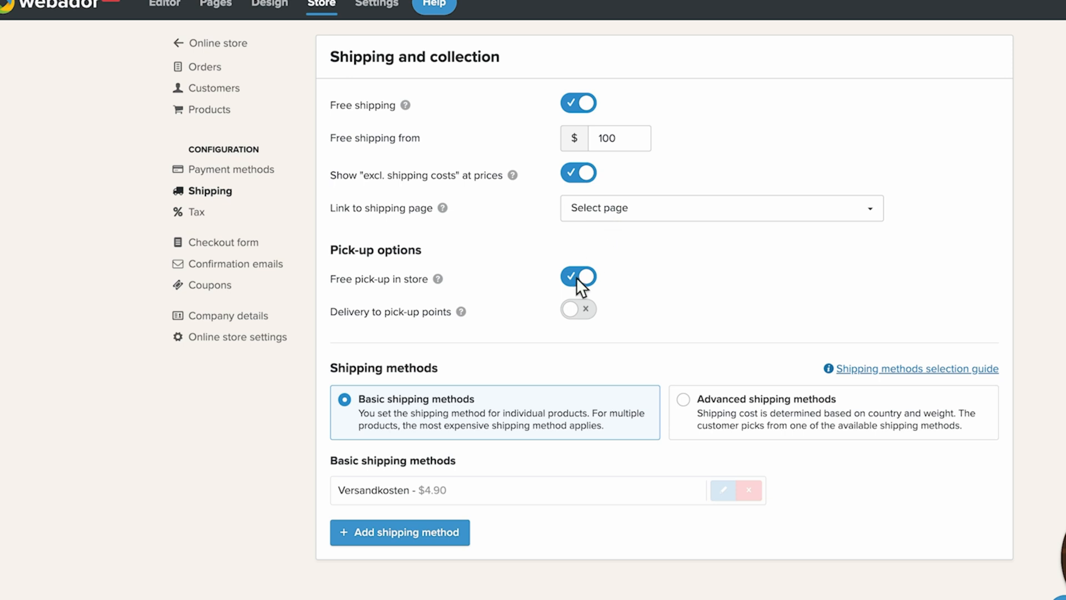
mouse_move(577, 310)
text(Standard Fee)
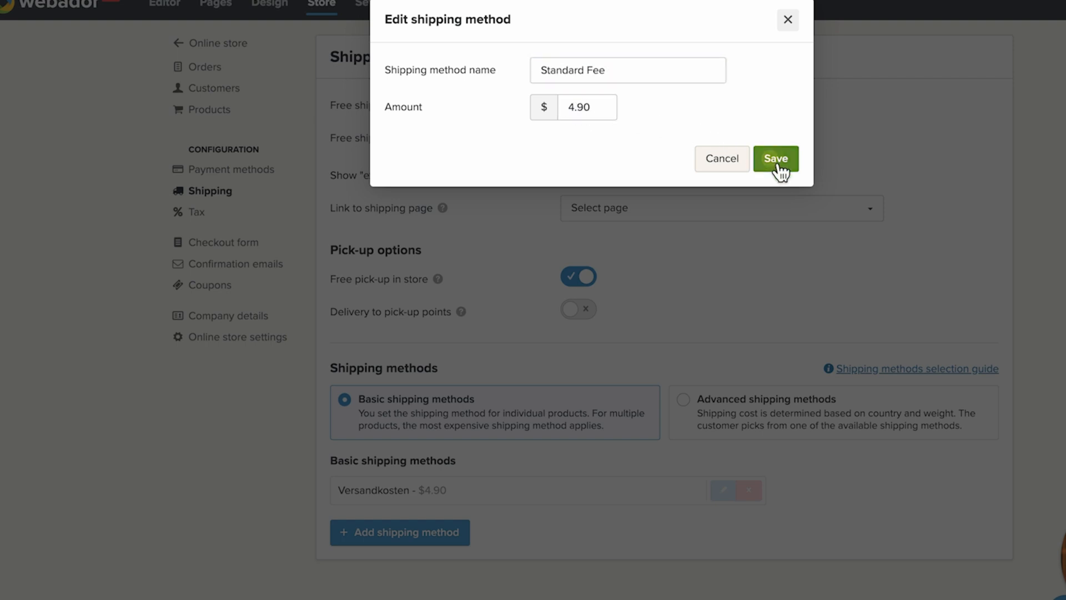
Save the shipping method renamed to Standard Fee at $4.90
click(775, 159)
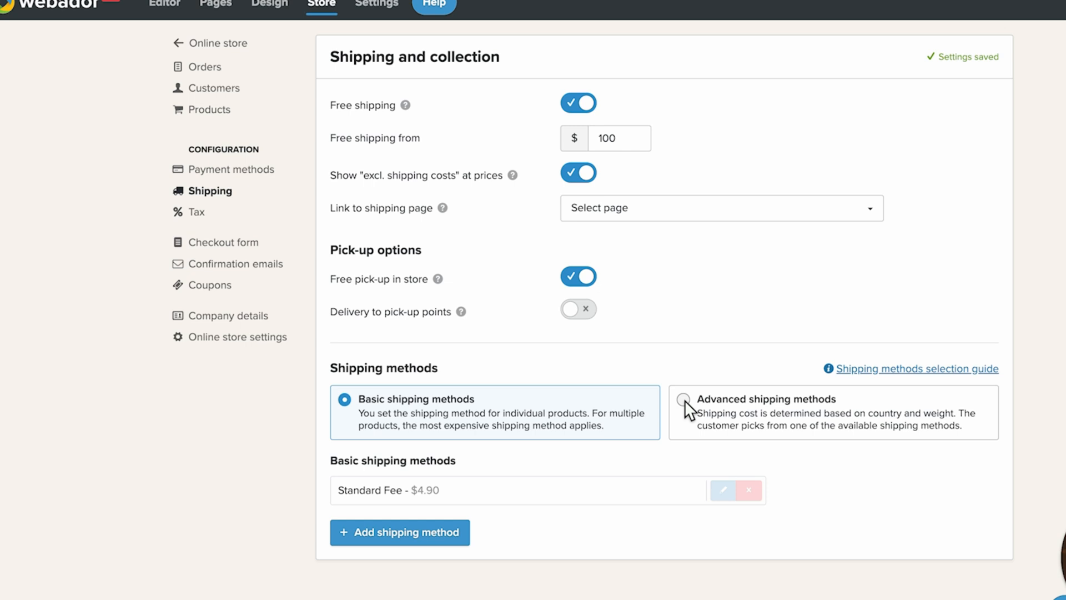
Start an advanced country/weight-based shipping method, check the Countries list, then cancel it
click(682, 399)
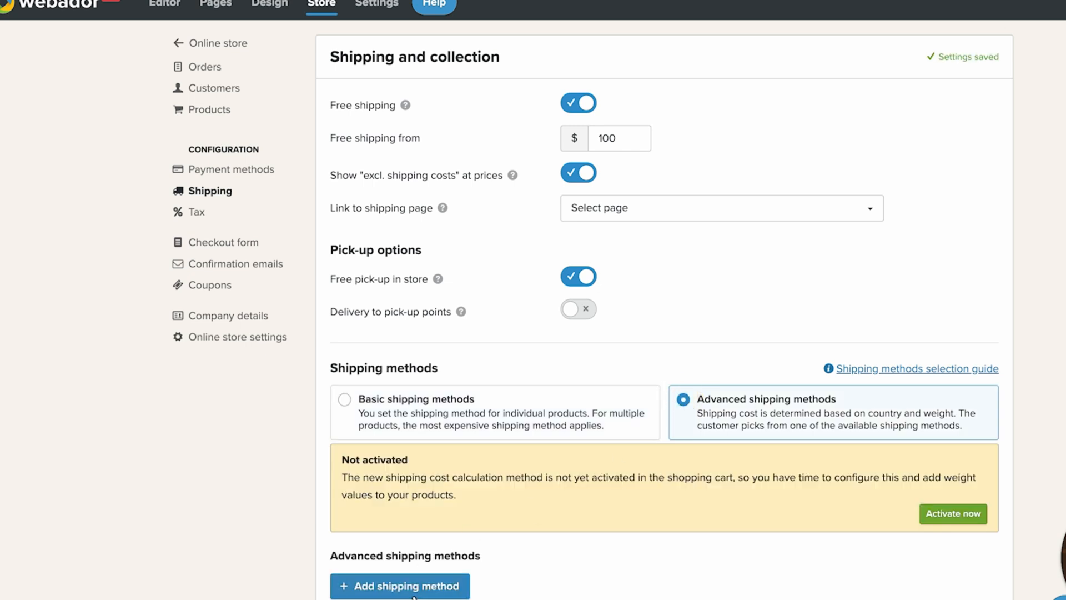
click(400, 585)
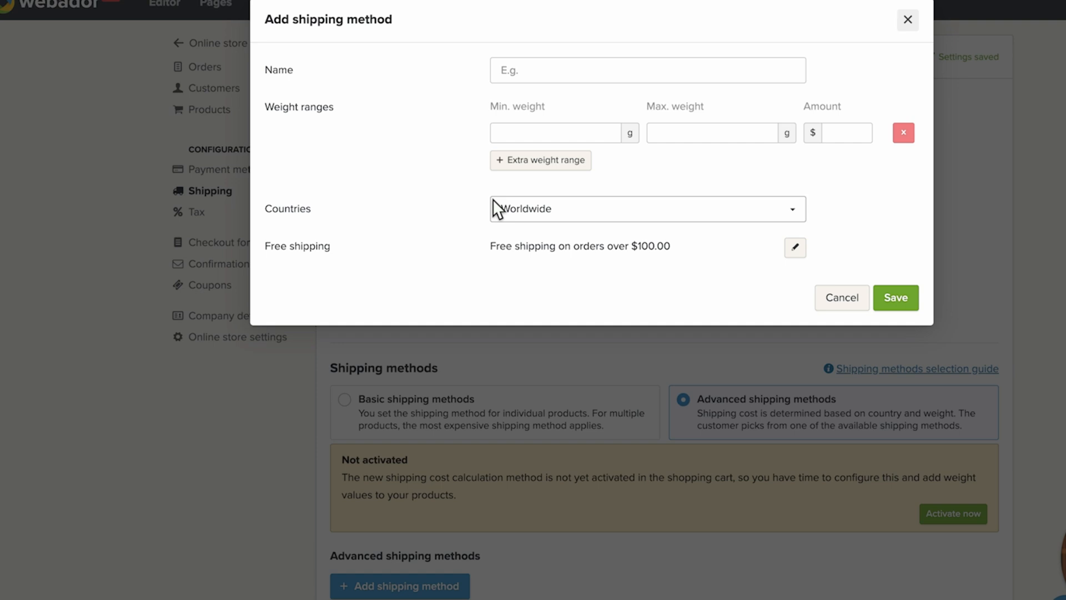
mouse_move(535, 120)
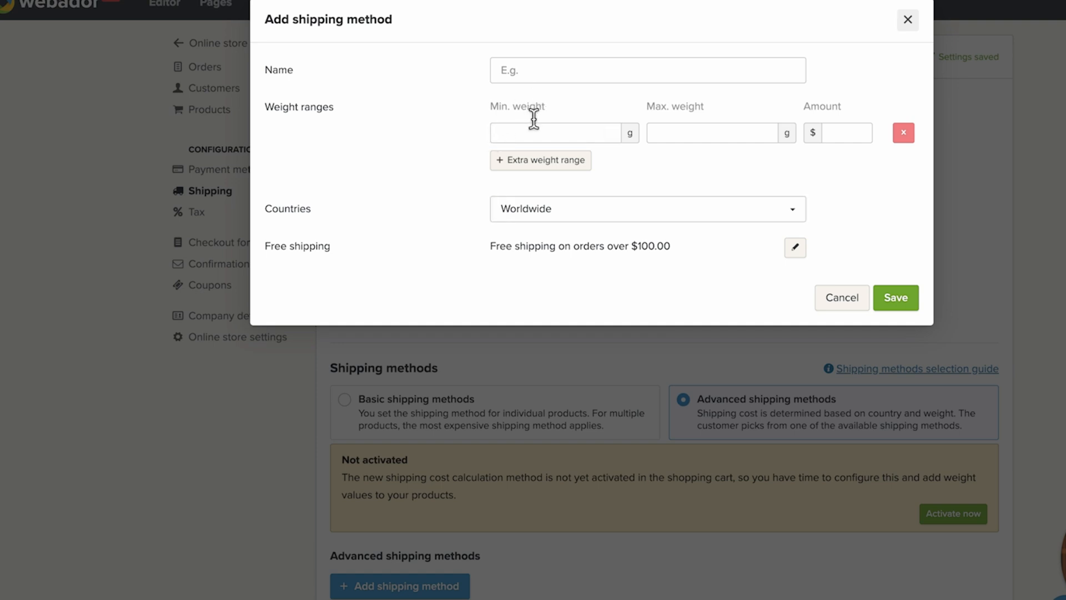
mouse_move(867, 124)
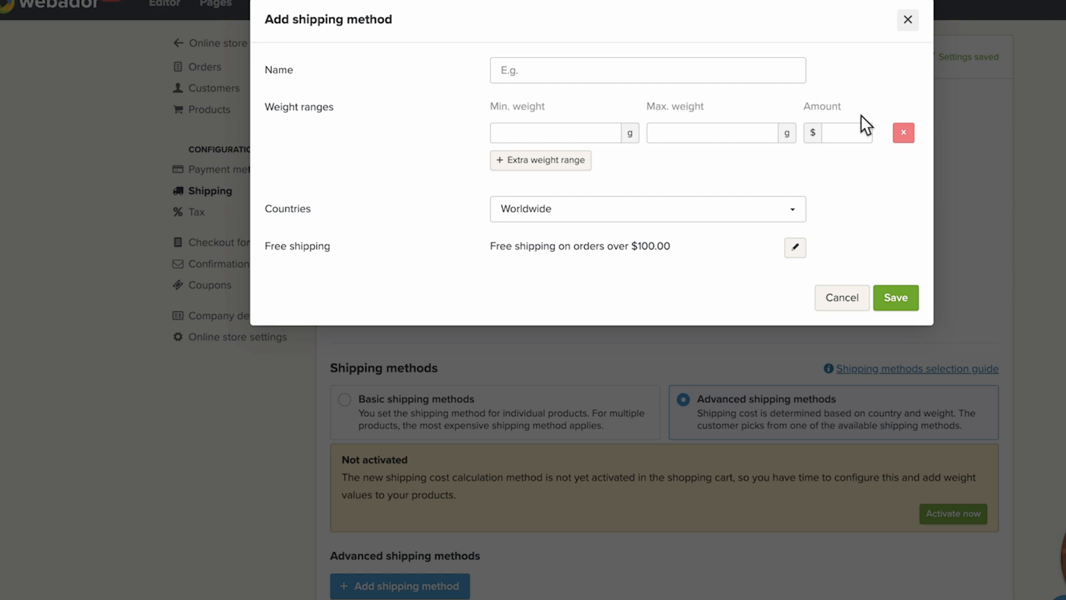
mouse_move(800, 152)
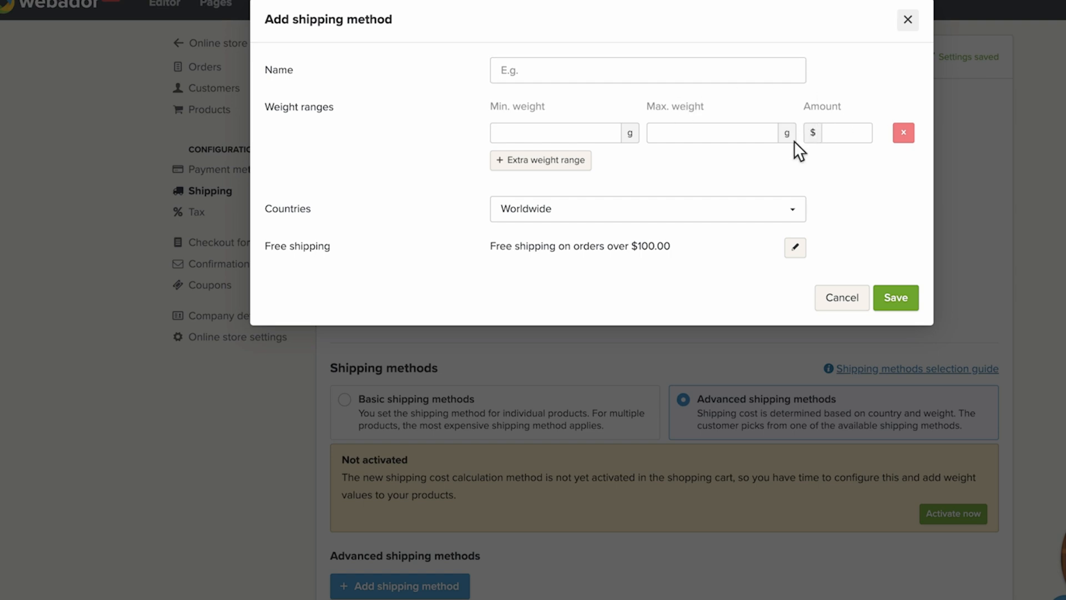
click(647, 209)
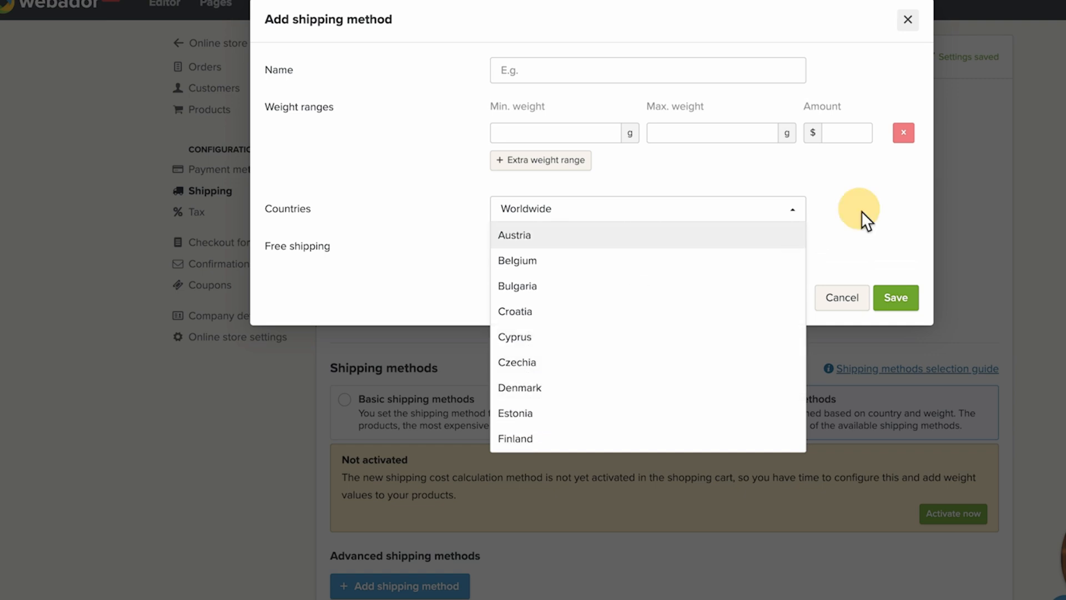
click(895, 298)
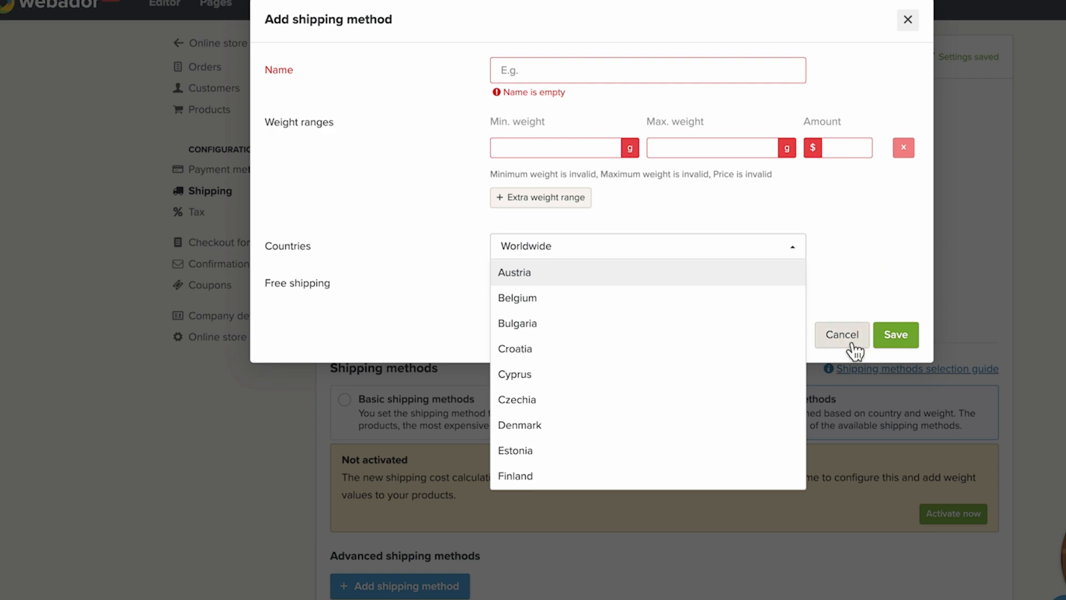
click(841, 334)
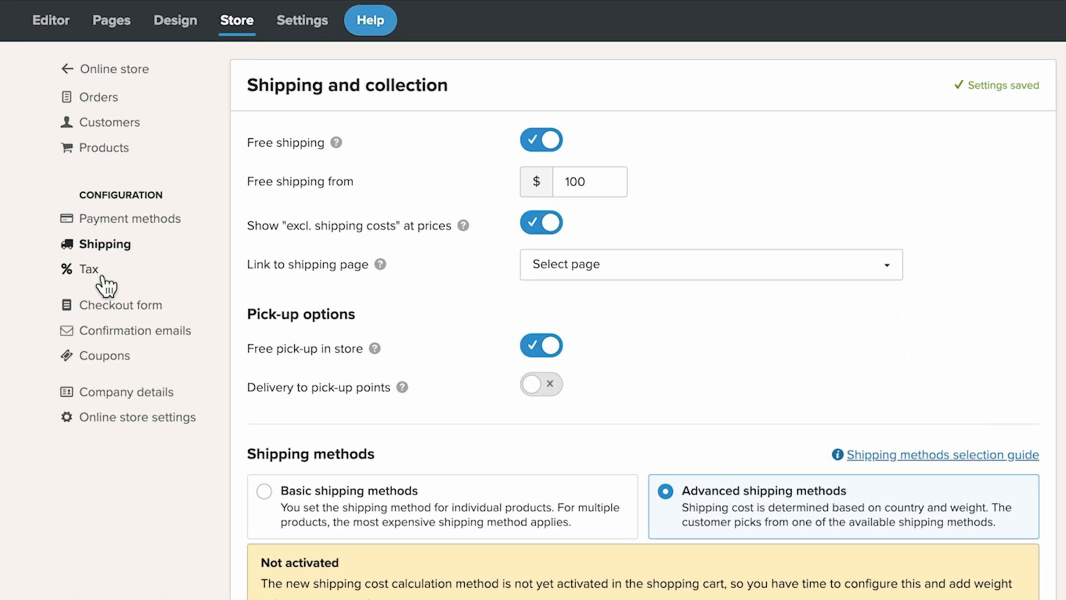
Review tax calculation and tax-inclusive pricing, then bring up the MwSt. rate for editing
click(89, 268)
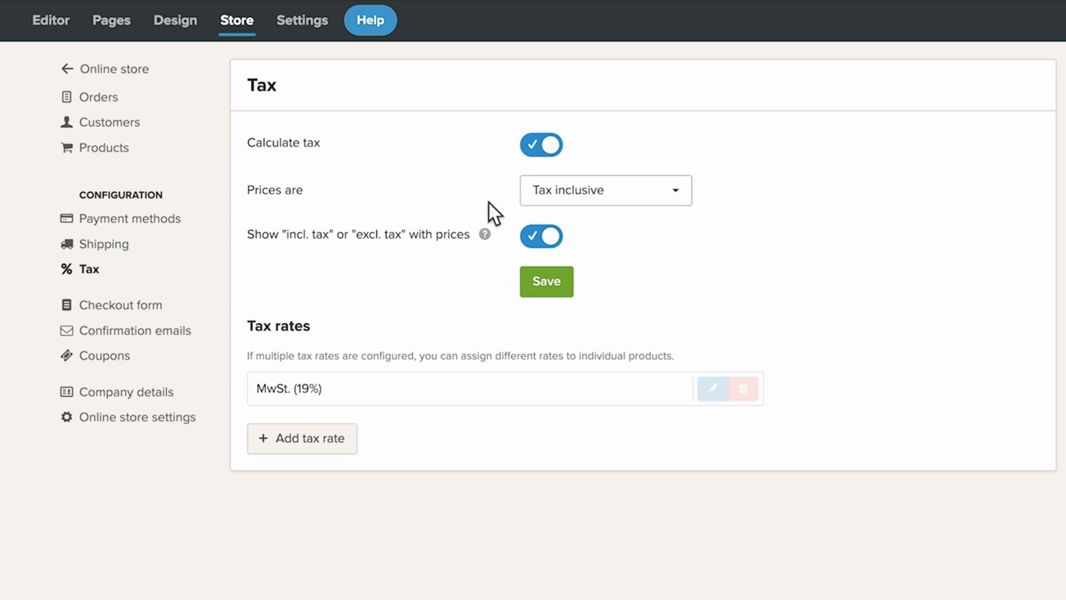
mouse_move(260, 158)
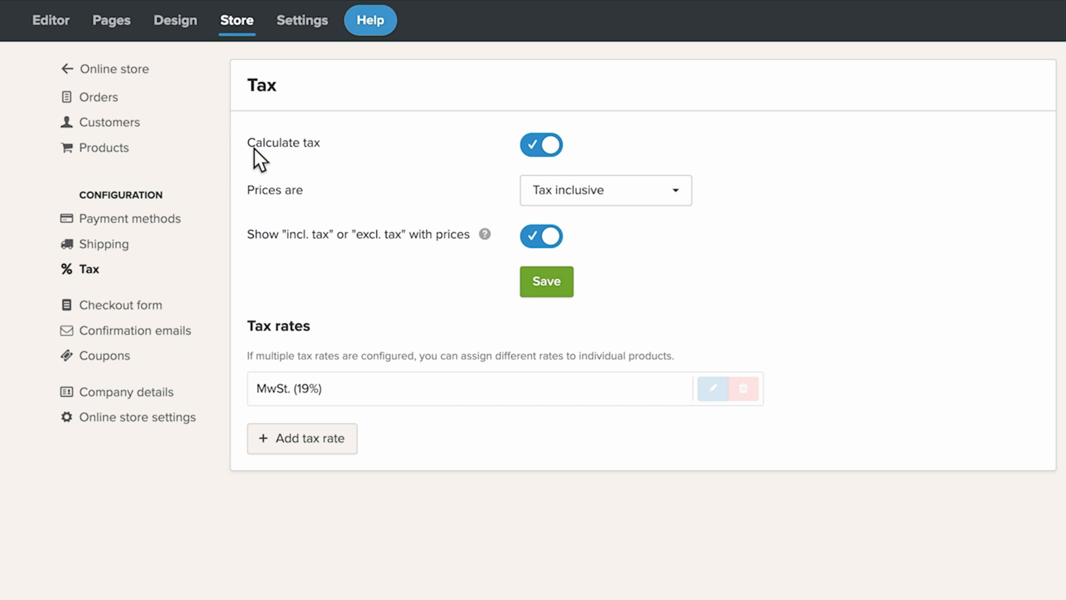
click(604, 190)
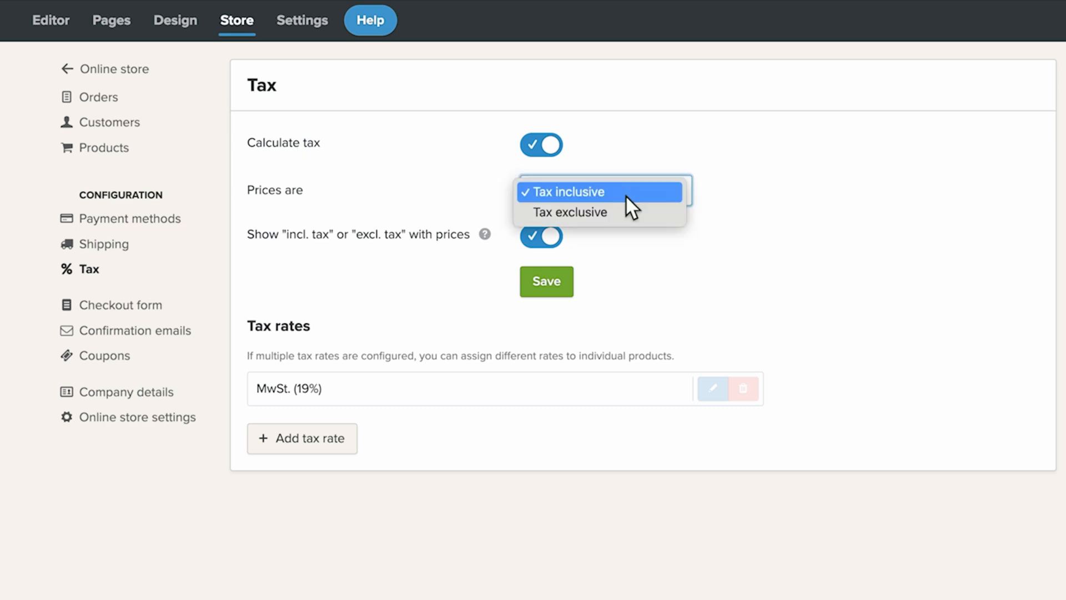
click(710, 389)
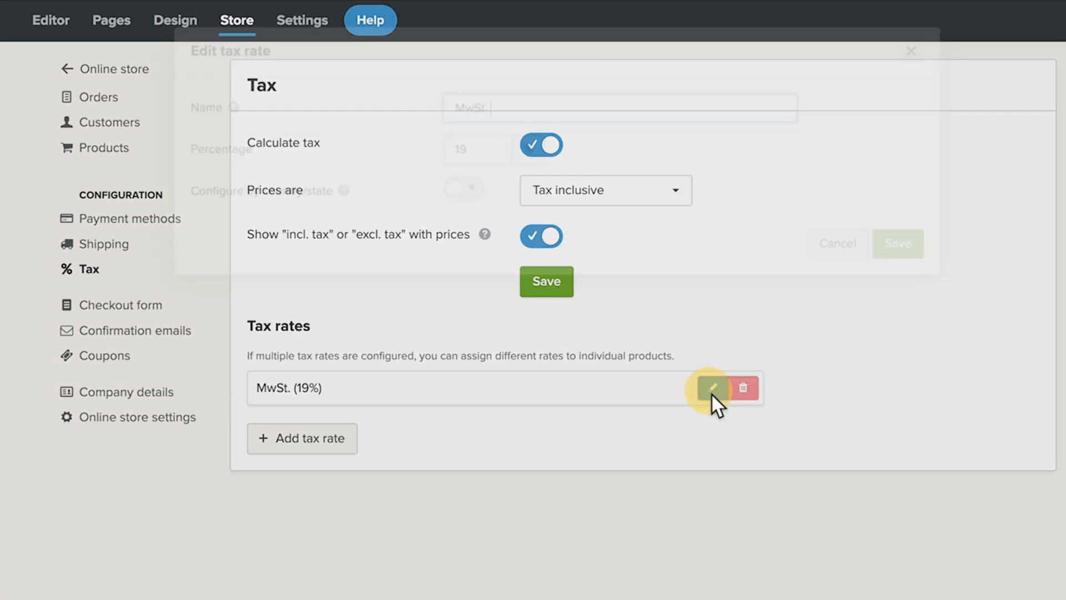
click(711, 388)
text(ales tax)
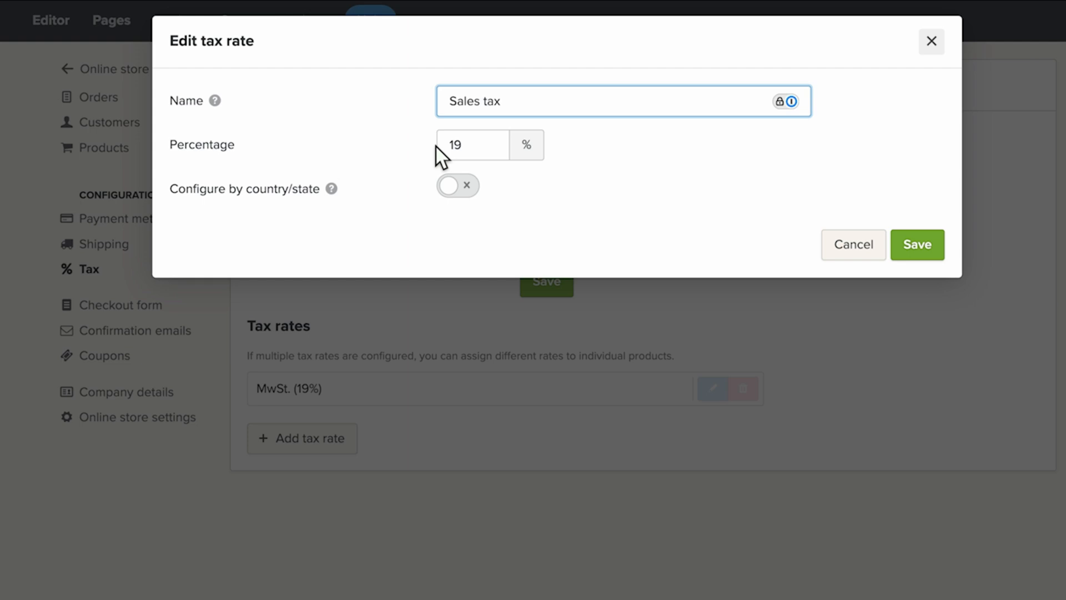
Try the percentage field, per-country toggle and region list for MwSt., then close without saving
click(474, 145)
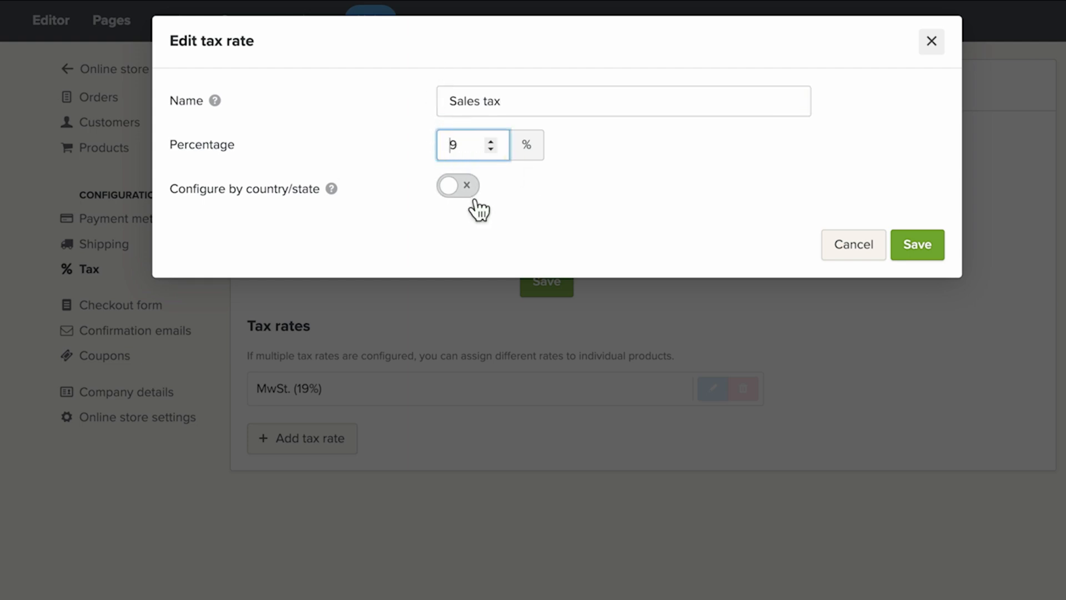
mouse_move(472, 209)
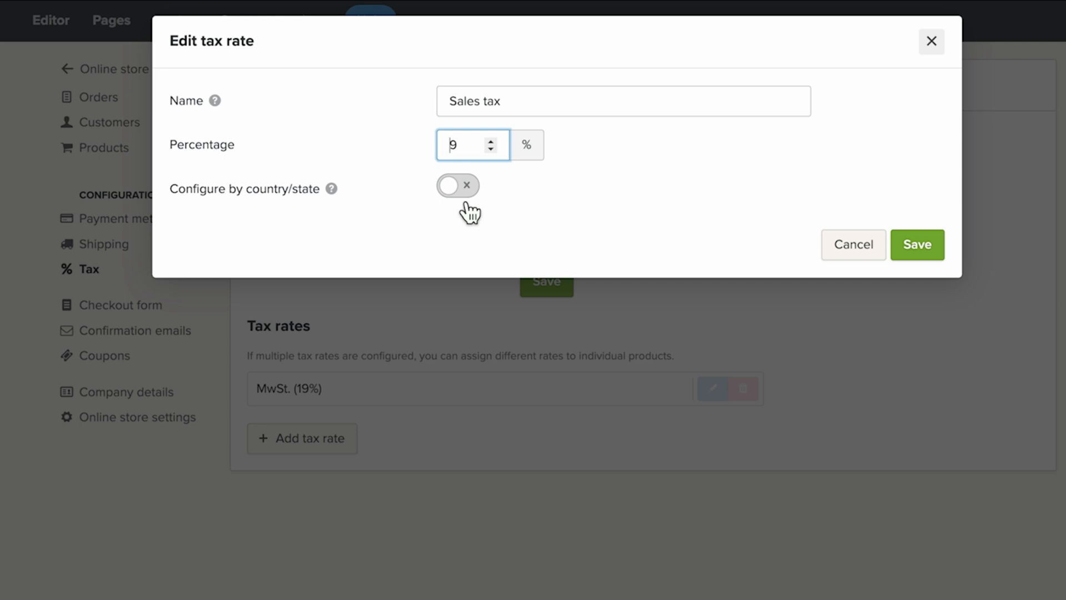
click(456, 185)
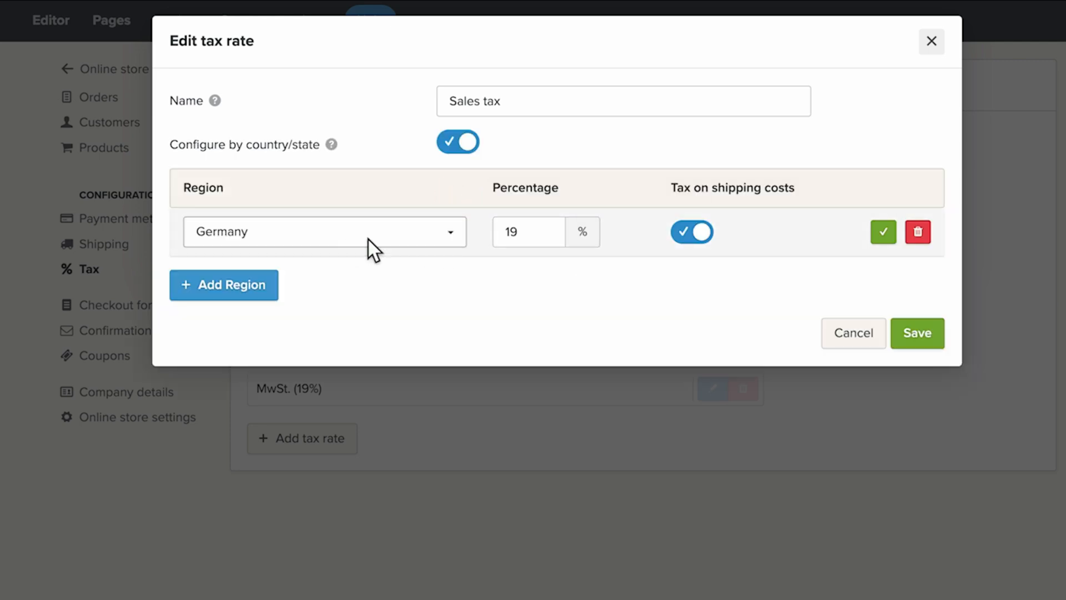
click(323, 231)
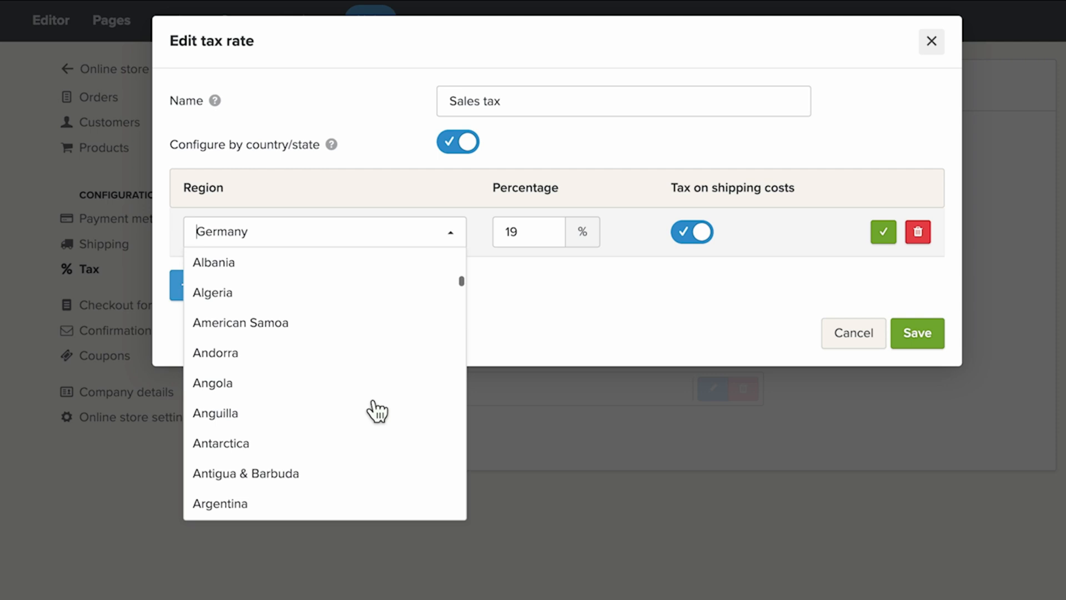
scroll(down, 3)
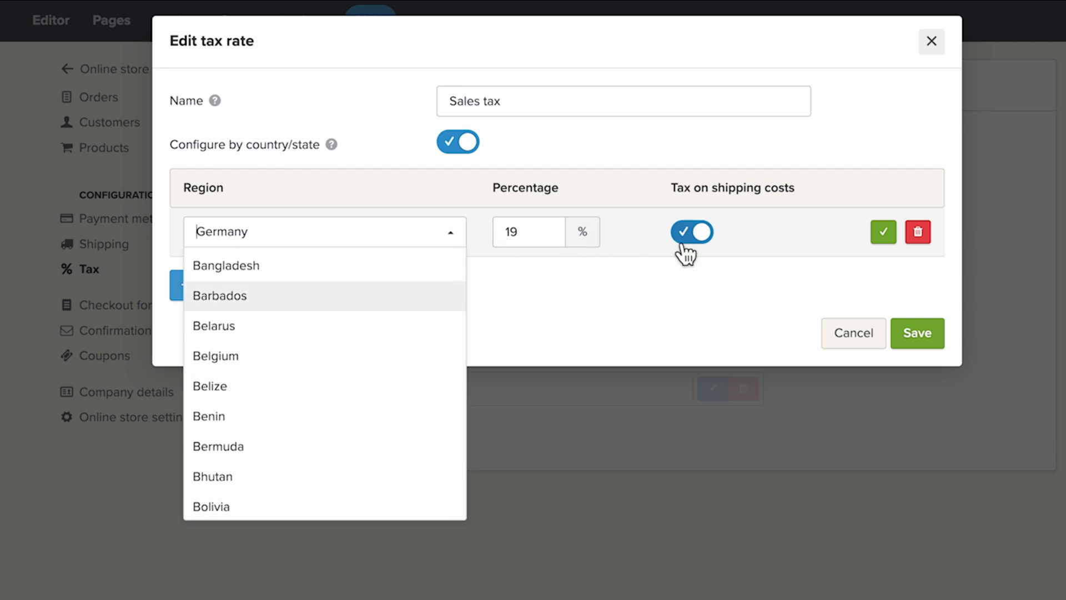
click(931, 41)
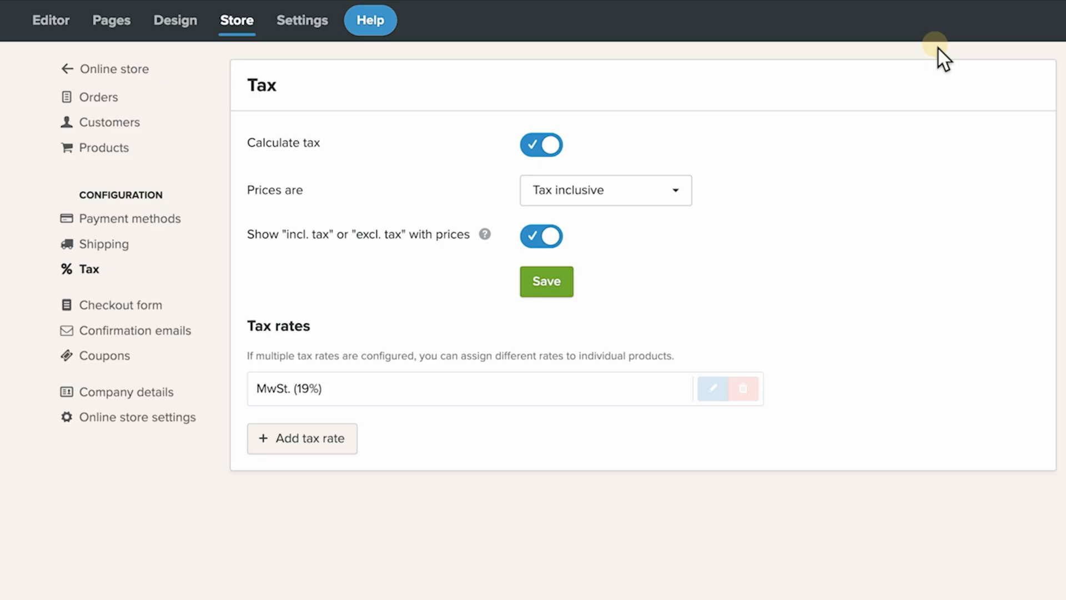
mouse_move(507, 272)
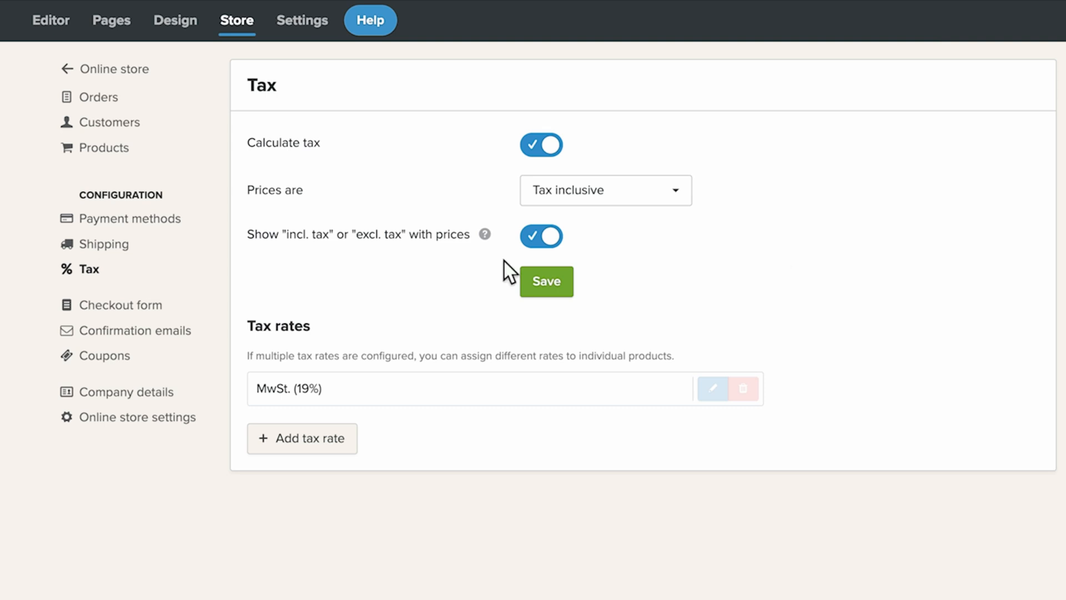
mouse_move(339, 360)
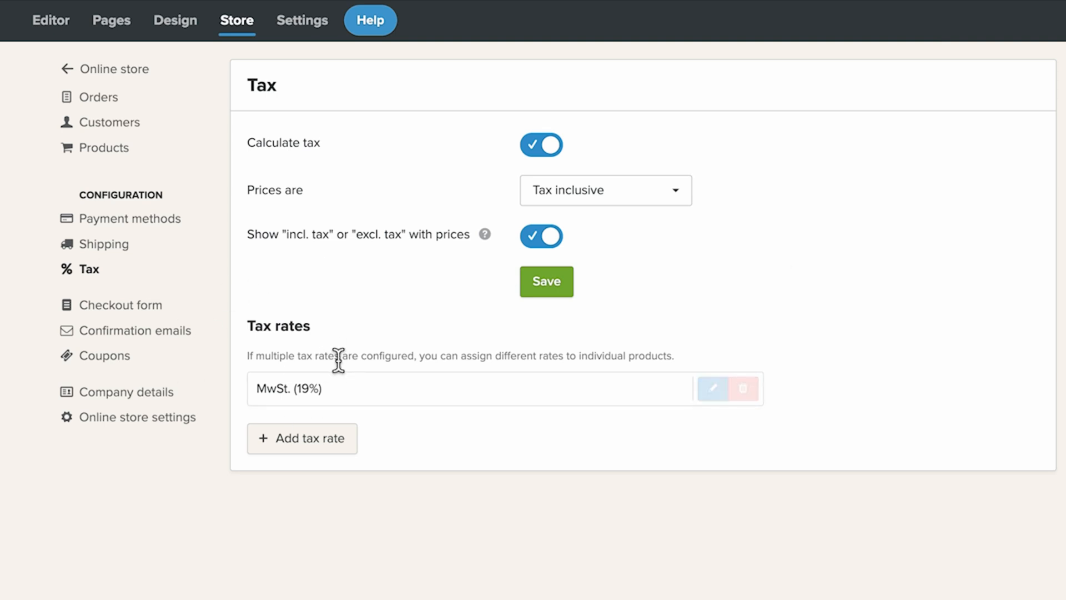
mouse_move(367, 411)
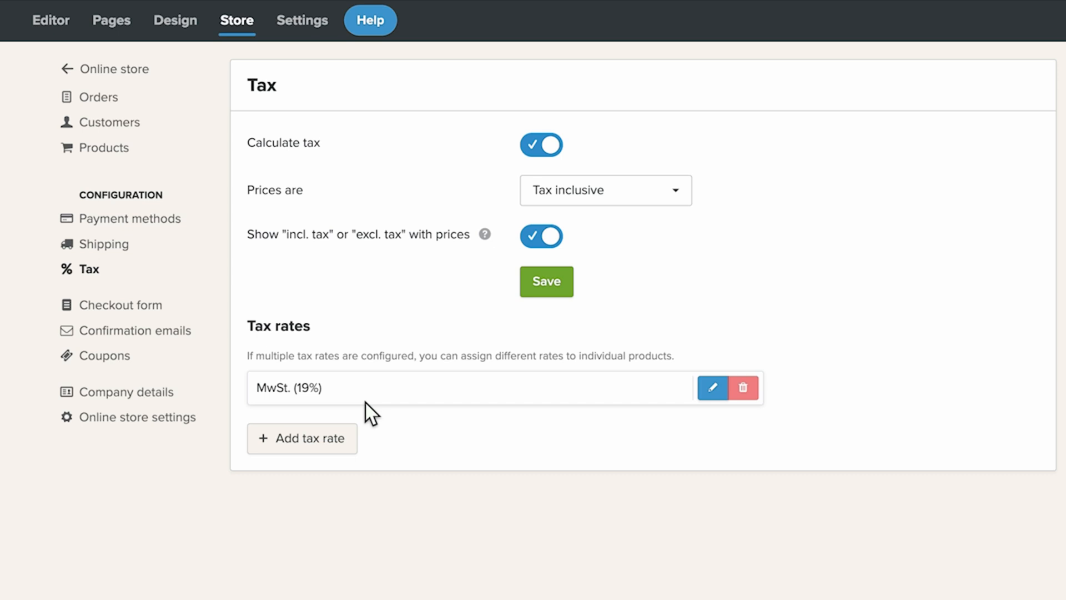
mouse_move(587, 207)
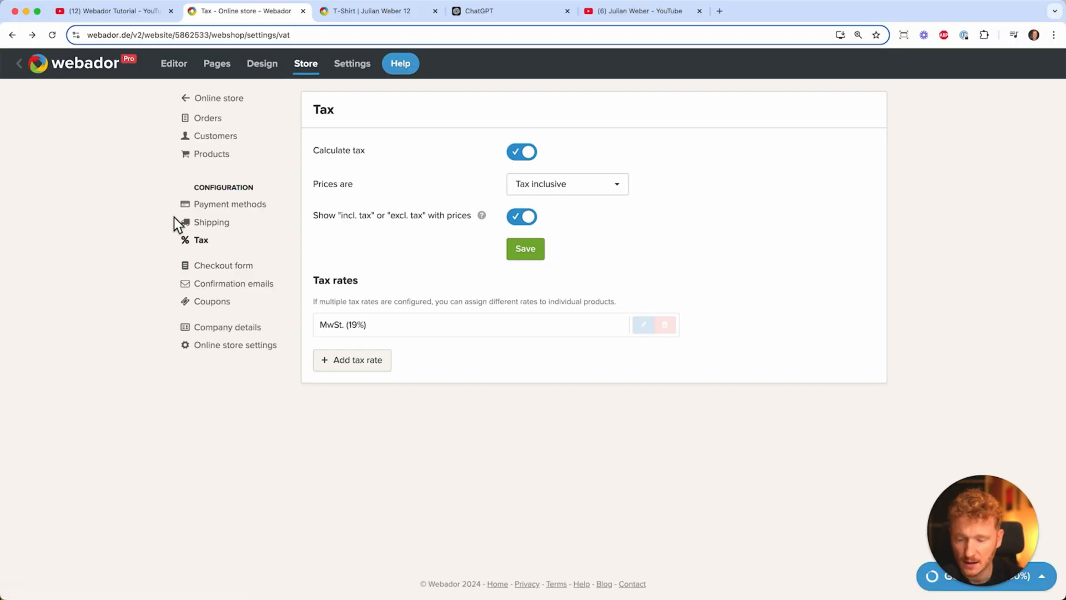
mouse_move(238, 199)
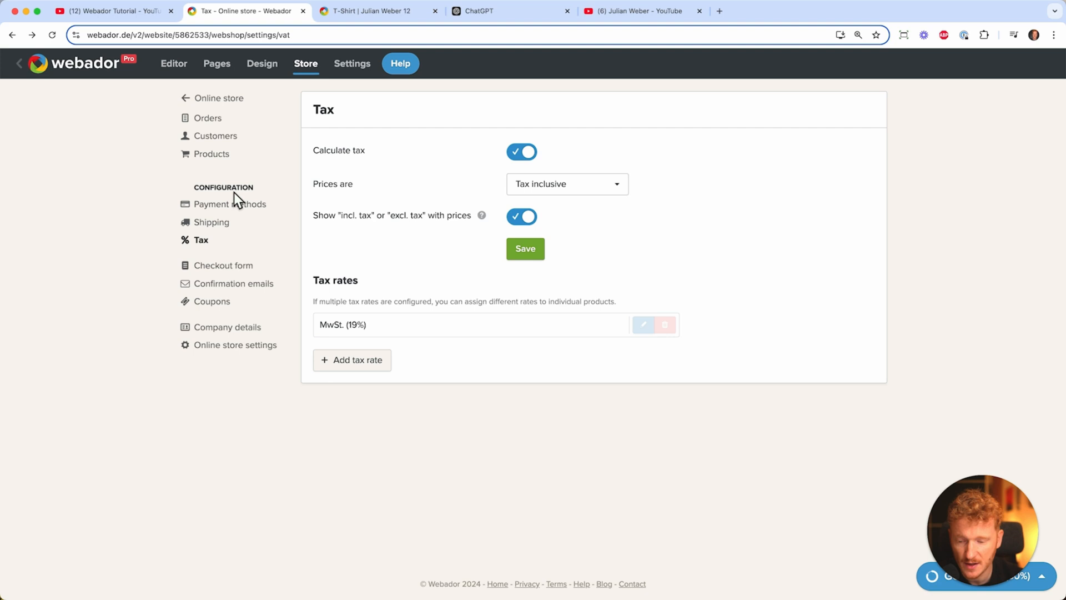
click(231, 205)
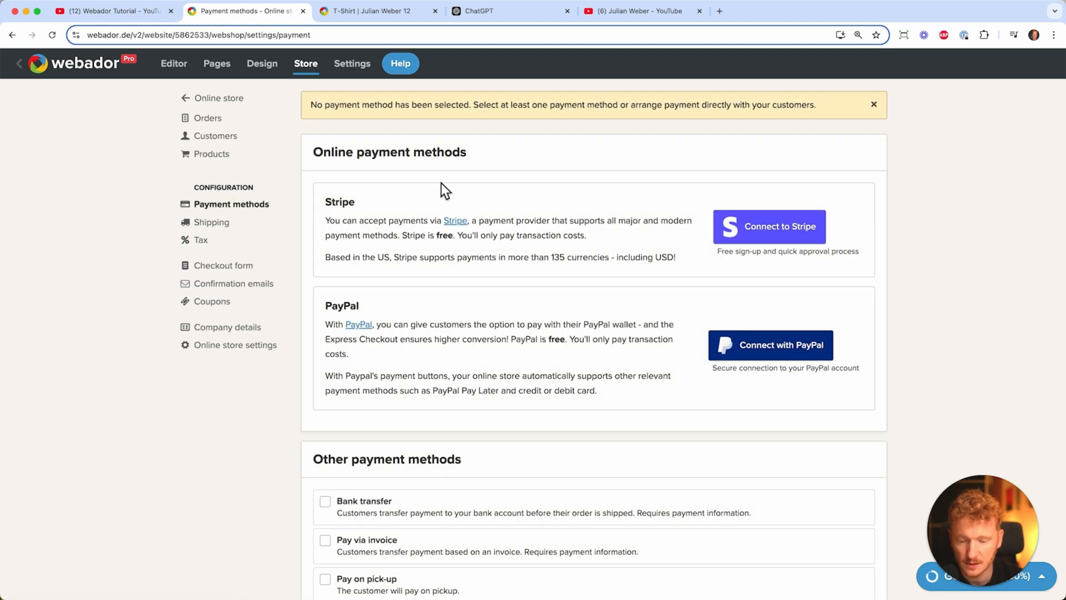
mouse_move(823, 371)
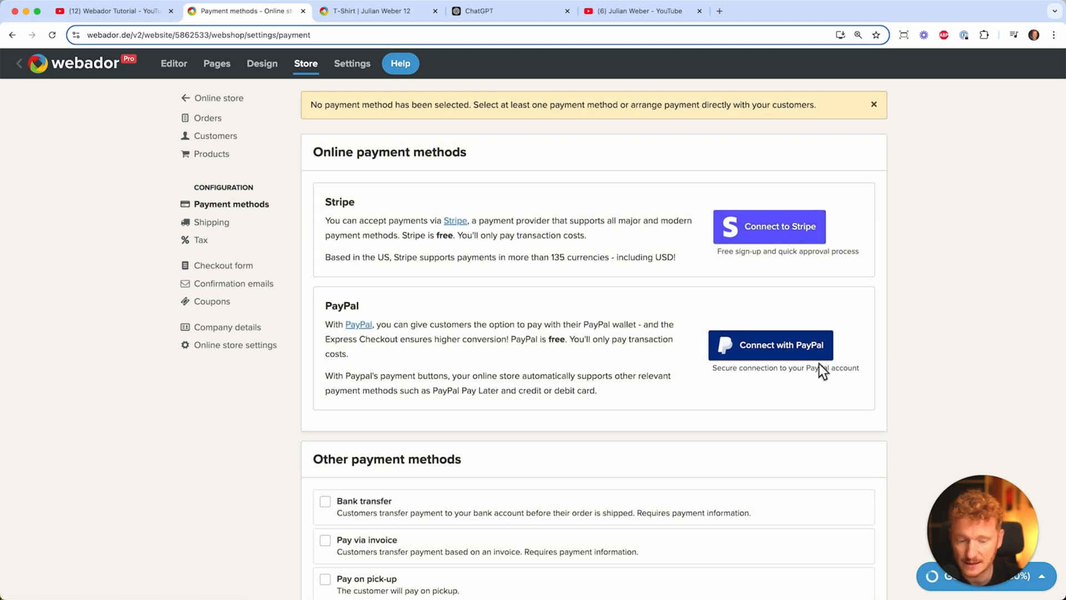
mouse_move(211, 222)
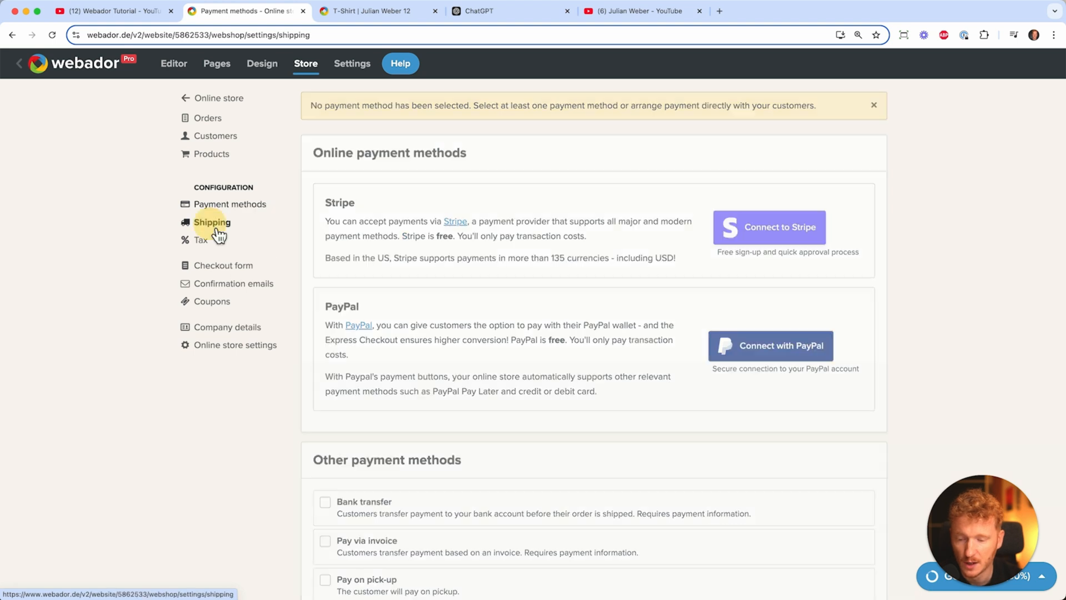
click(211, 222)
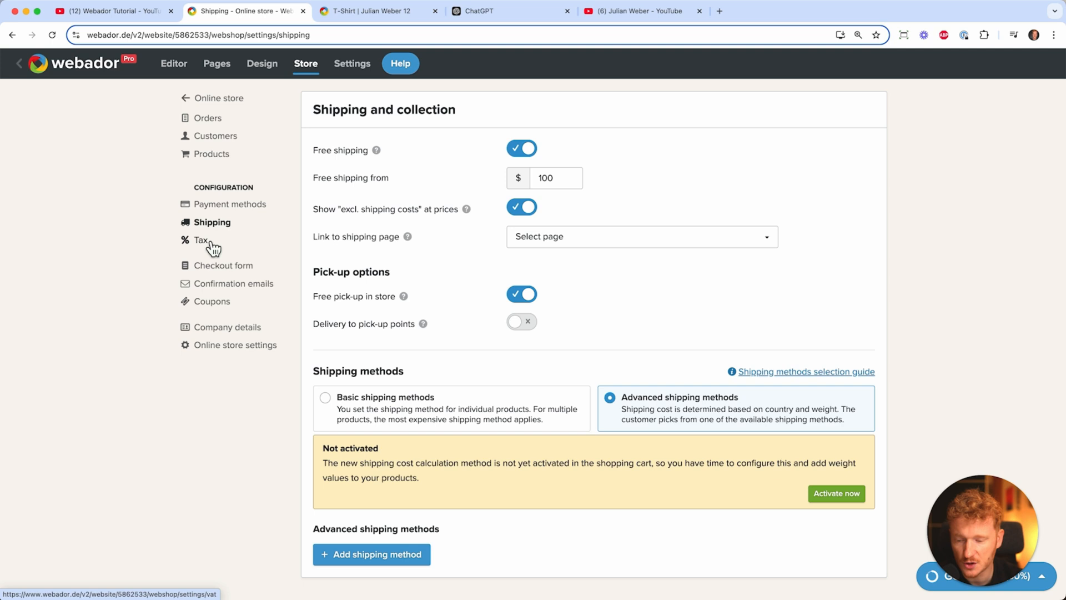
click(200, 240)
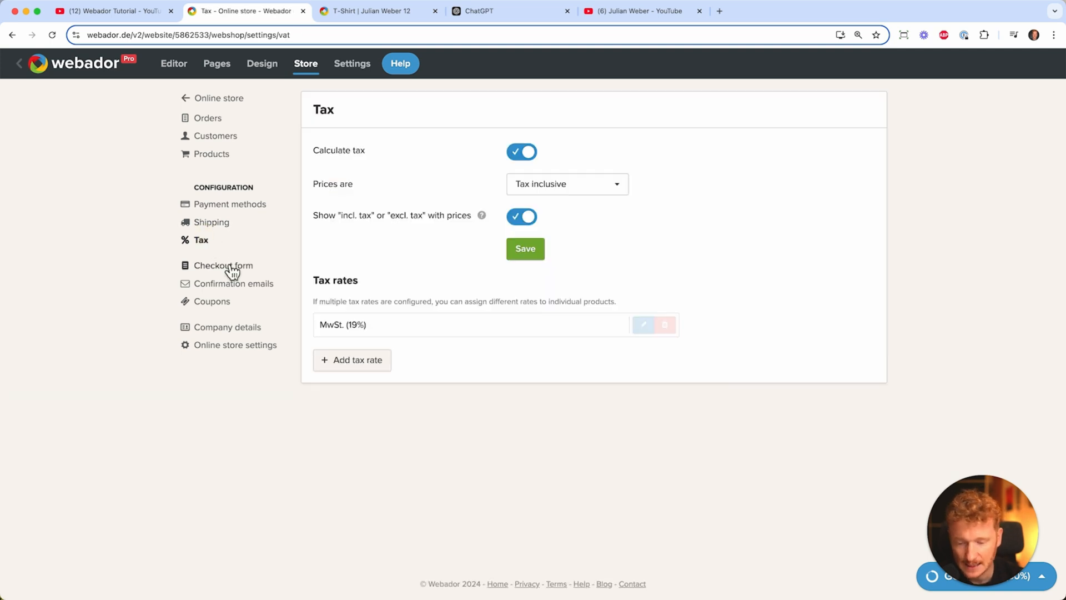
click(223, 265)
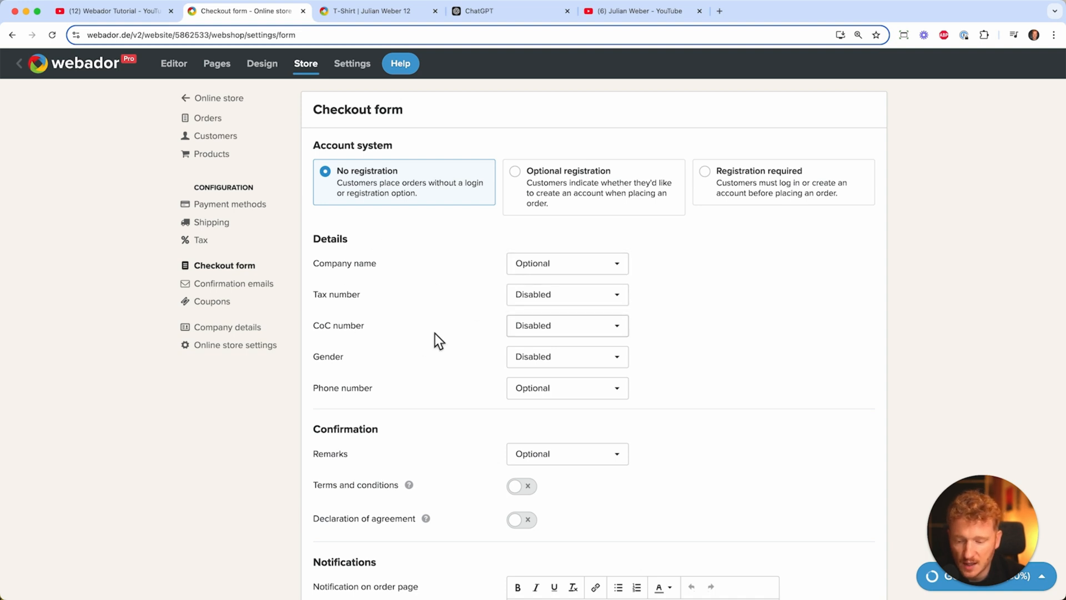
mouse_move(399, 374)
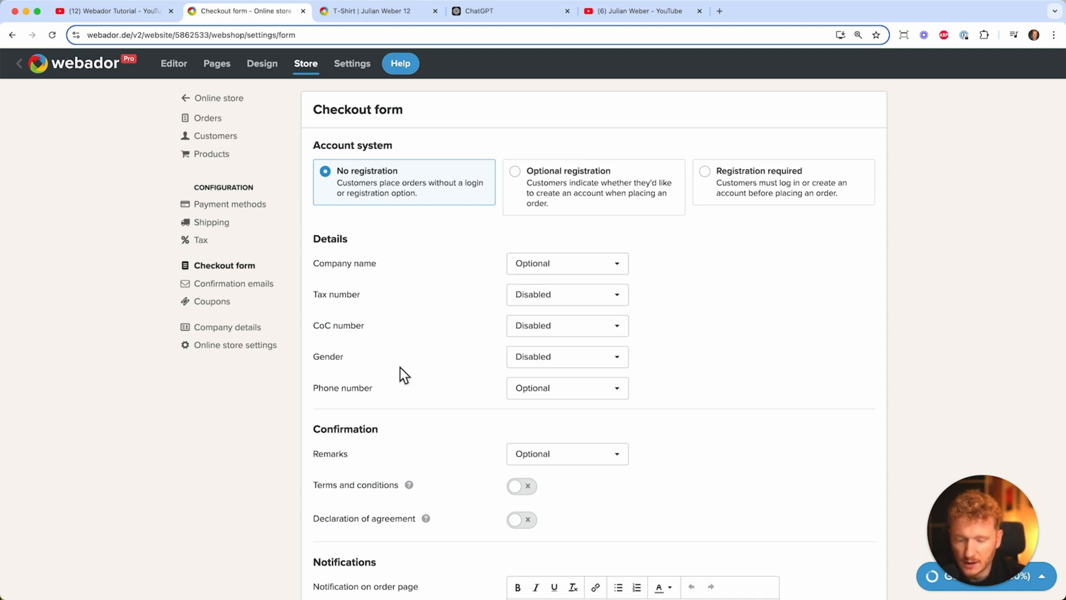
Look through the order and shipping confirmation email samples, then go to Coupons
scroll(down, 3)
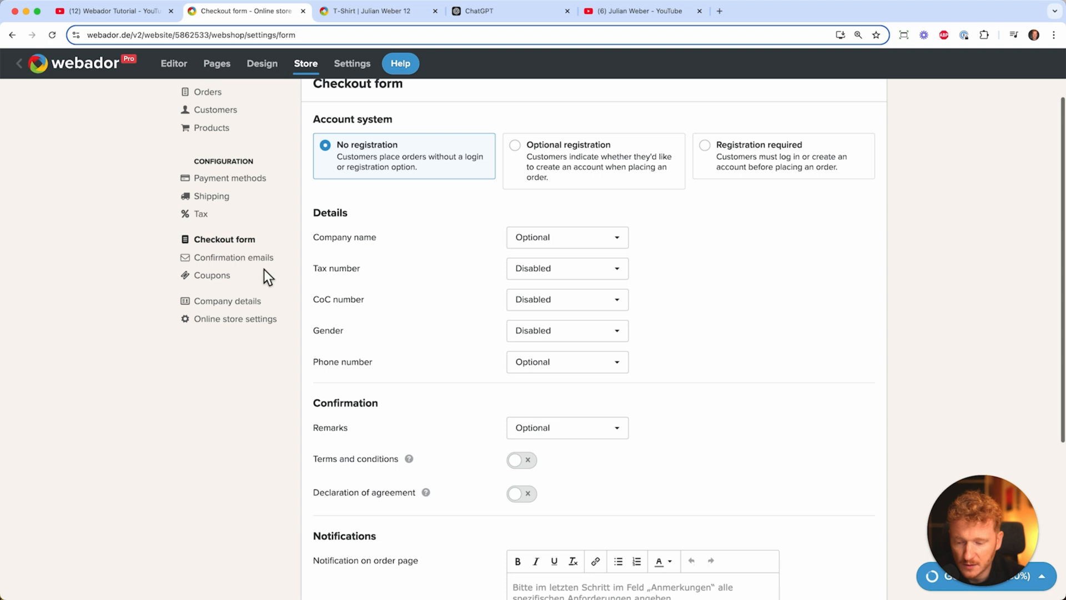
click(235, 256)
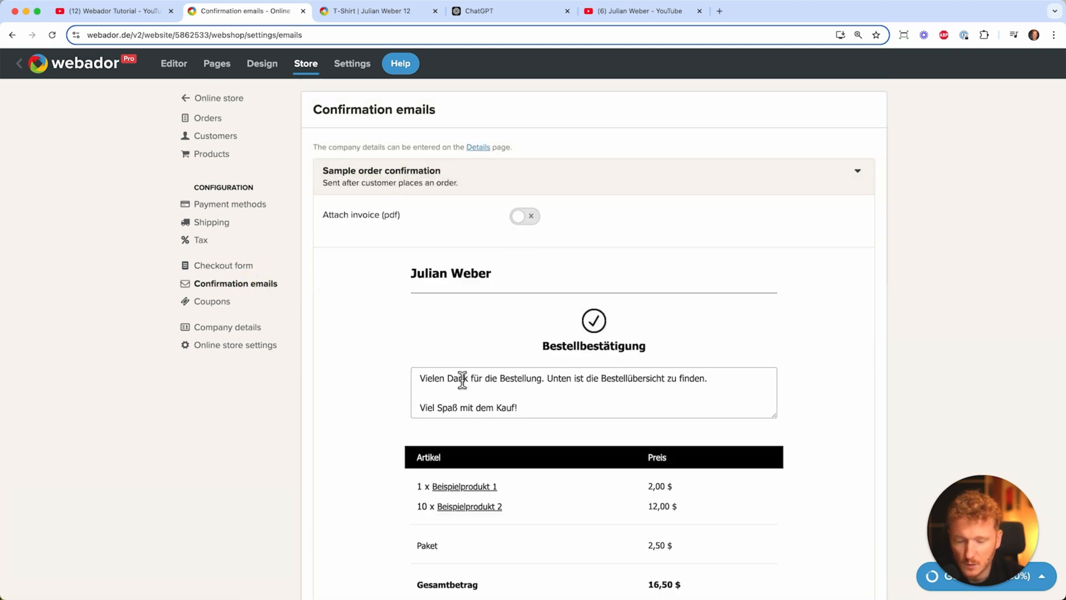
scroll(down, 3)
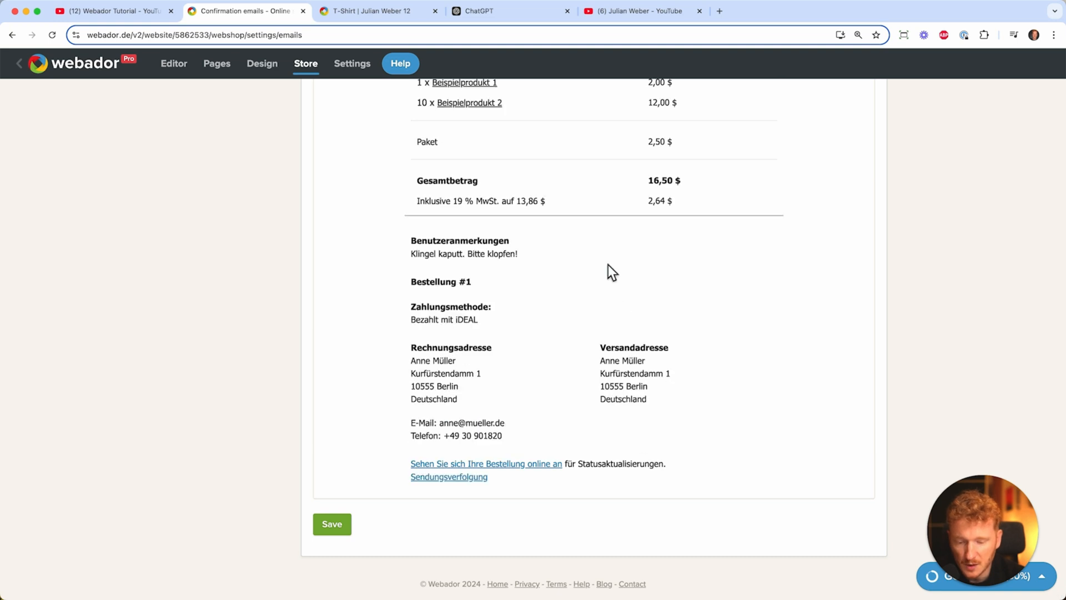
scroll(up, 3)
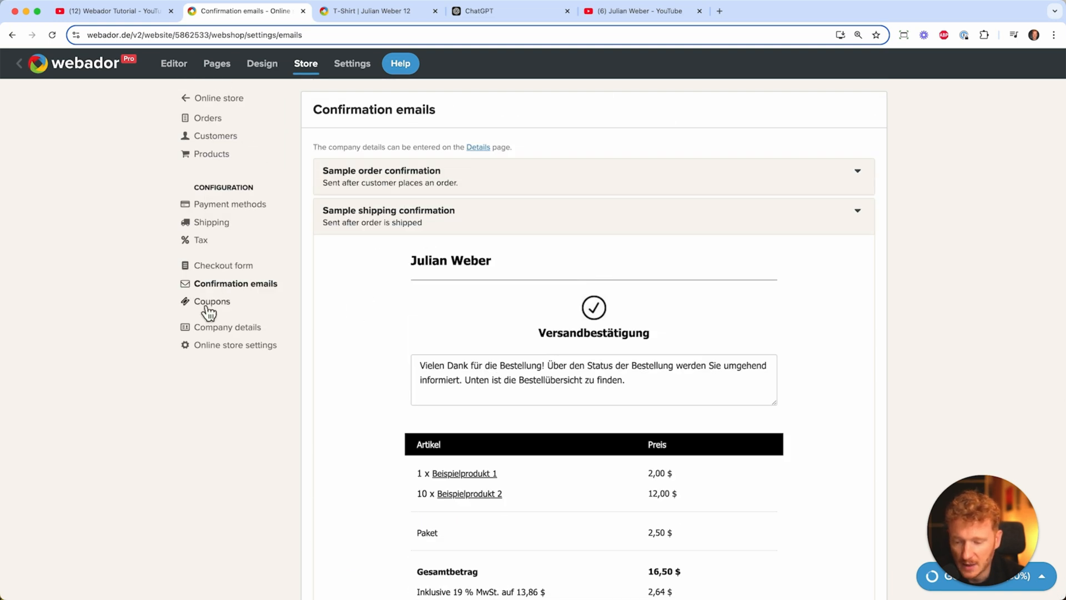
click(212, 301)
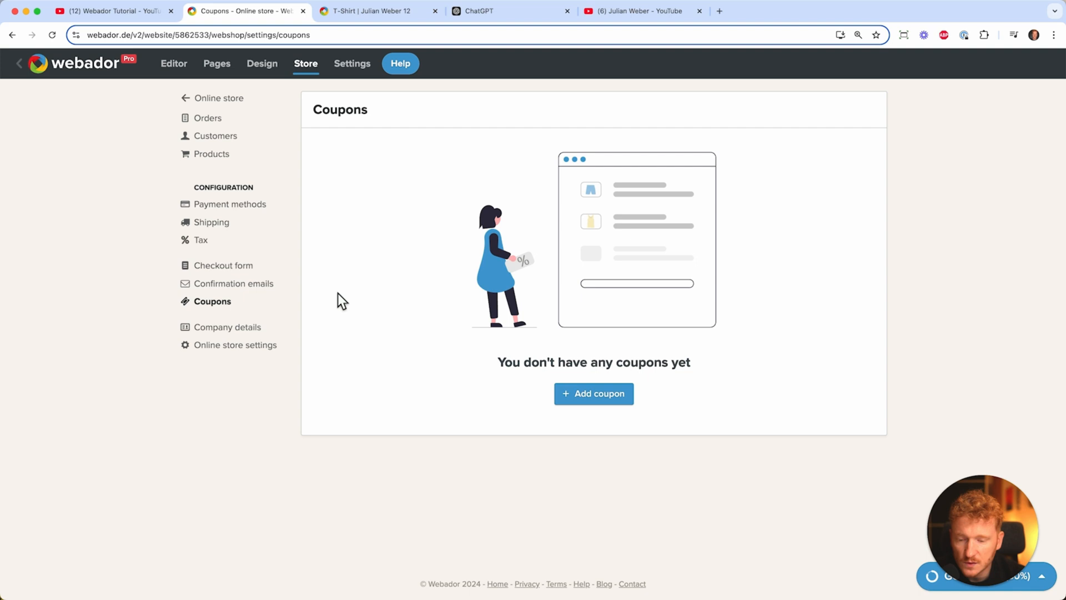
Visit Online store settings, Orders and Customers, ending on the Products list
click(237, 344)
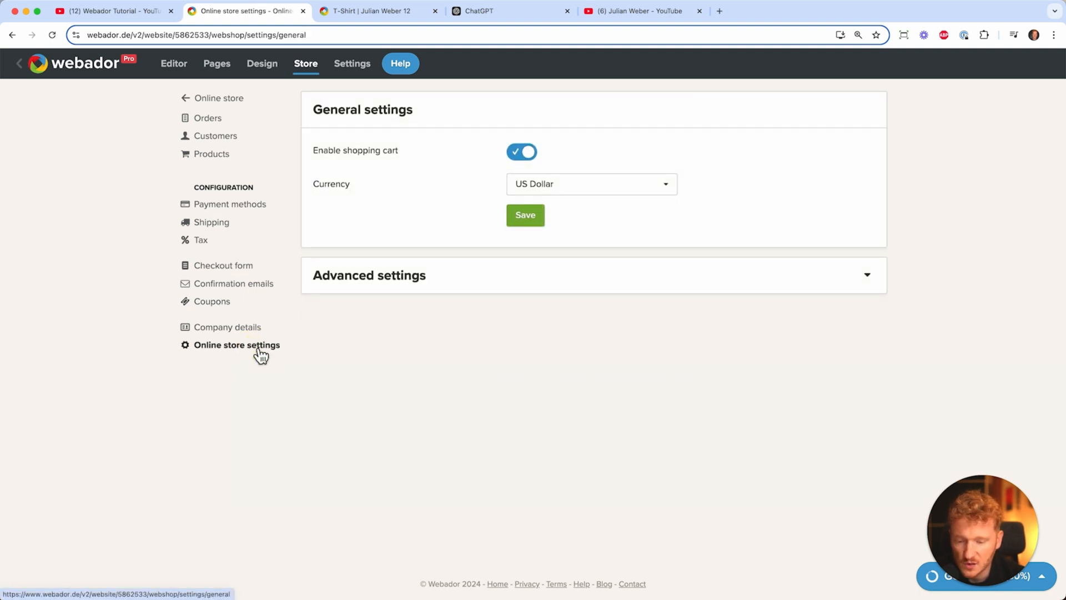
mouse_move(523, 151)
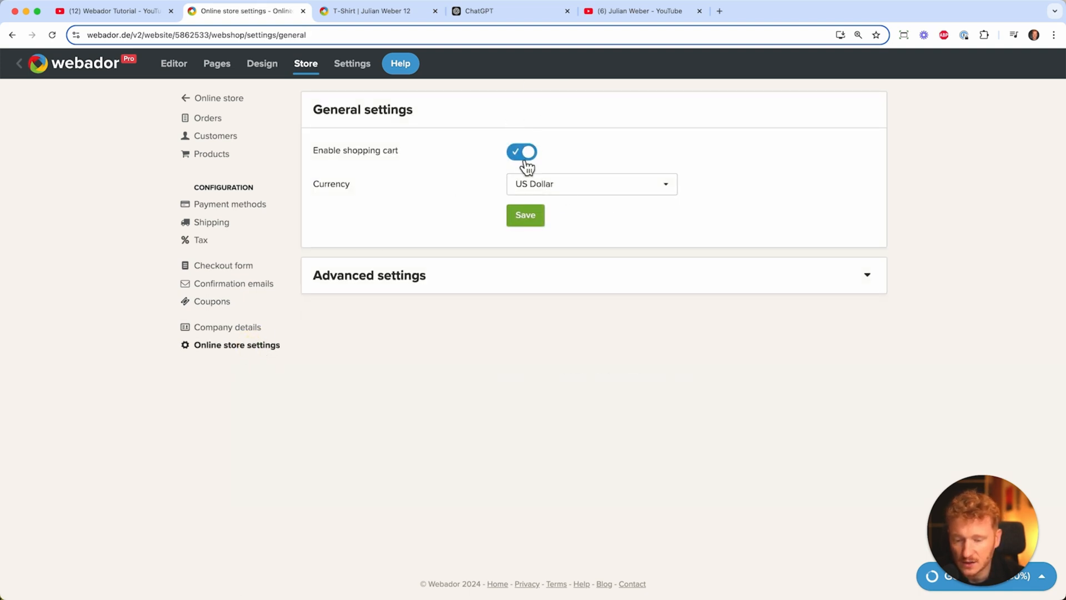
mouse_move(480, 166)
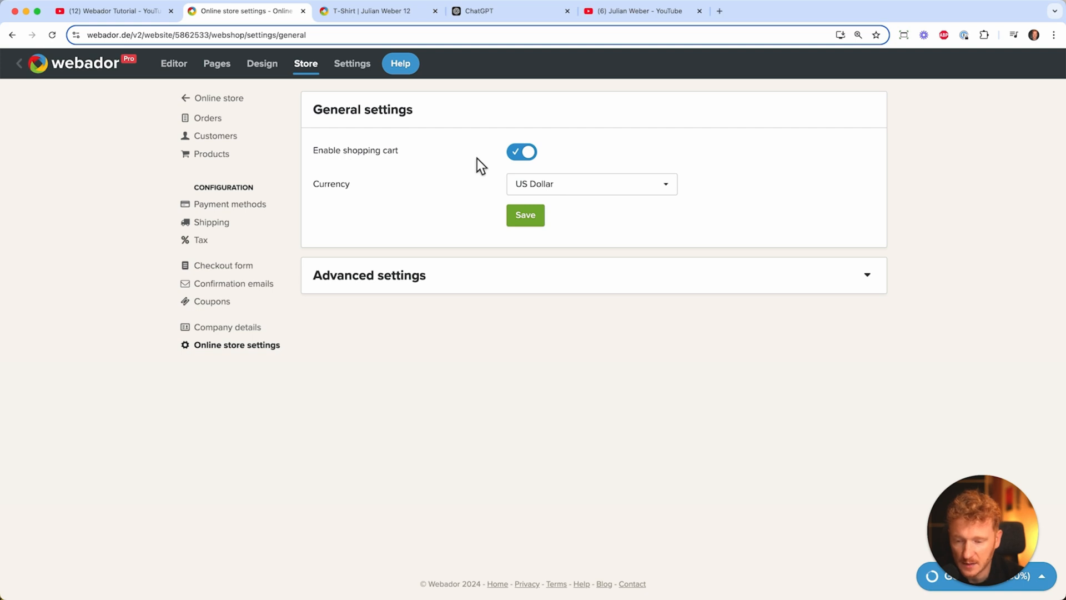
mouse_move(218, 208)
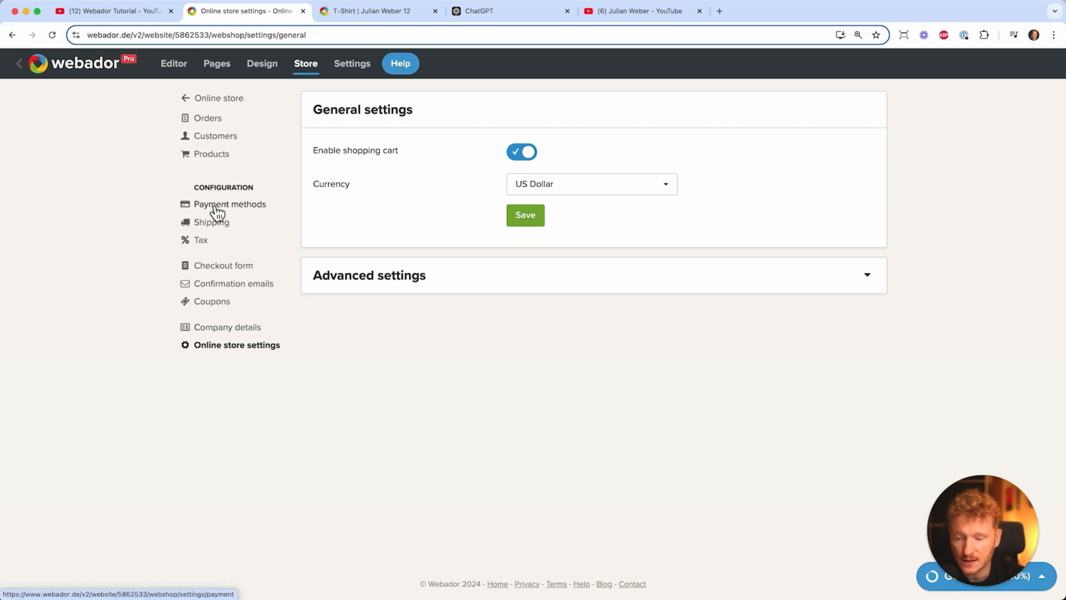
mouse_move(224, 132)
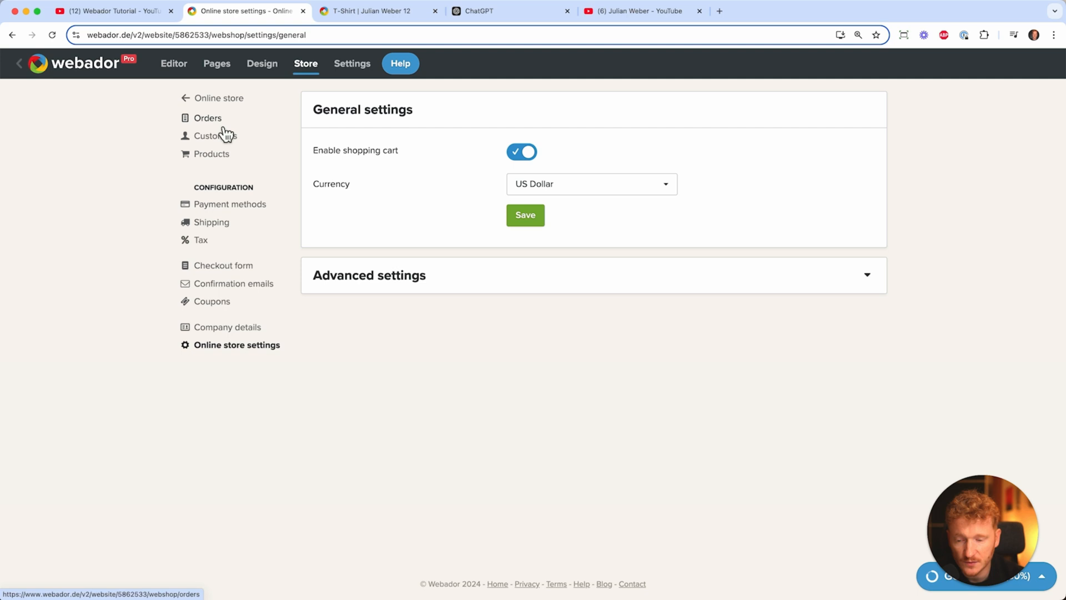
click(208, 118)
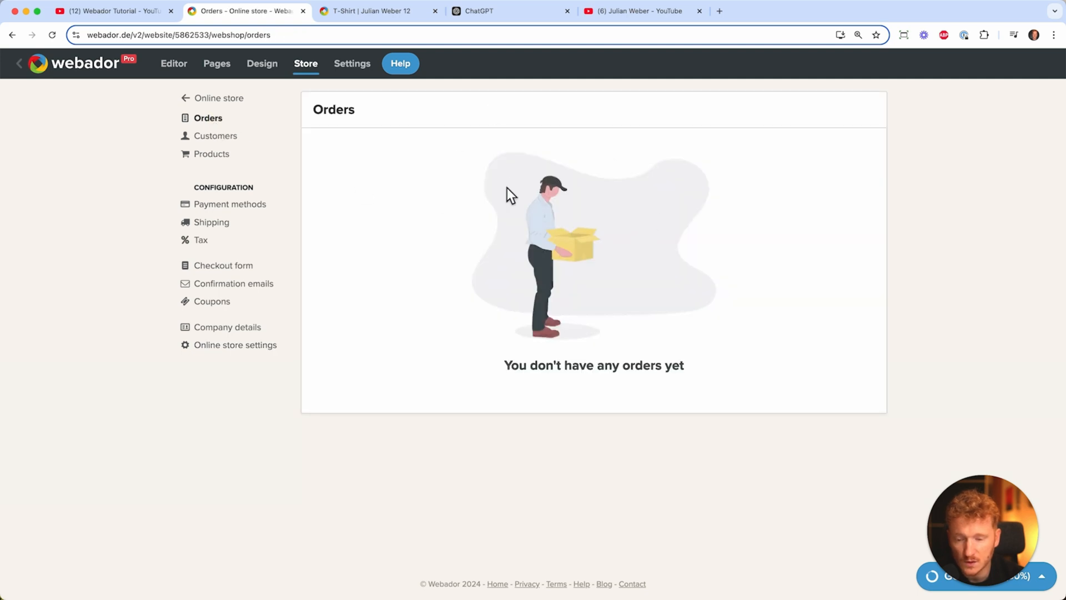
click(216, 136)
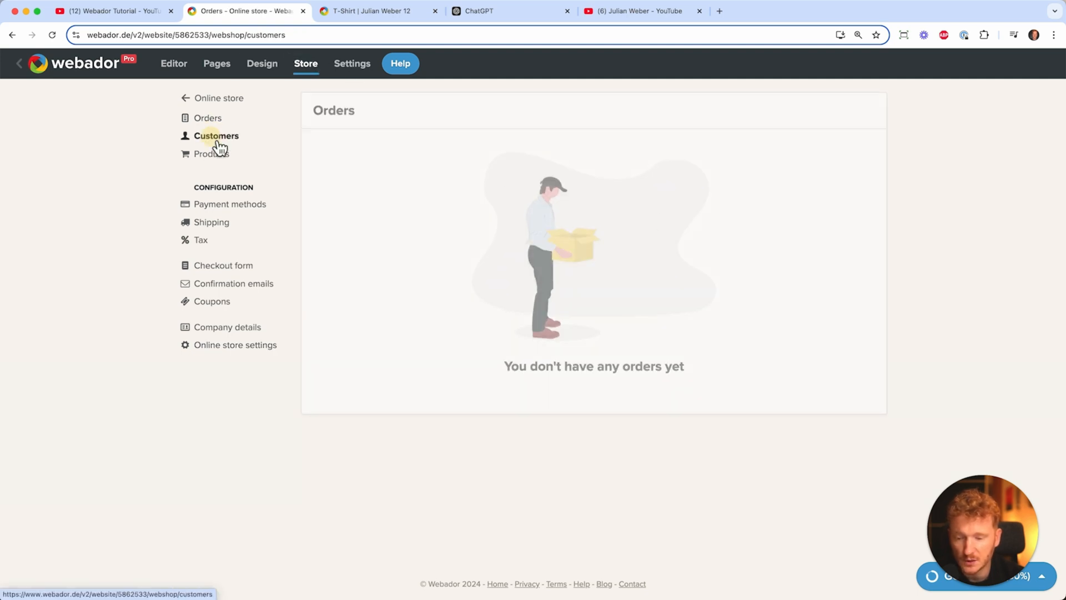
click(213, 154)
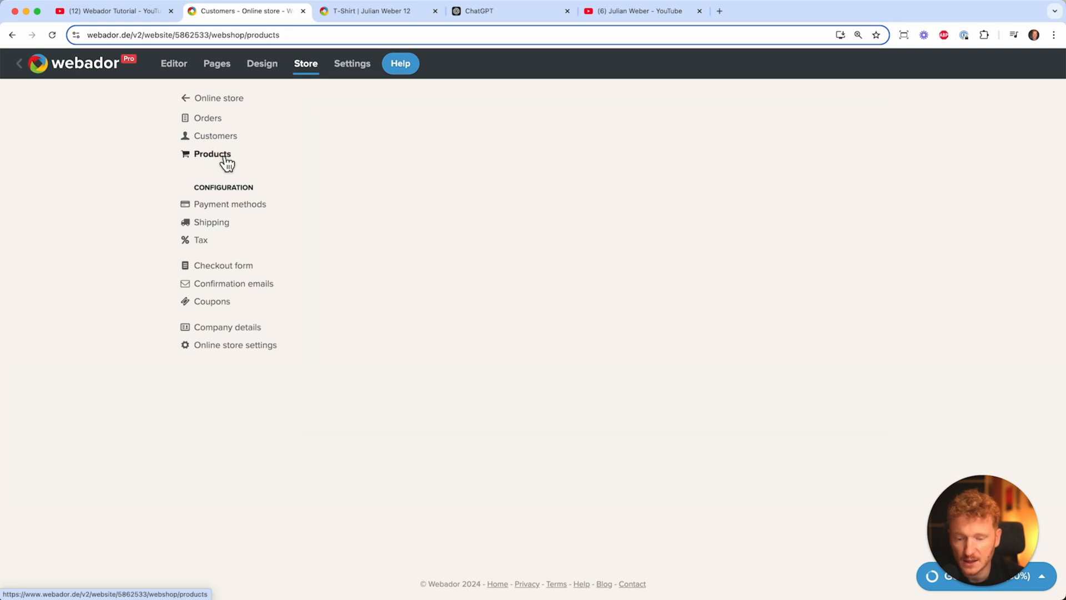
click(212, 153)
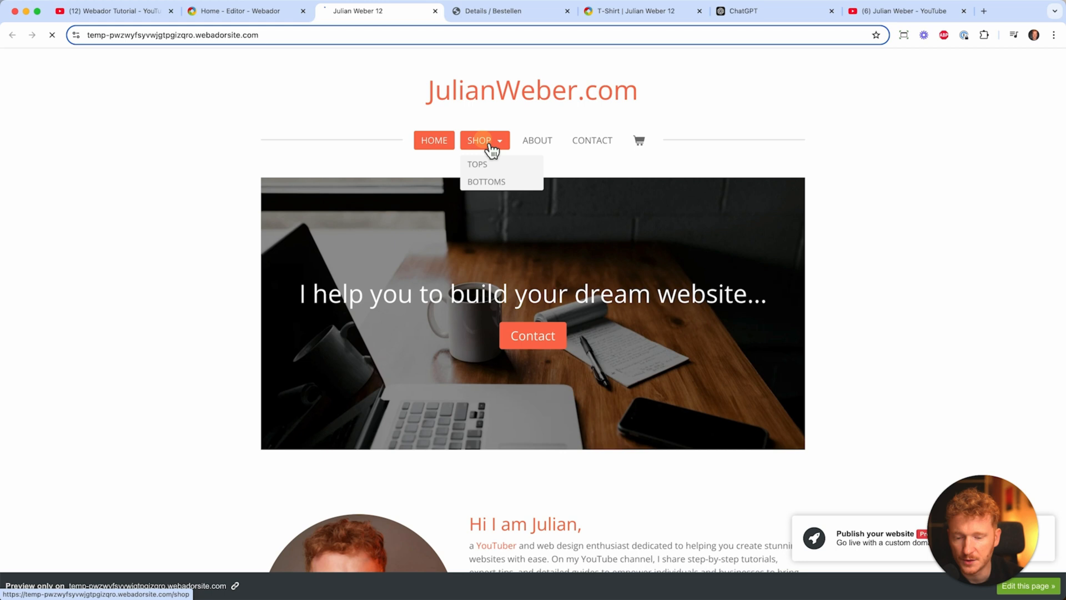
View the live T-Shirt product page with add-to-cart disabled, then return to the editor
click(476, 164)
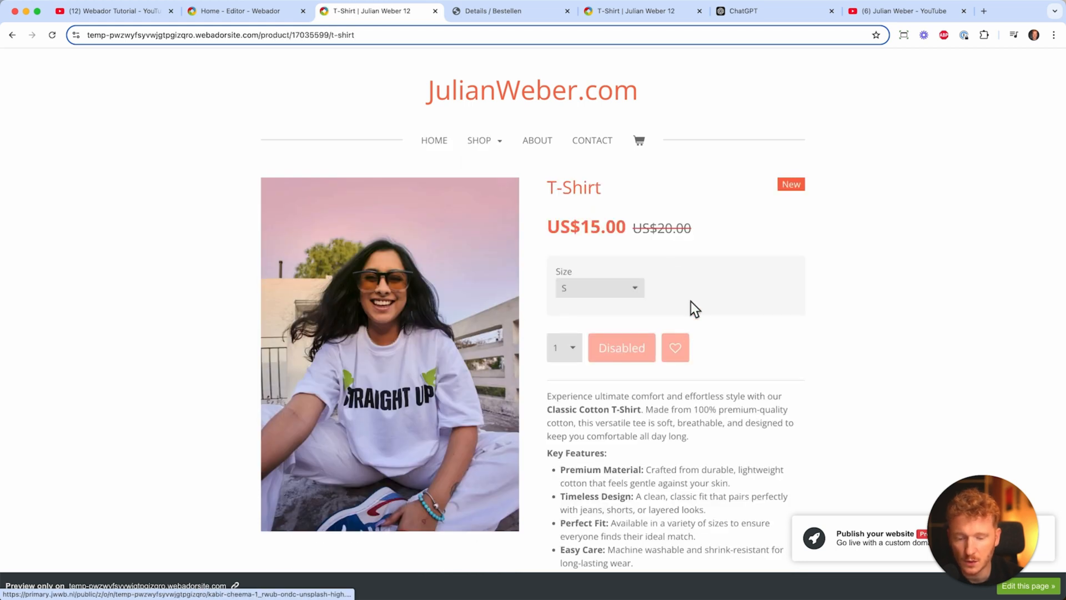
mouse_move(620, 352)
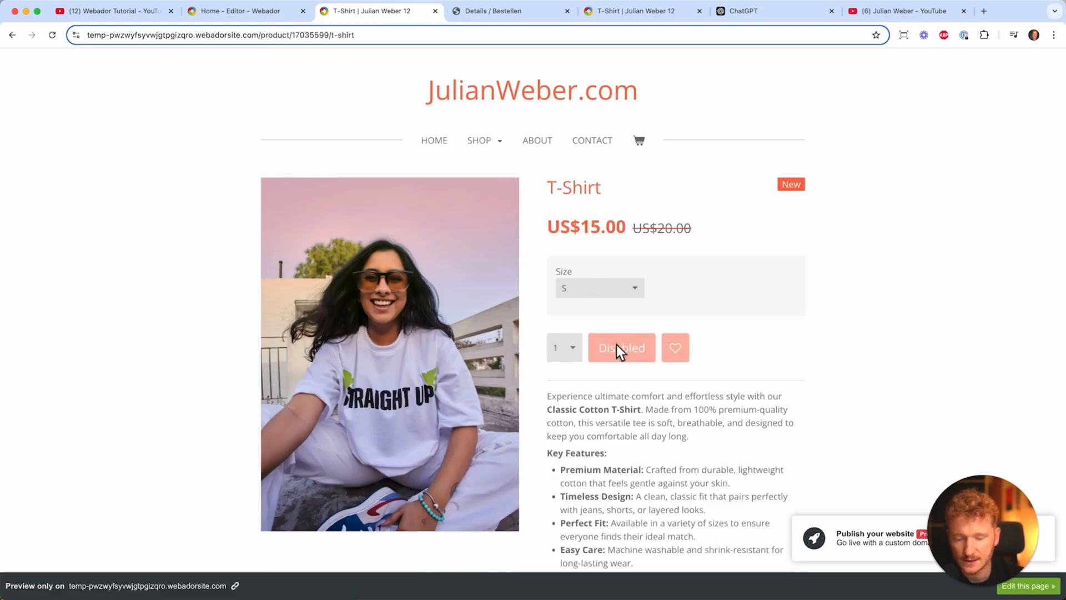
mouse_move(621, 348)
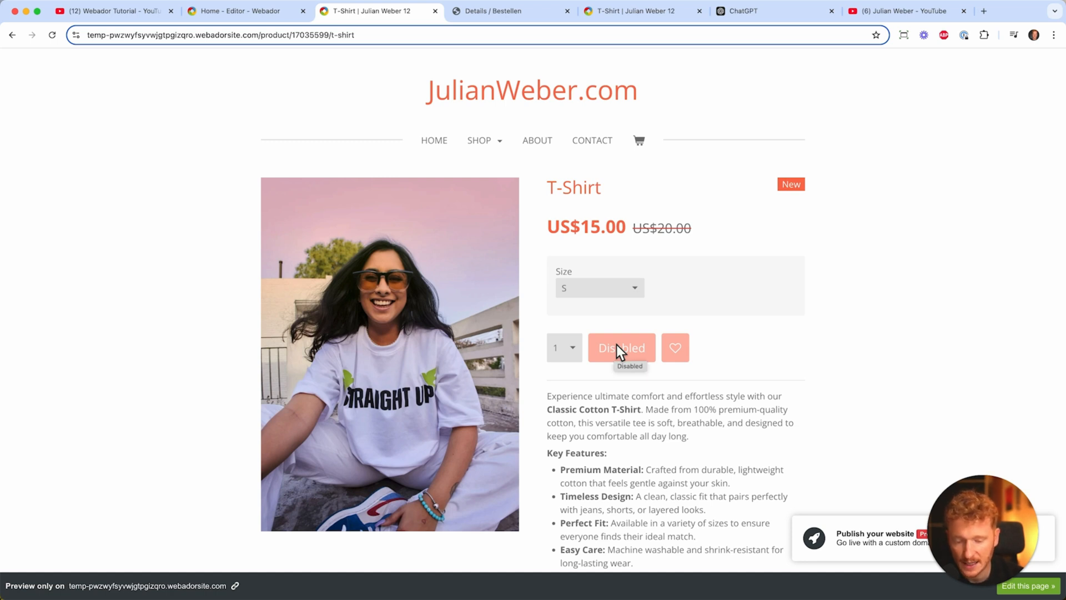
mouse_move(434, 131)
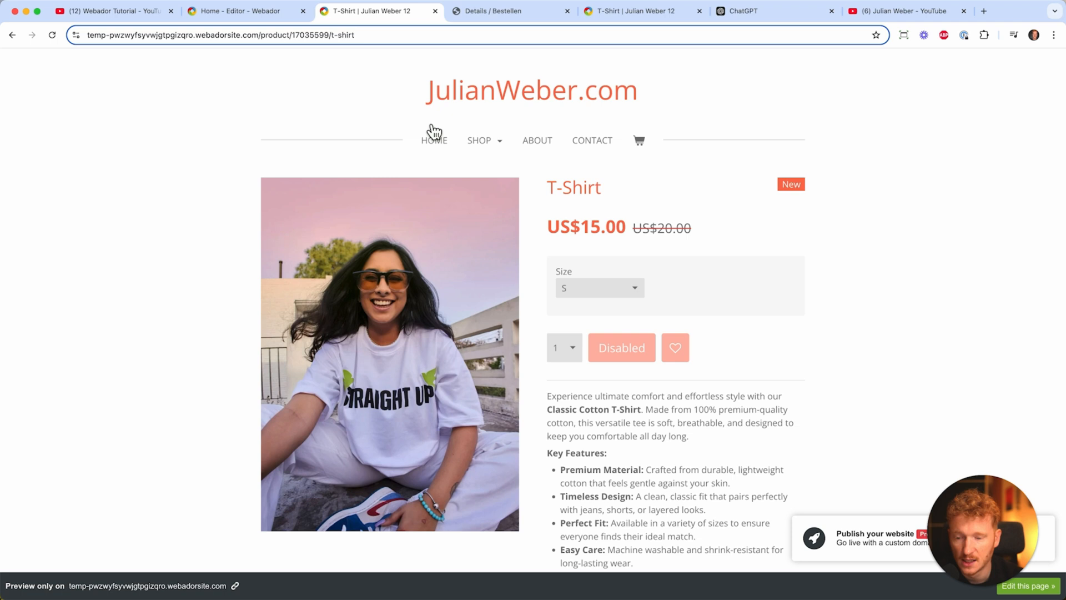
click(246, 11)
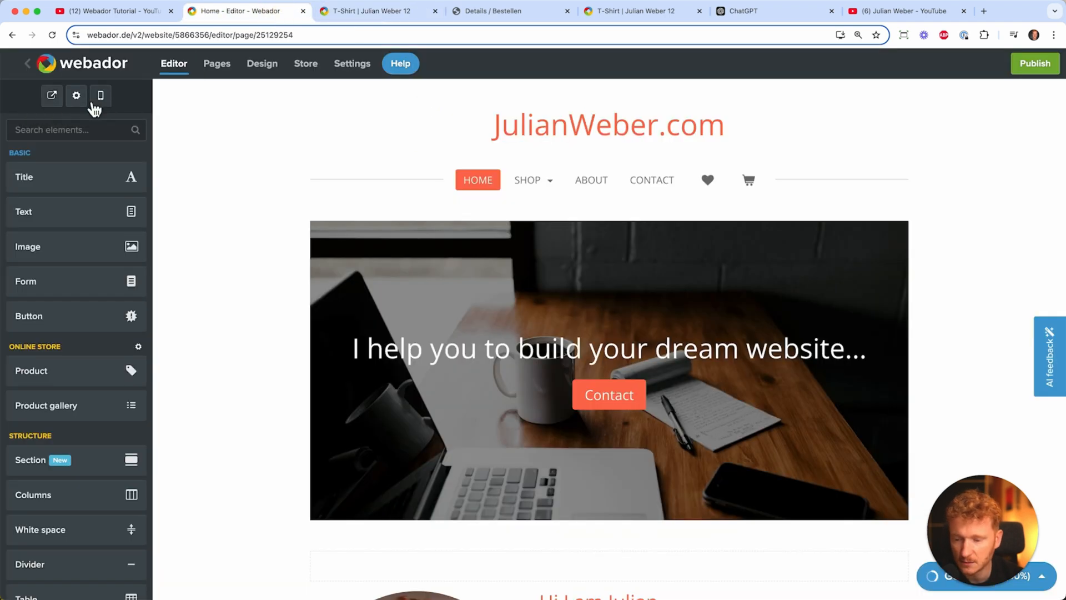
From Store, pass through Confirmation emails, Payment methods and Shipping to the Tax settings
click(306, 63)
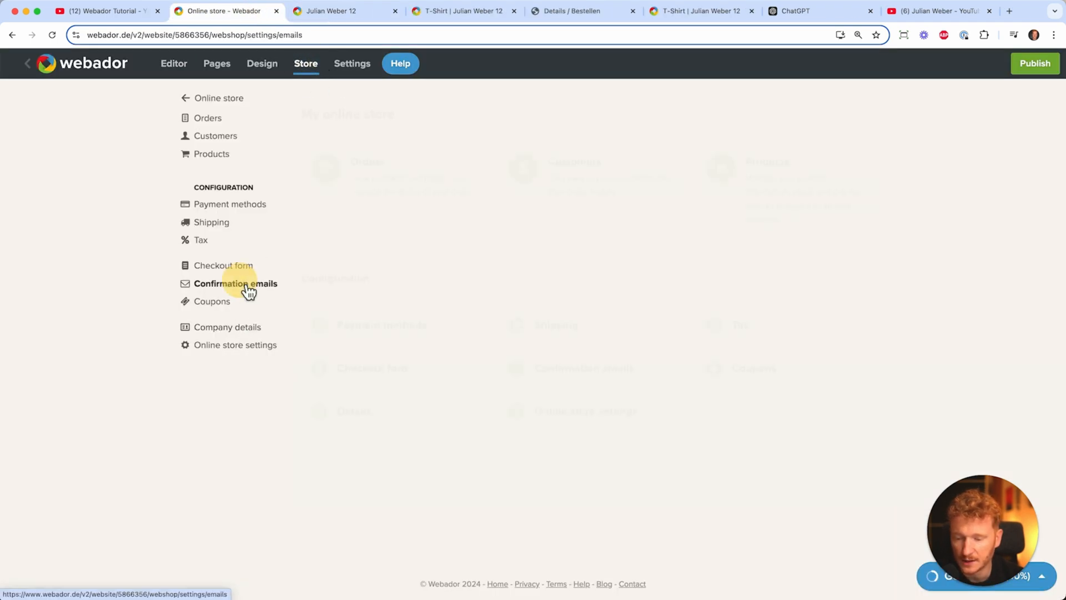
click(235, 283)
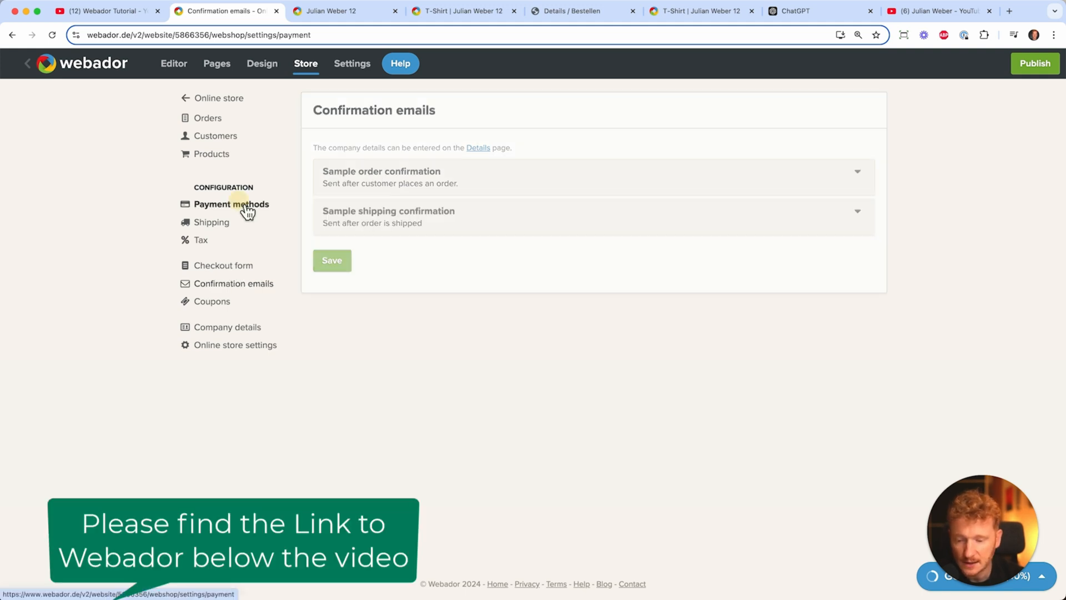
click(231, 204)
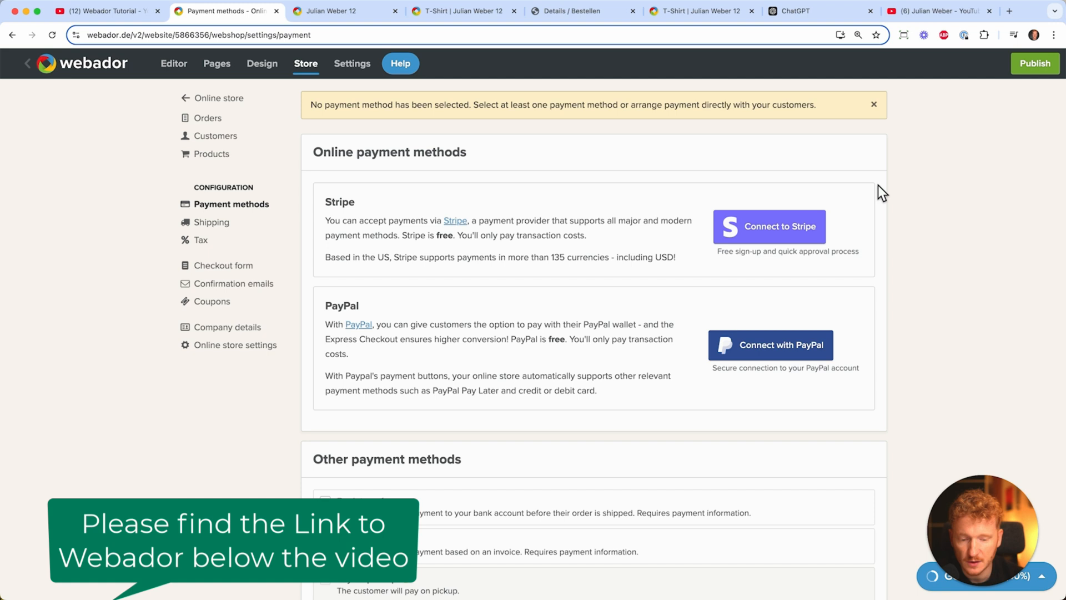
click(211, 222)
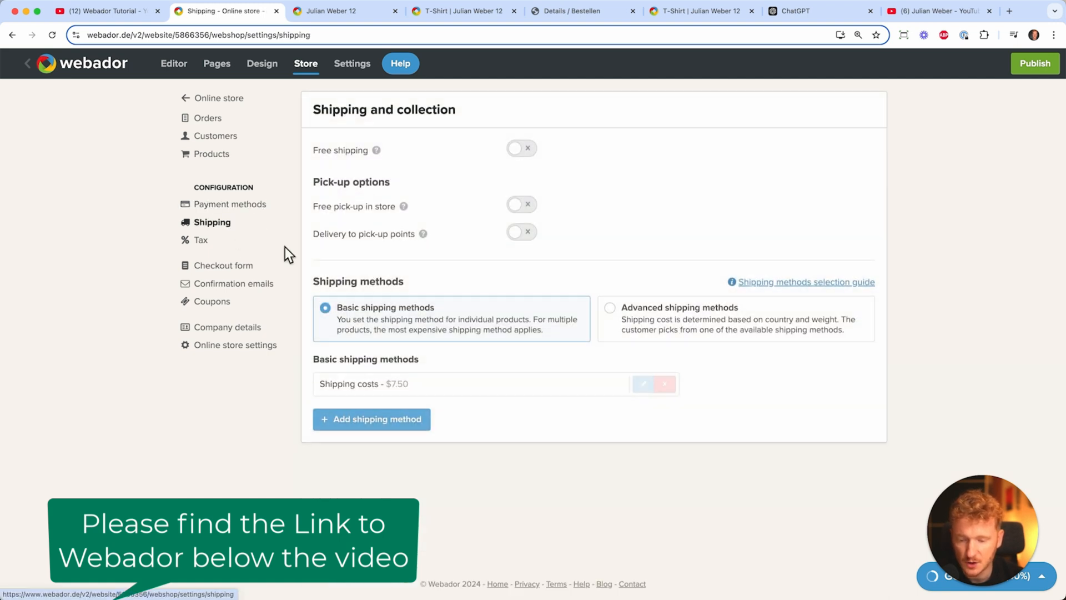
click(201, 240)
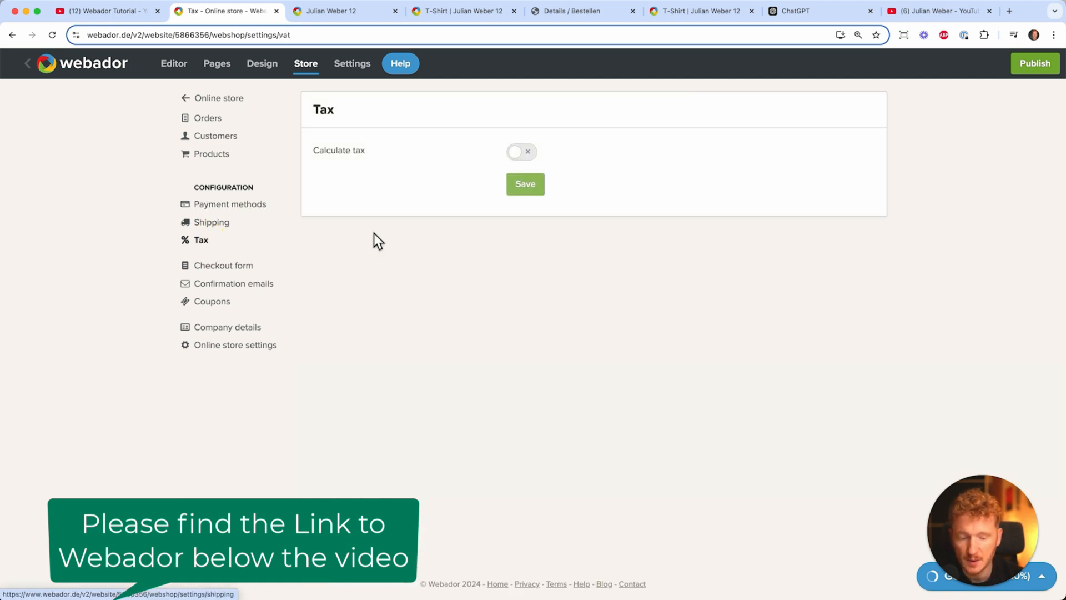